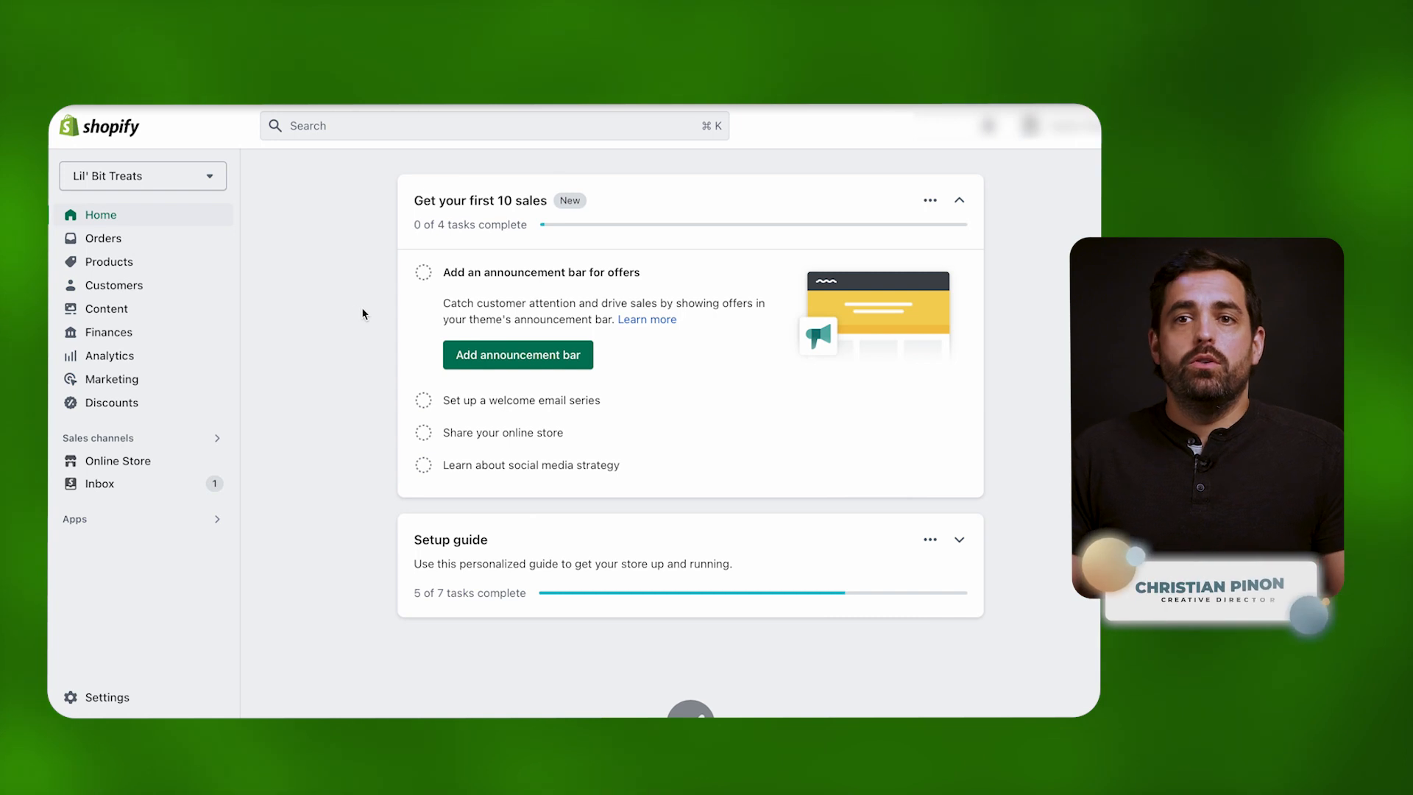
# Reach the Themes list and launch Edit code on the current Dawn color swatch theme
pyautogui.click(118, 461)
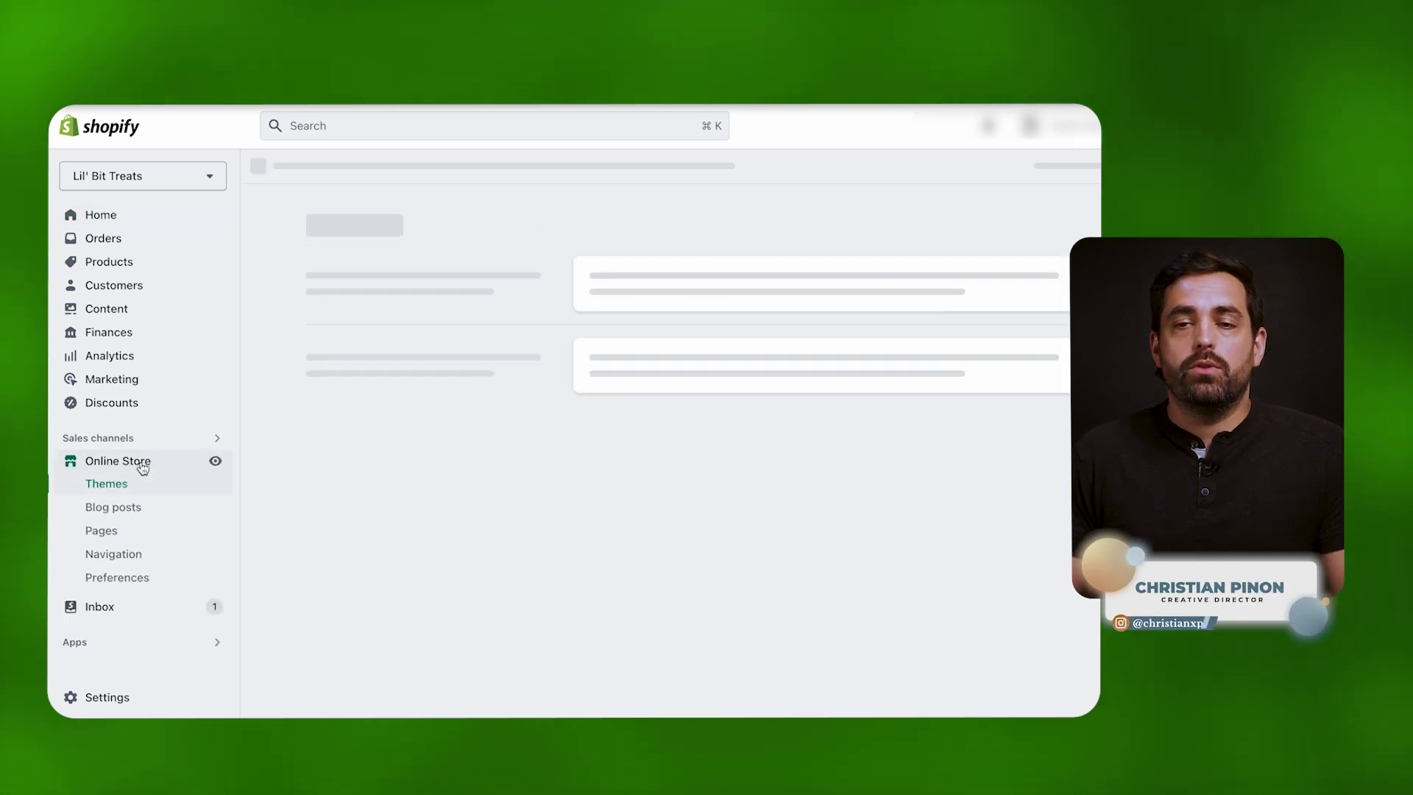
pyautogui.click(106, 483)
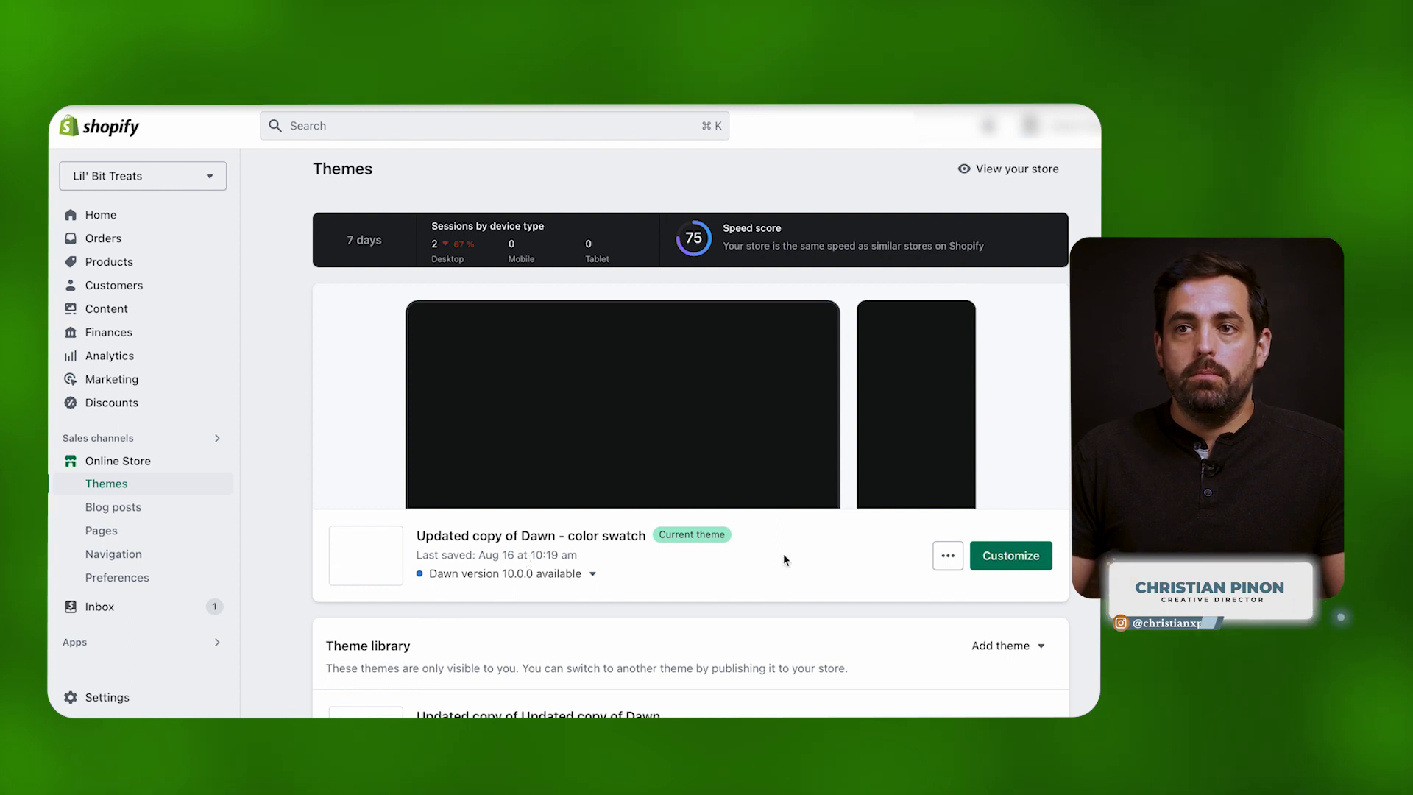
pyautogui.click(947, 555)
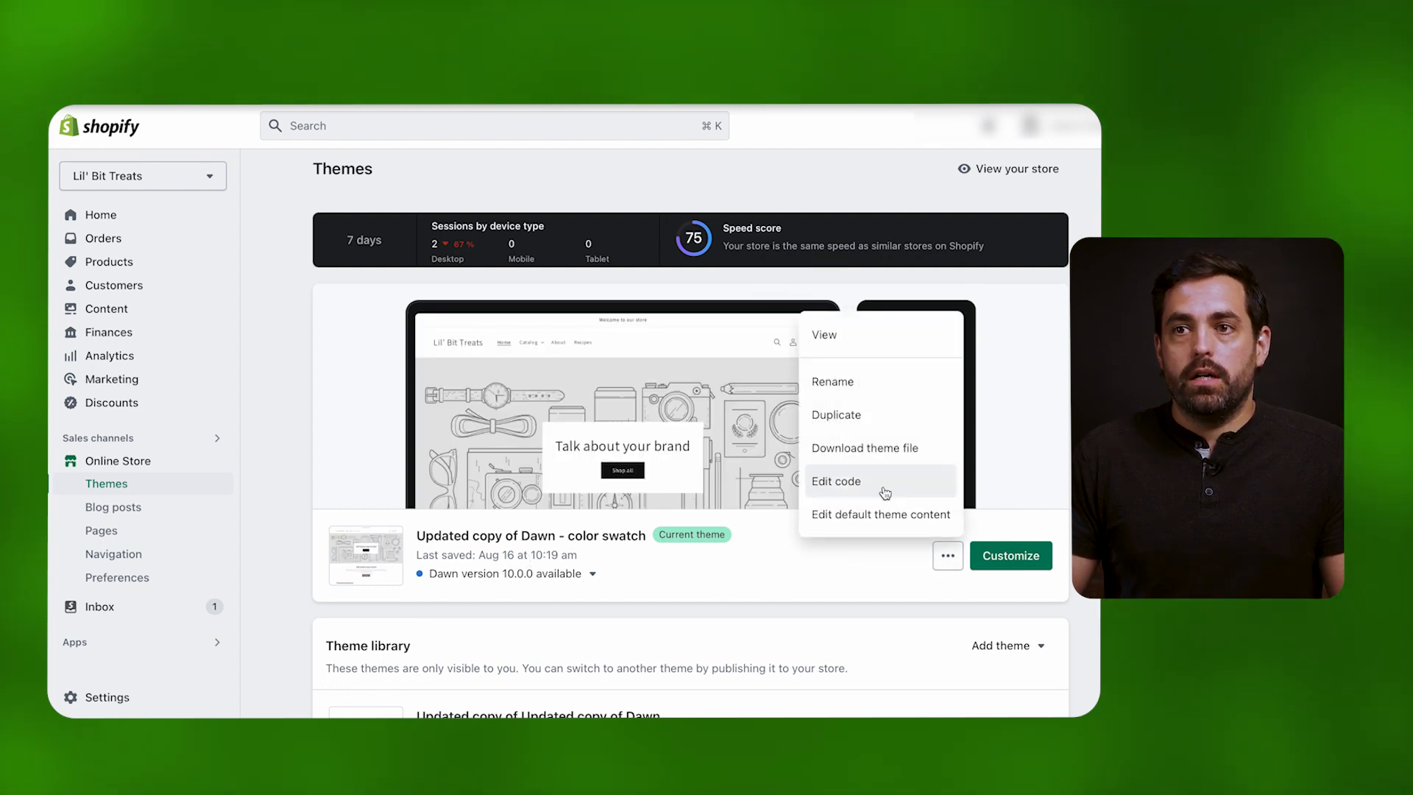
pyautogui.click(836, 480)
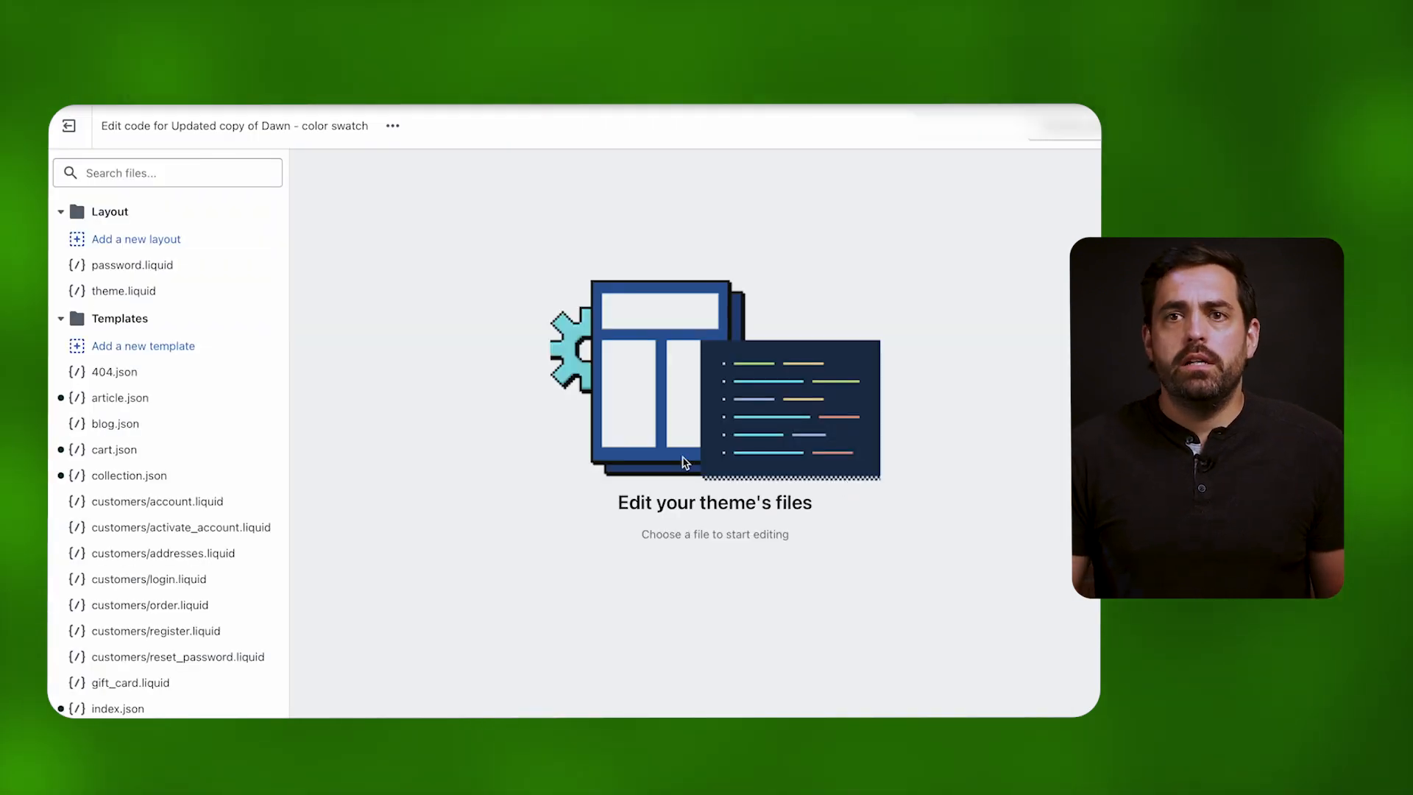
# Search theme.liquid for 'google' and scan the file end to end for tracking code
pyautogui.click(124, 290)
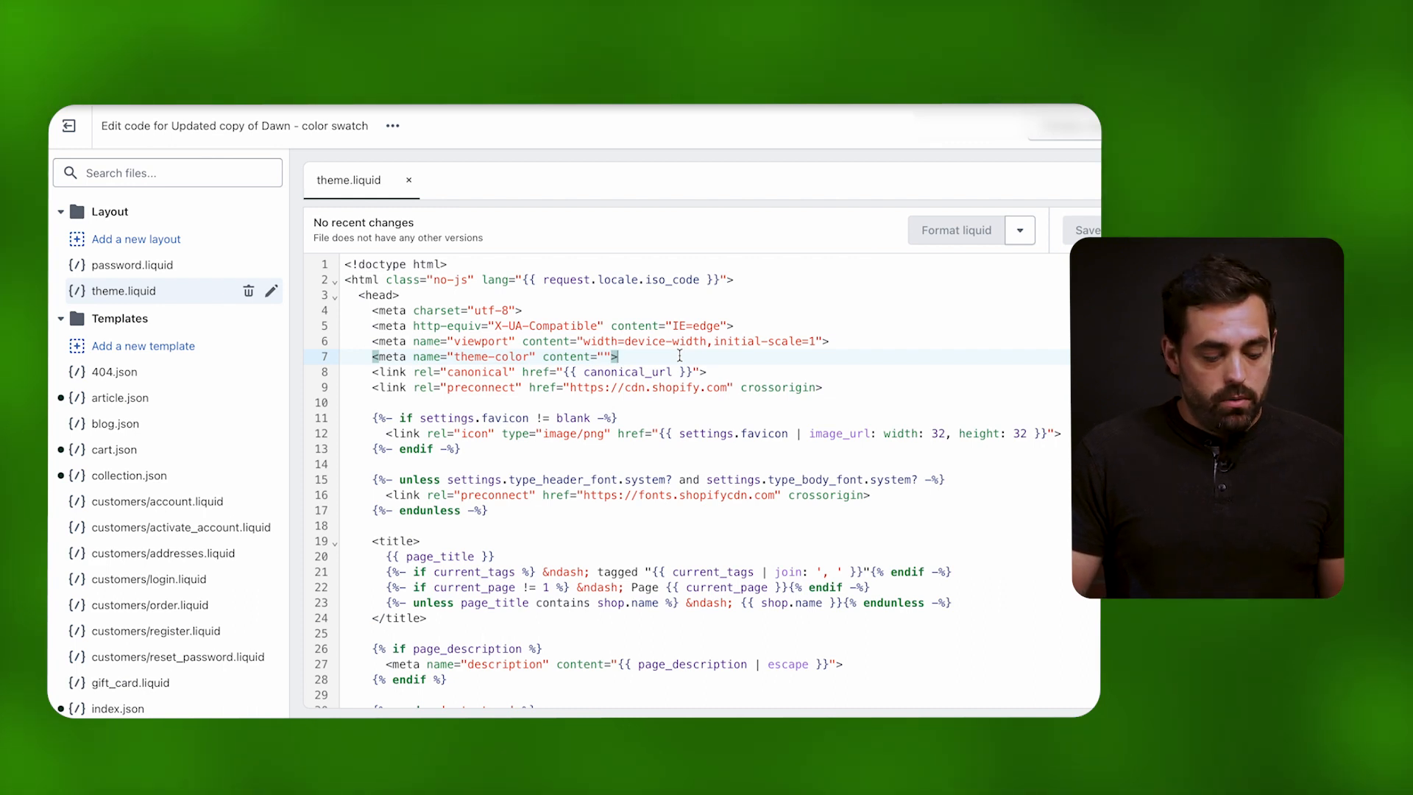
pyautogui.moveTo(705, 355)
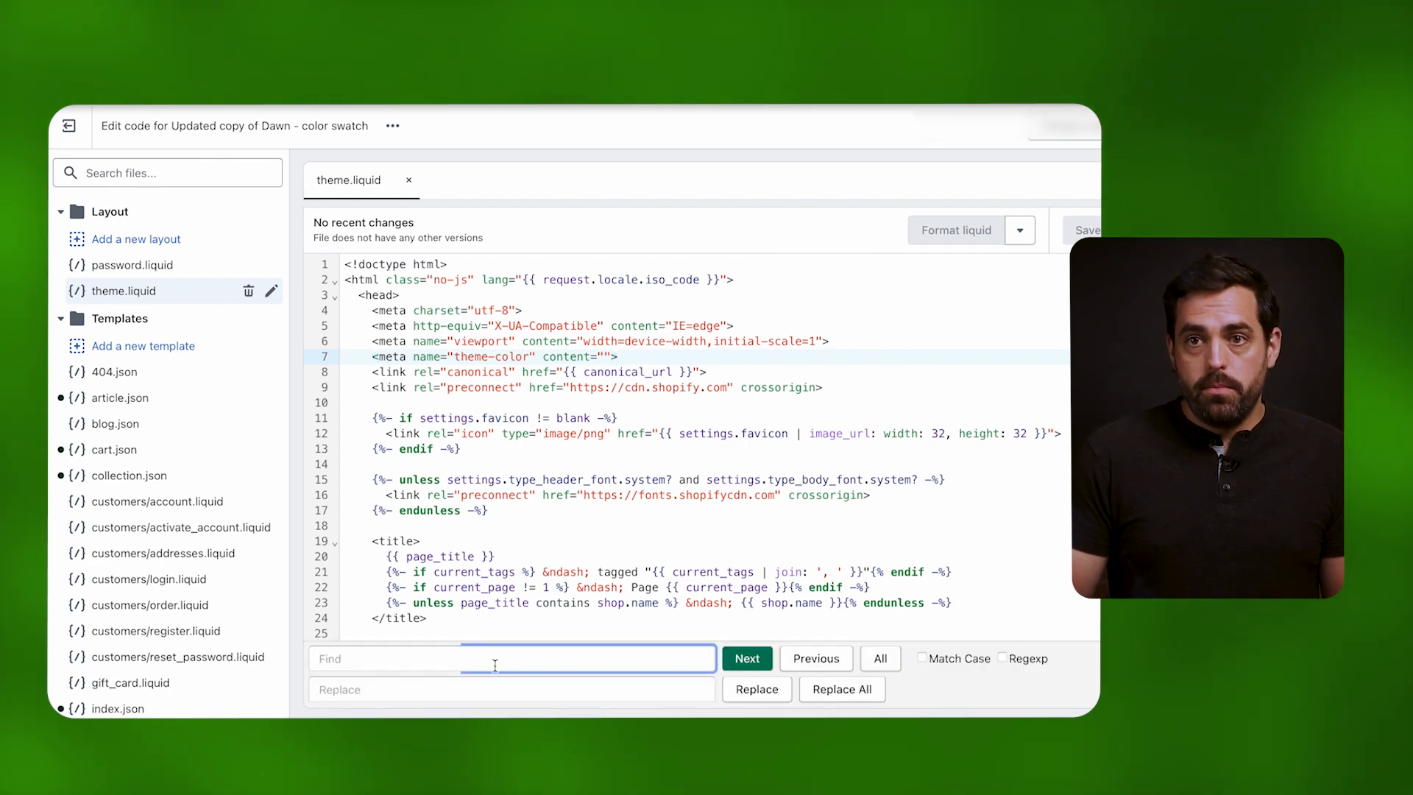
pyautogui.write('google')
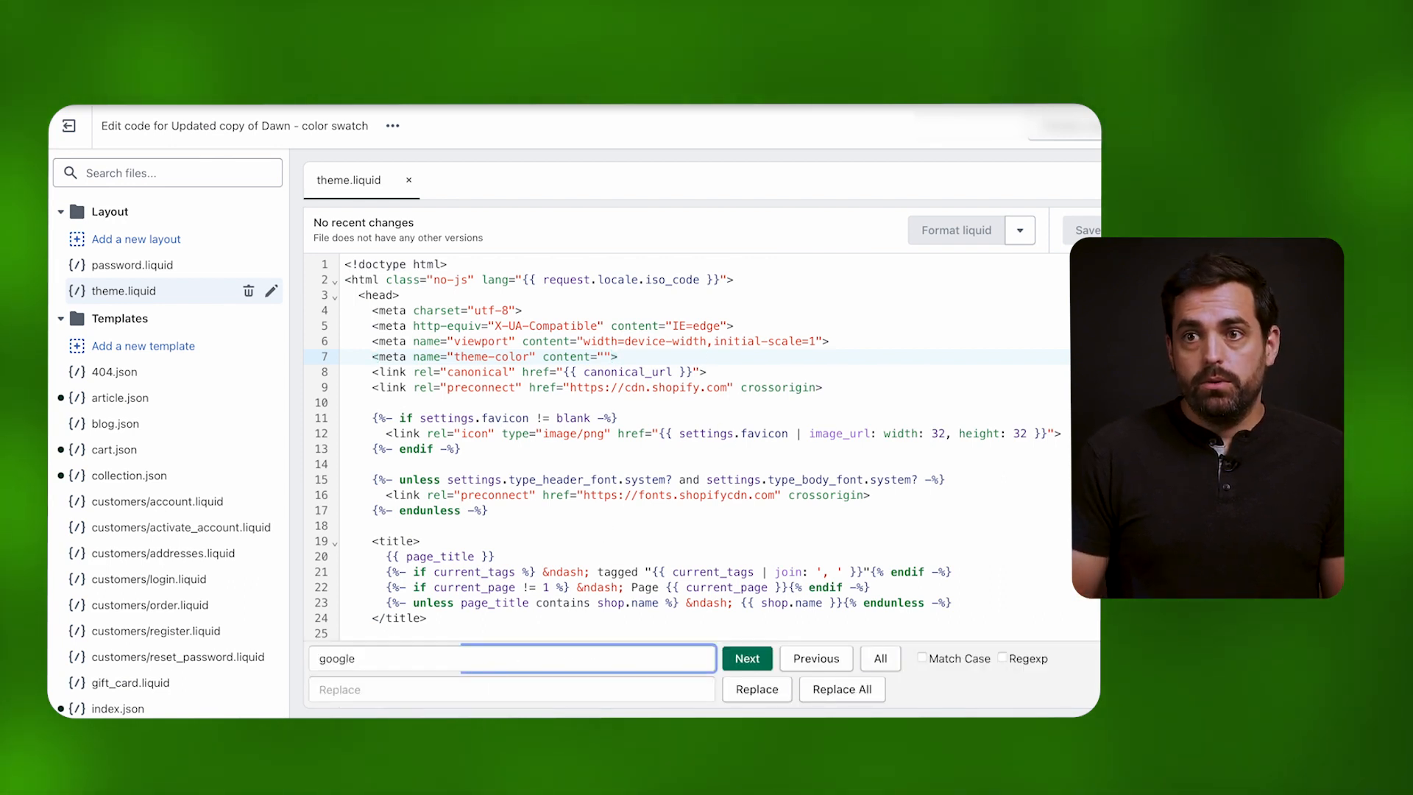
pyautogui.click(746, 658)
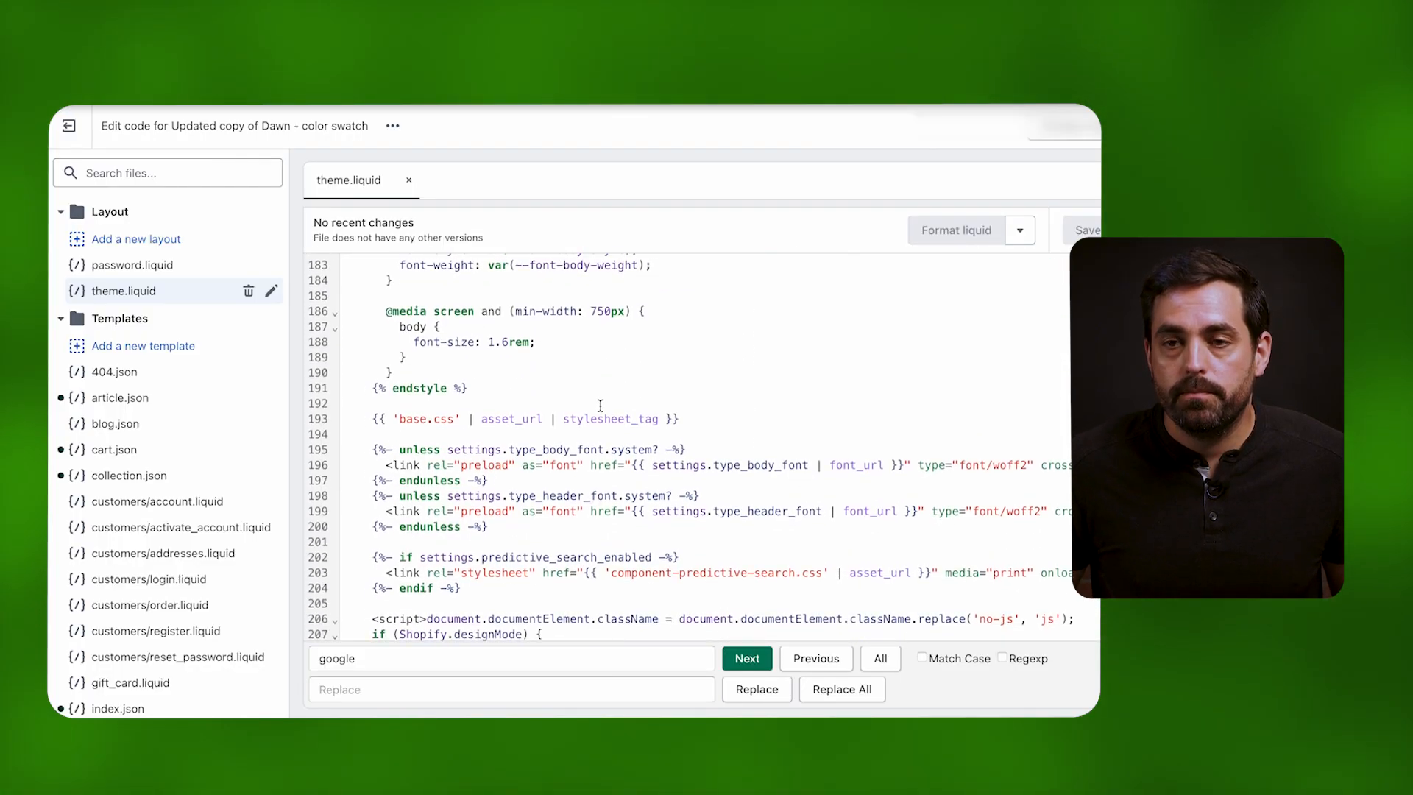
pyautogui.scroll(-3)
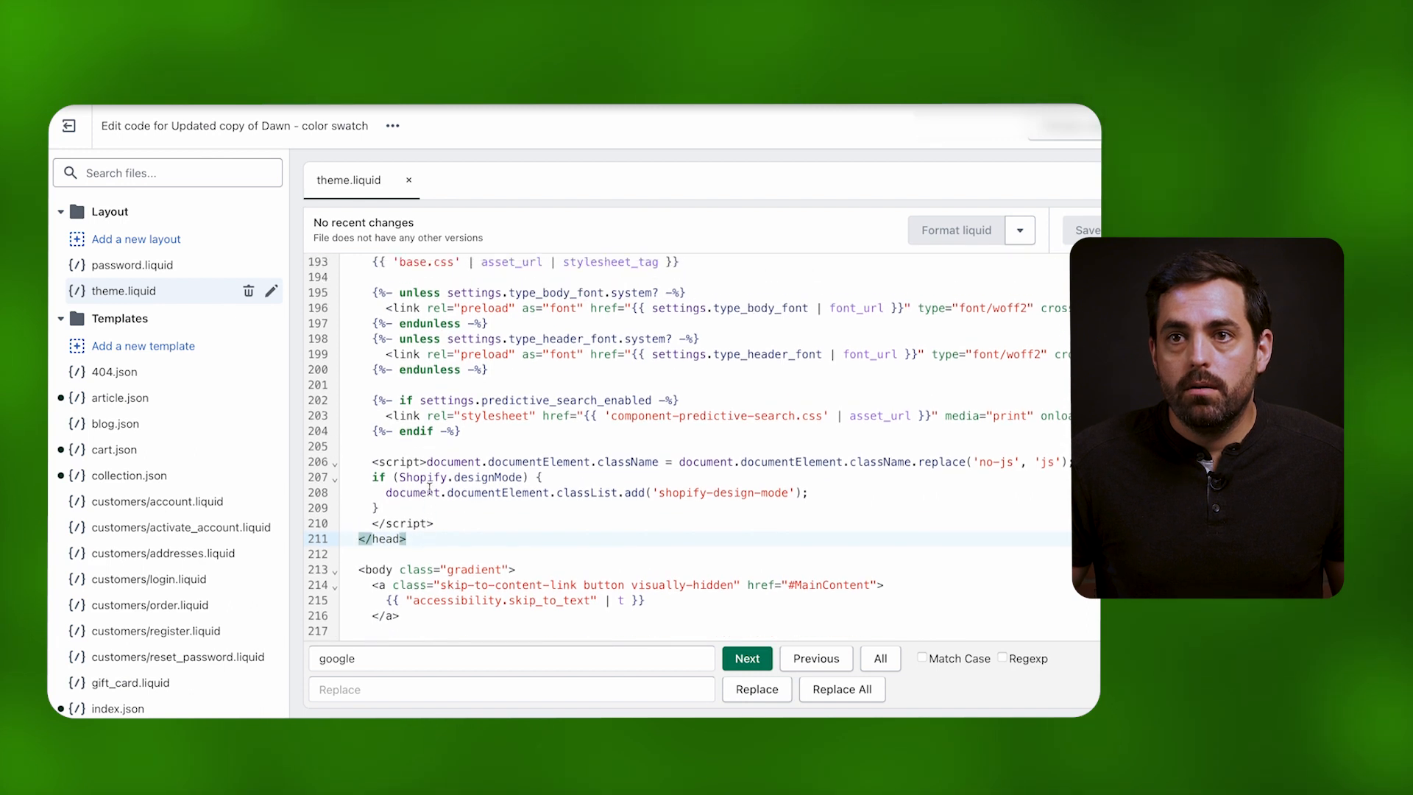
pyautogui.scroll(3)
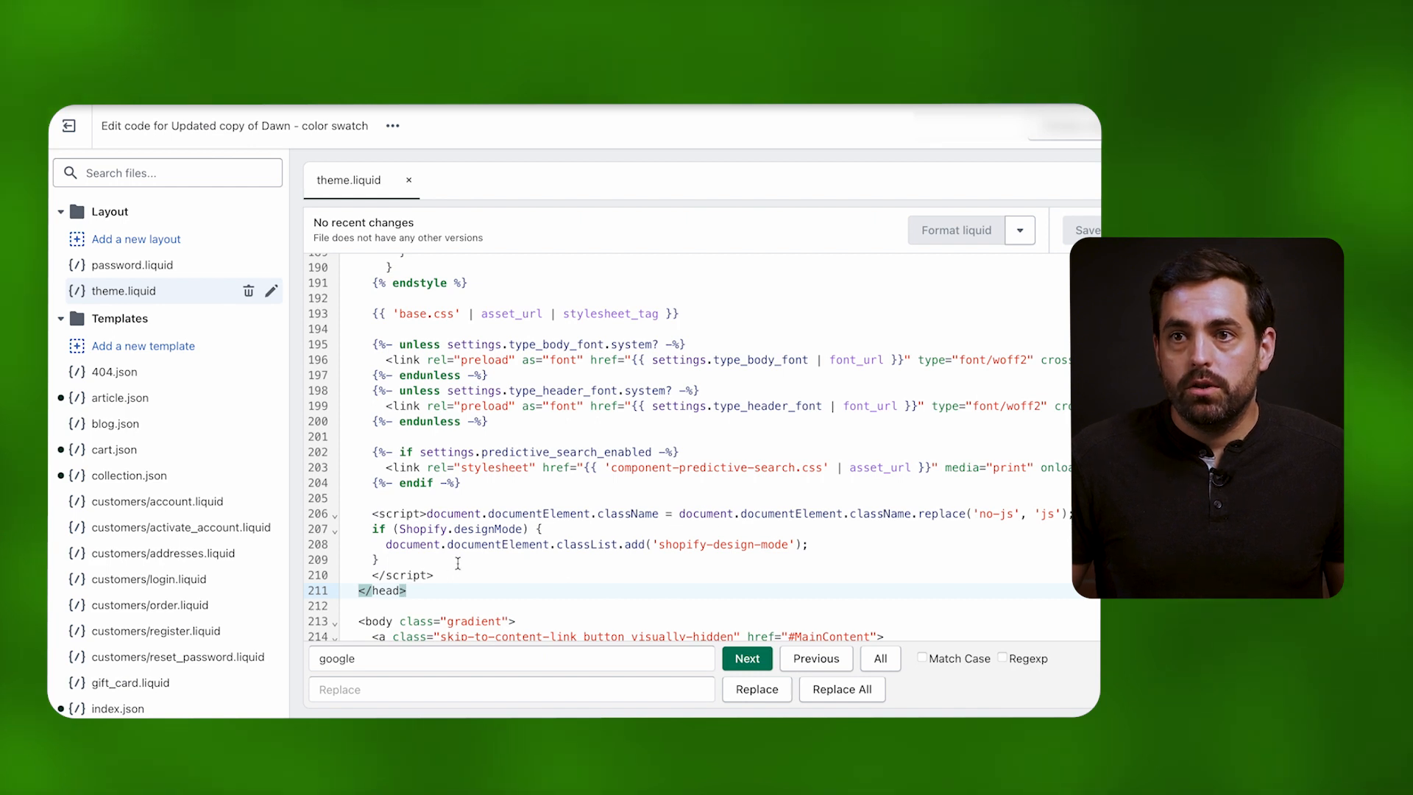
pyautogui.scroll(-3)
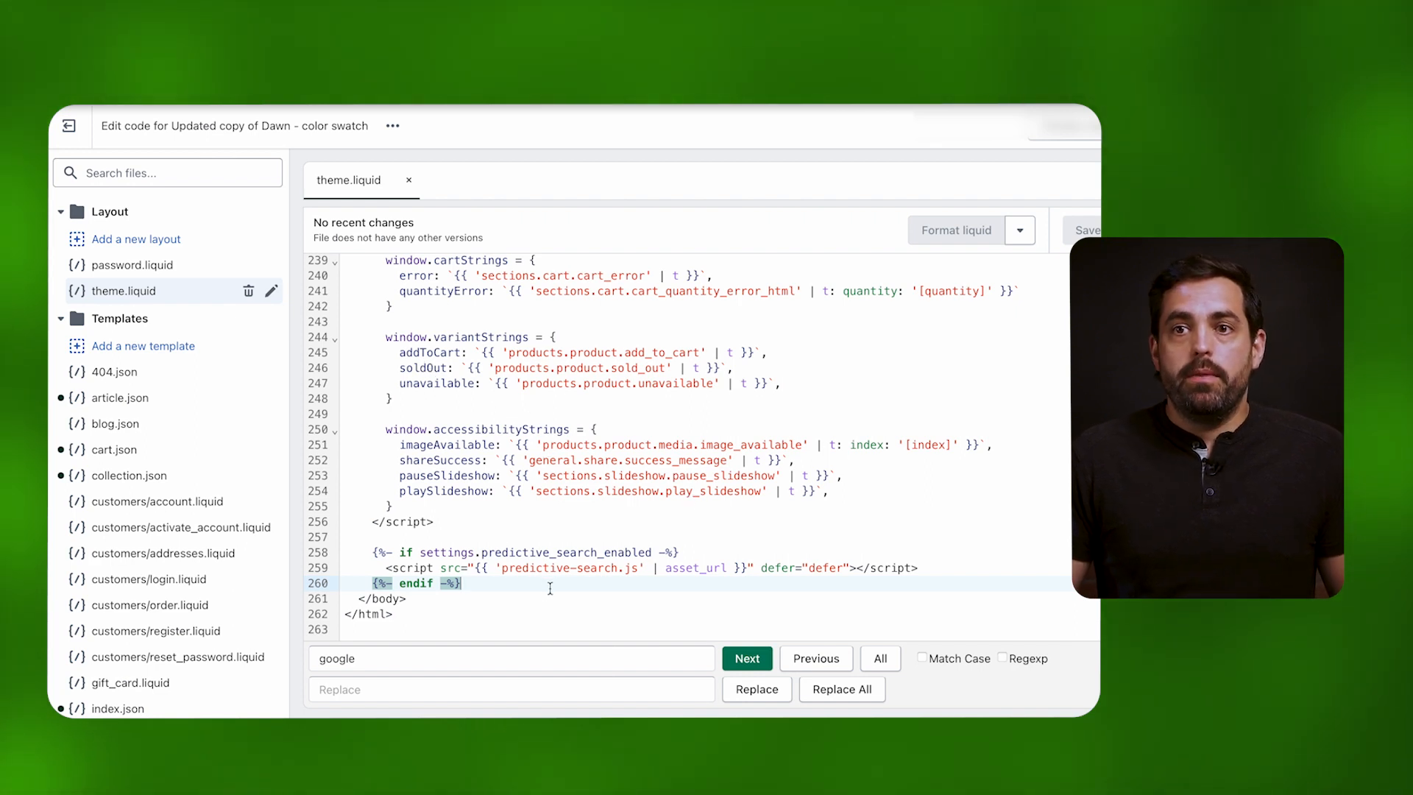
pyautogui.click(510, 658)
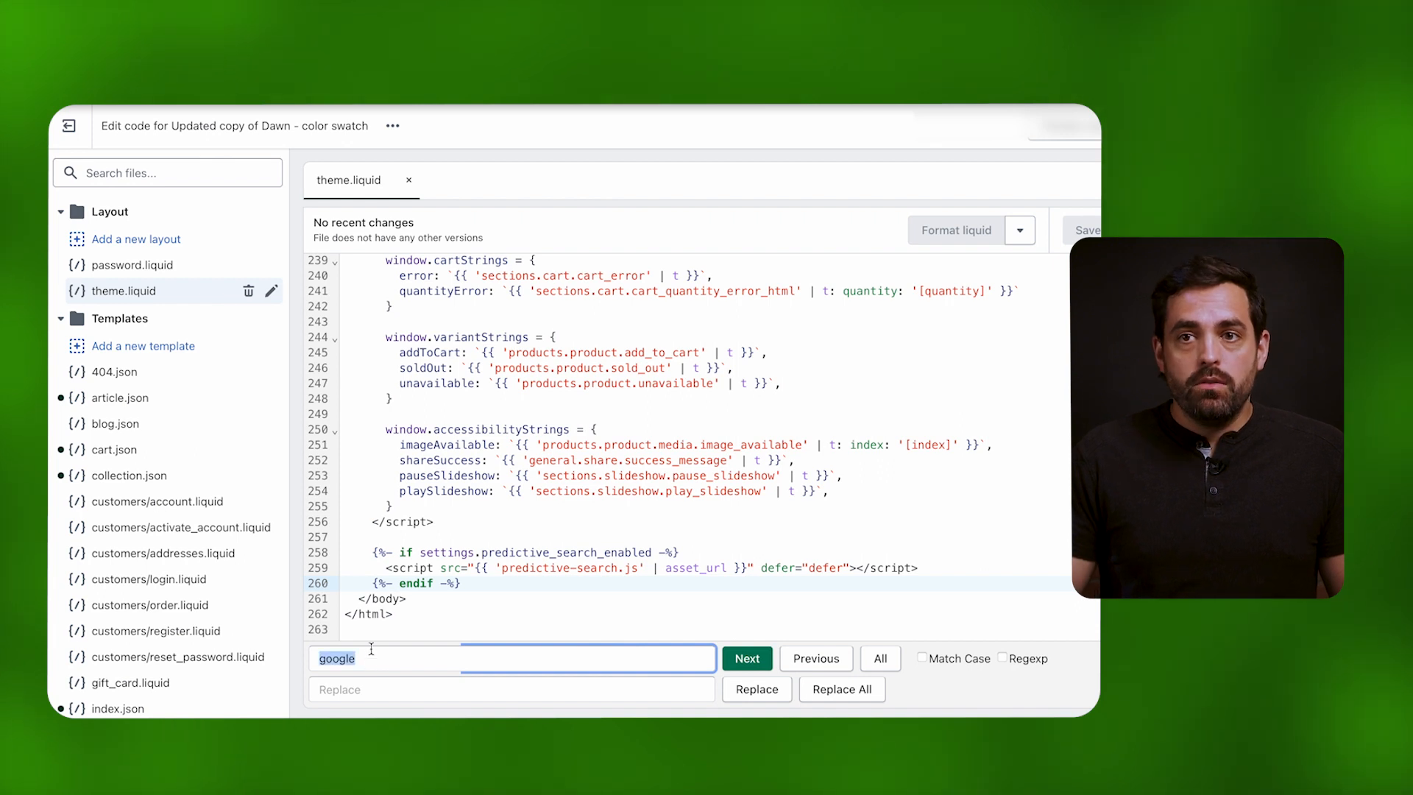
pyautogui.moveTo(447, 507)
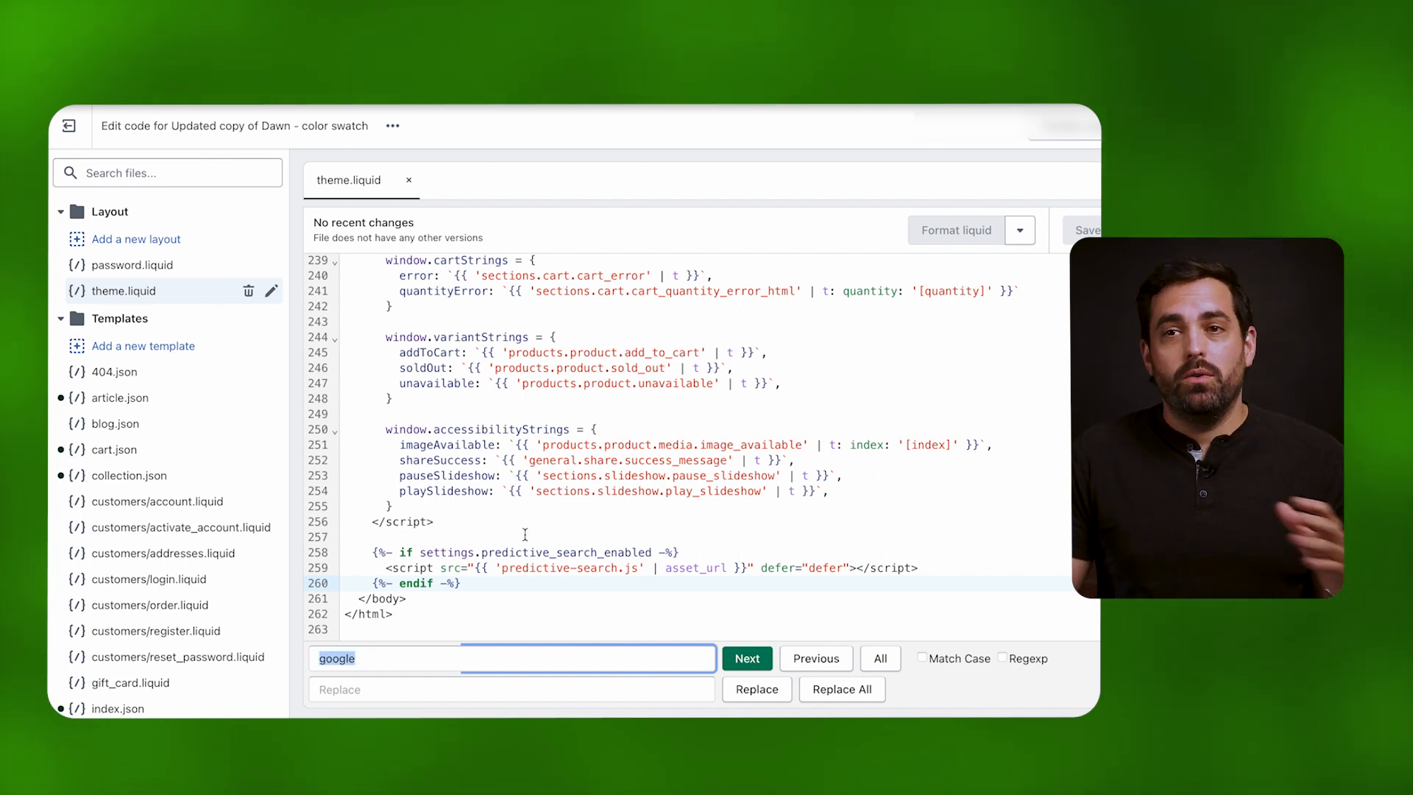
pyautogui.moveTo(460, 559)
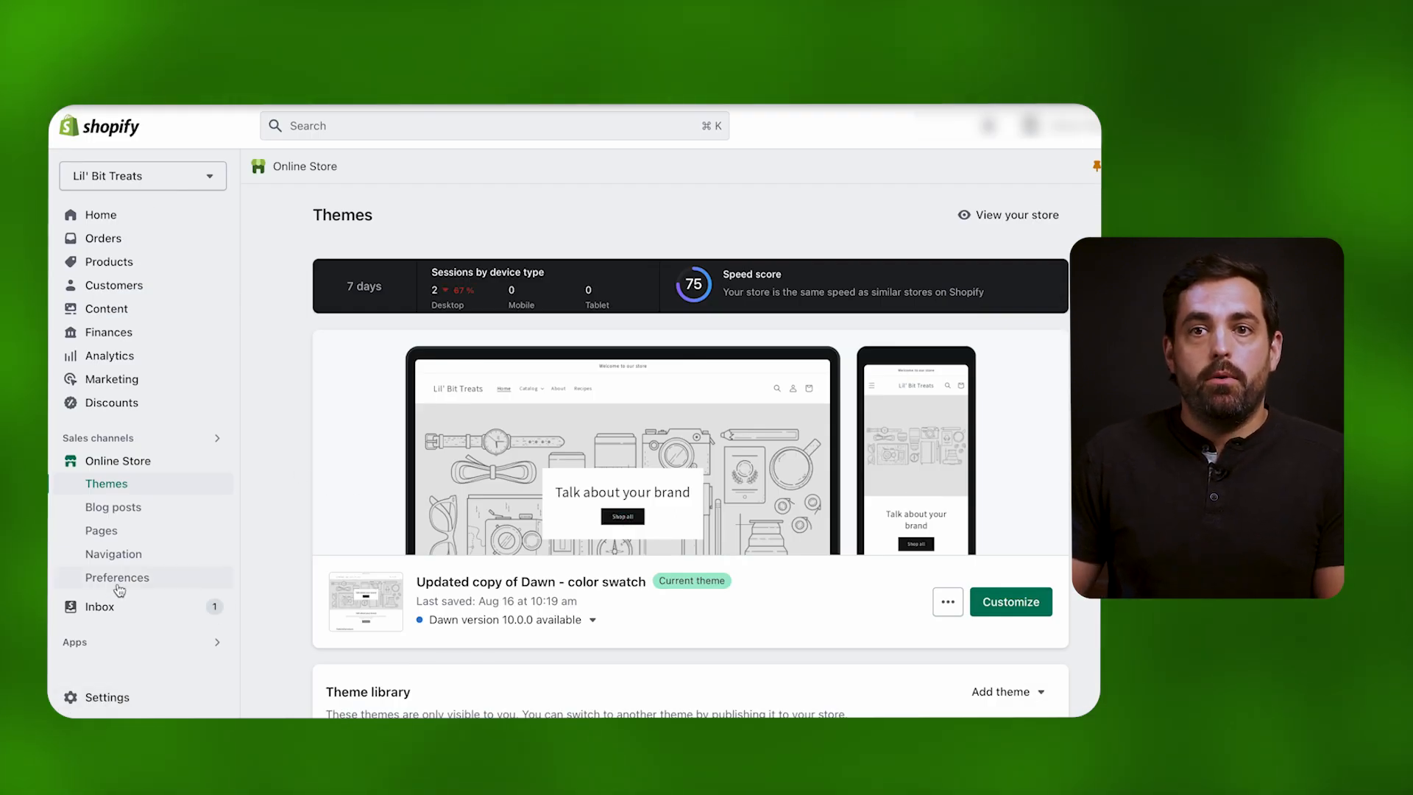
# Clear the old Universal Analytics UA account ID from Online Store Preferences
pyautogui.click(117, 577)
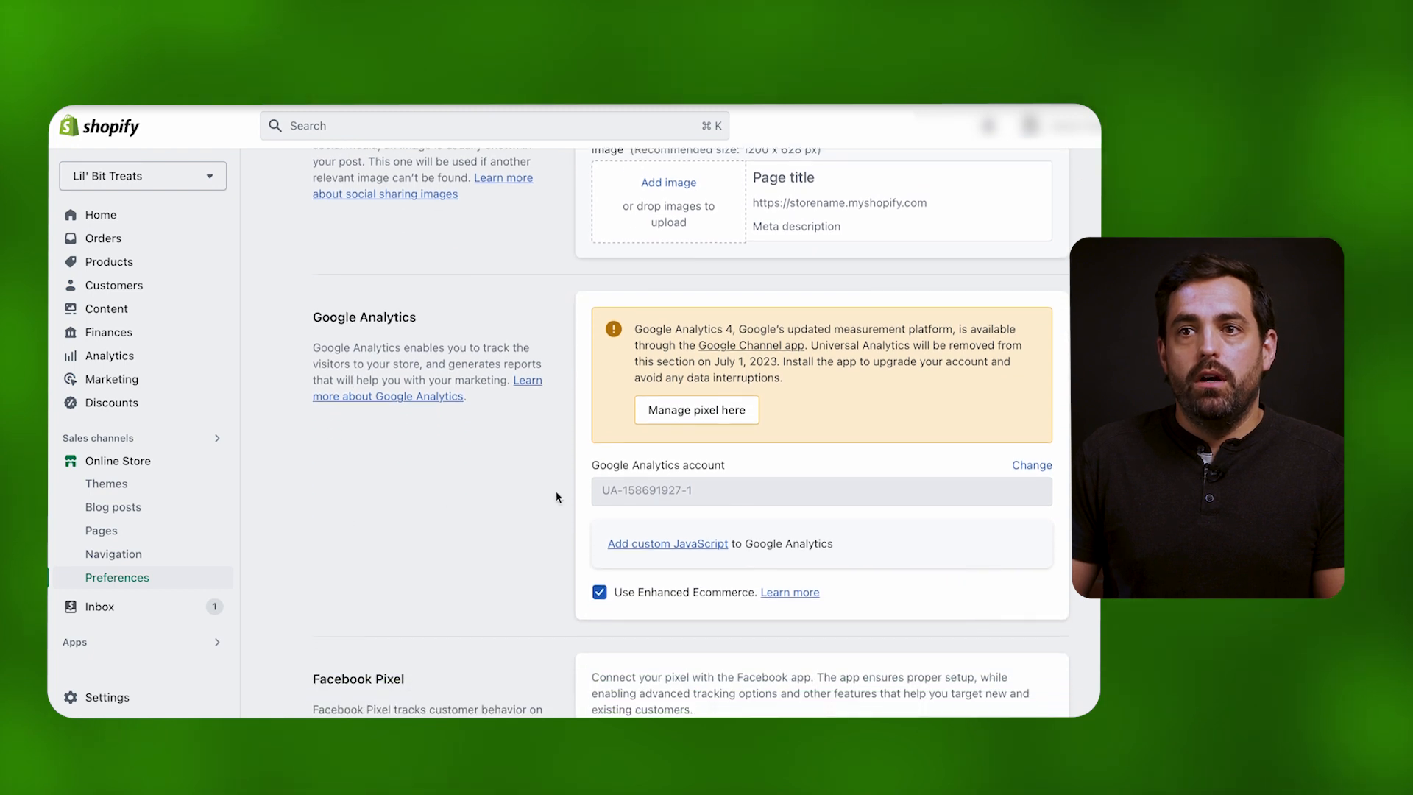
pyautogui.moveTo(620, 469)
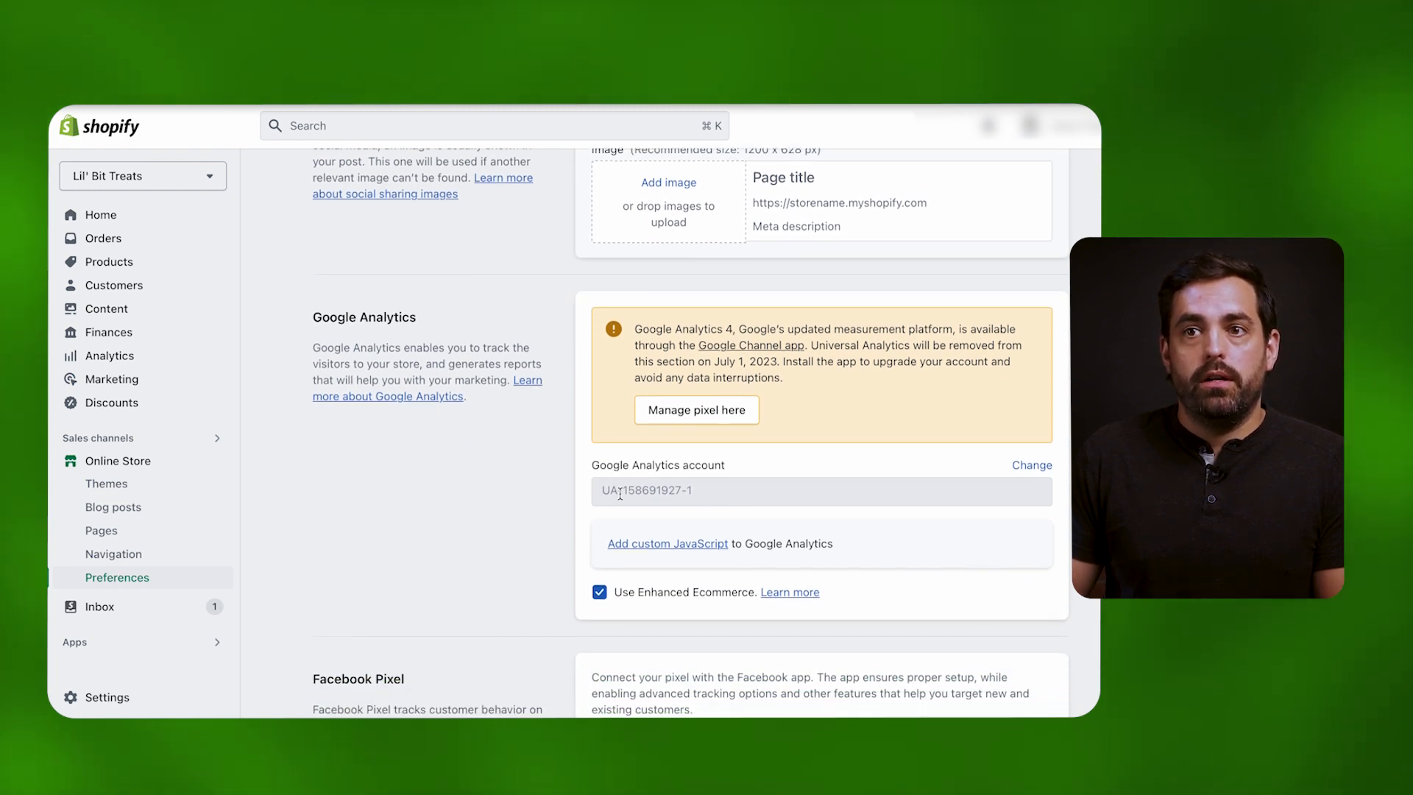
pyautogui.click(1032, 465)
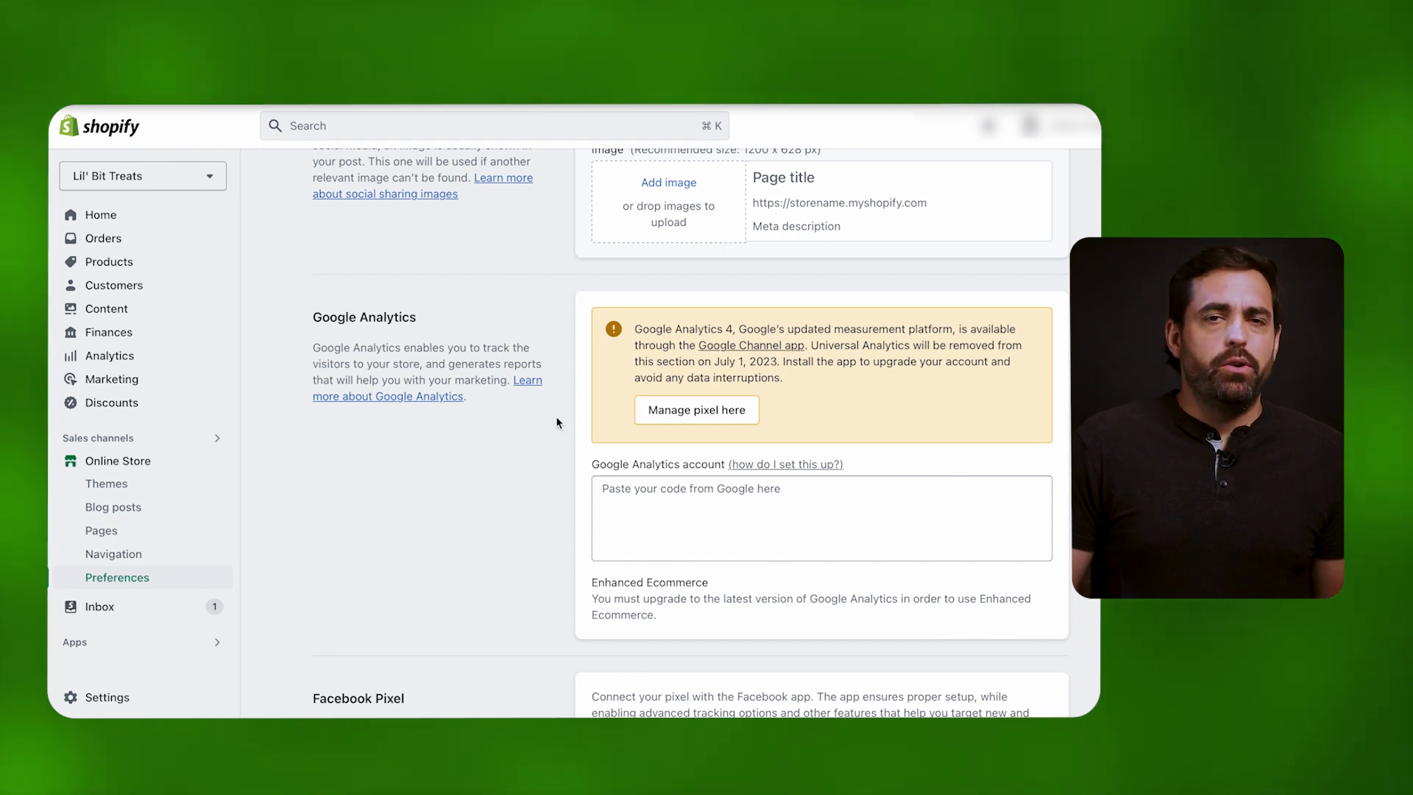
pyautogui.moveTo(126, 648)
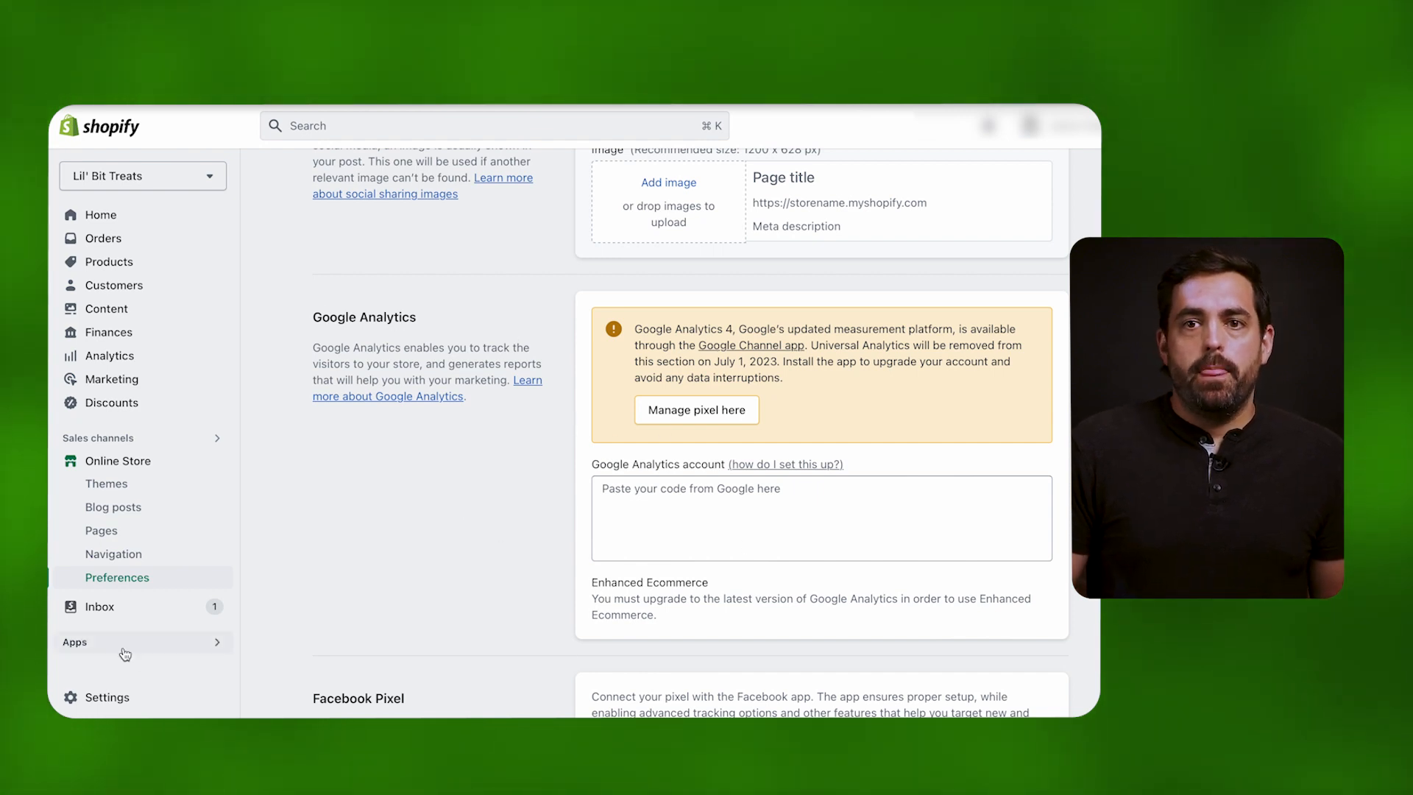
pyautogui.moveTo(309, 490)
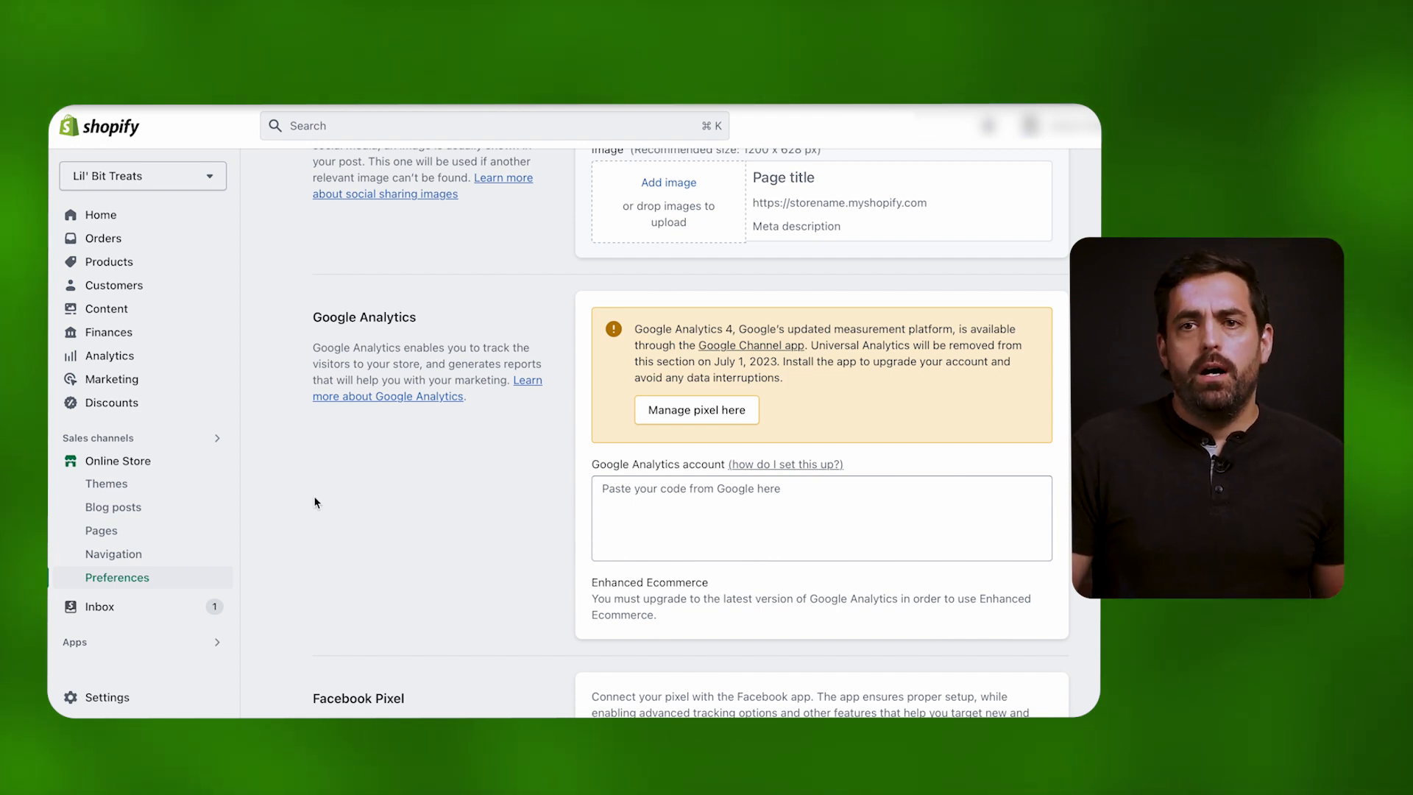
pyautogui.moveTo(323, 522)
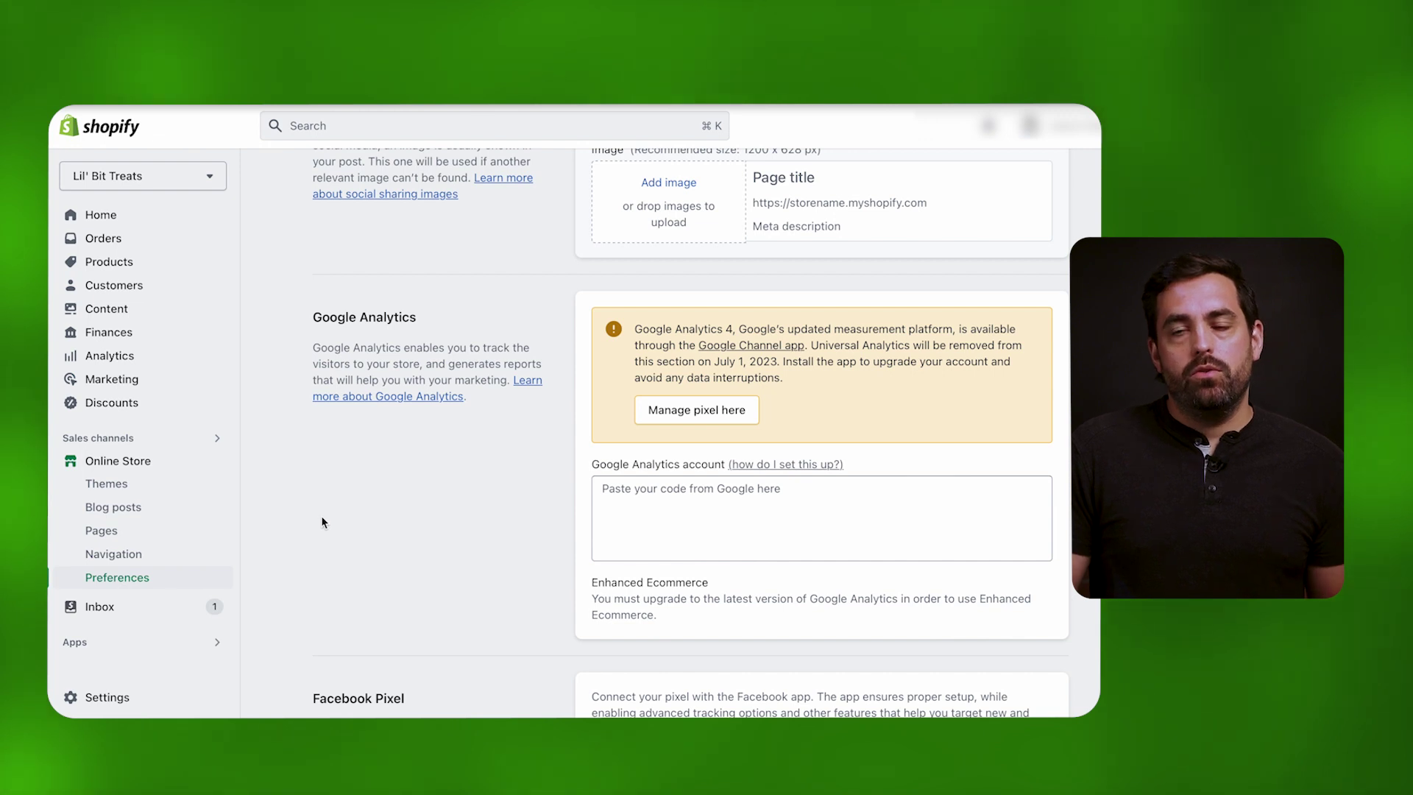
pyautogui.moveTo(106, 441)
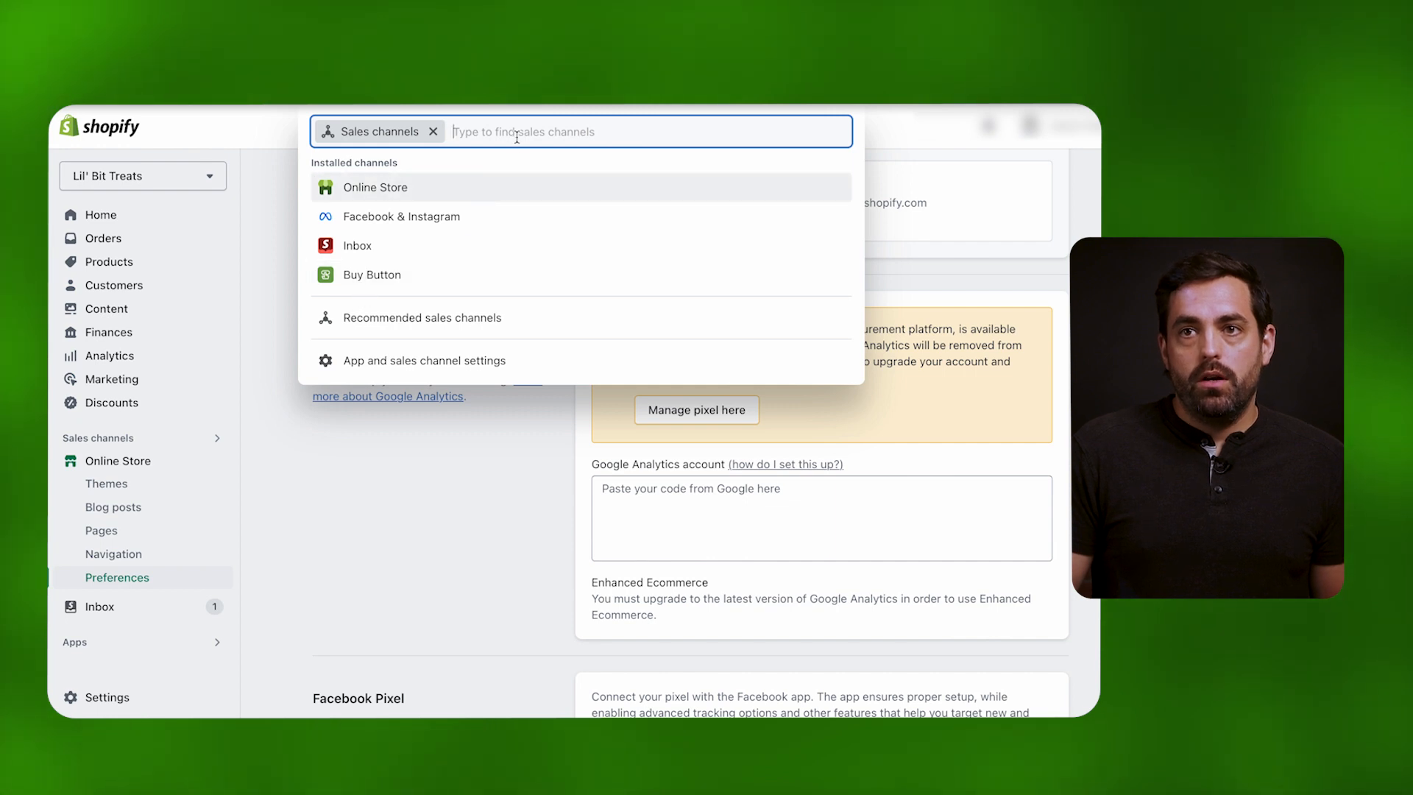
# Search the App Store for 'google' and install the Google & YouTube app
pyautogui.write('google')
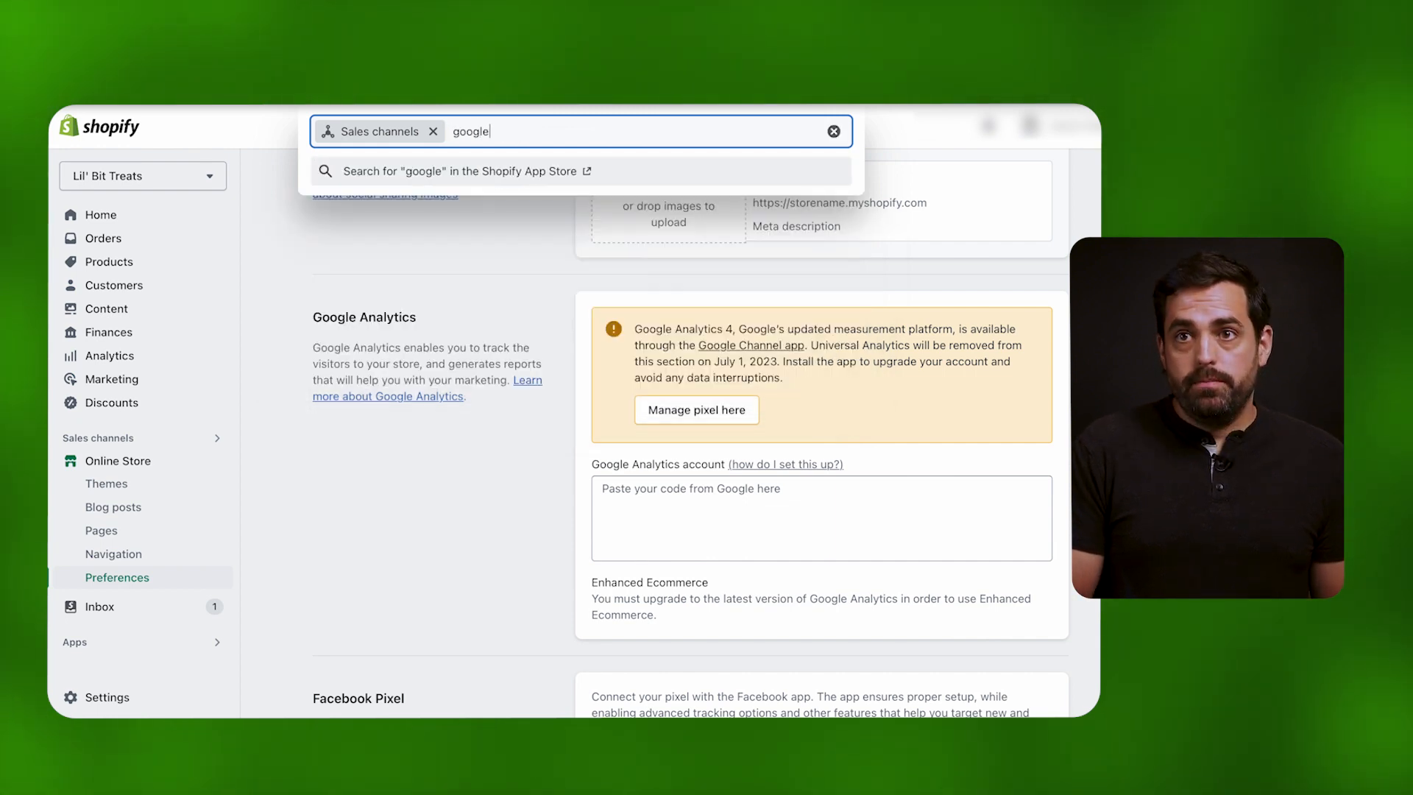
pyautogui.click(462, 171)
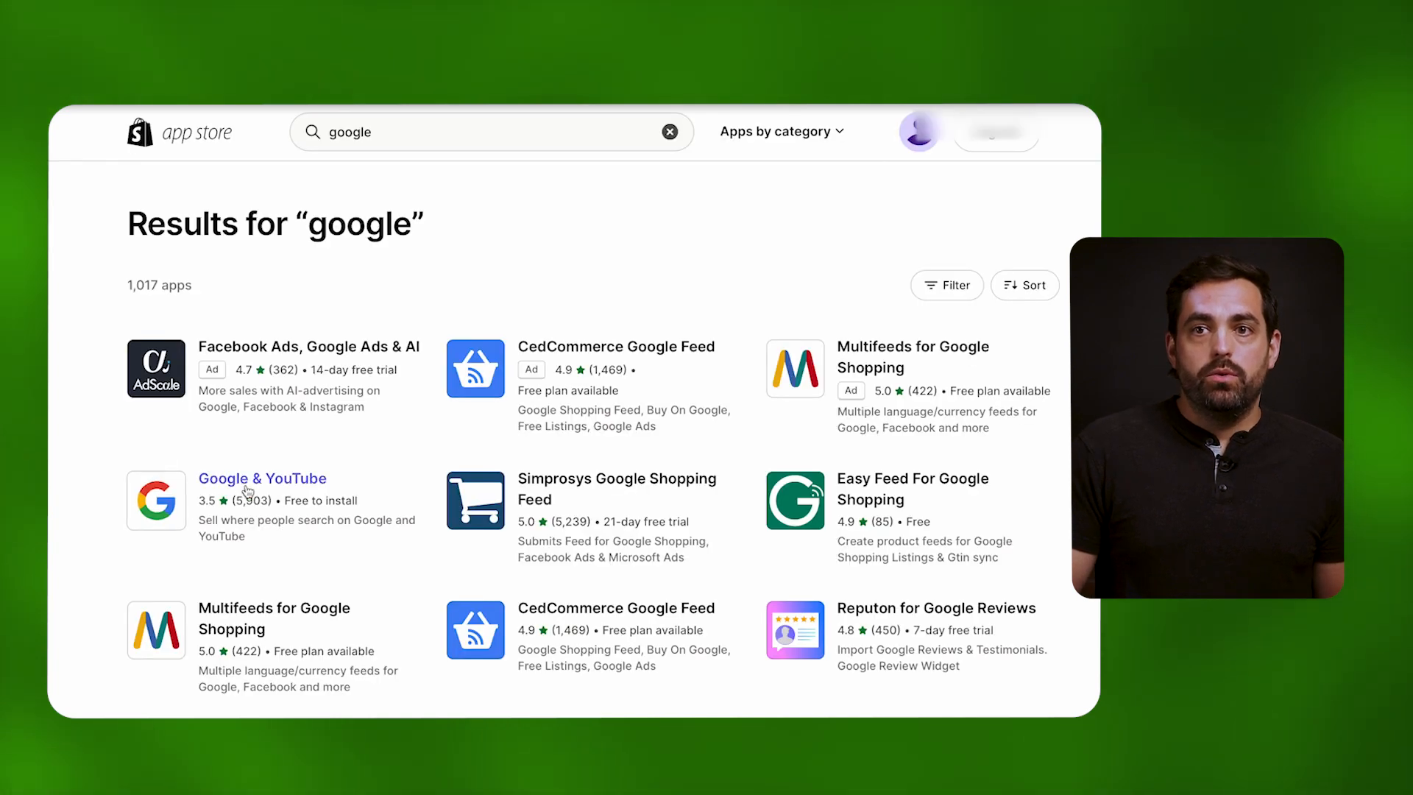
pyautogui.click(262, 479)
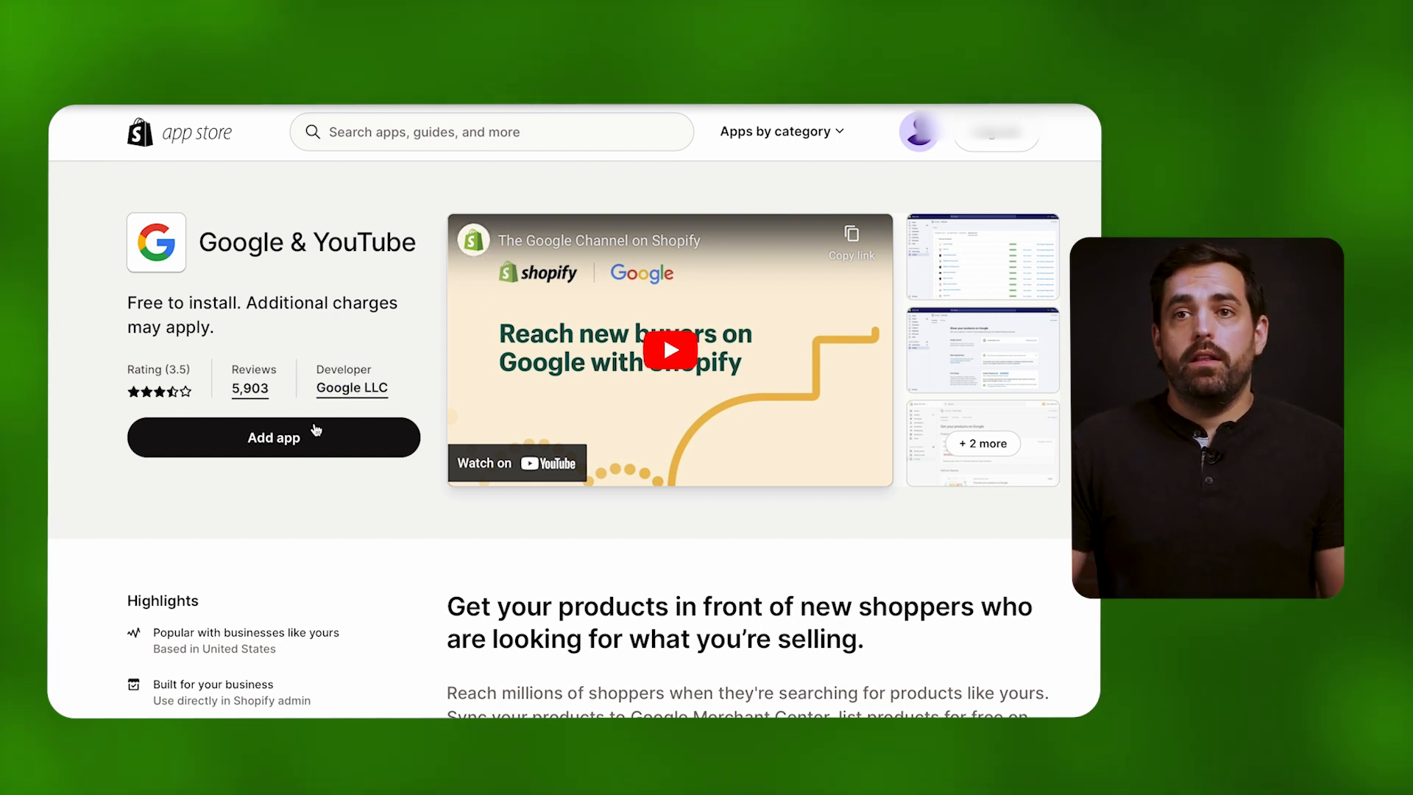
pyautogui.click(274, 437)
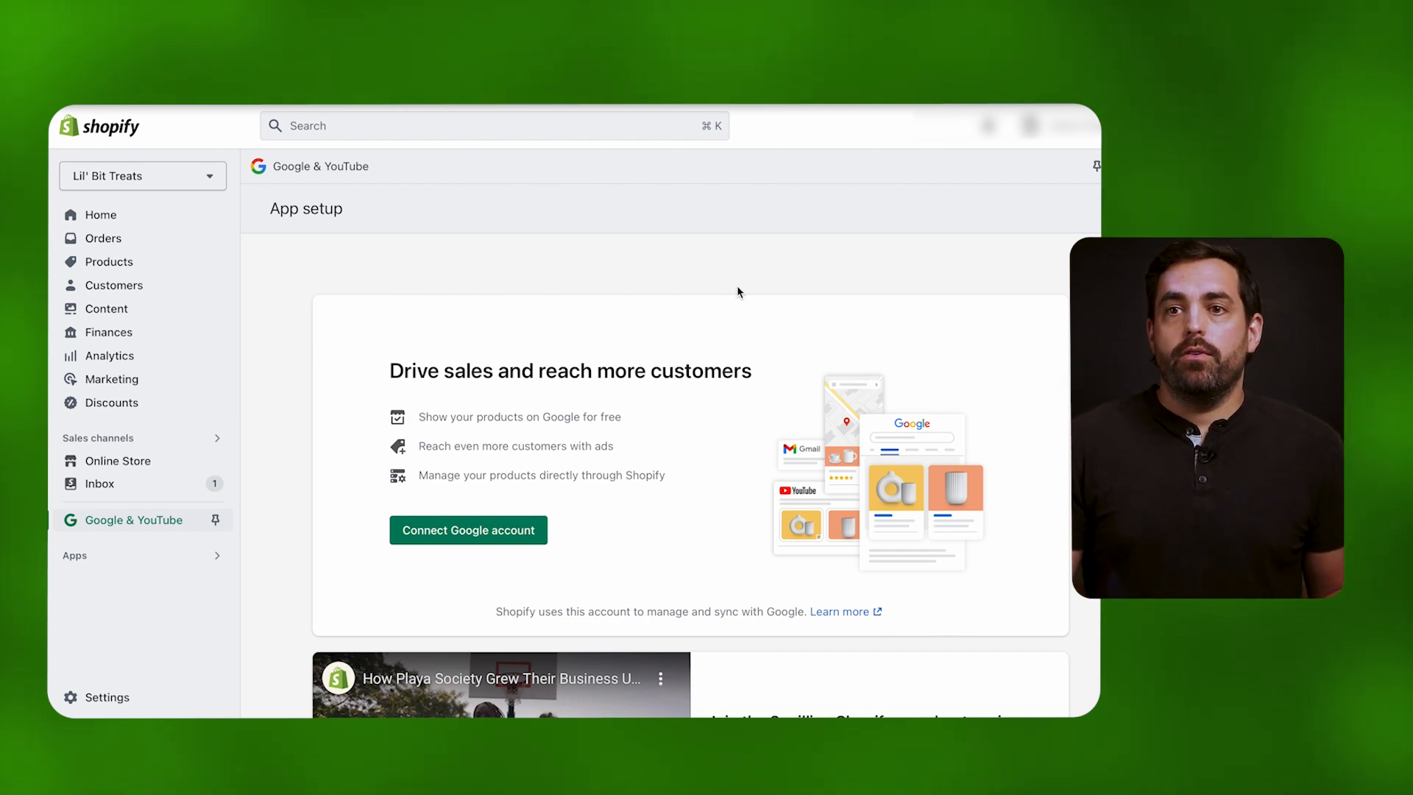
pyautogui.moveTo(468, 530)
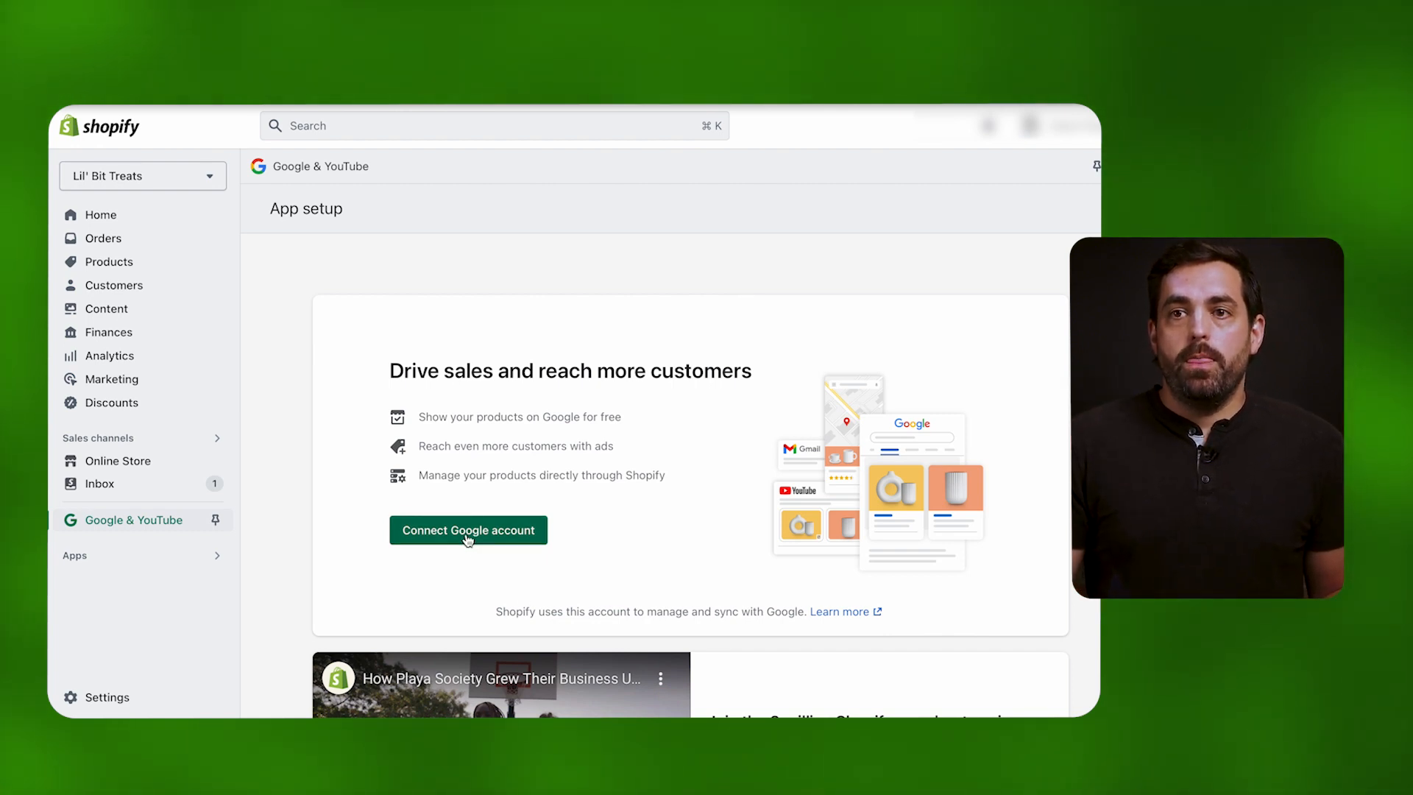
# Connect the chosen Google account, allowing Google Channel by Shopify its requested permissions
pyautogui.click(468, 530)
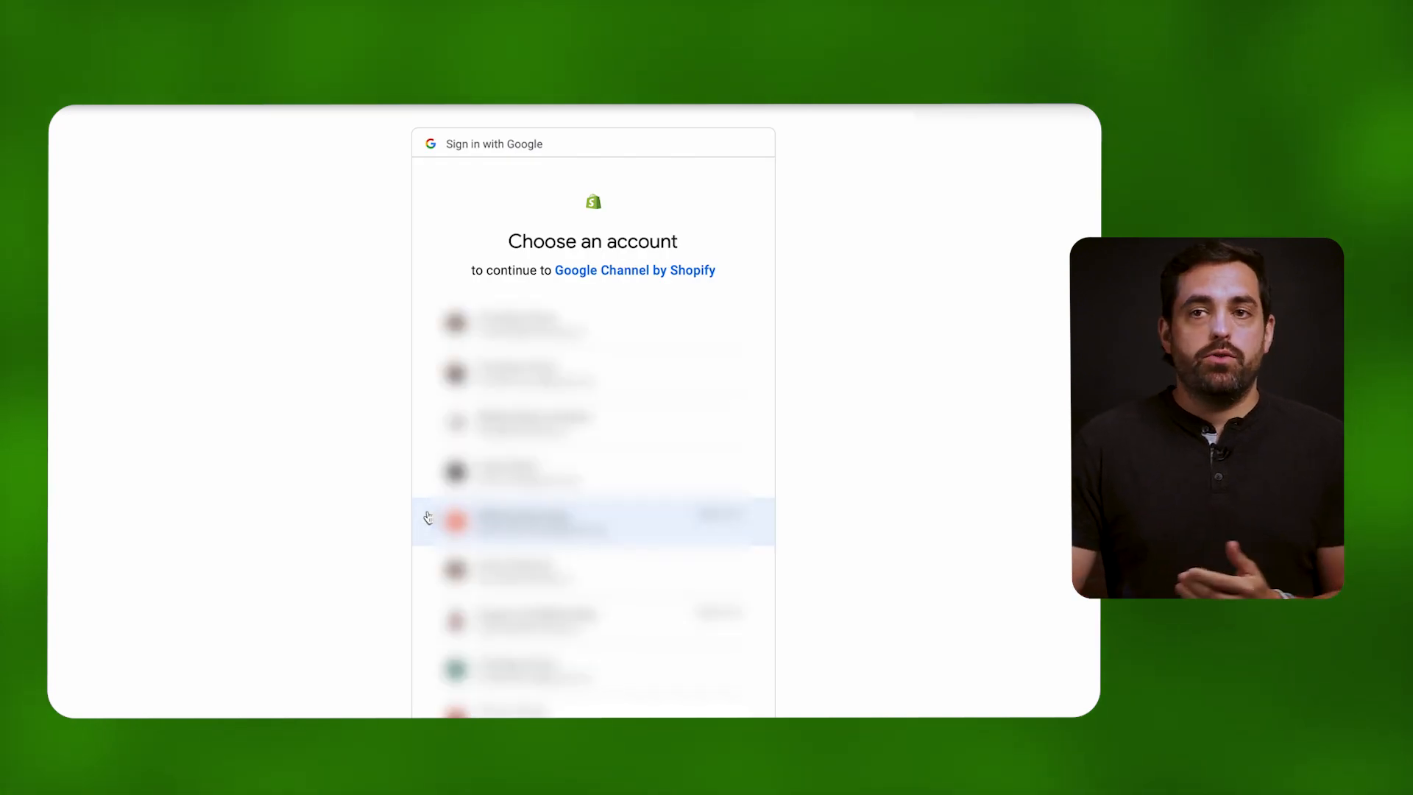
pyautogui.moveTo(408, 495)
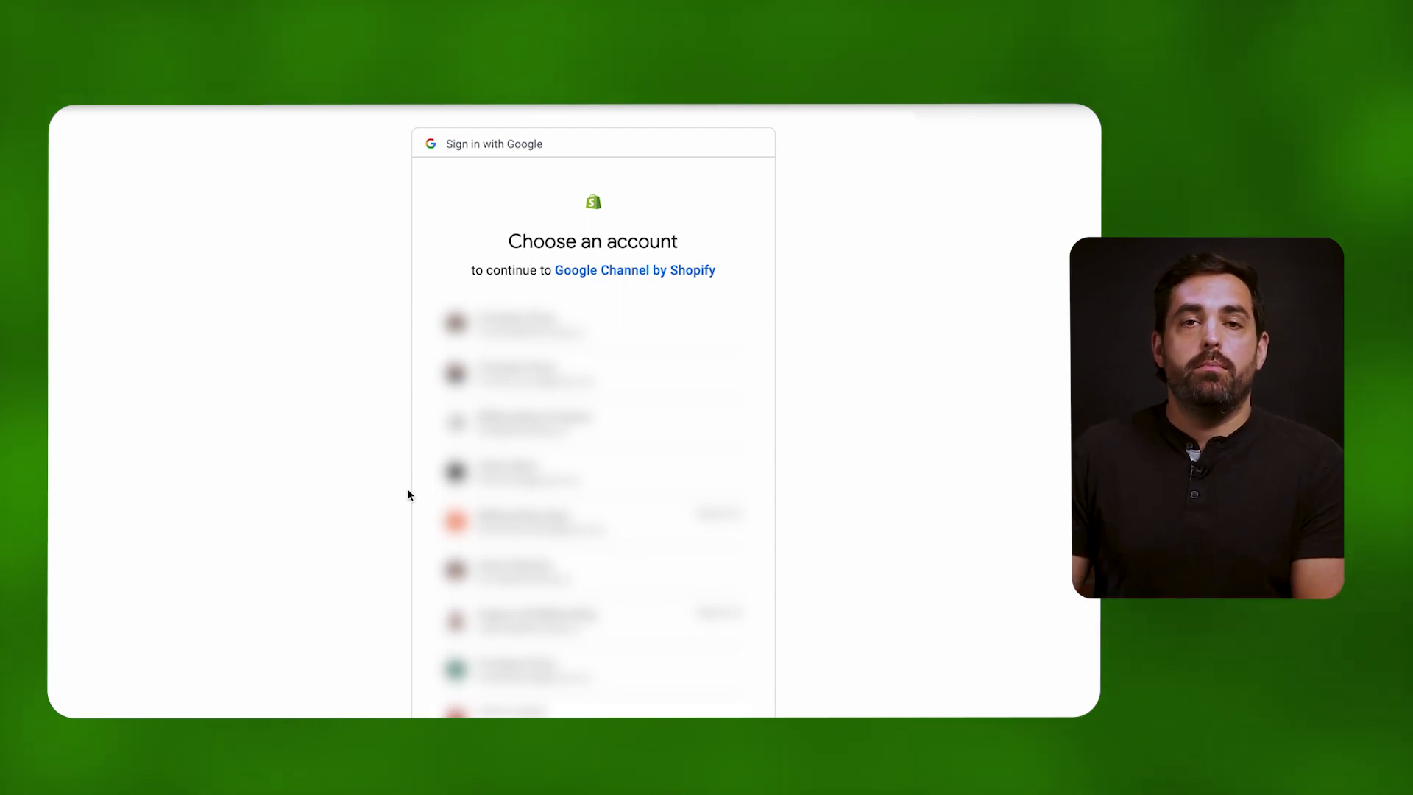
pyautogui.moveTo(380, 459)
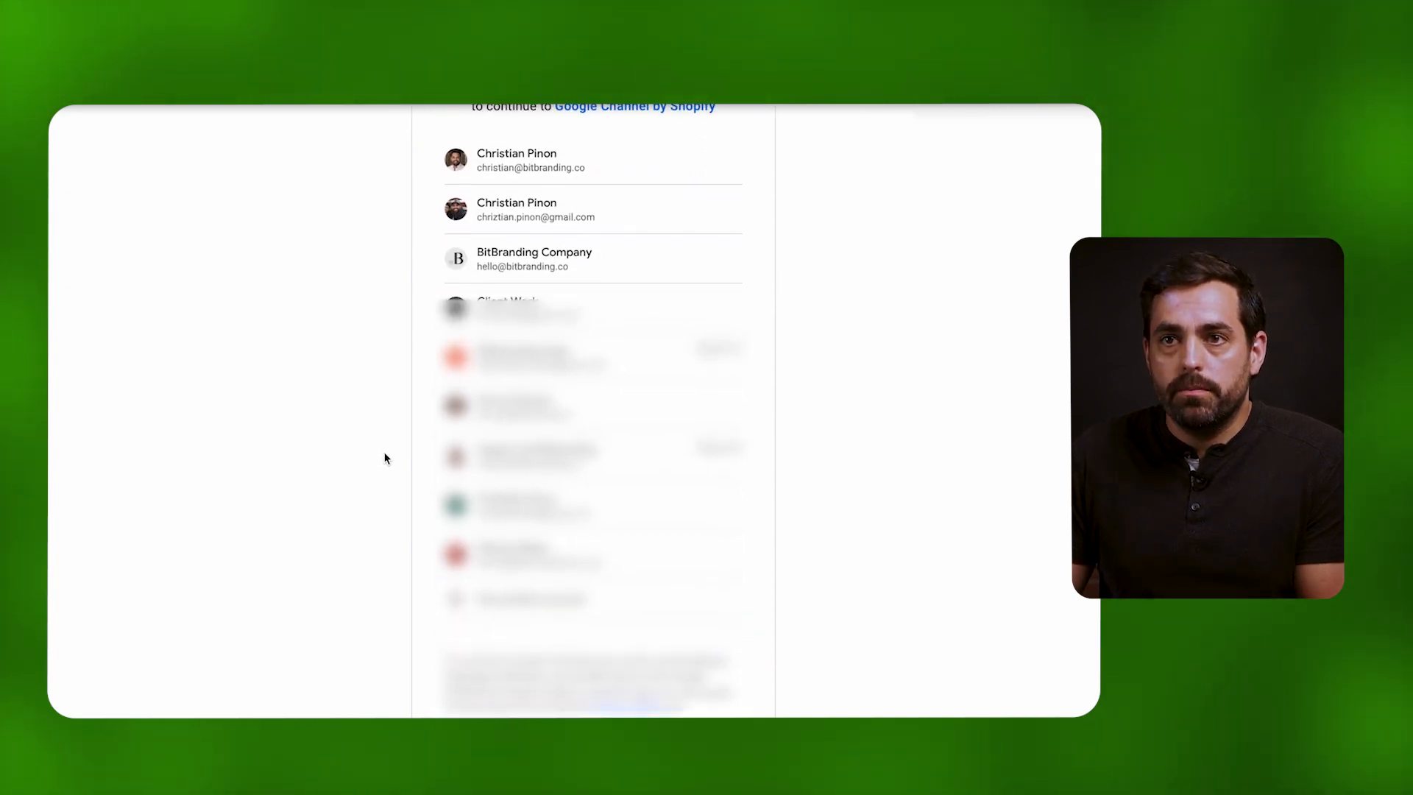
pyautogui.scroll(3)
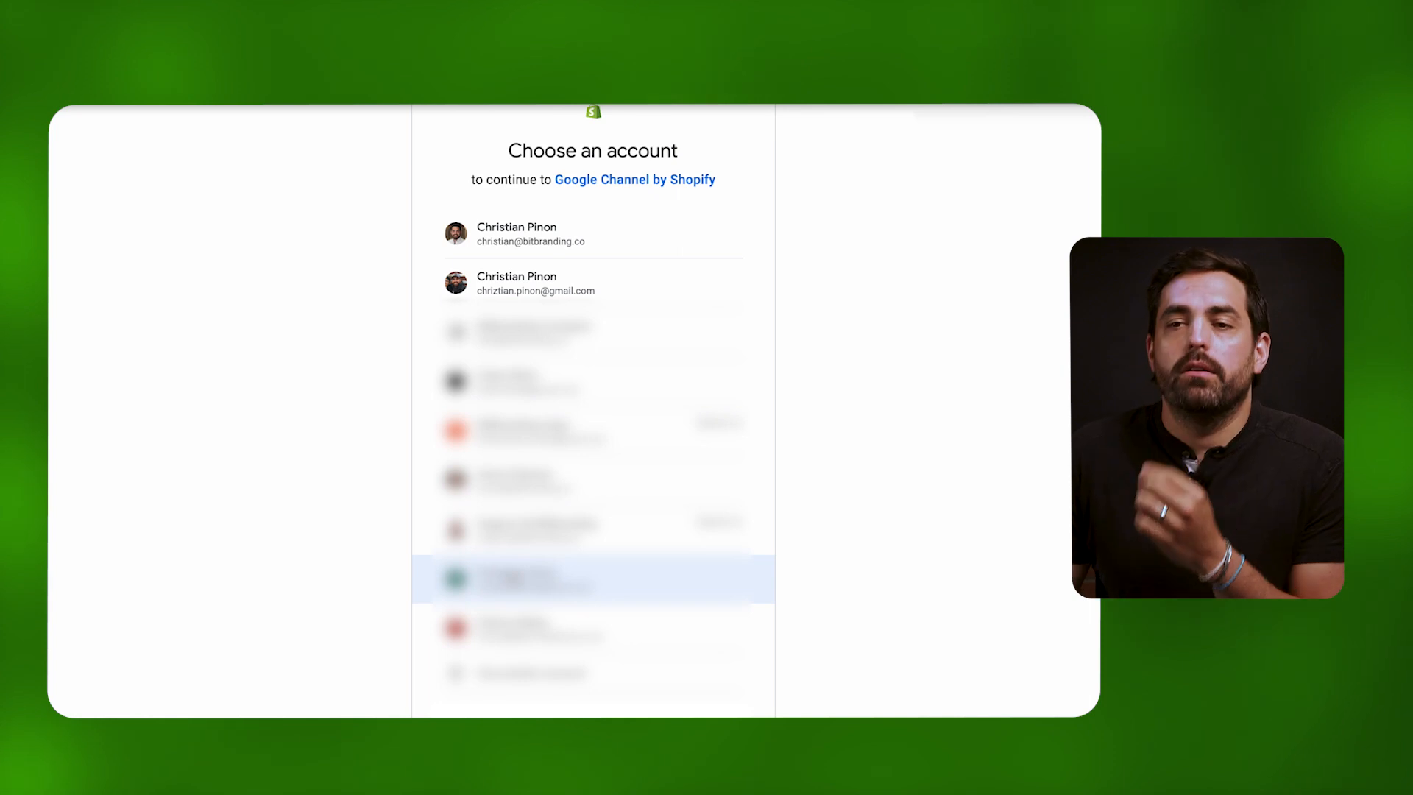
pyautogui.click(593, 578)
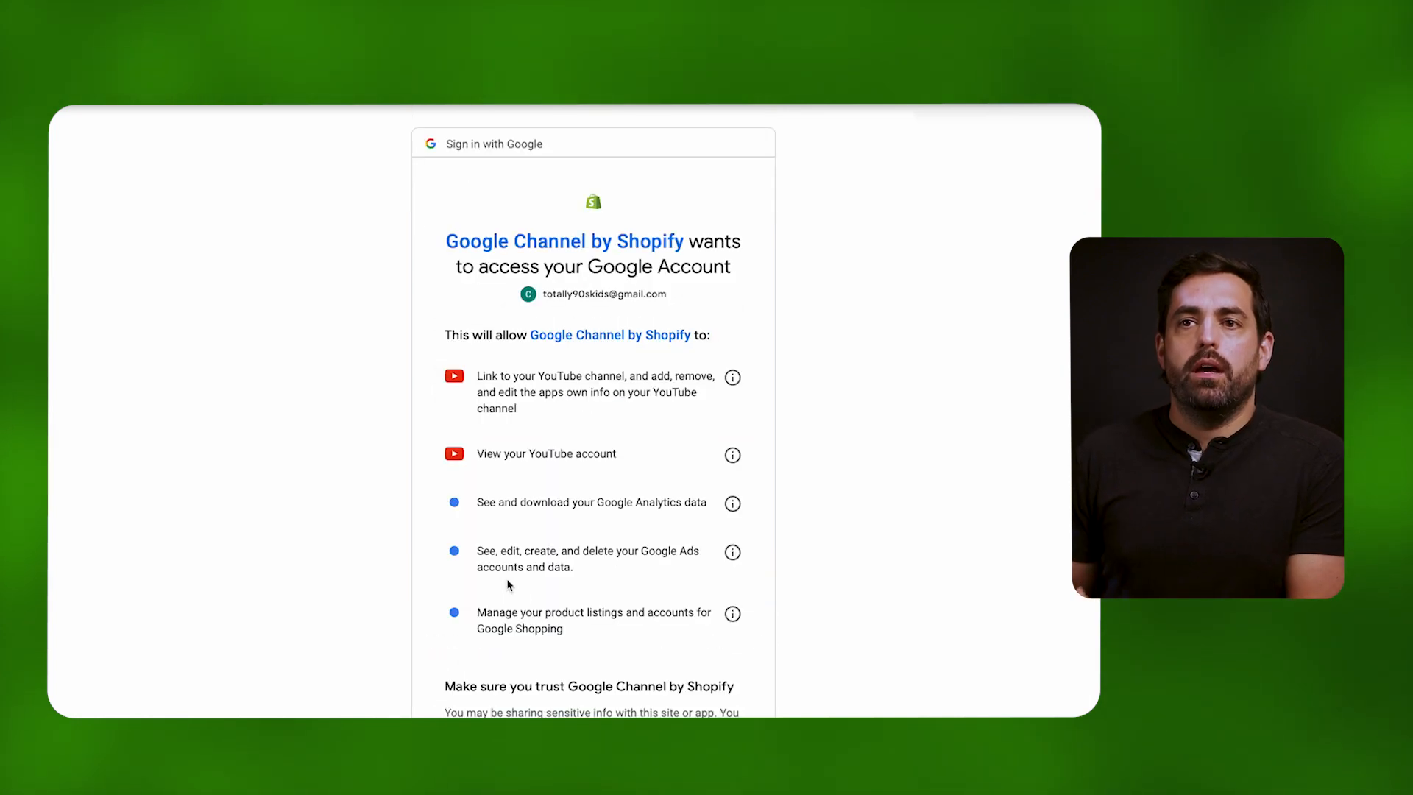
pyautogui.scroll(-3)
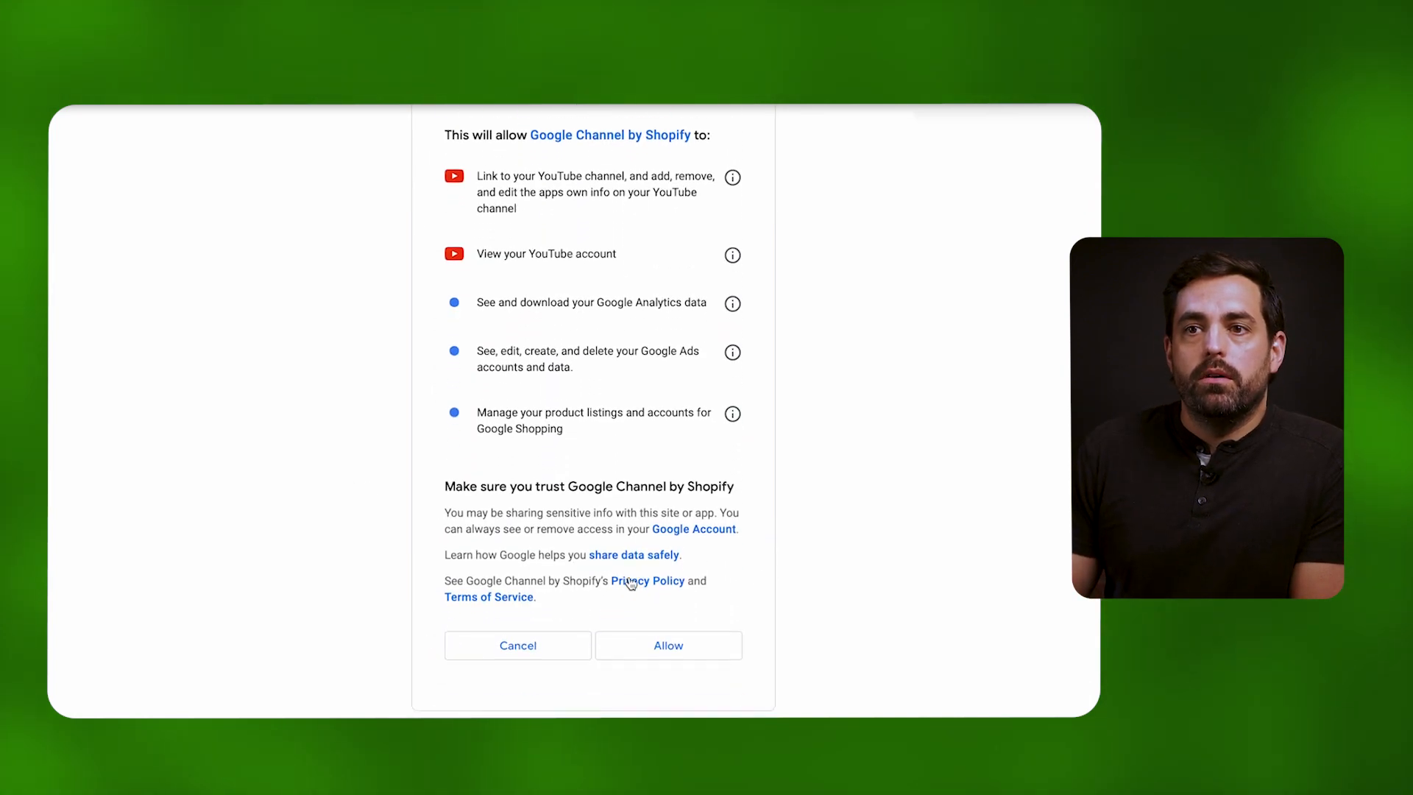
pyautogui.scroll(3)
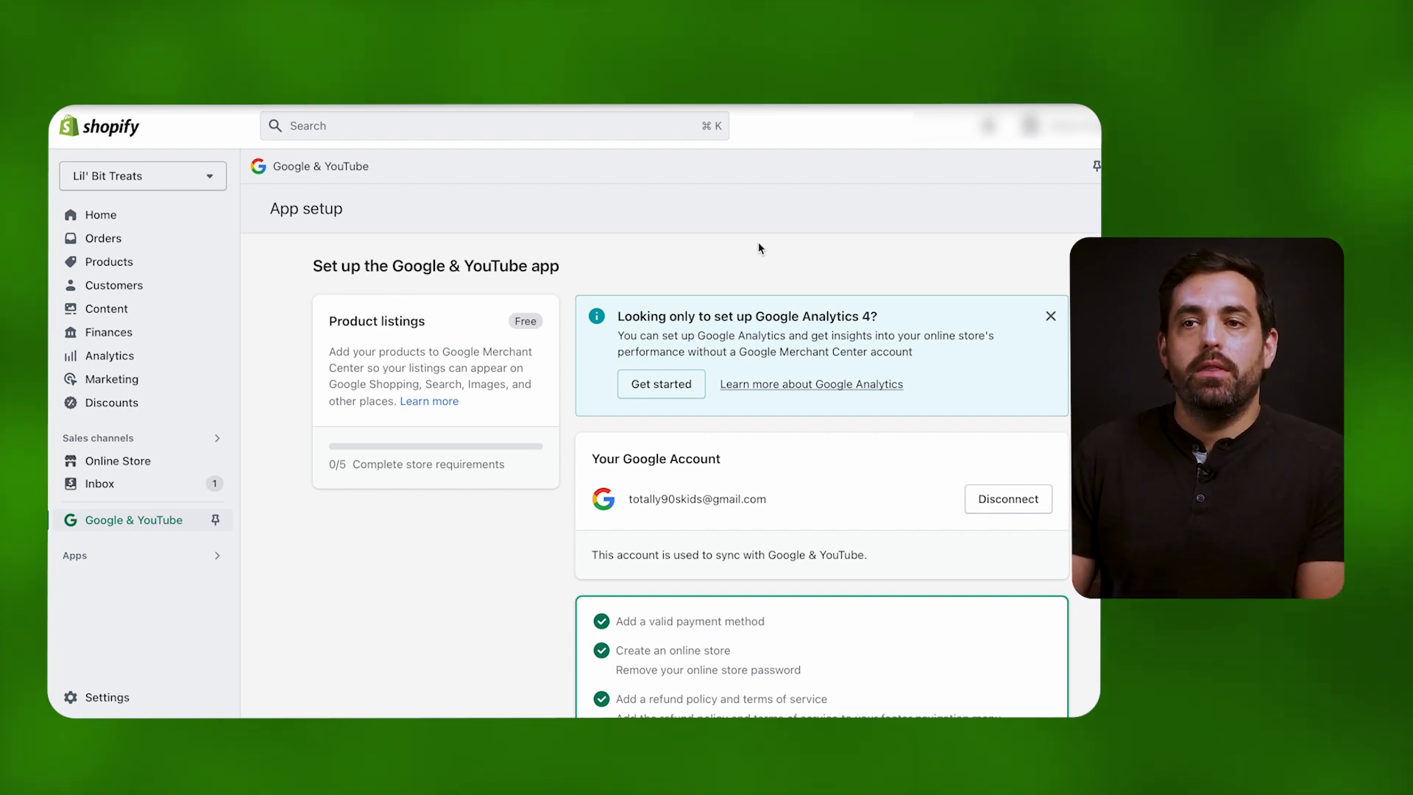
pyautogui.moveTo(1030, 248)
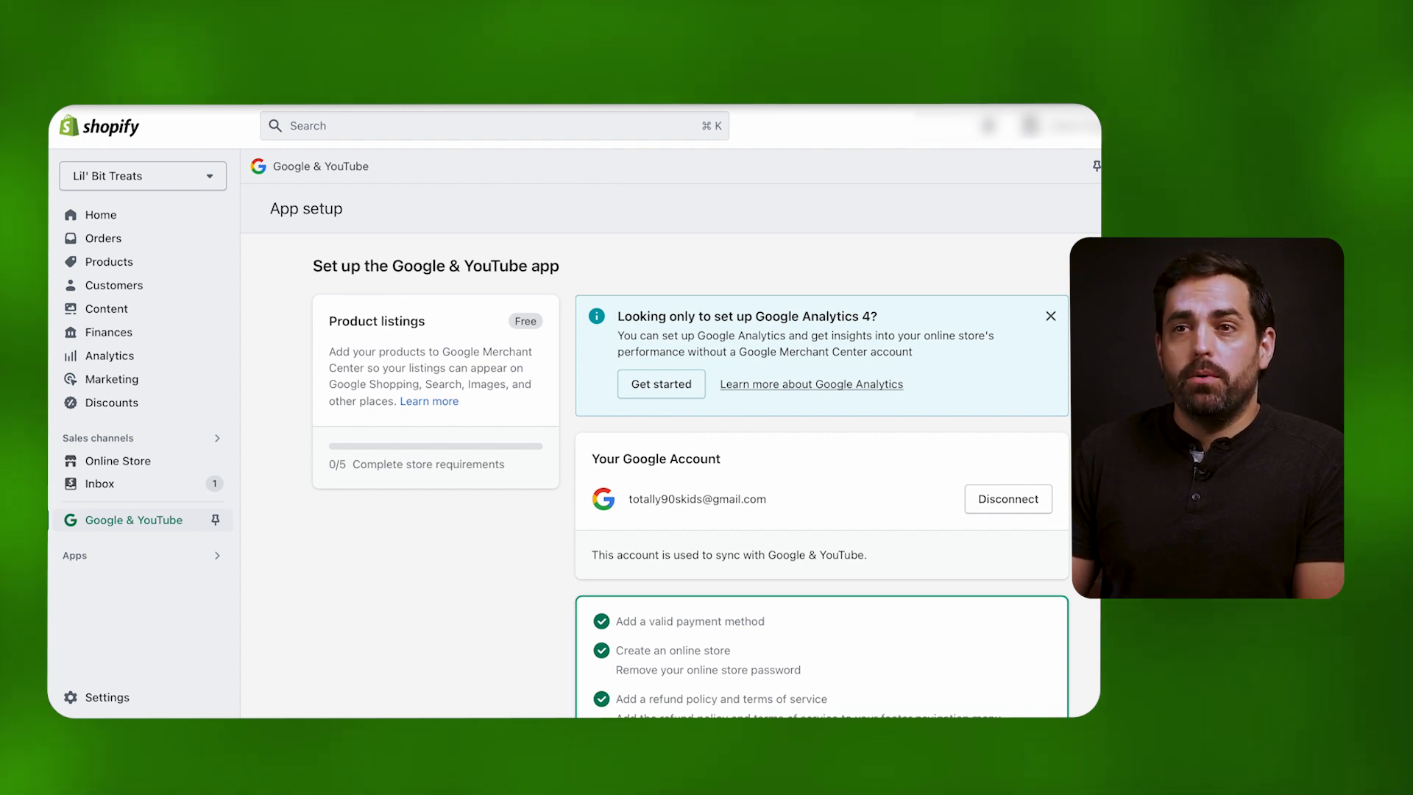
pyautogui.scroll(-3)
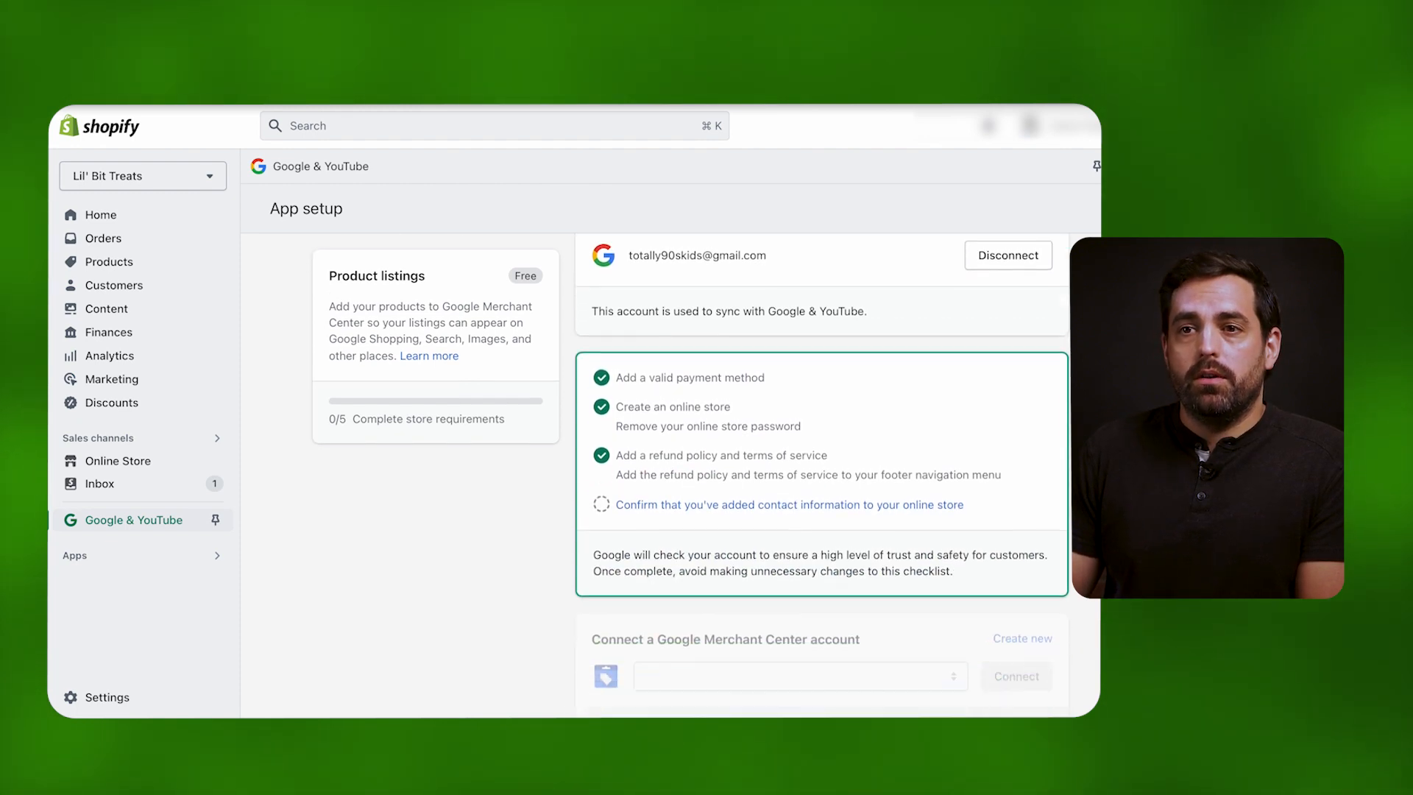
pyautogui.scroll(-3)
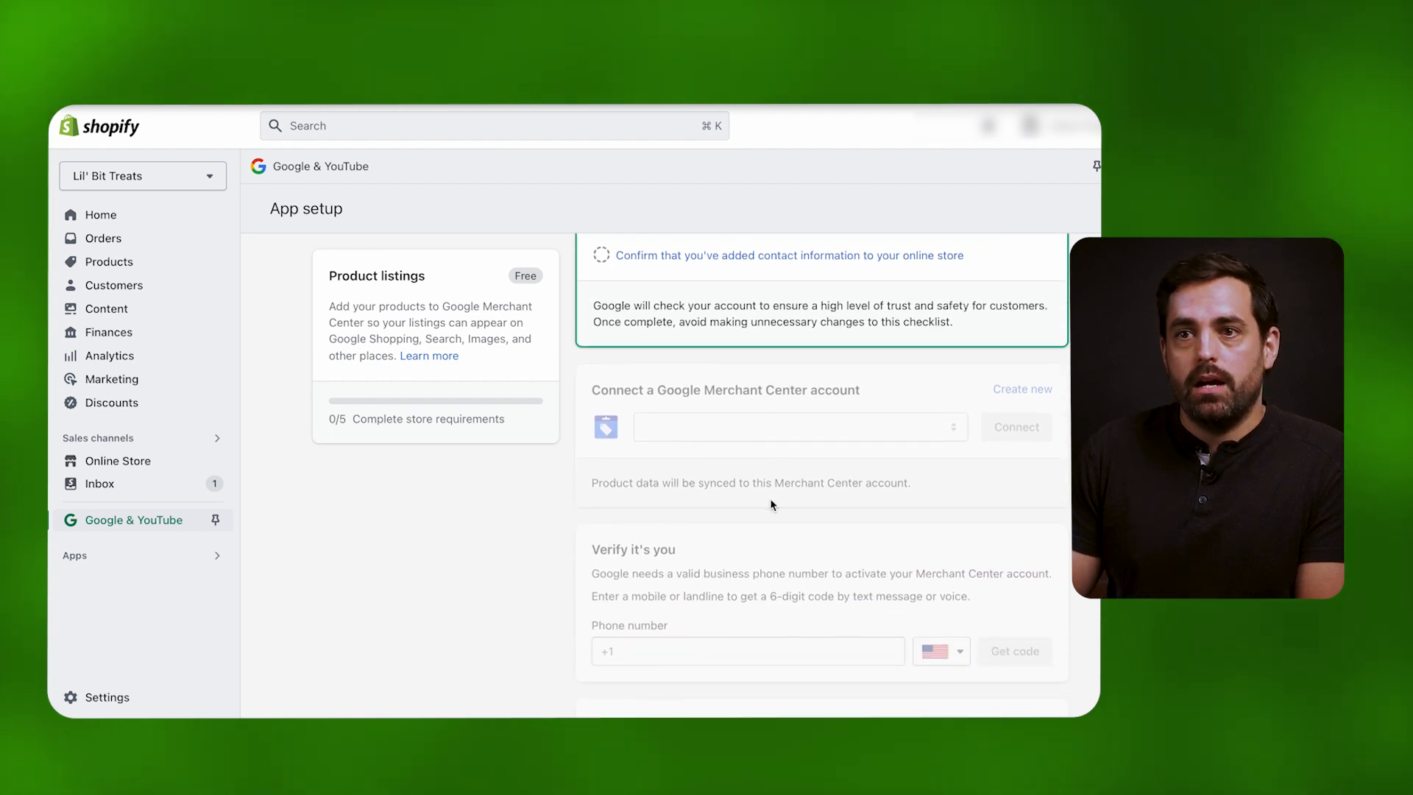
pyautogui.scroll(3)
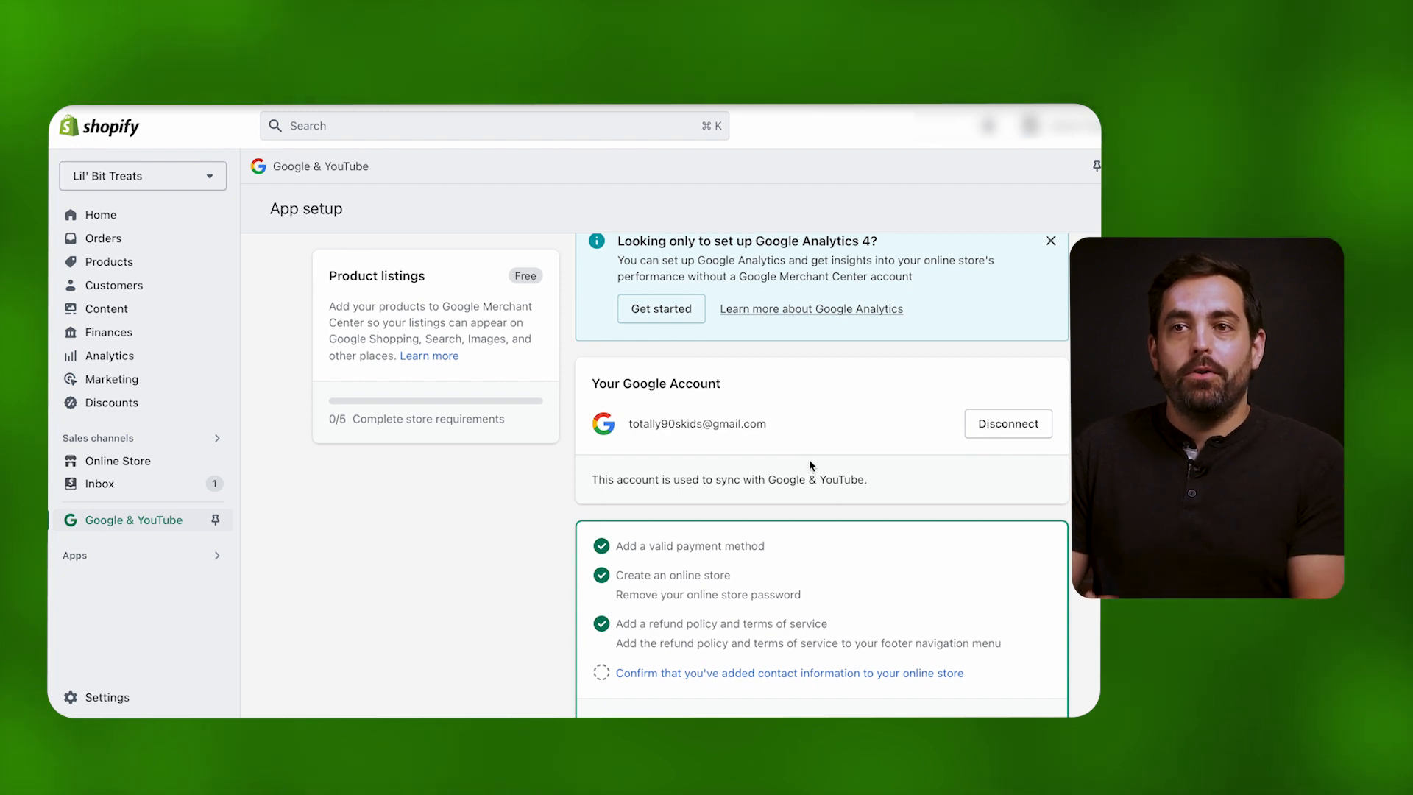
pyautogui.scroll(3)
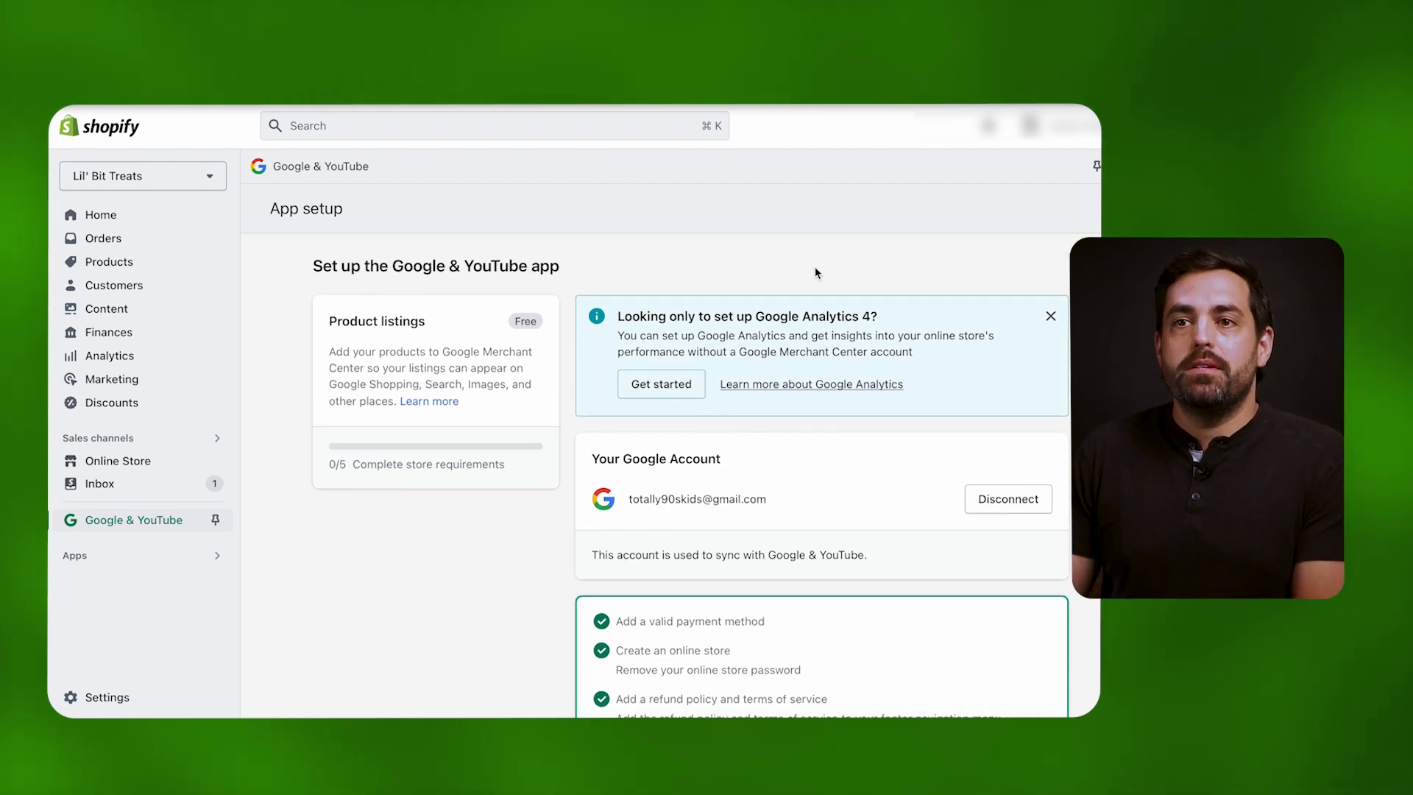
pyautogui.moveTo(684, 324)
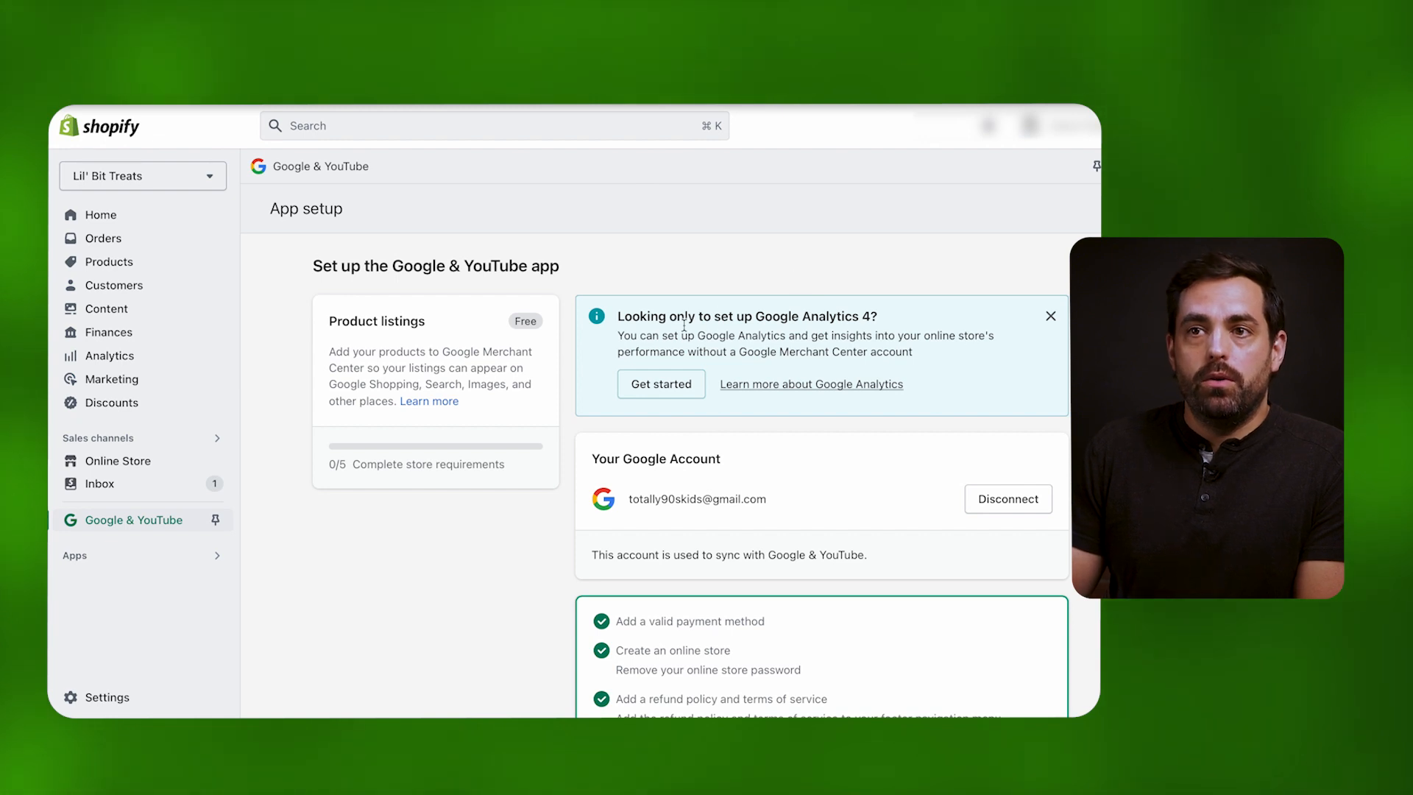
pyautogui.click(660, 383)
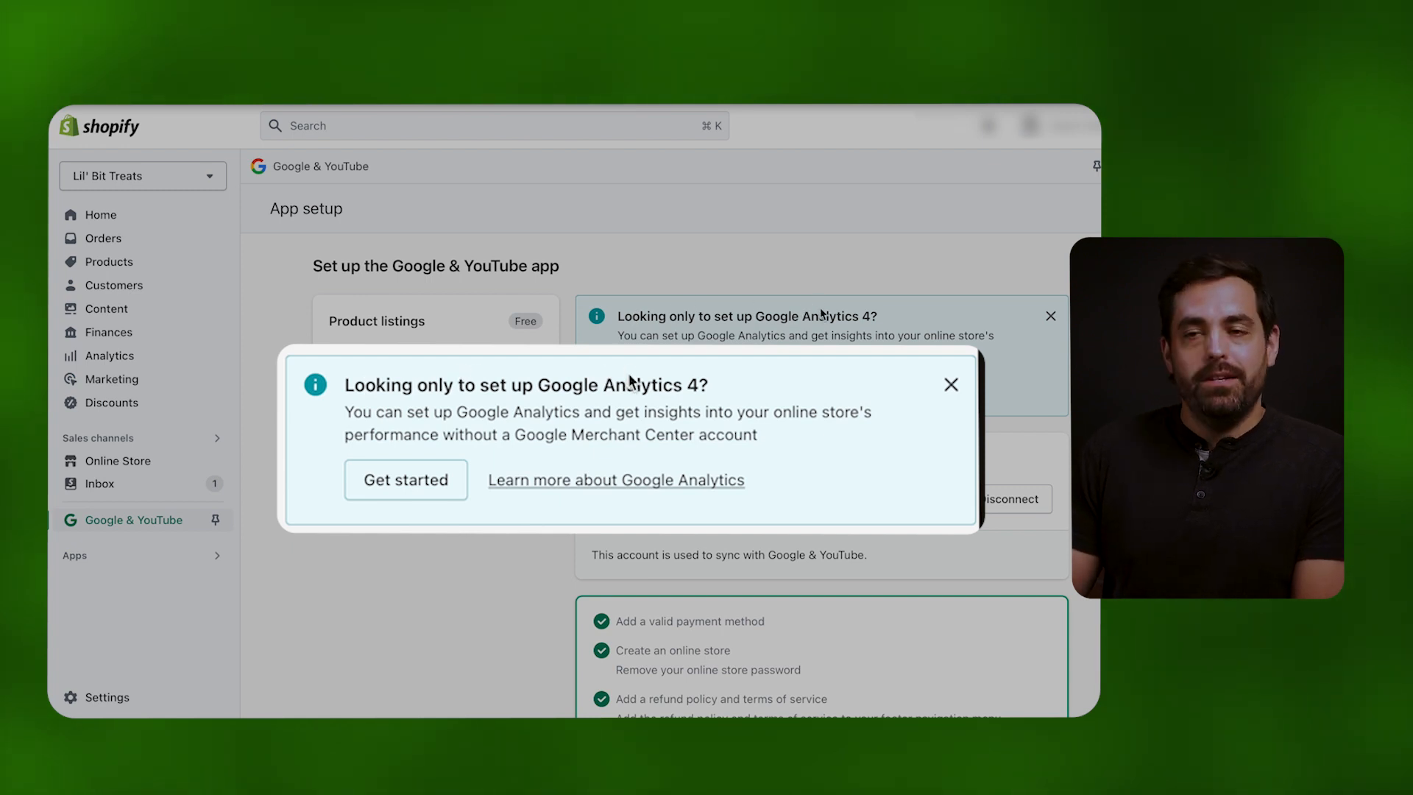
# Start the GA4-only setup and begin creating a new GA4 property from the connect section
pyautogui.click(406, 480)
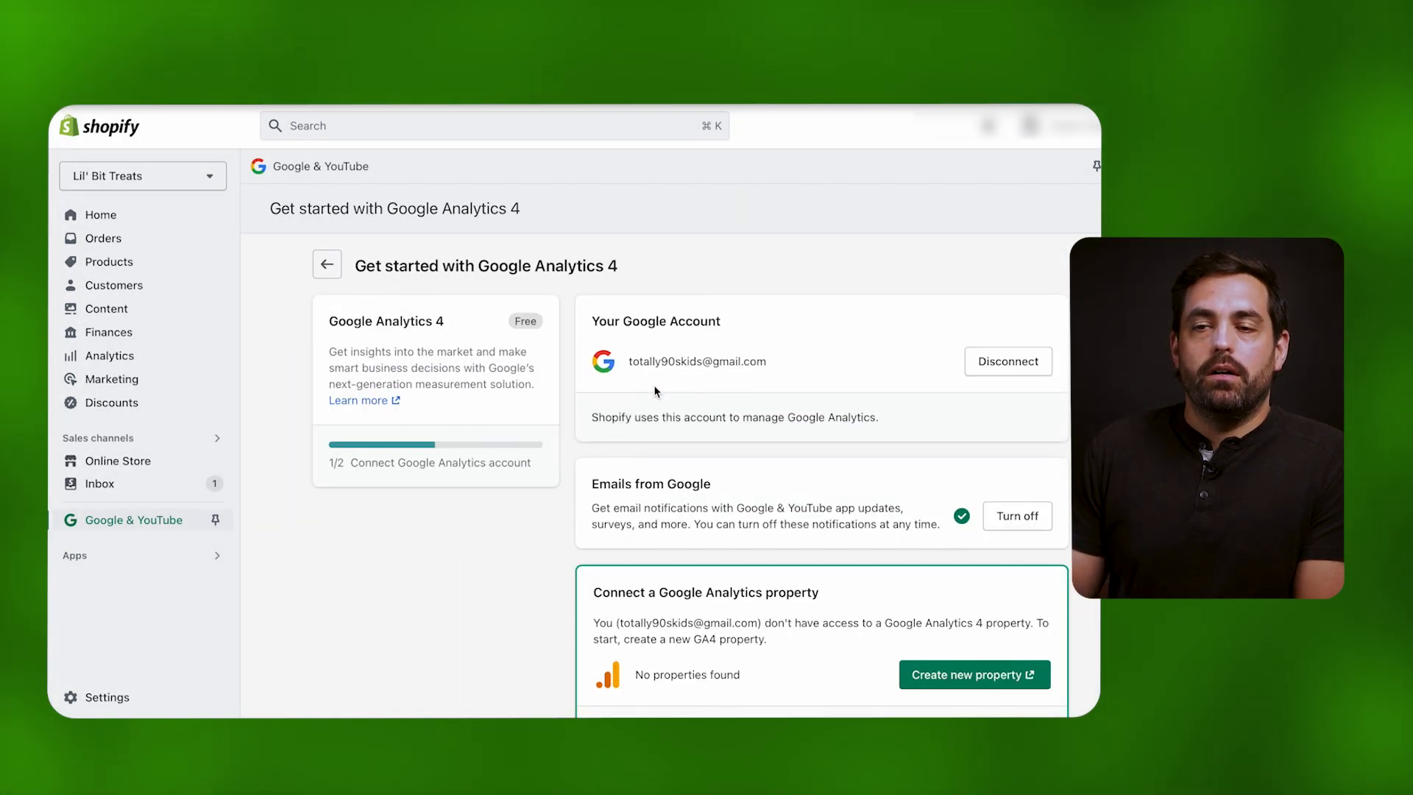
pyautogui.moveTo(770, 617)
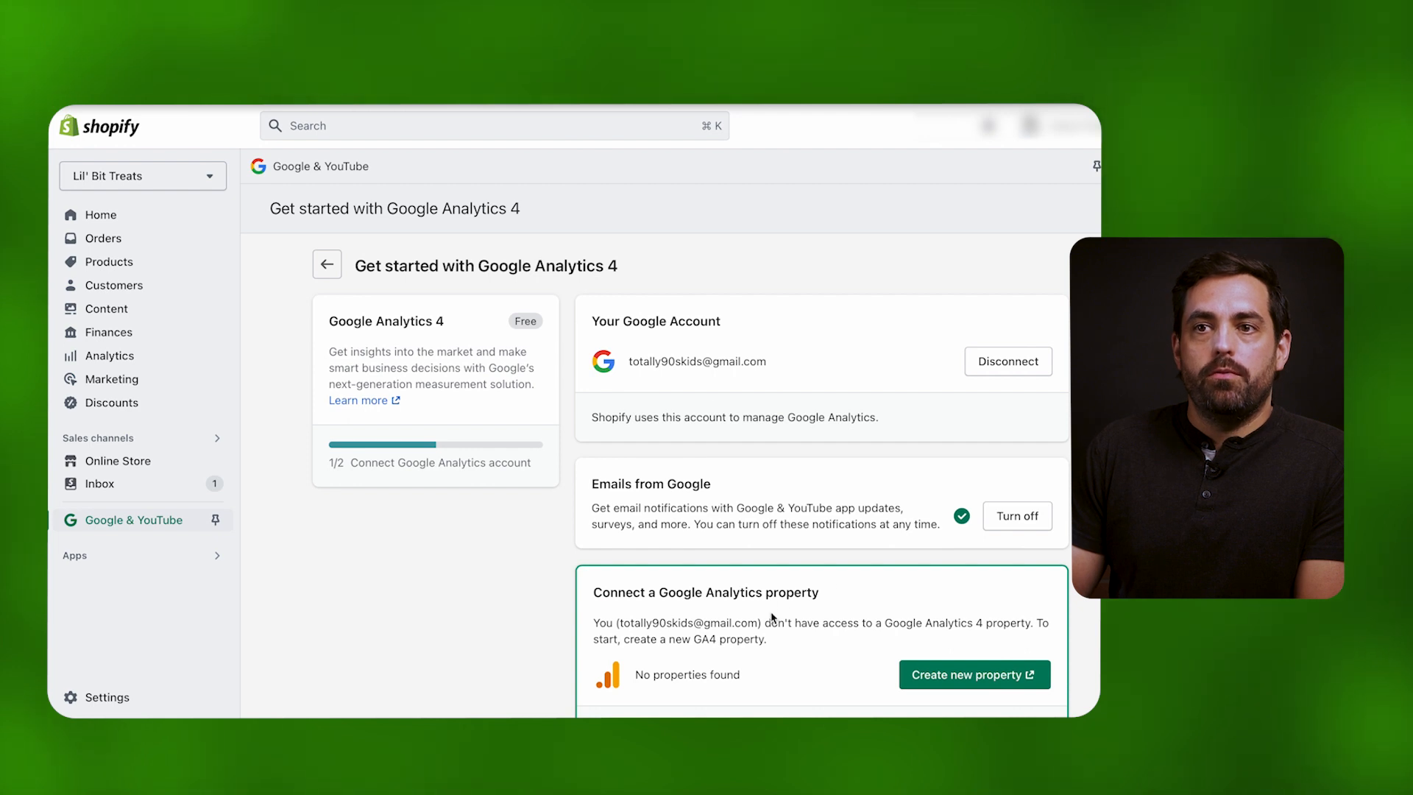
pyautogui.scroll(-3)
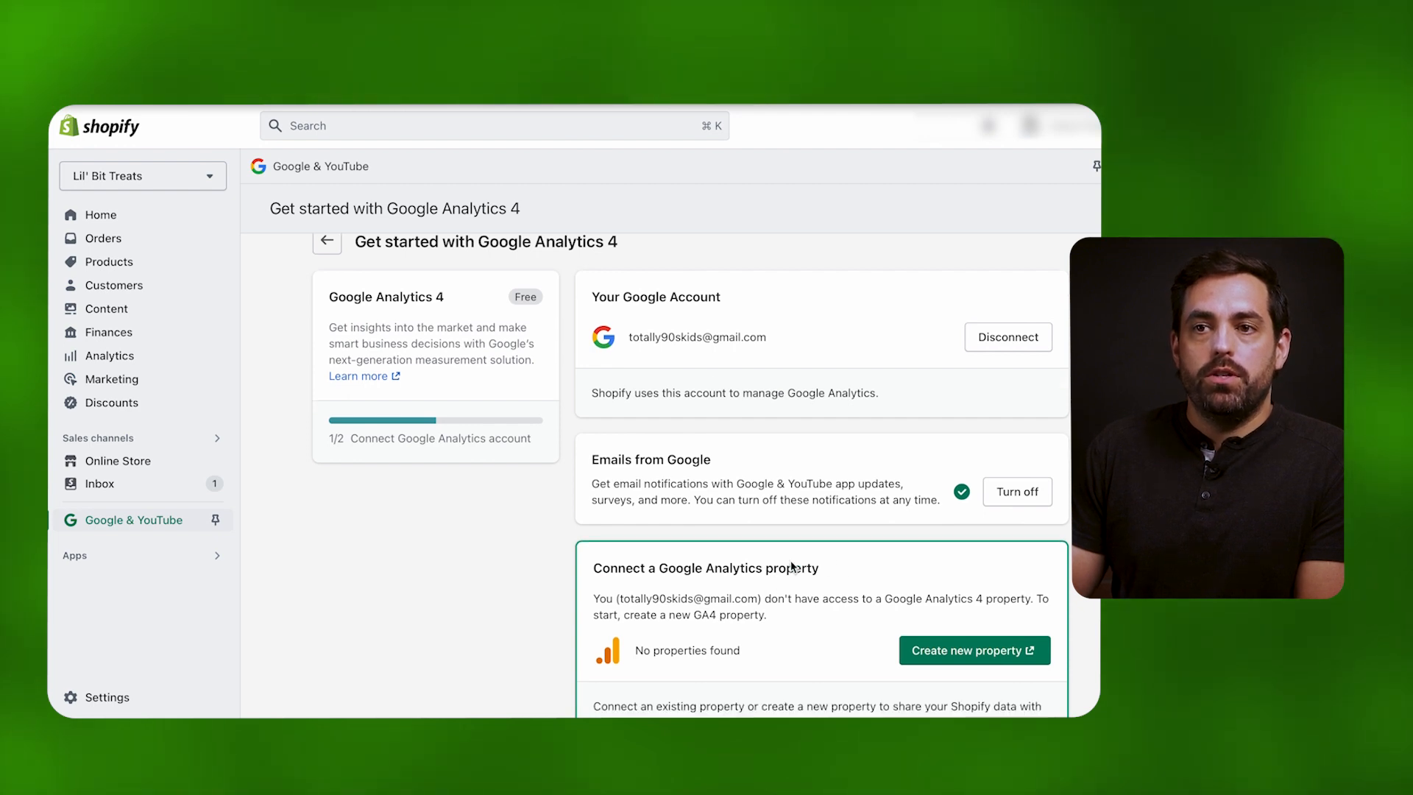
pyautogui.scroll(-3)
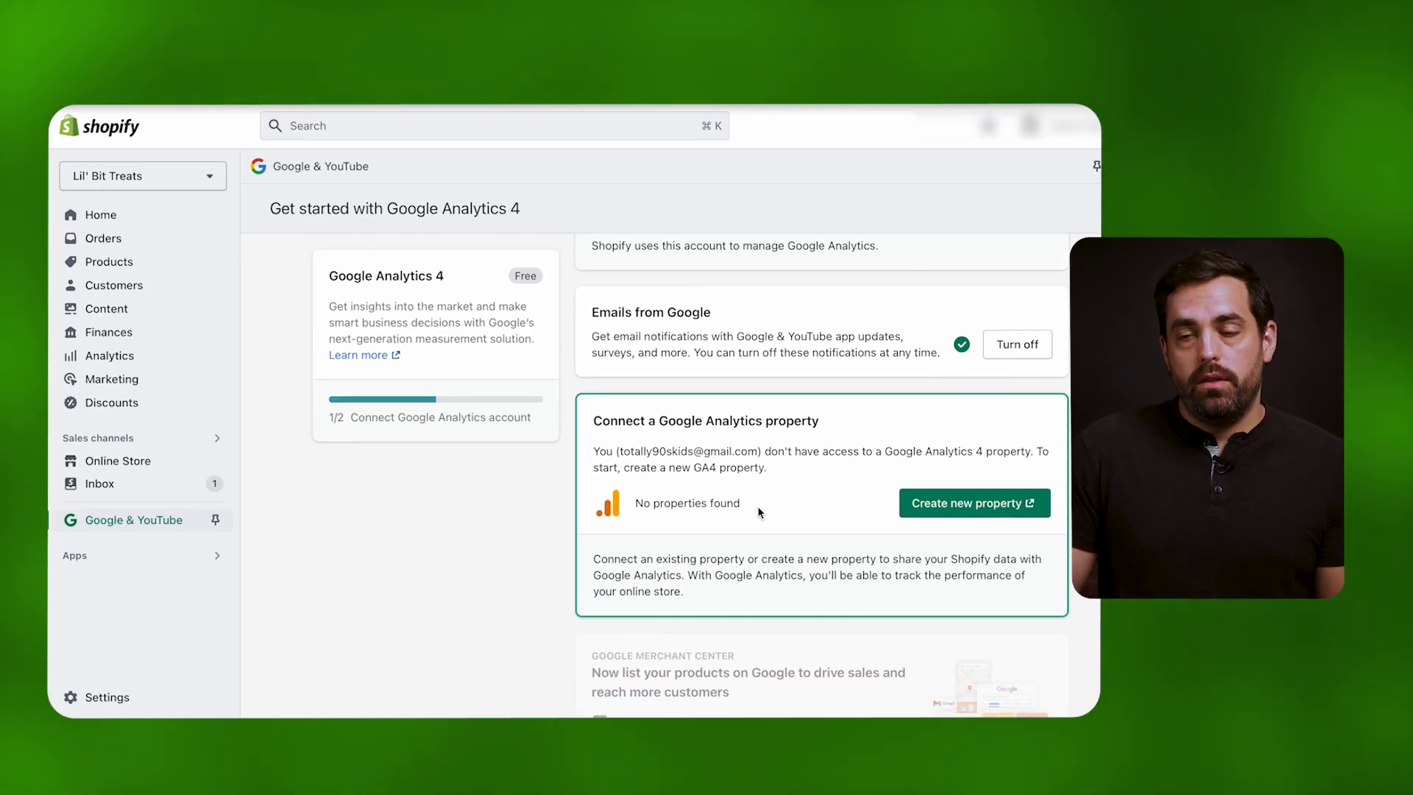
pyautogui.moveTo(973, 504)
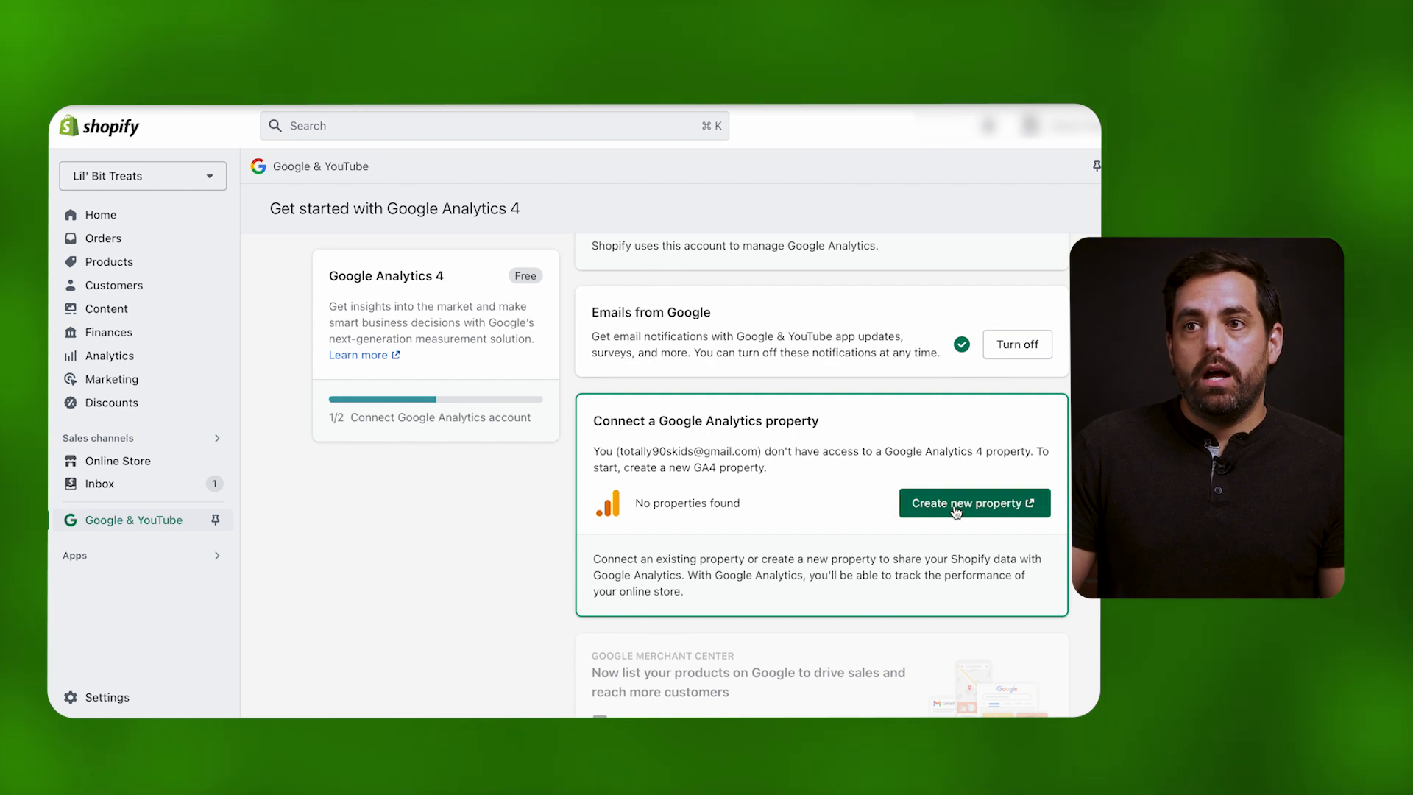
pyautogui.click(973, 504)
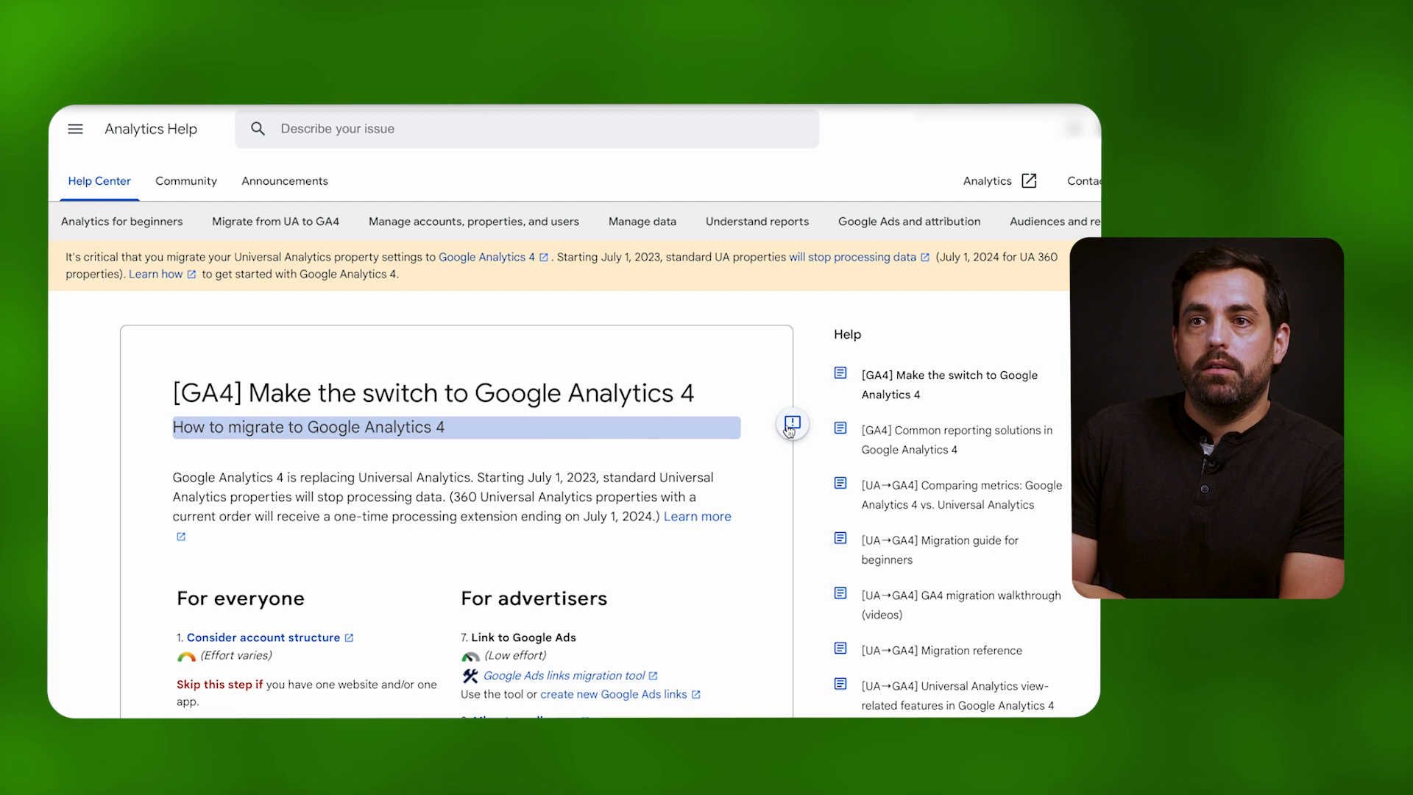
pyautogui.moveTo(749, 427)
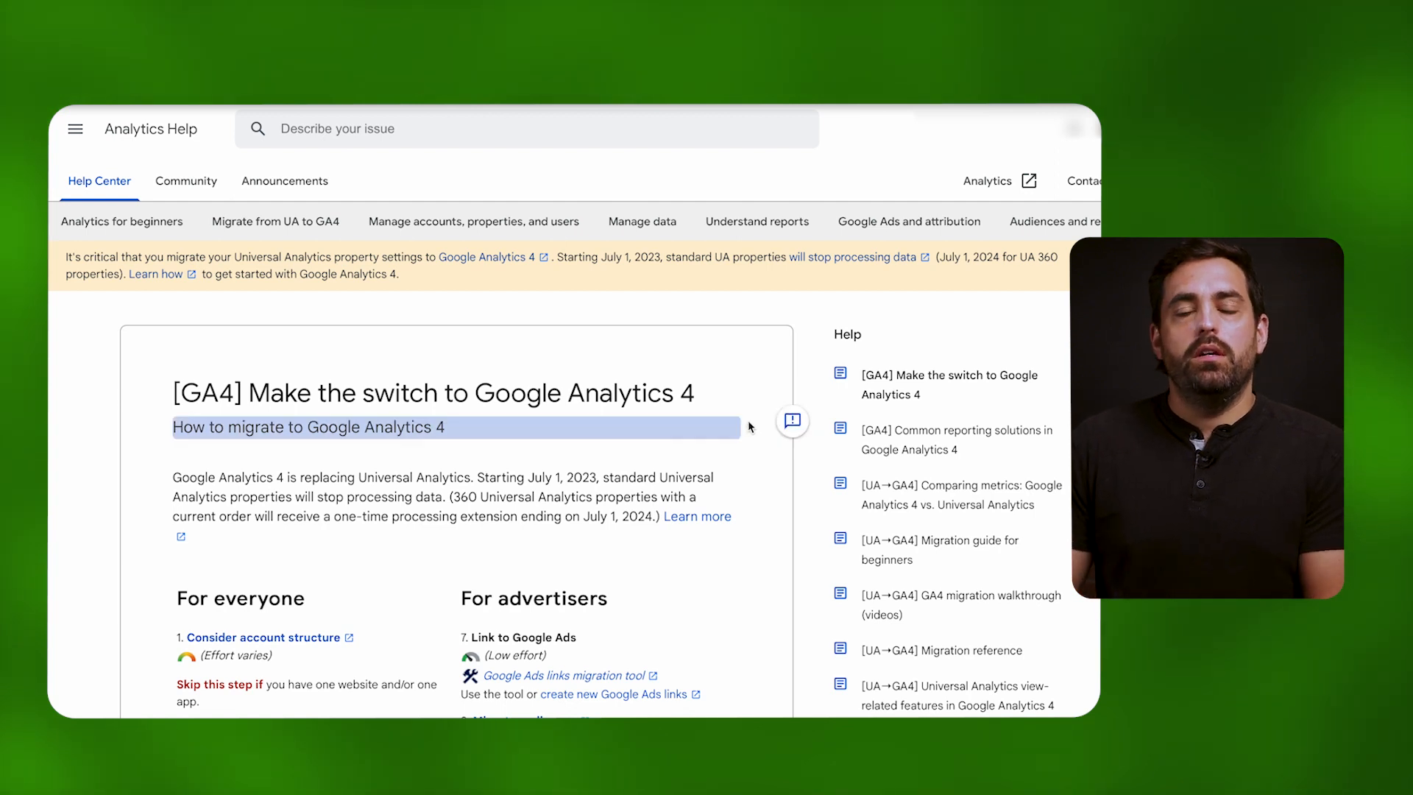
pyautogui.moveTo(755, 444)
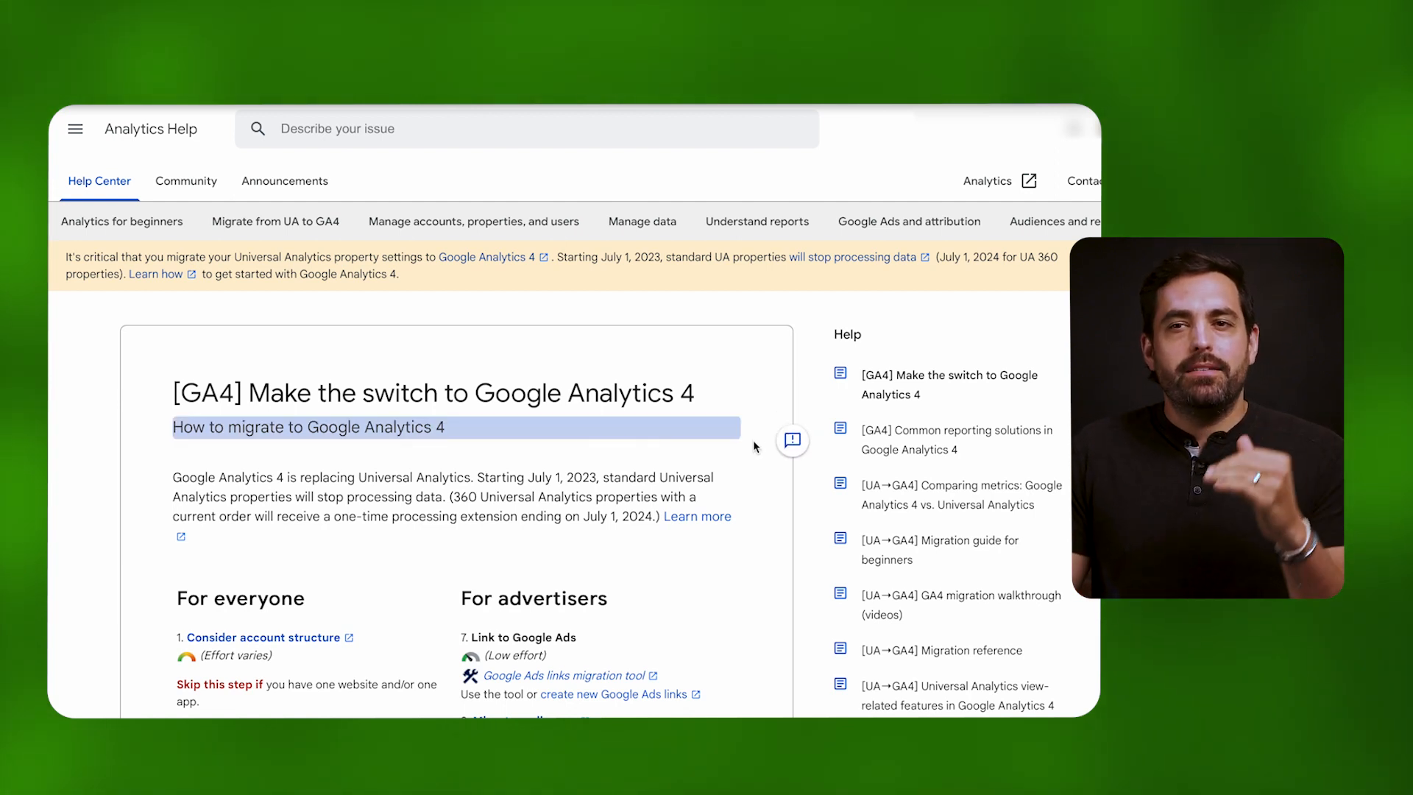
# Follow the Analytics header link from the Help article to the Google Analytics product site
pyautogui.scroll(-3)
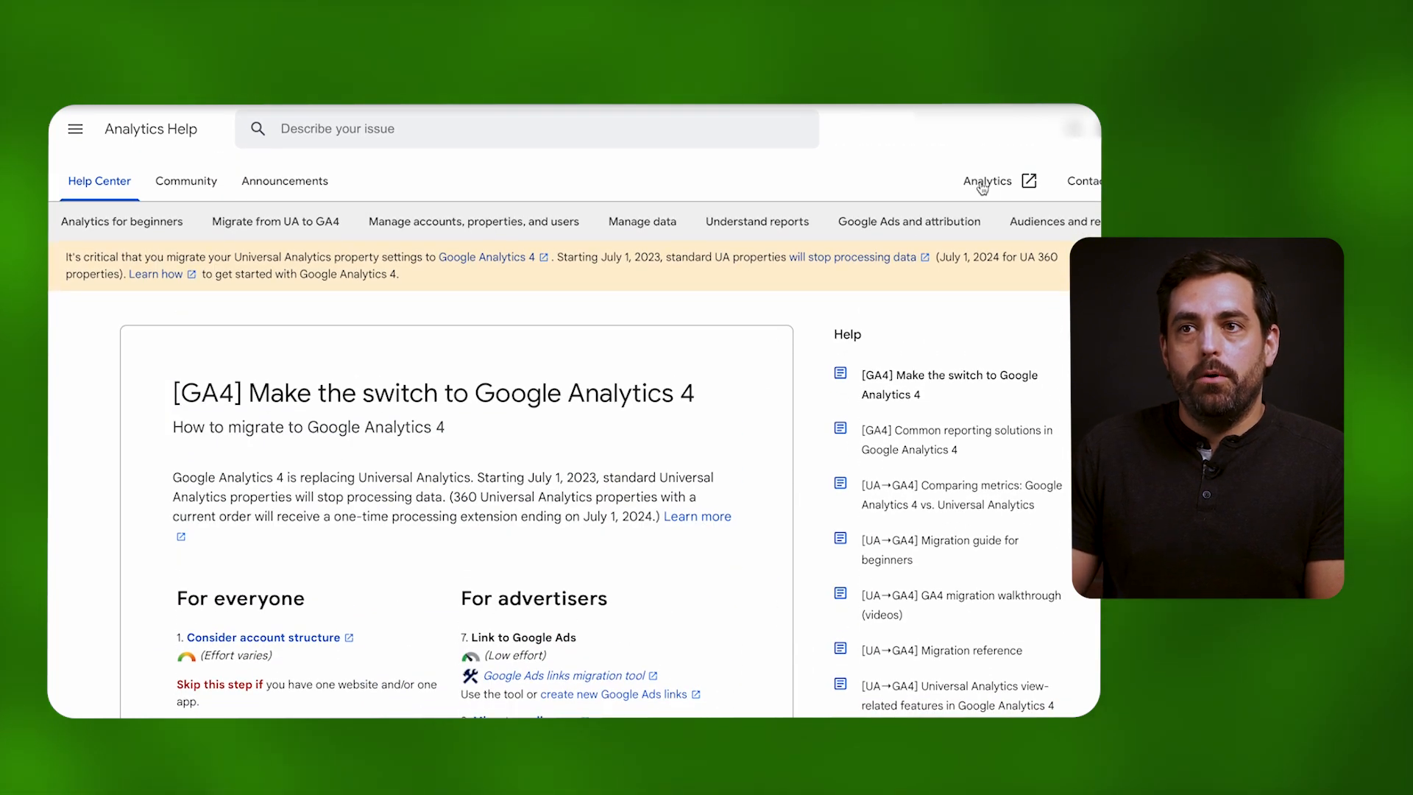
pyautogui.click(989, 181)
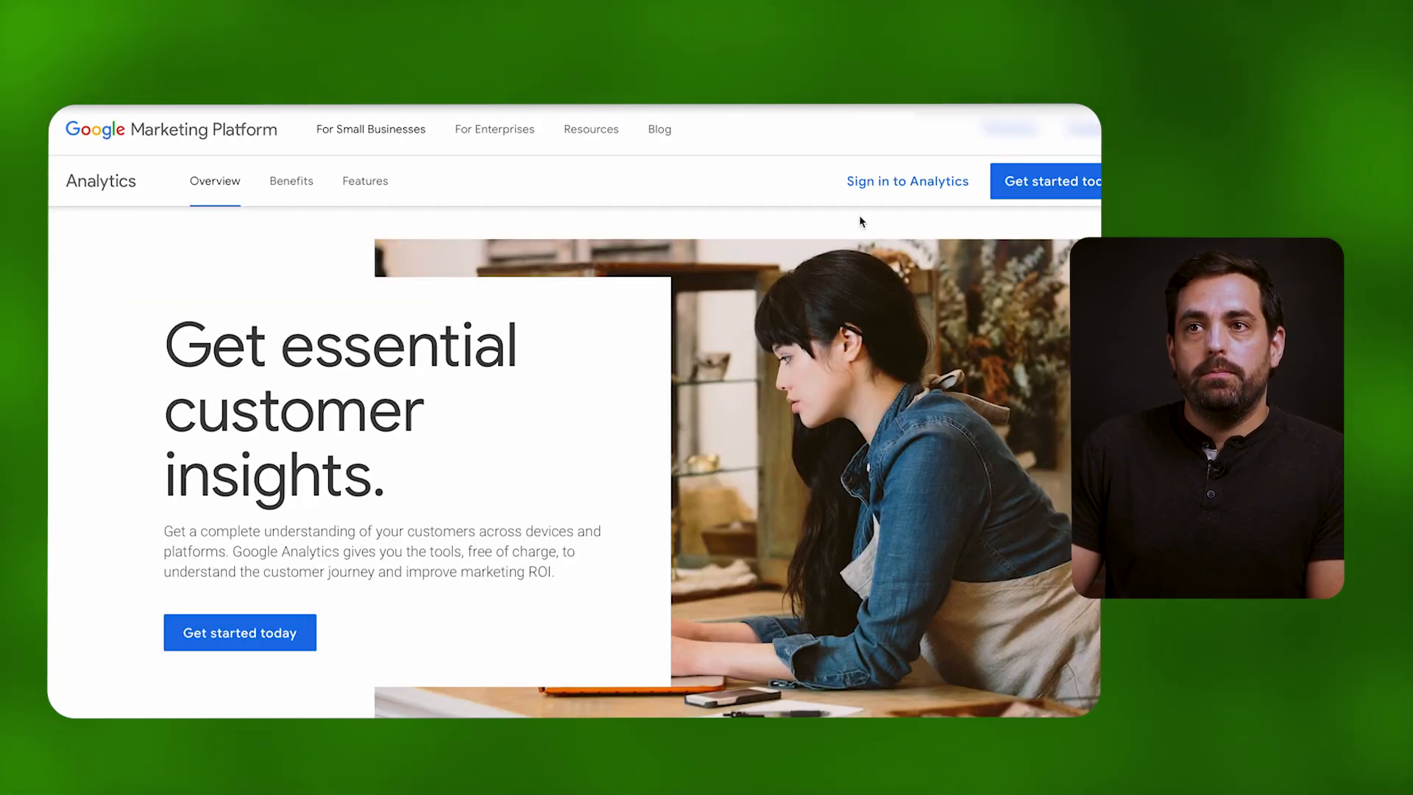
# Sign in to Analytics and name the new account 'Lil Bit Treats Company'
pyautogui.click(240, 631)
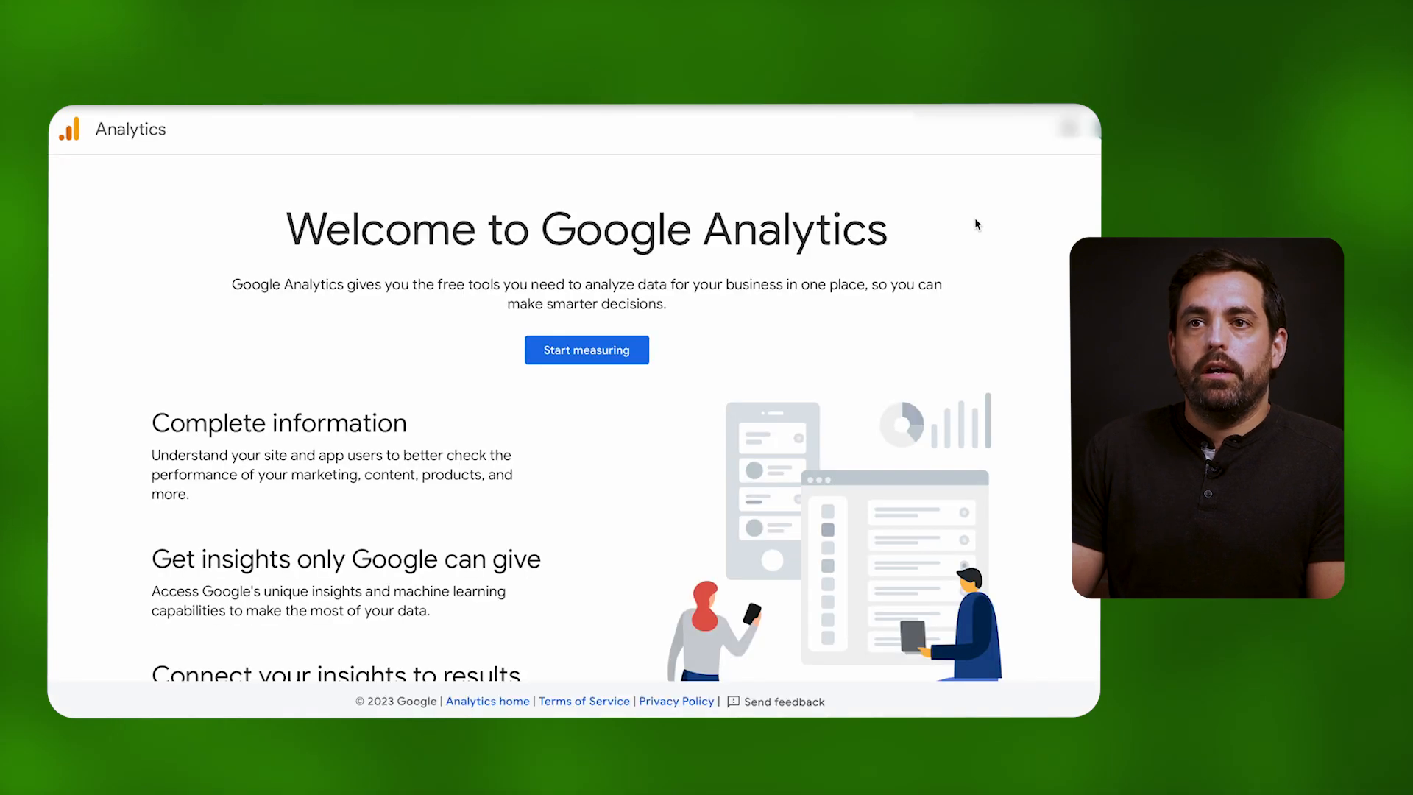
pyautogui.click(586, 351)
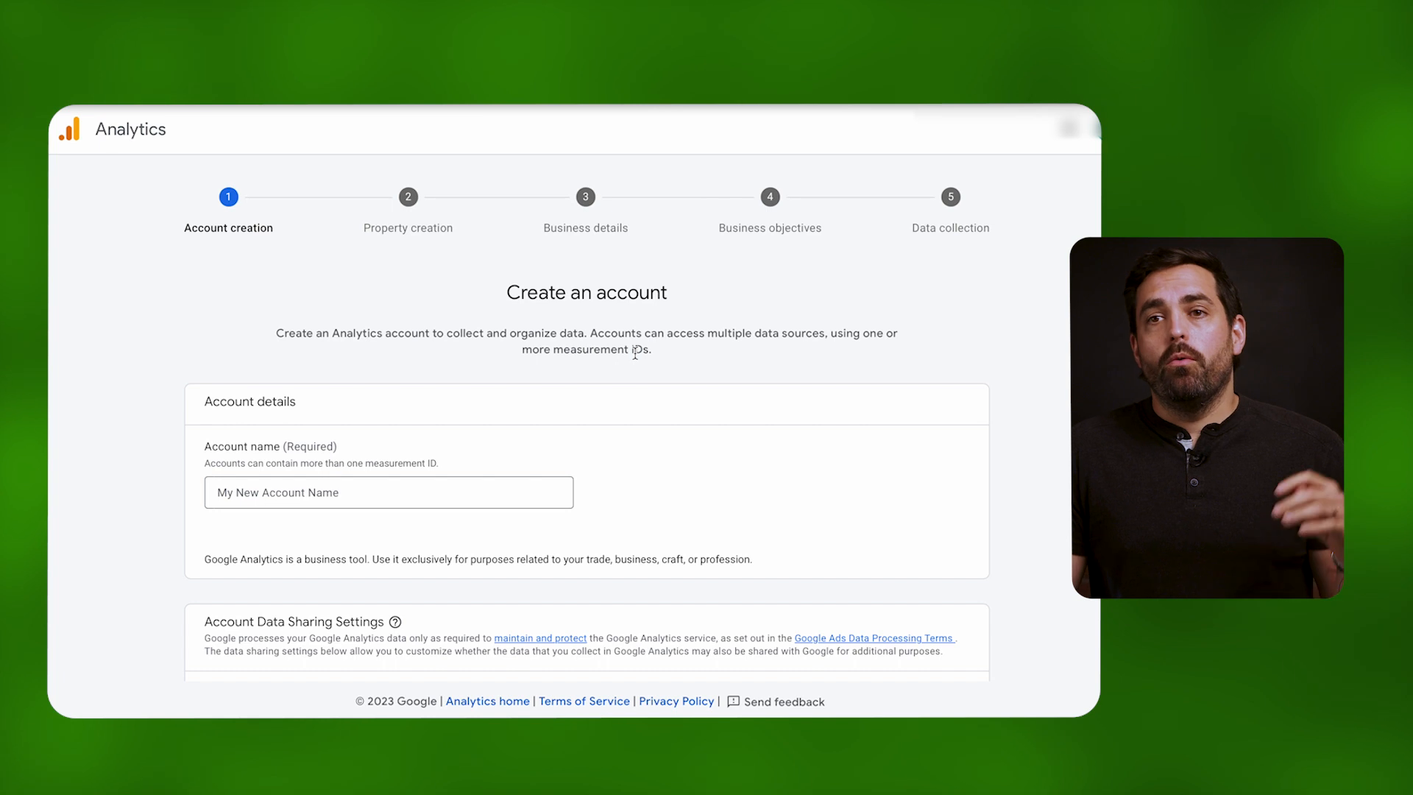
pyautogui.moveTo(665, 413)
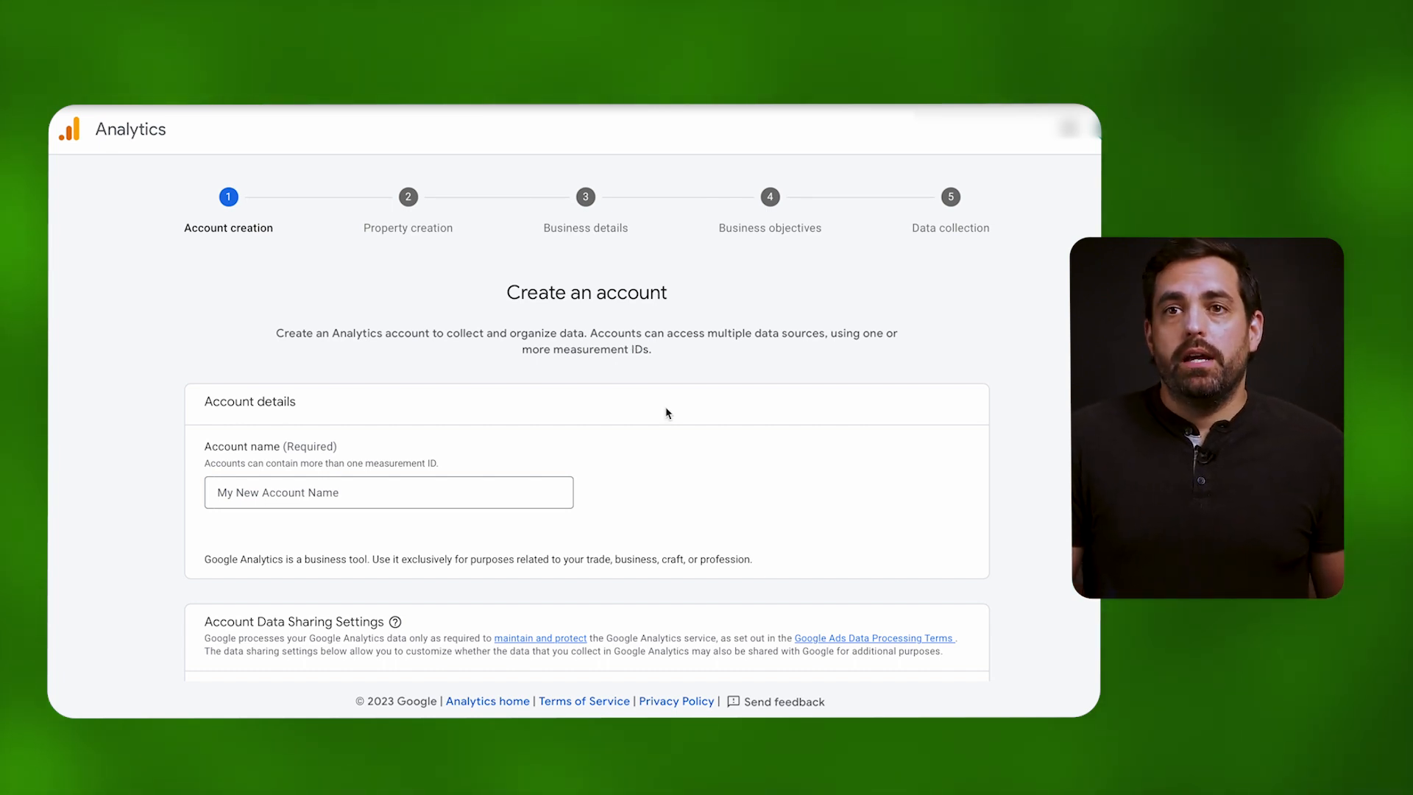
pyautogui.write('Lil B')
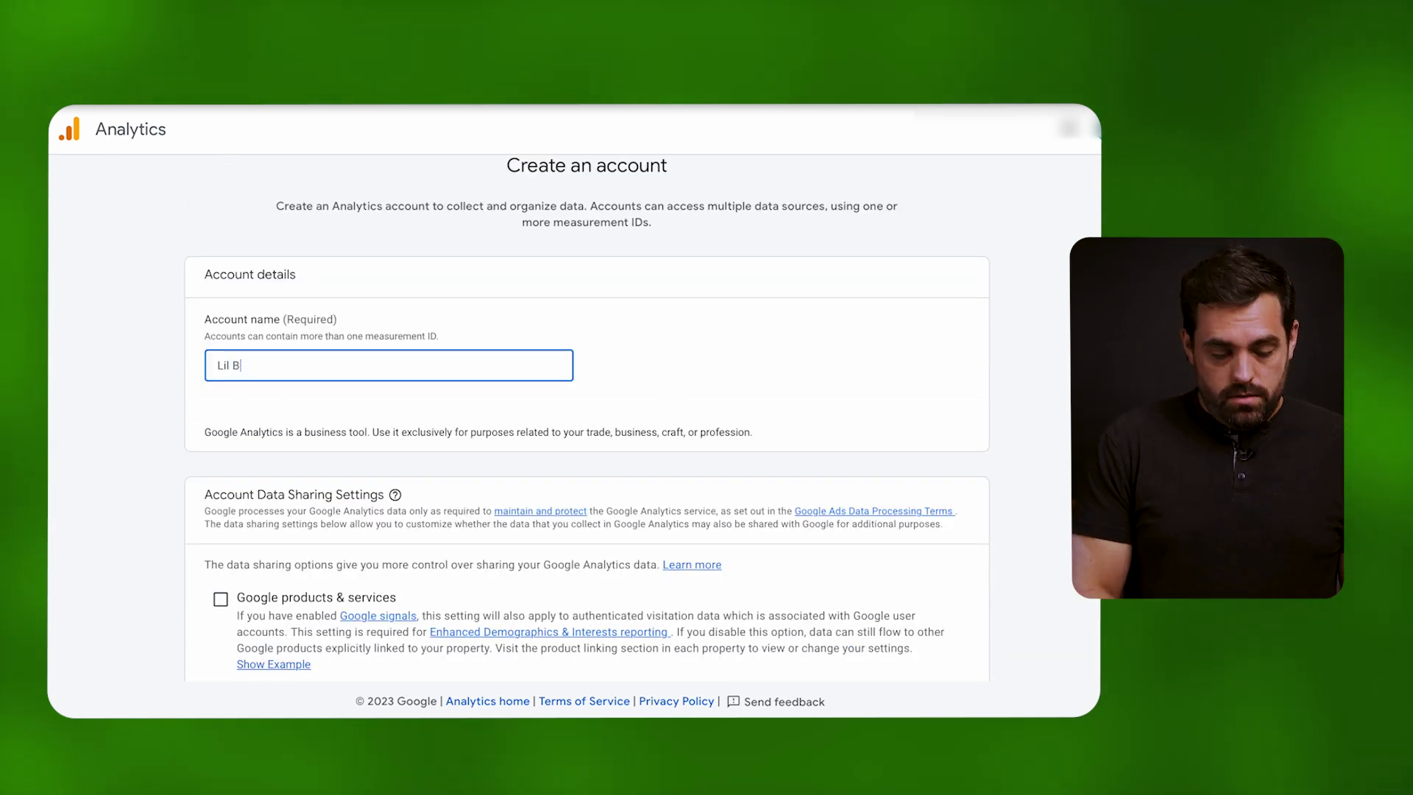
pyautogui.write('it')
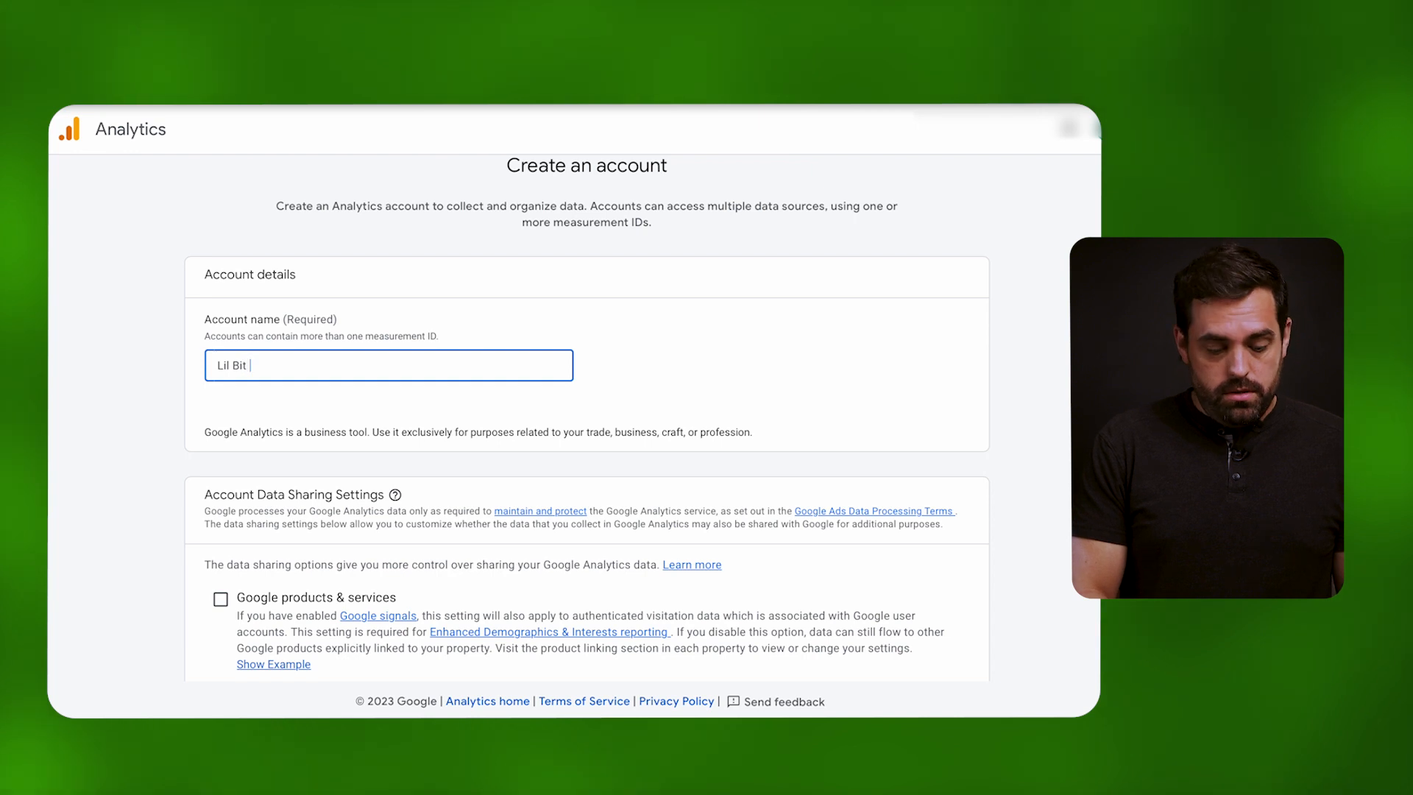
pyautogui.write('Treats Company')
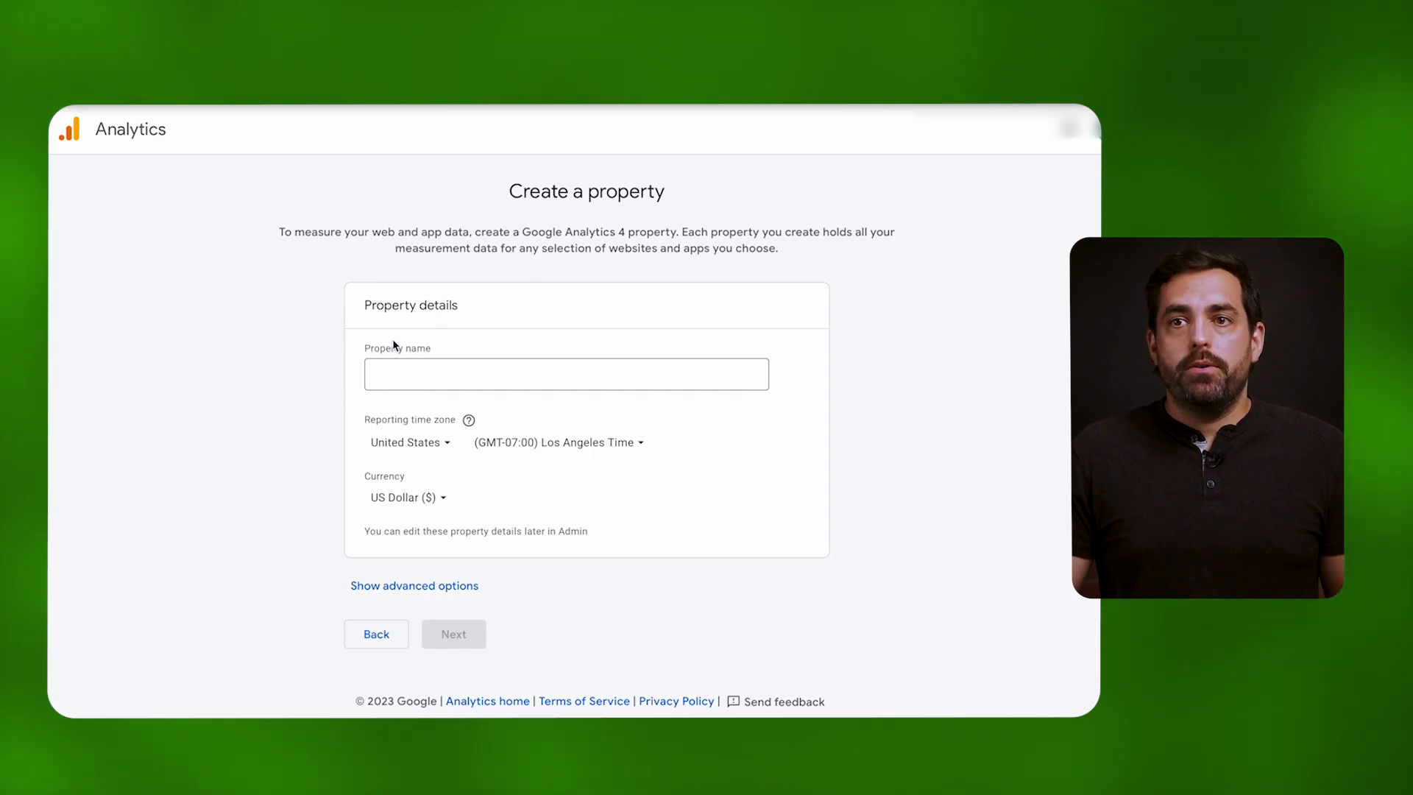
# Name the property 'Lil Bit Treats Shopify Website', keeping default time zone and currency
pyautogui.click(565, 374)
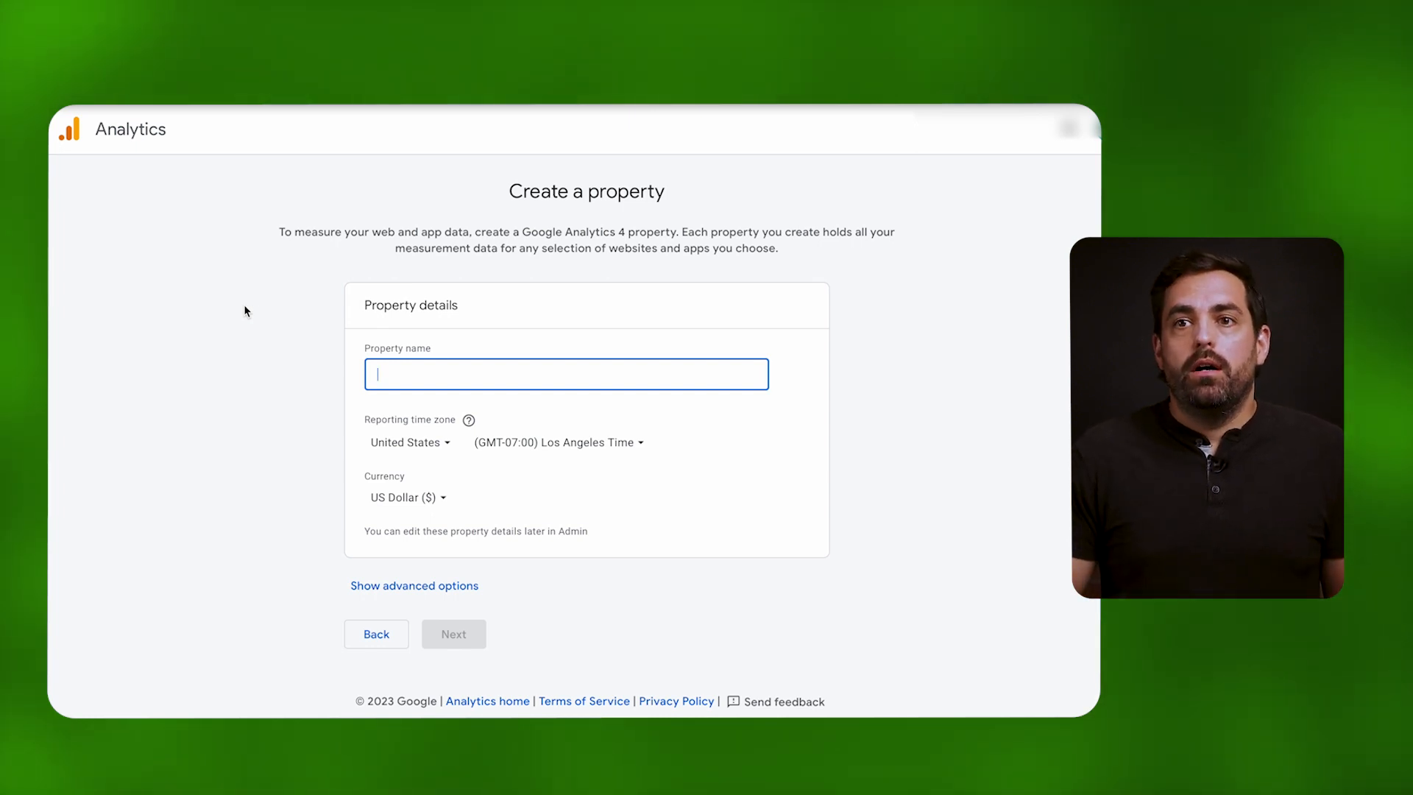
pyautogui.write('L')
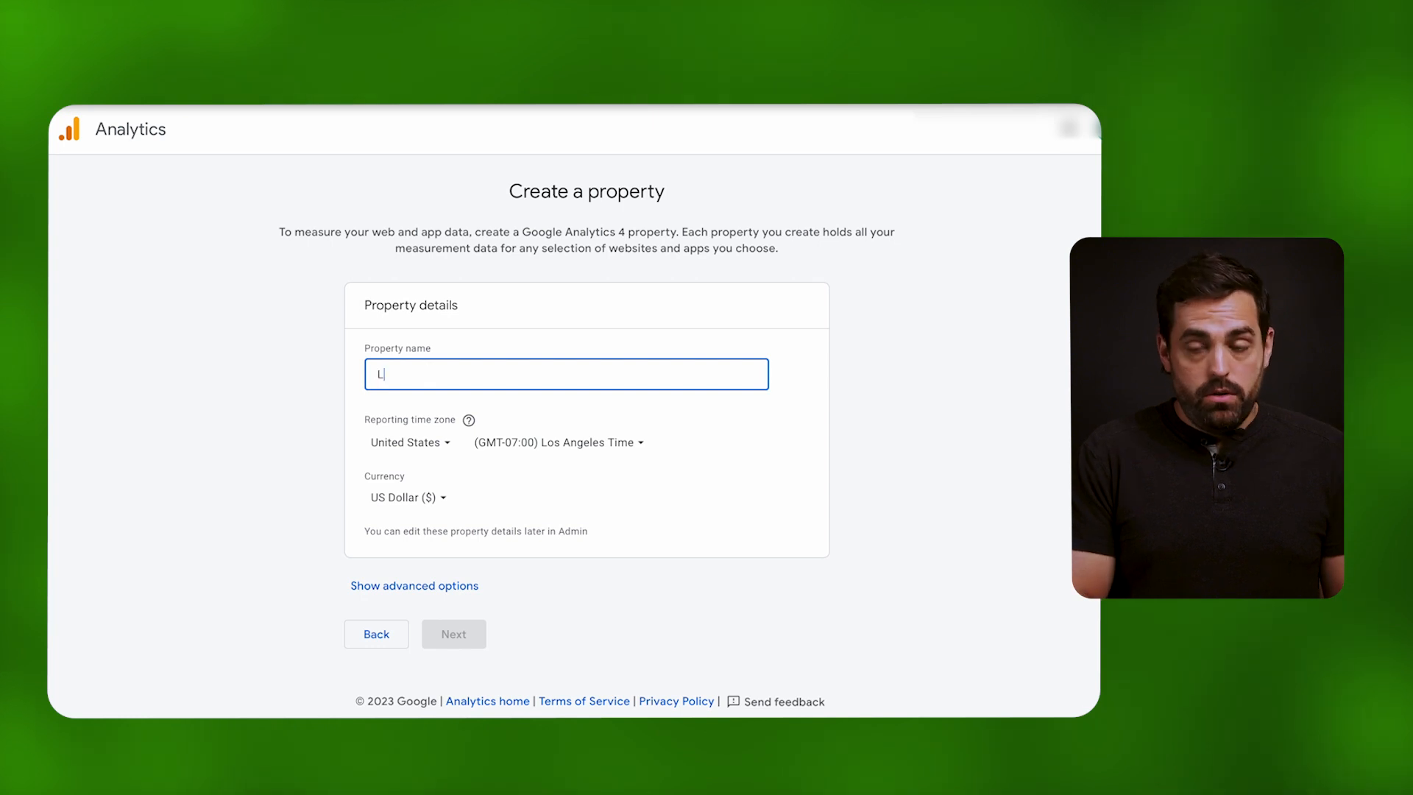
pyautogui.write('il Bit Treats')
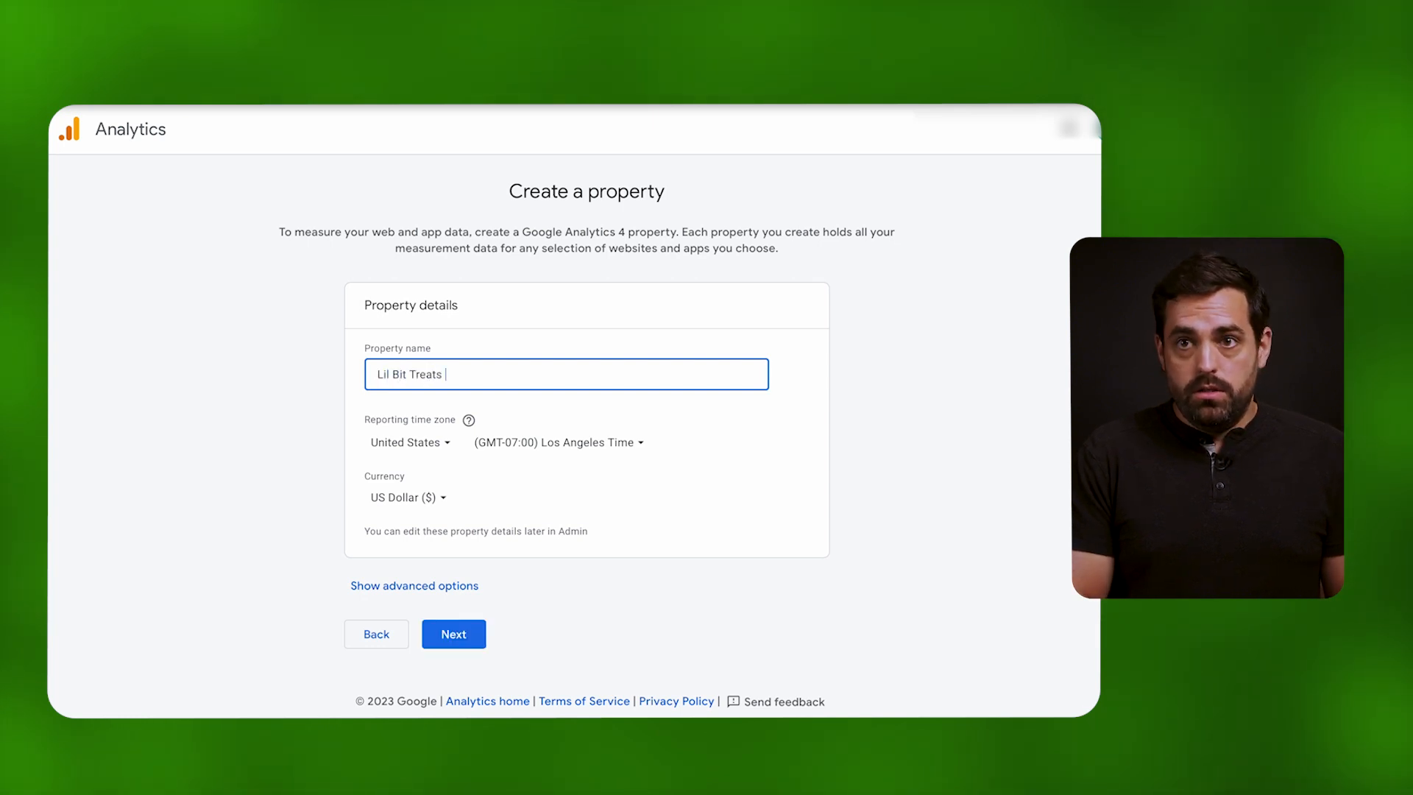
pyautogui.write('Shopify Website')
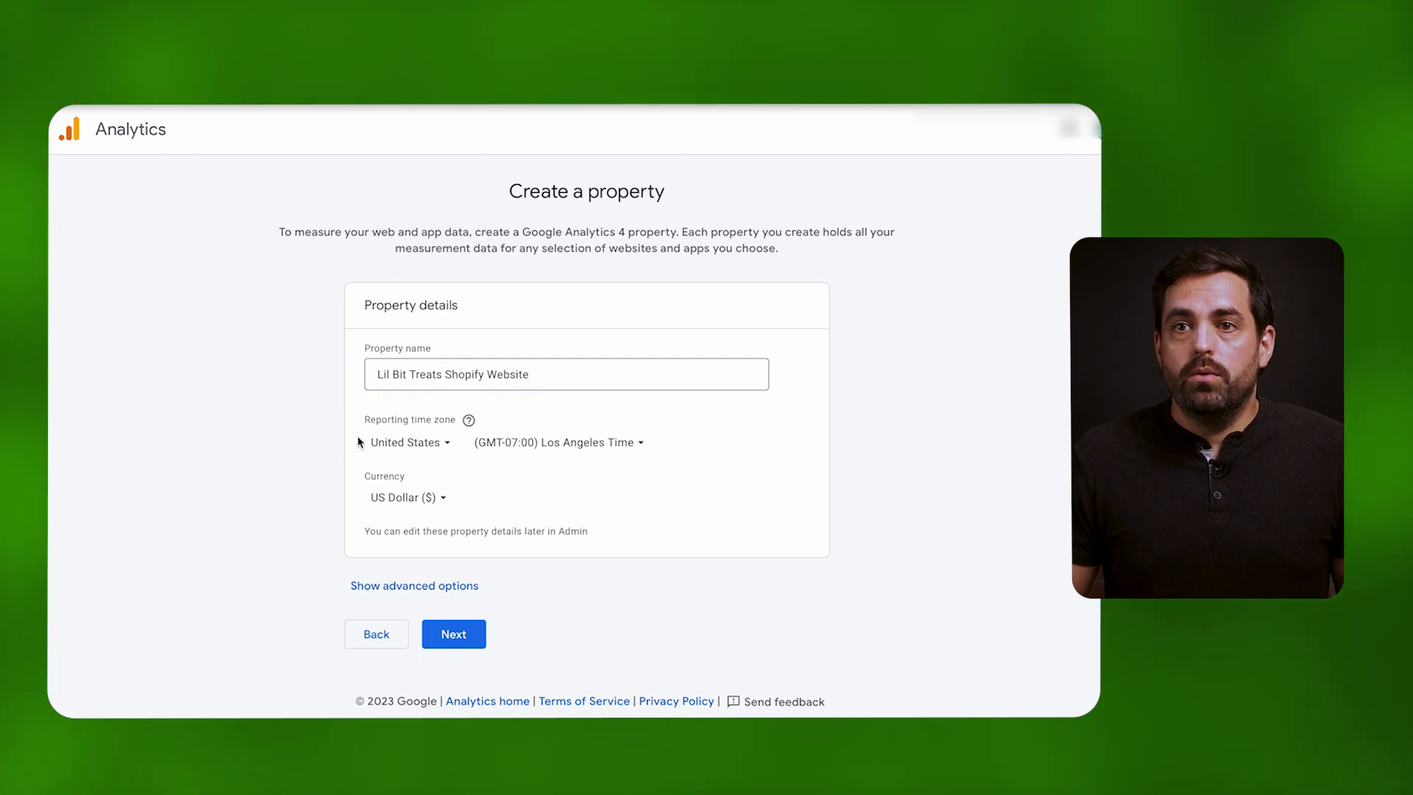
pyautogui.moveTo(384, 567)
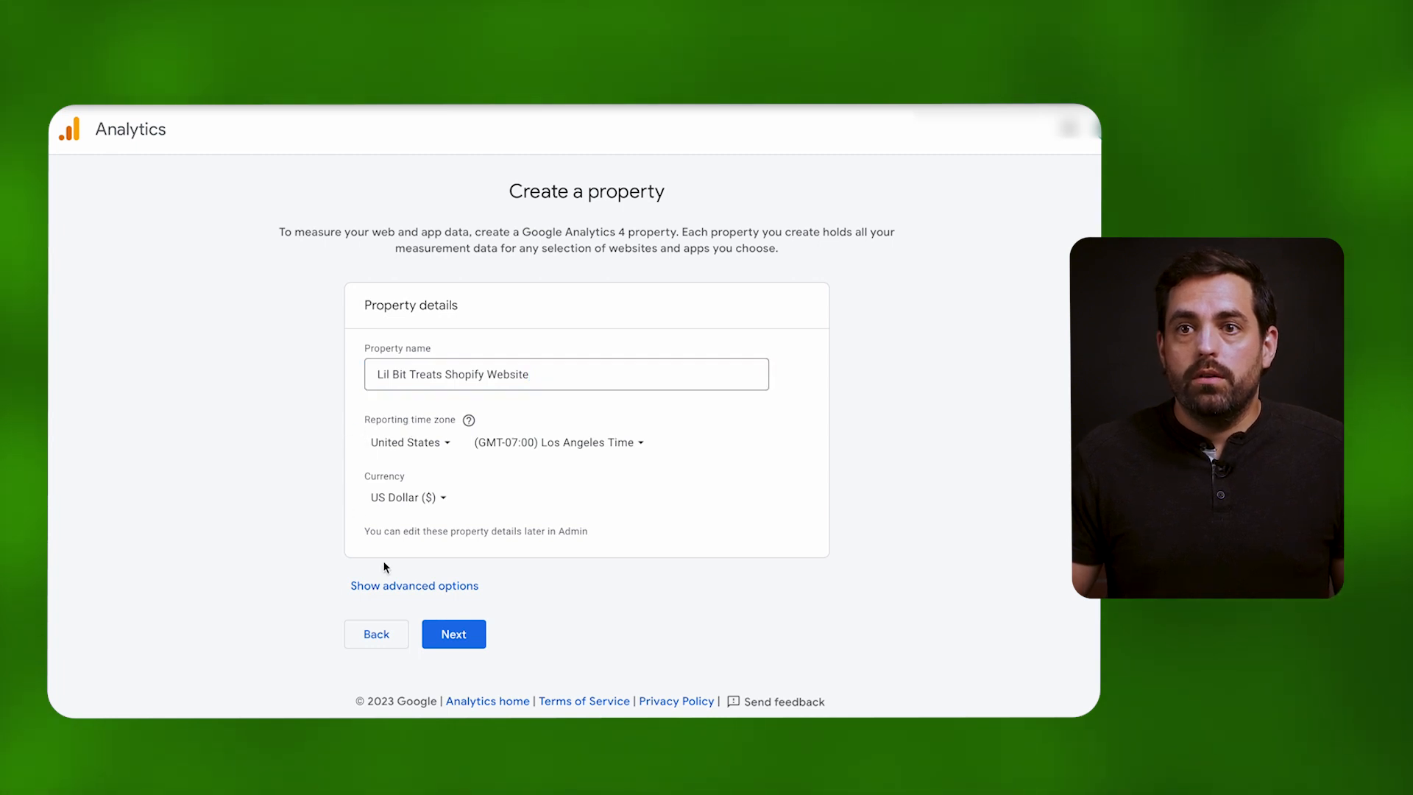
# Advance to business details and pick the industry category (typed 'pe')
pyautogui.click(453, 633)
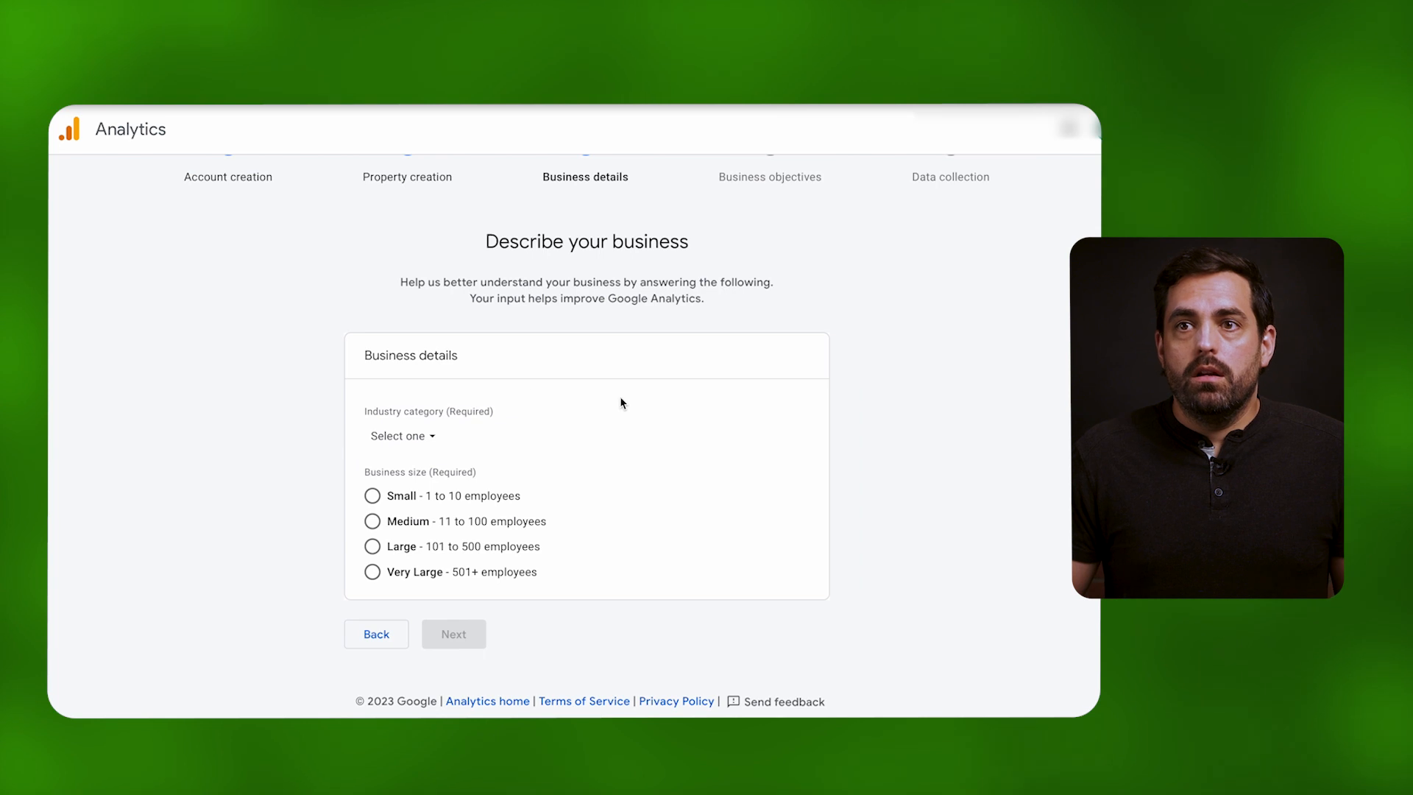
pyautogui.moveTo(351, 420)
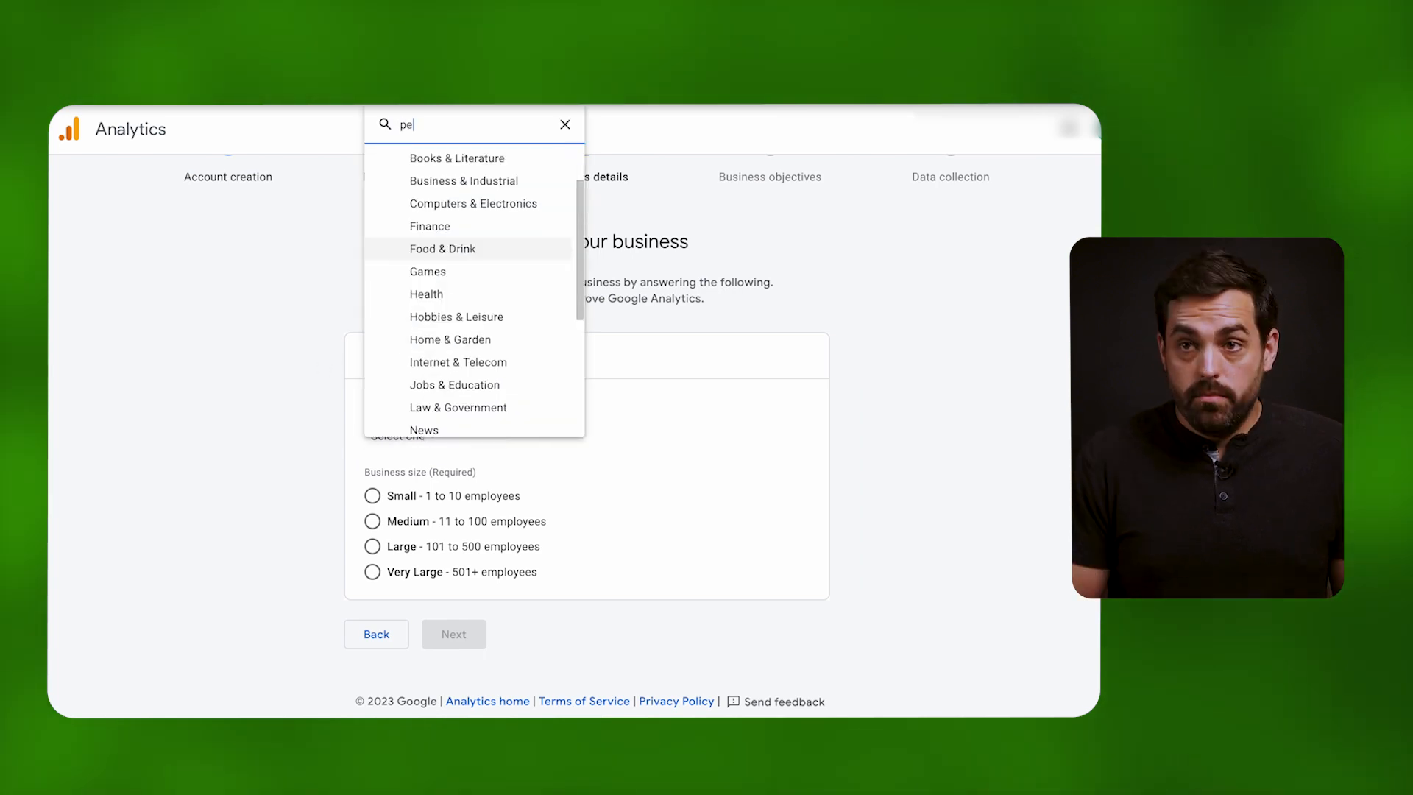
pyautogui.write('pe')
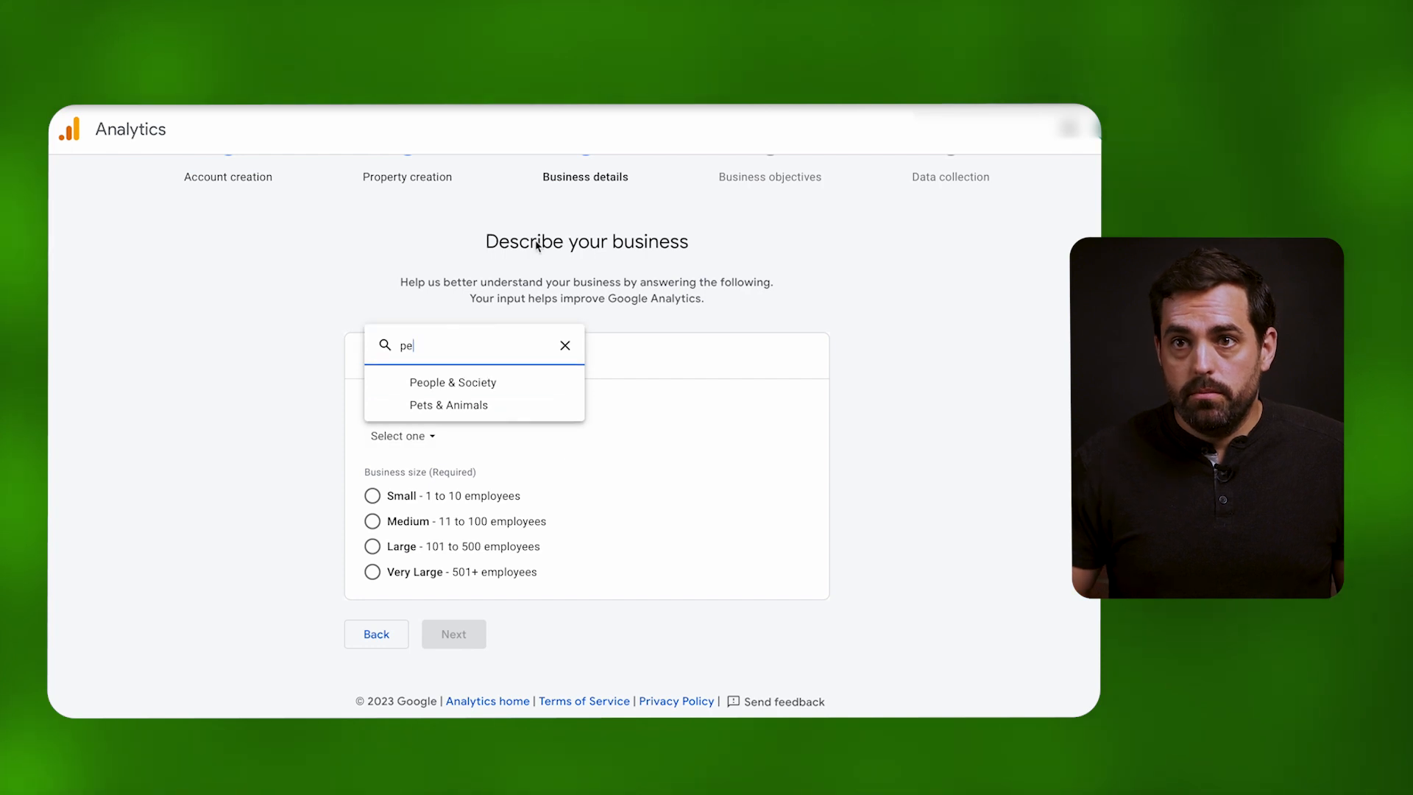
pyautogui.click(453, 633)
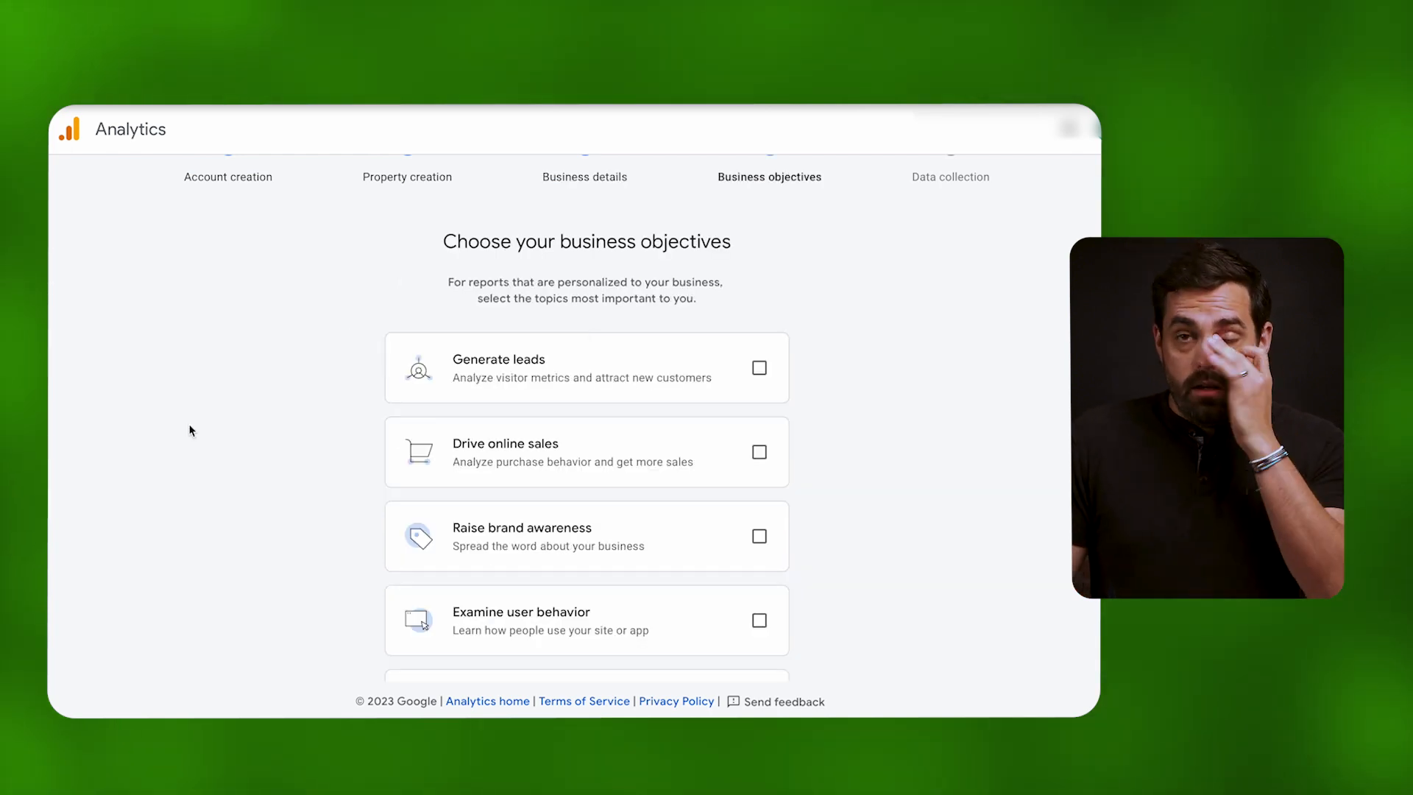
pyautogui.moveTo(202, 422)
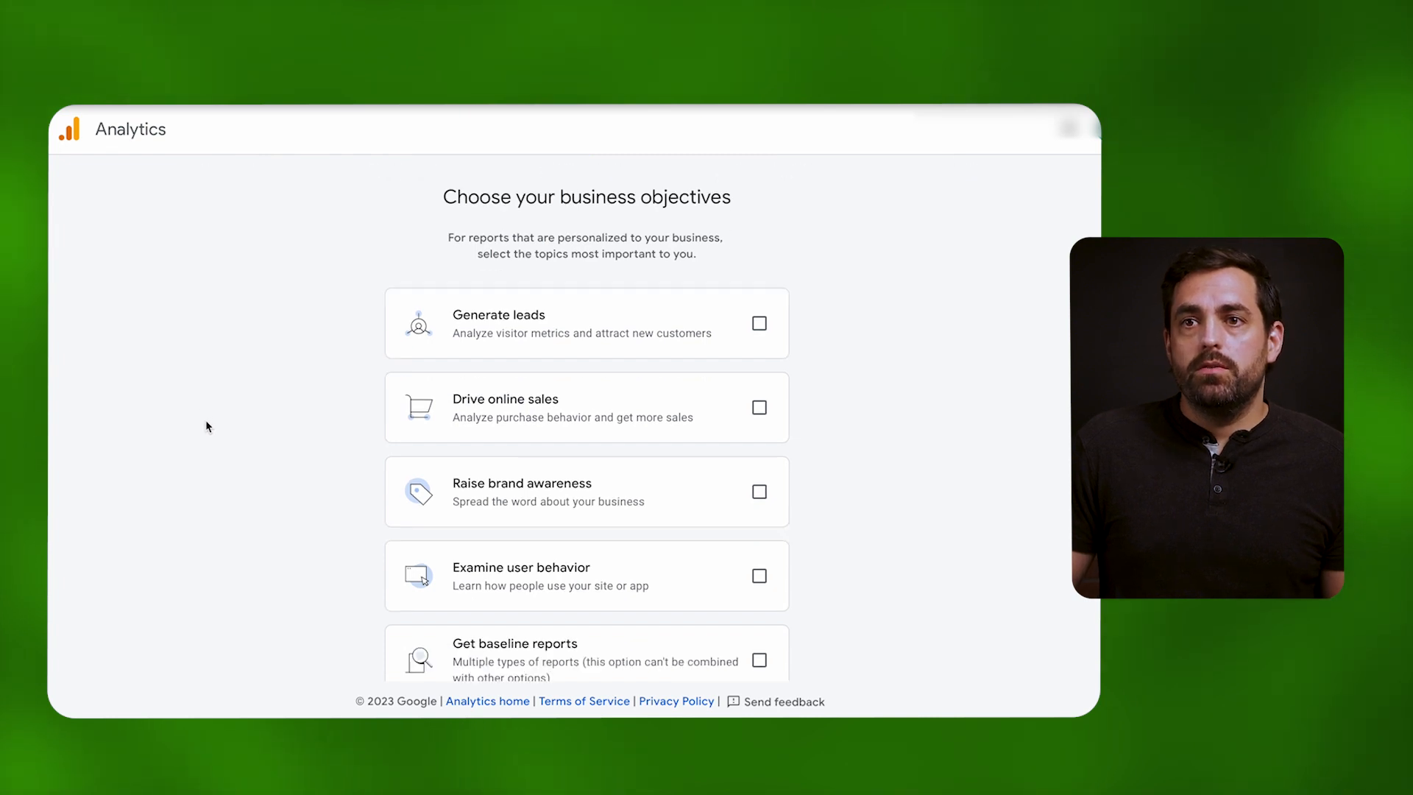
pyautogui.scroll(-3)
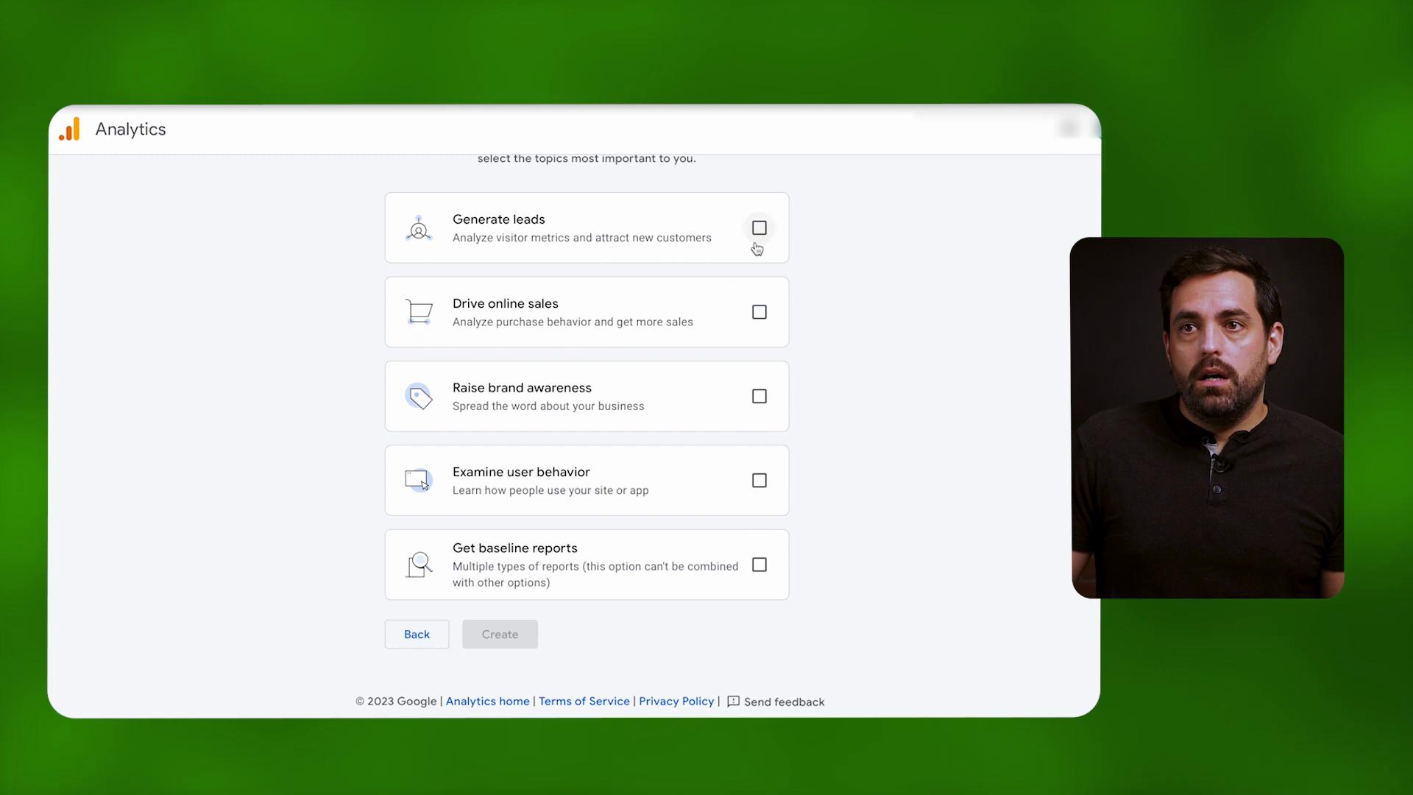
# Create the property with Drive online sales and Raise brand awareness objectives, accepting the GDPR and service terms
pyautogui.click(759, 312)
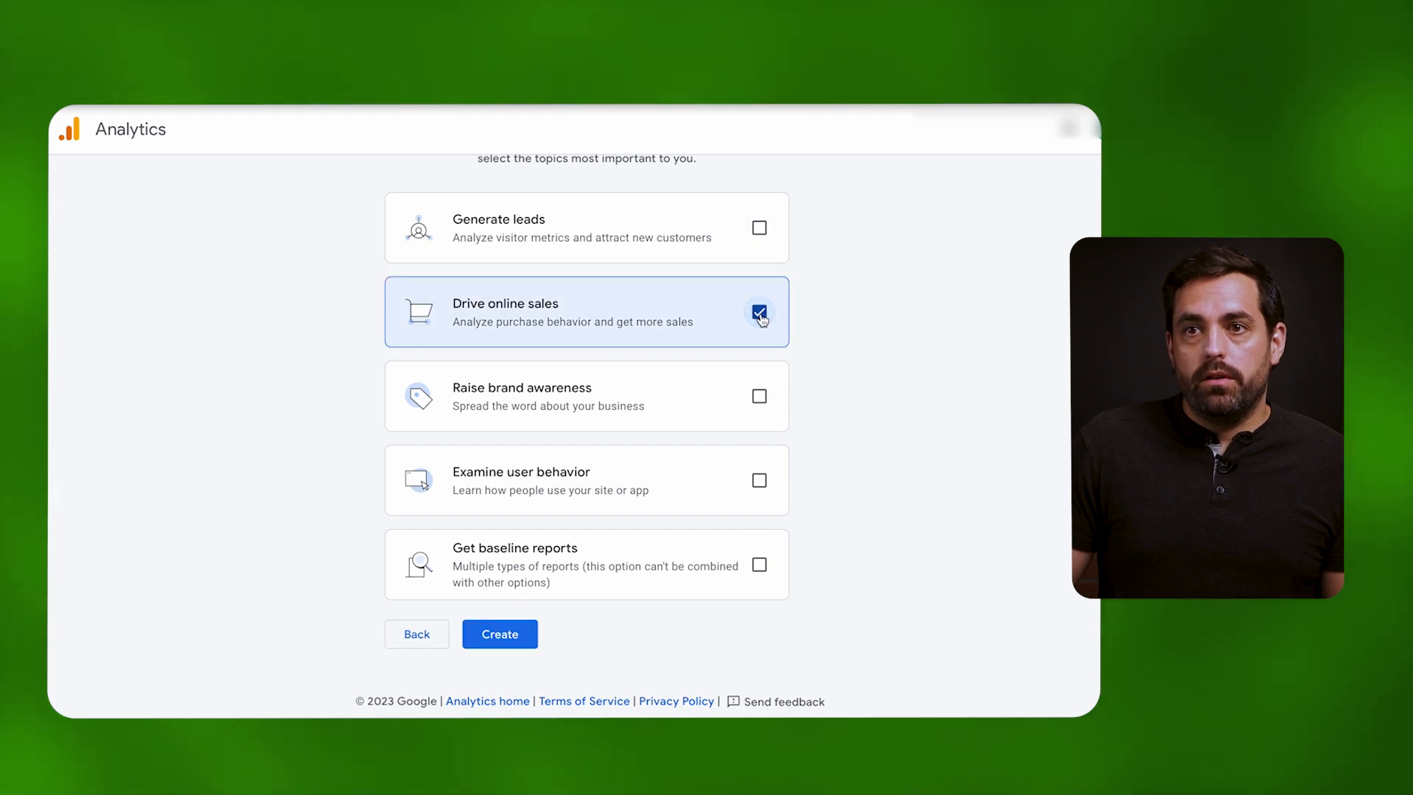
pyautogui.click(759, 396)
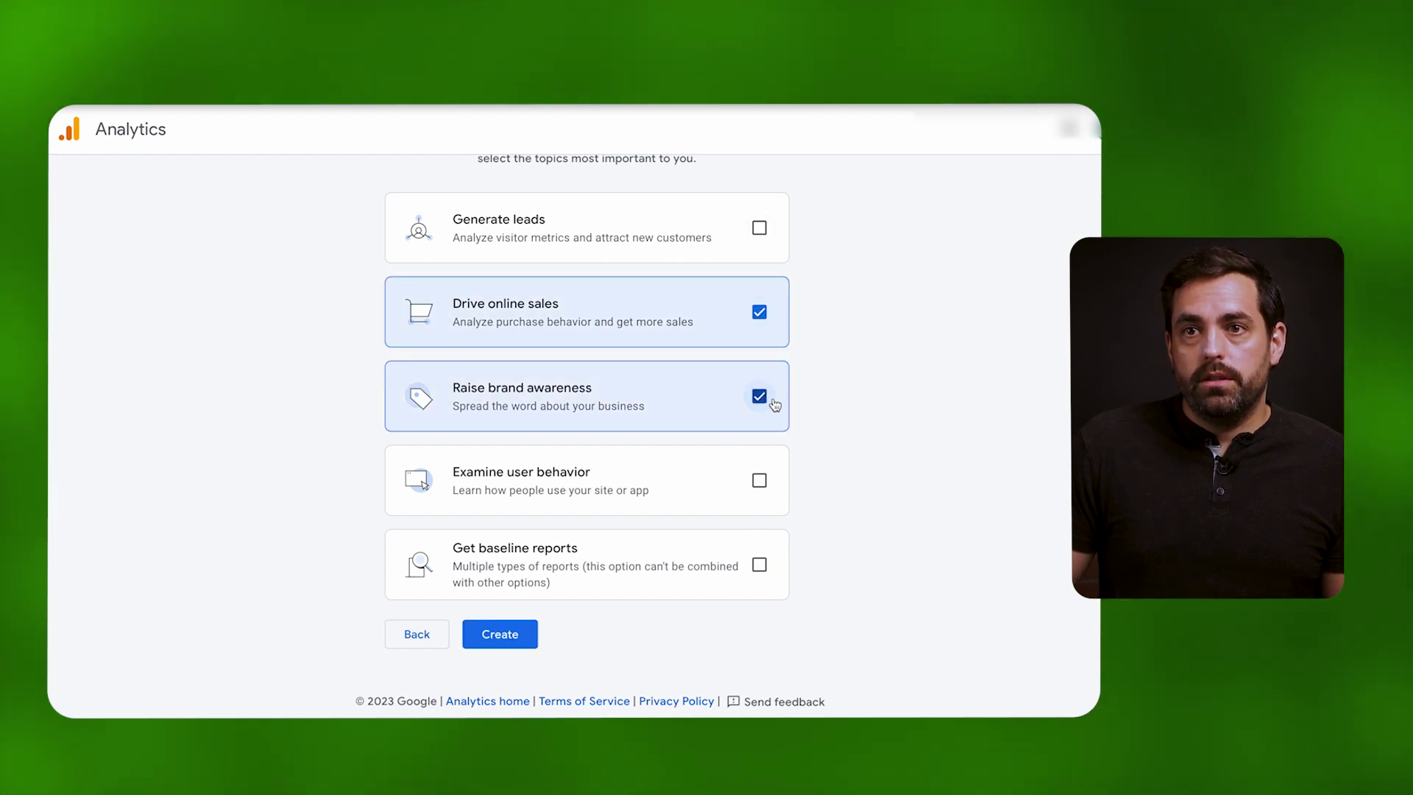
pyautogui.click(499, 633)
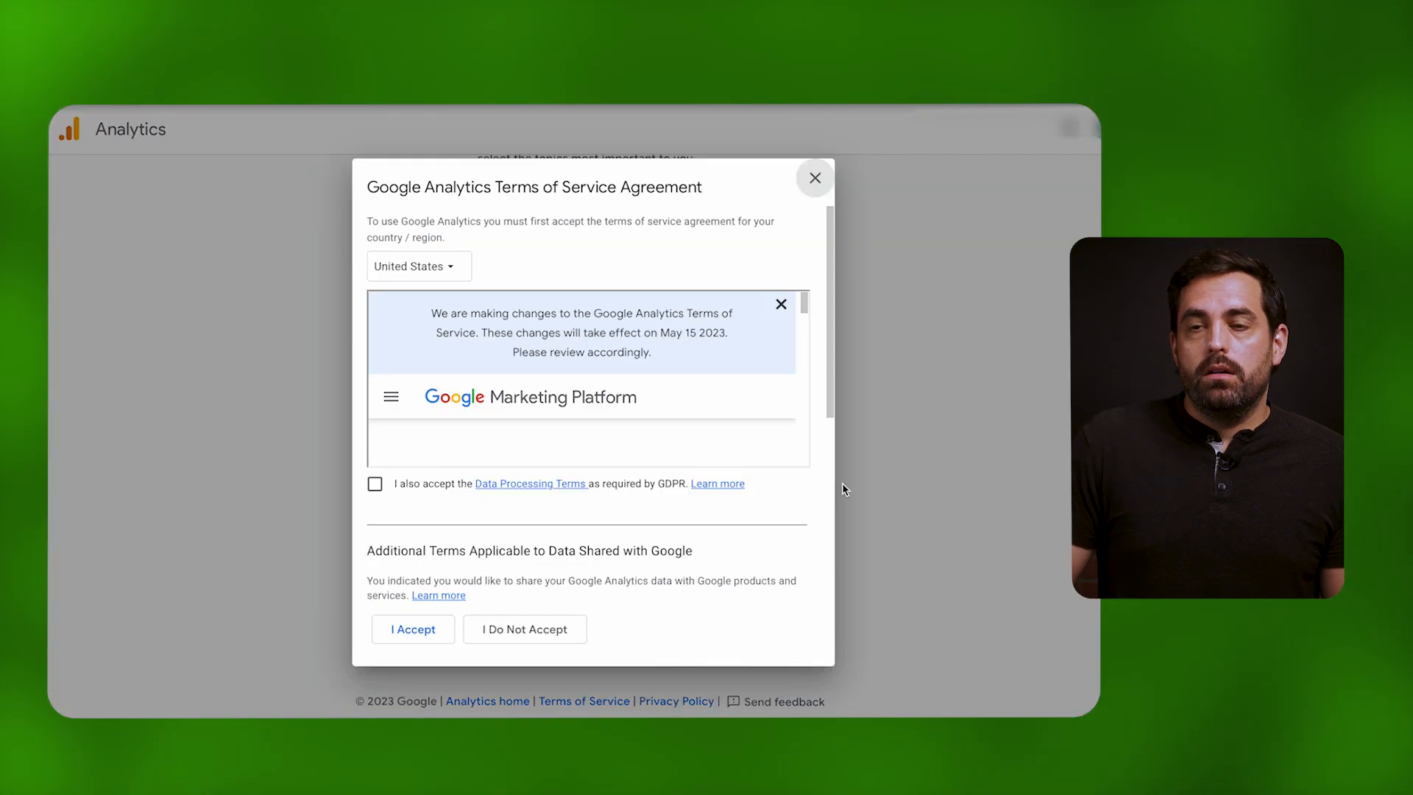
pyautogui.click(376, 484)
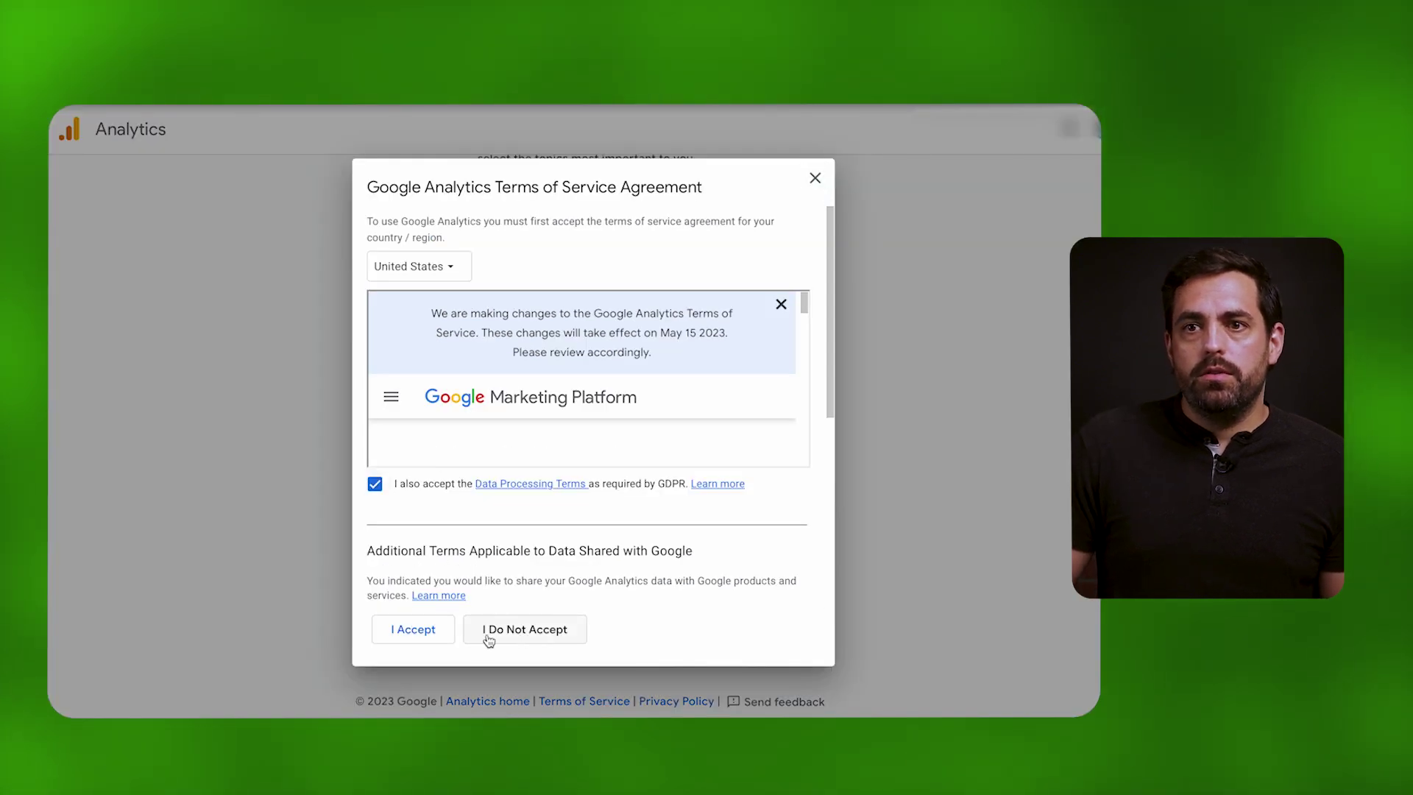
pyautogui.click(413, 629)
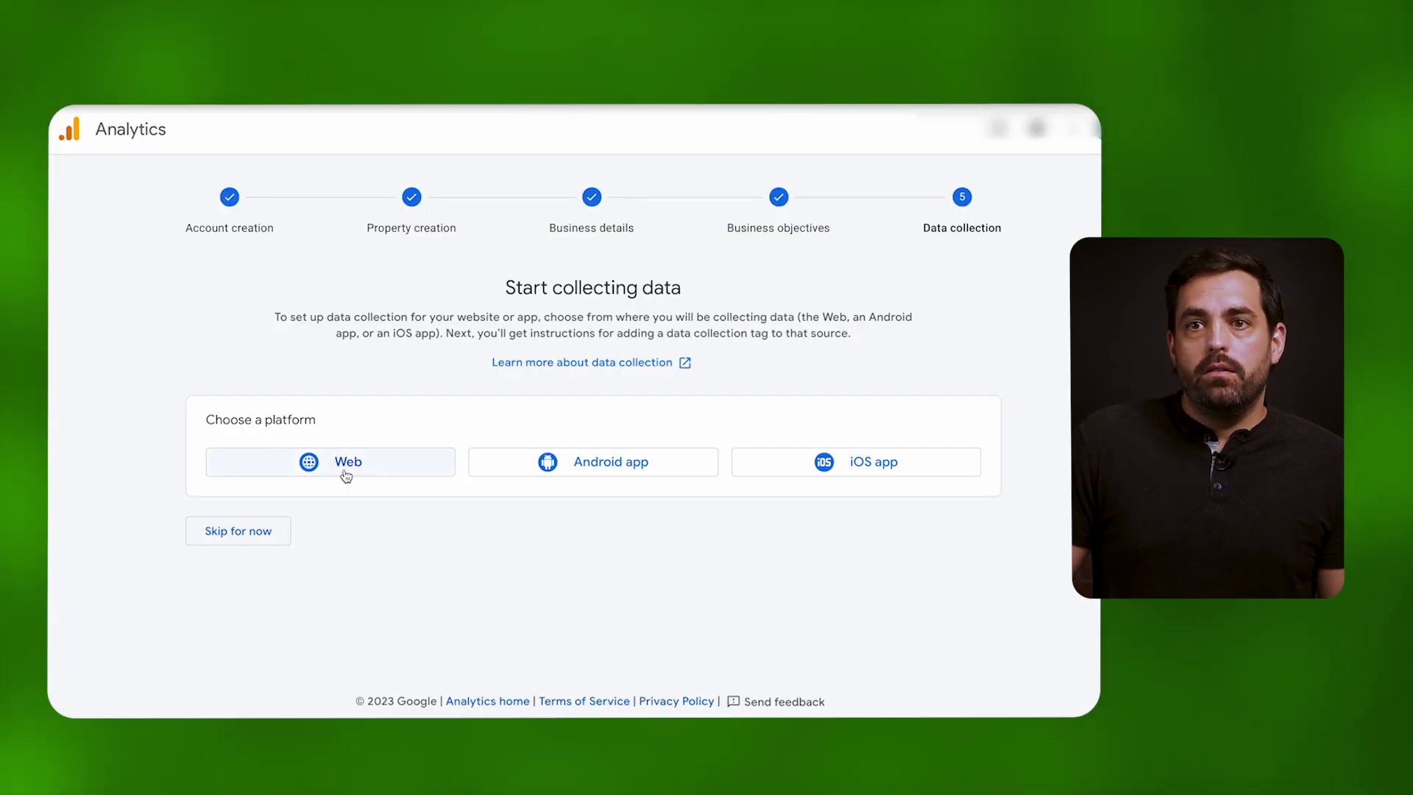
# Create a Web stream for lil-bit-treats.myshopify.com named My Website, keeping enhanced measurement on
pyautogui.click(330, 461)
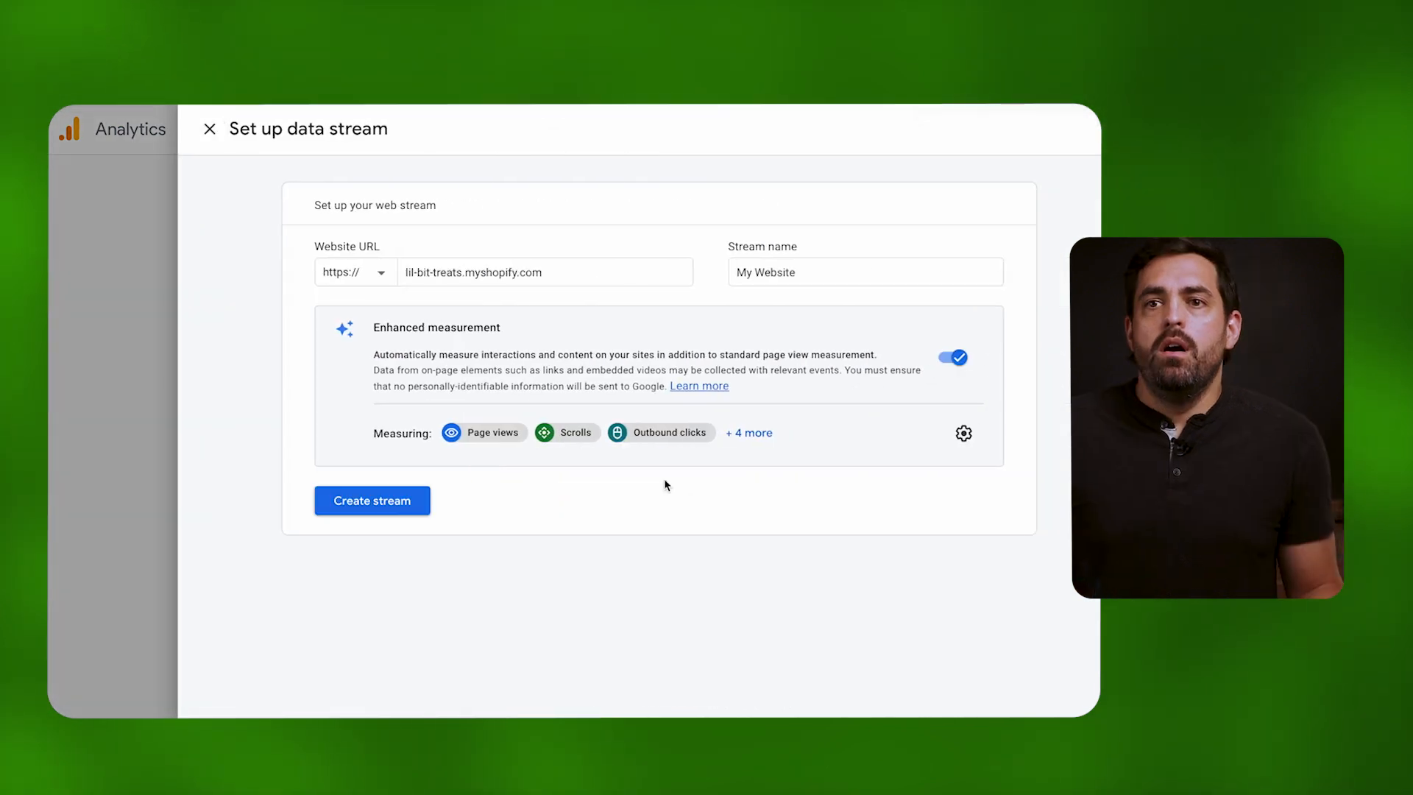
pyautogui.moveTo(784, 305)
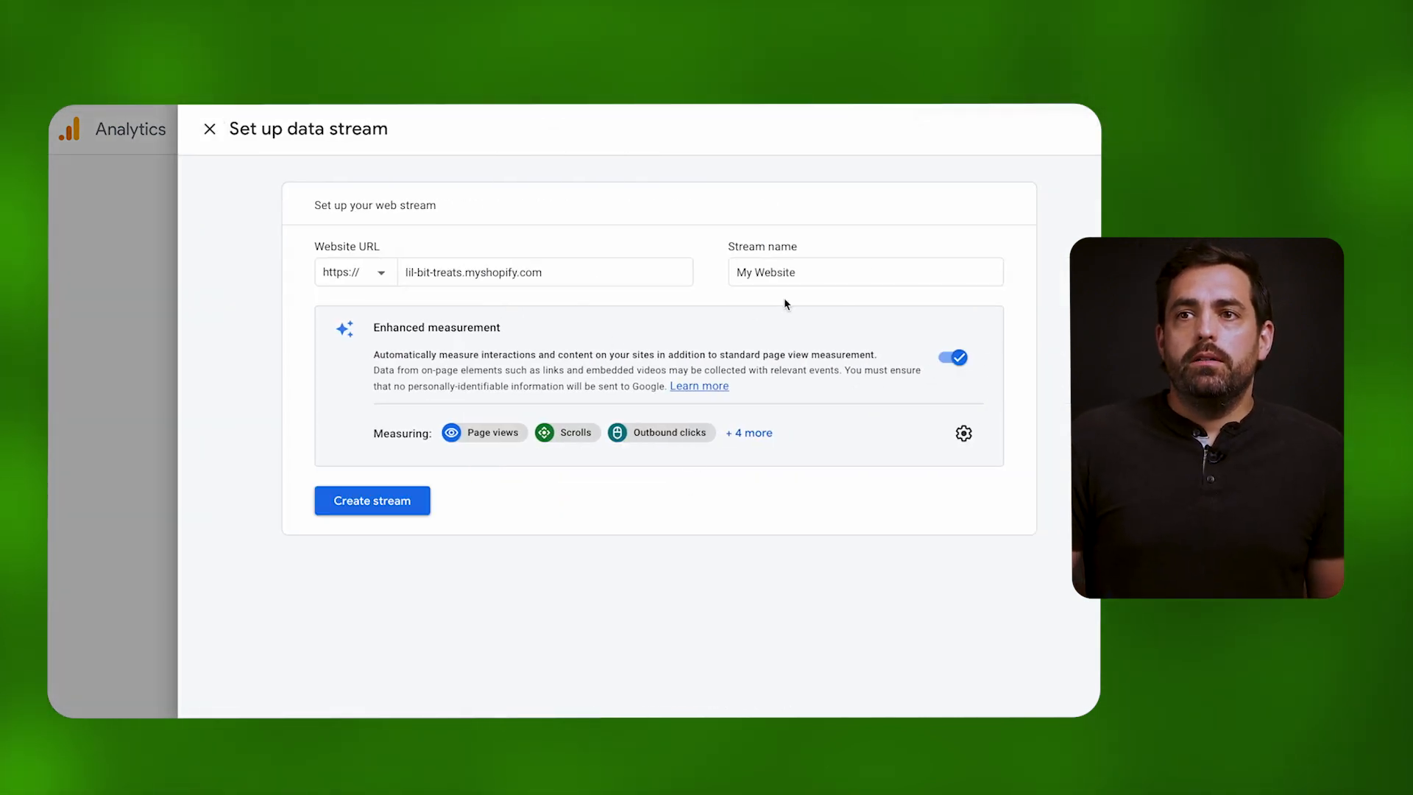
pyautogui.click(864, 271)
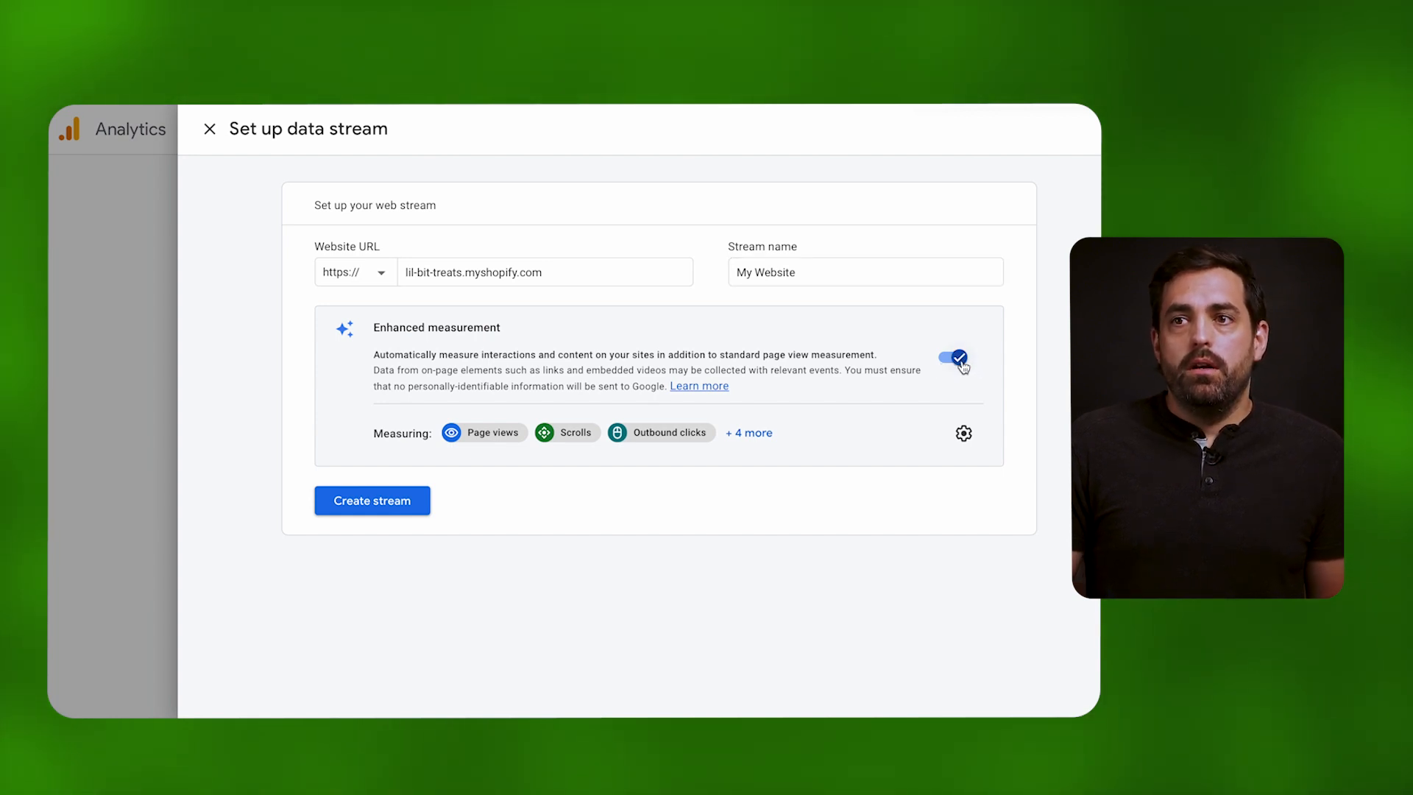
pyautogui.moveTo(968, 352)
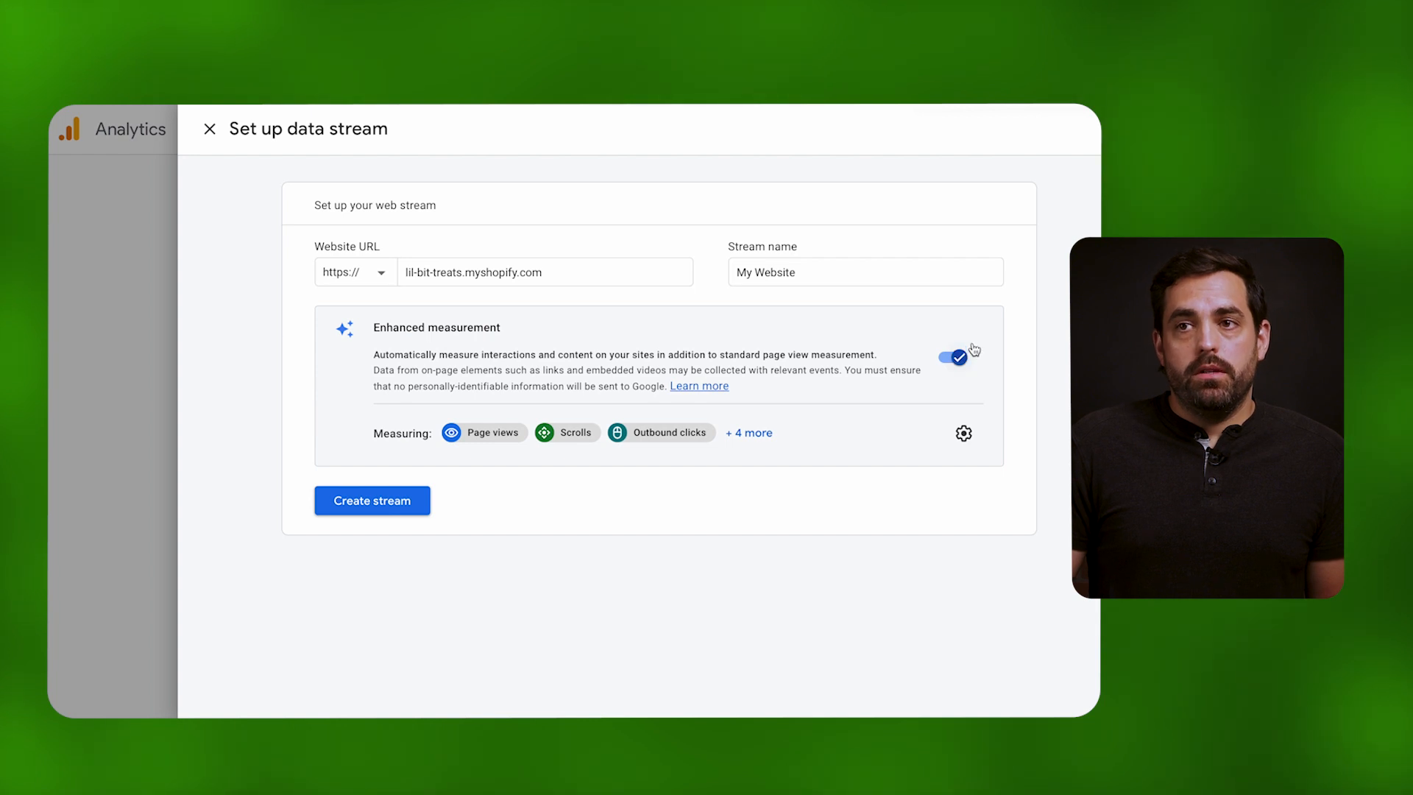
pyautogui.click(371, 500)
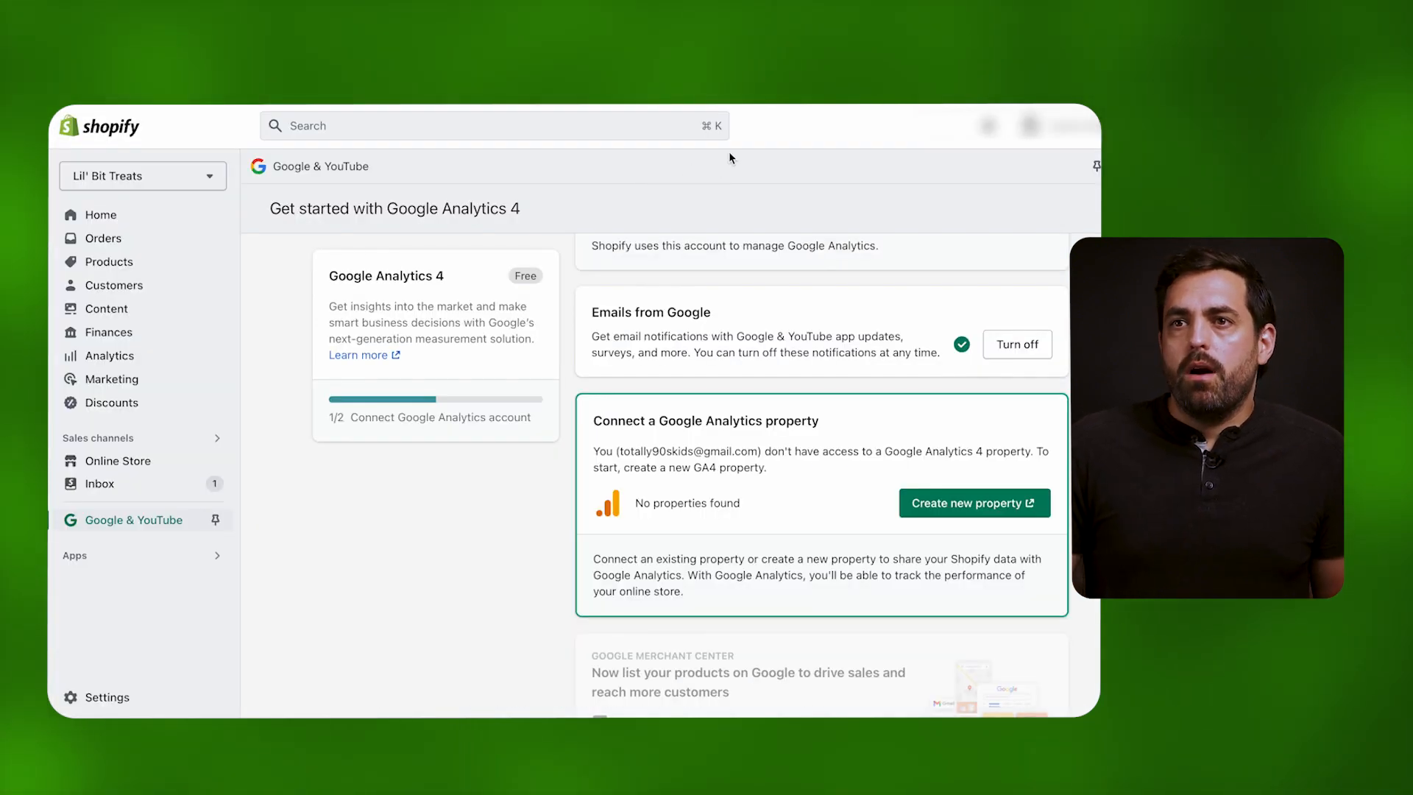
pyautogui.moveTo(621, 127)
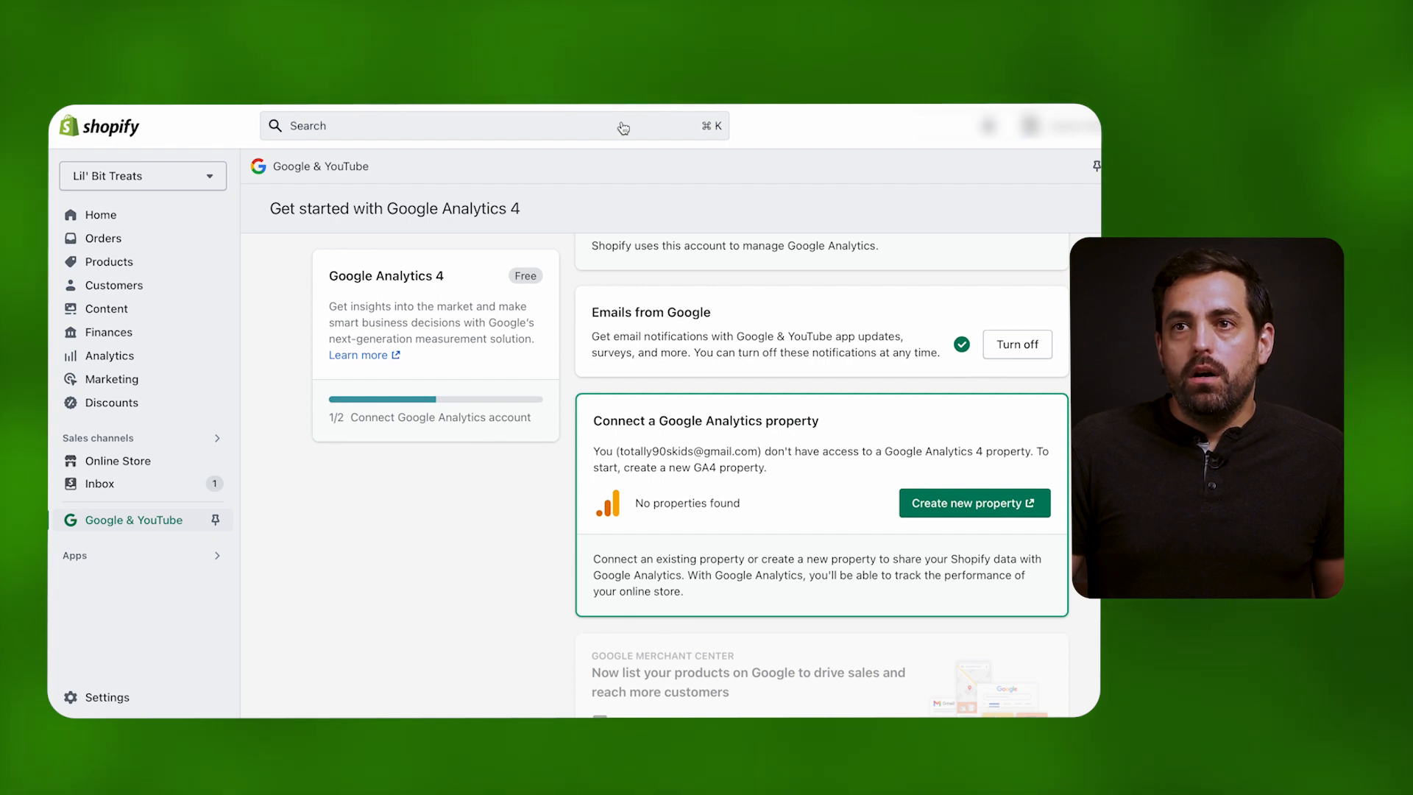
# Check the tag ID, then select property G-JX103N7L2P in the Google & YouTube app and connect it
pyautogui.click(973, 503)
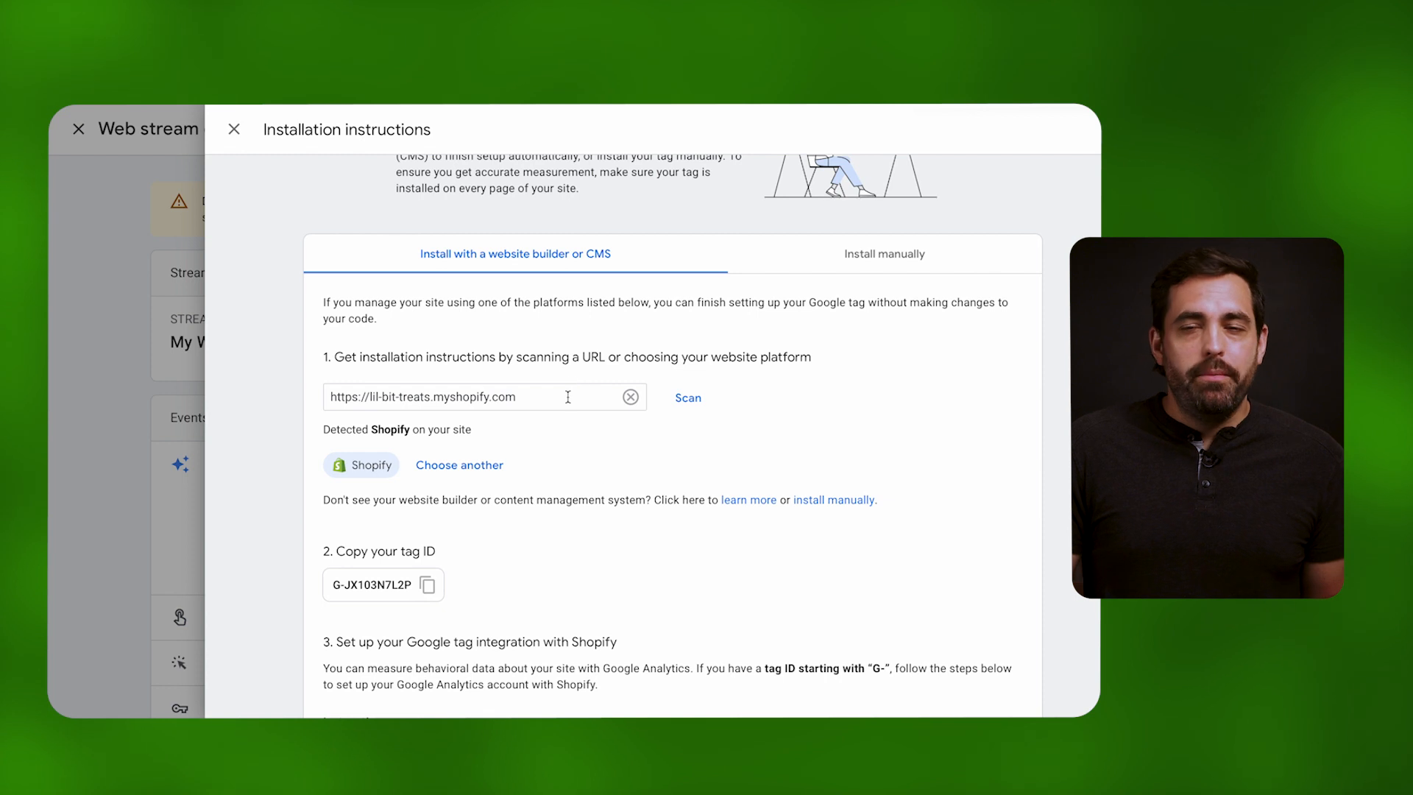
pyautogui.click(234, 130)
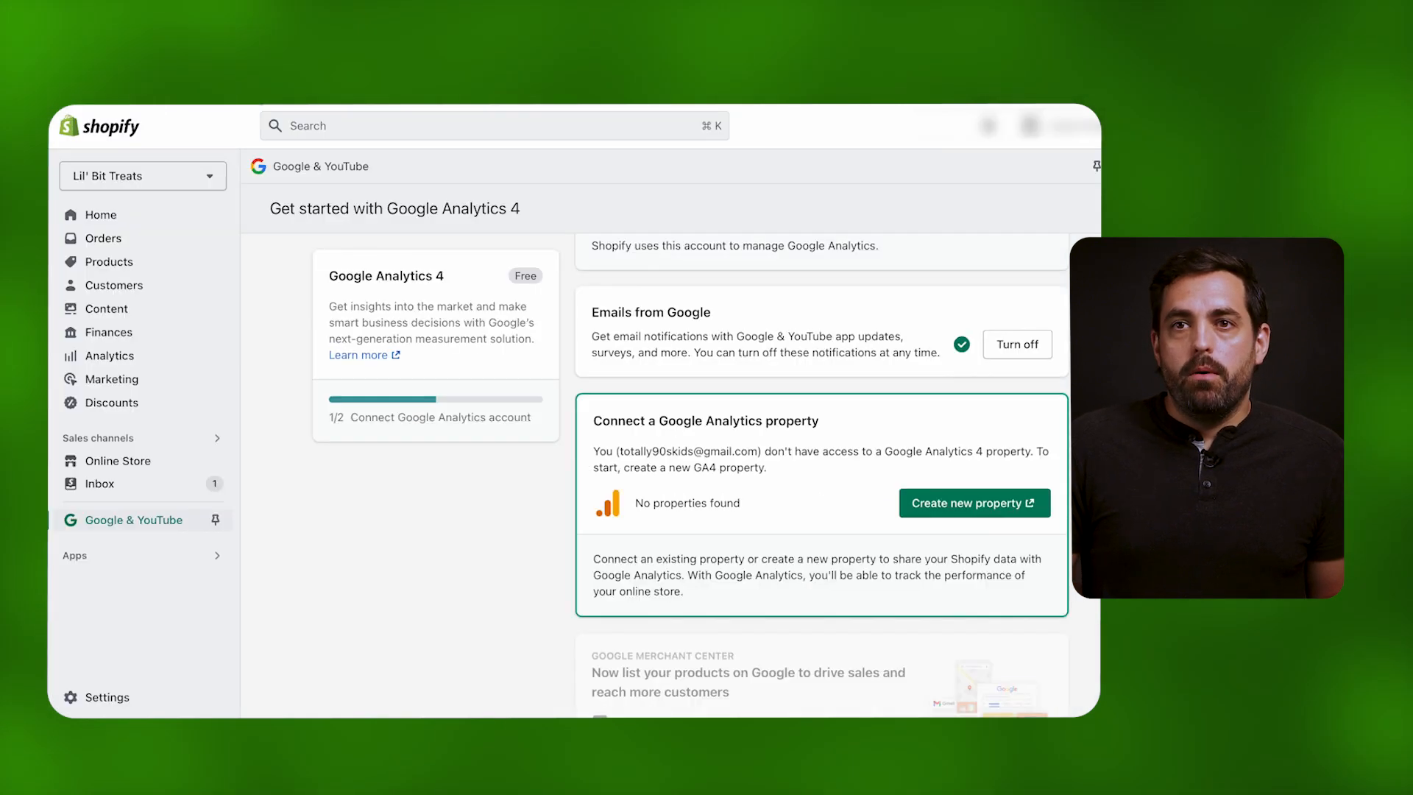
pyautogui.moveTo(530, 119)
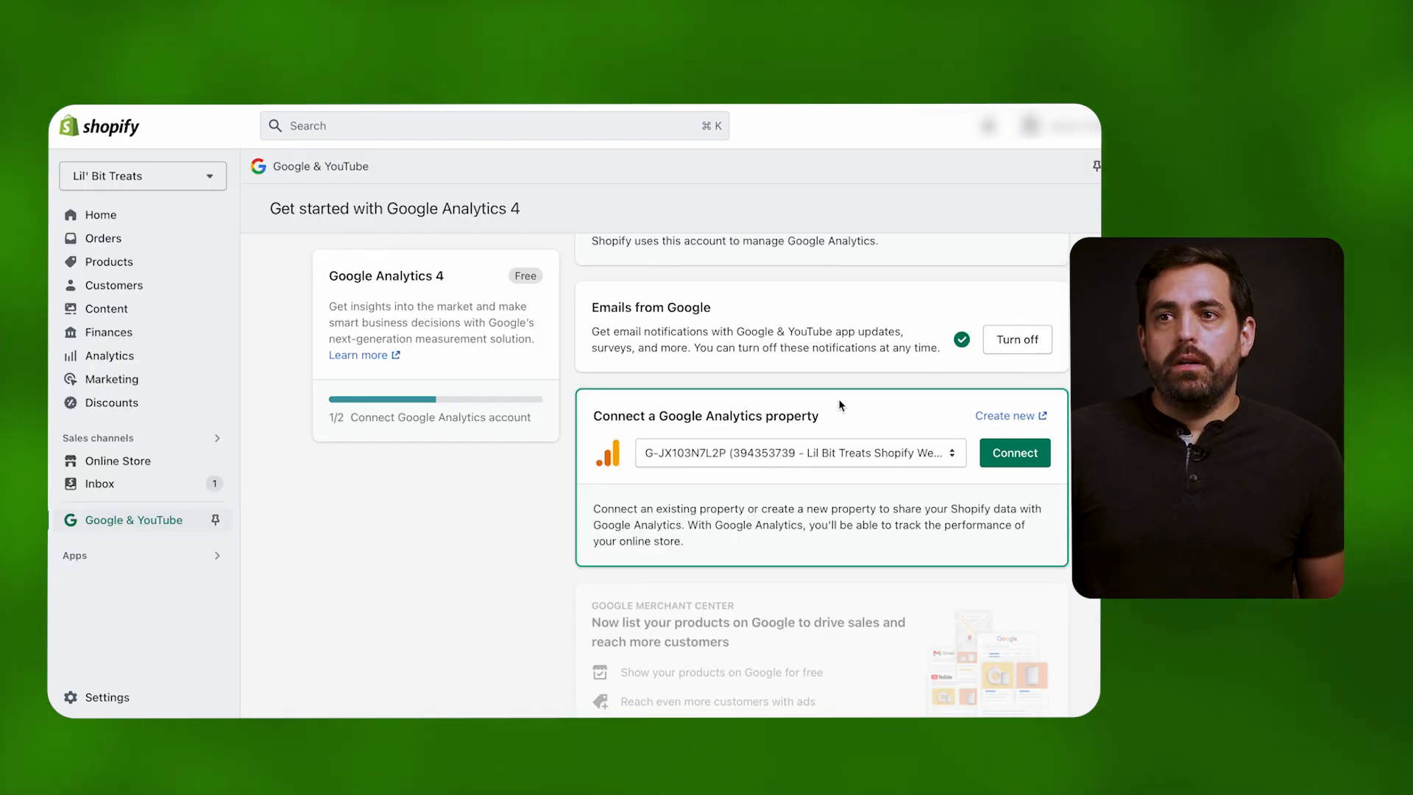
pyautogui.moveTo(857, 450)
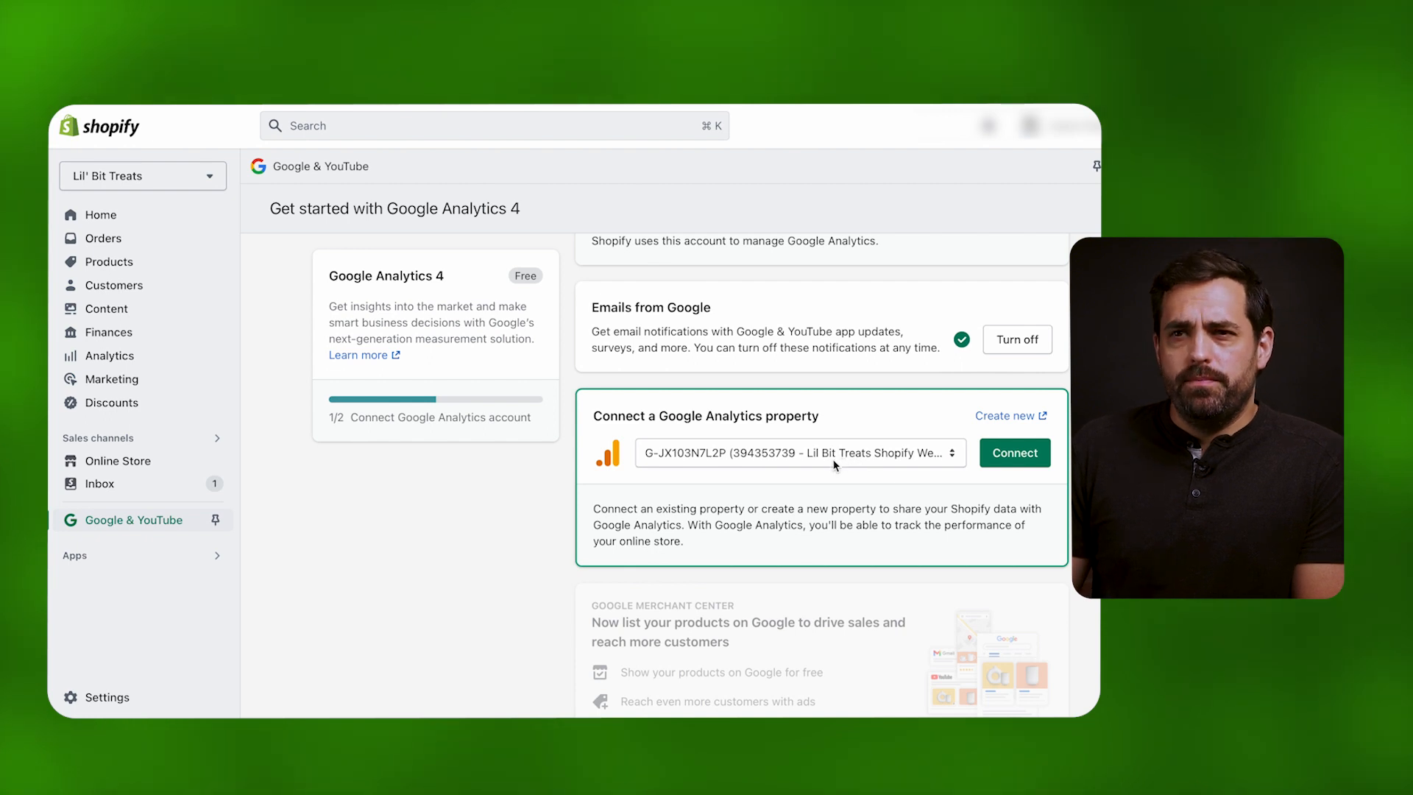
pyautogui.click(798, 452)
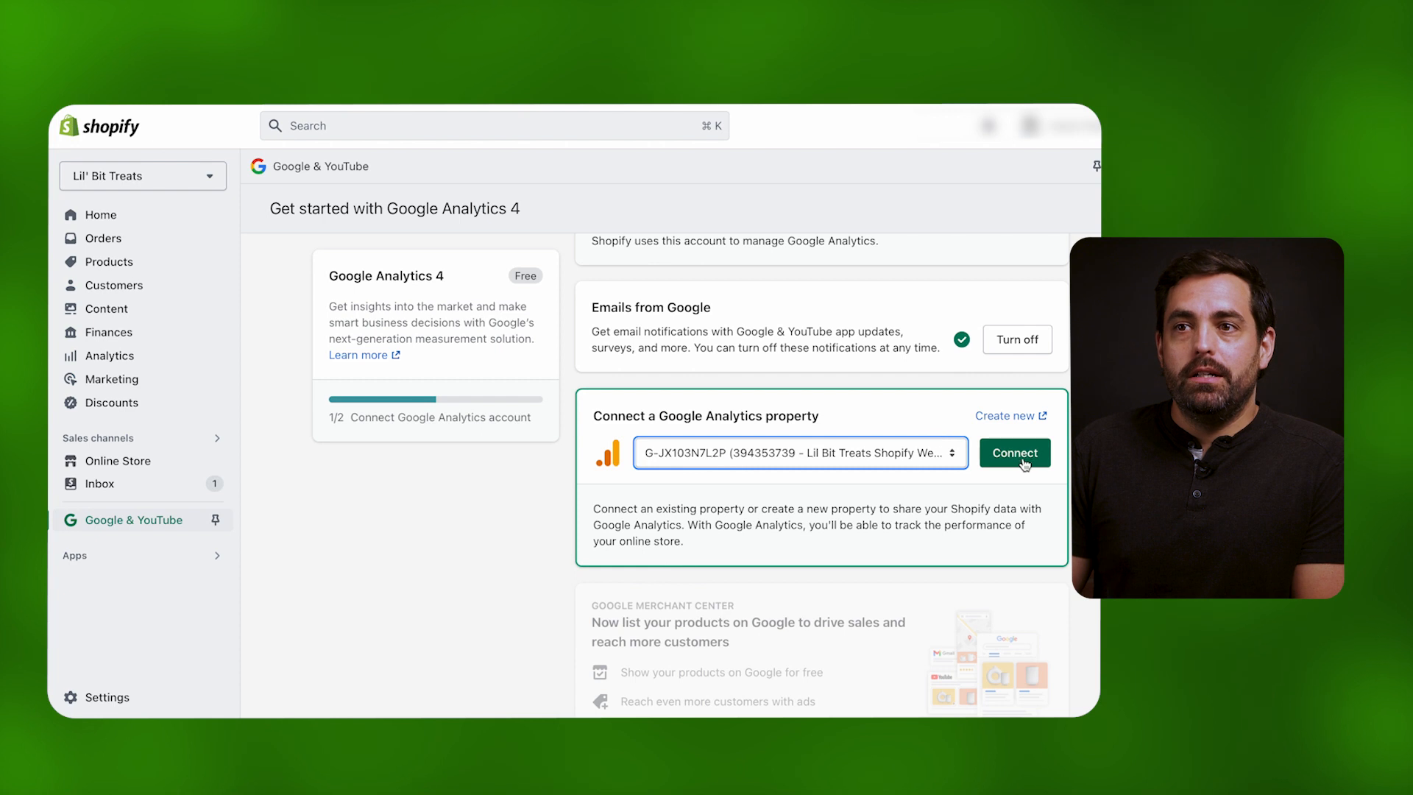
pyautogui.click(1015, 451)
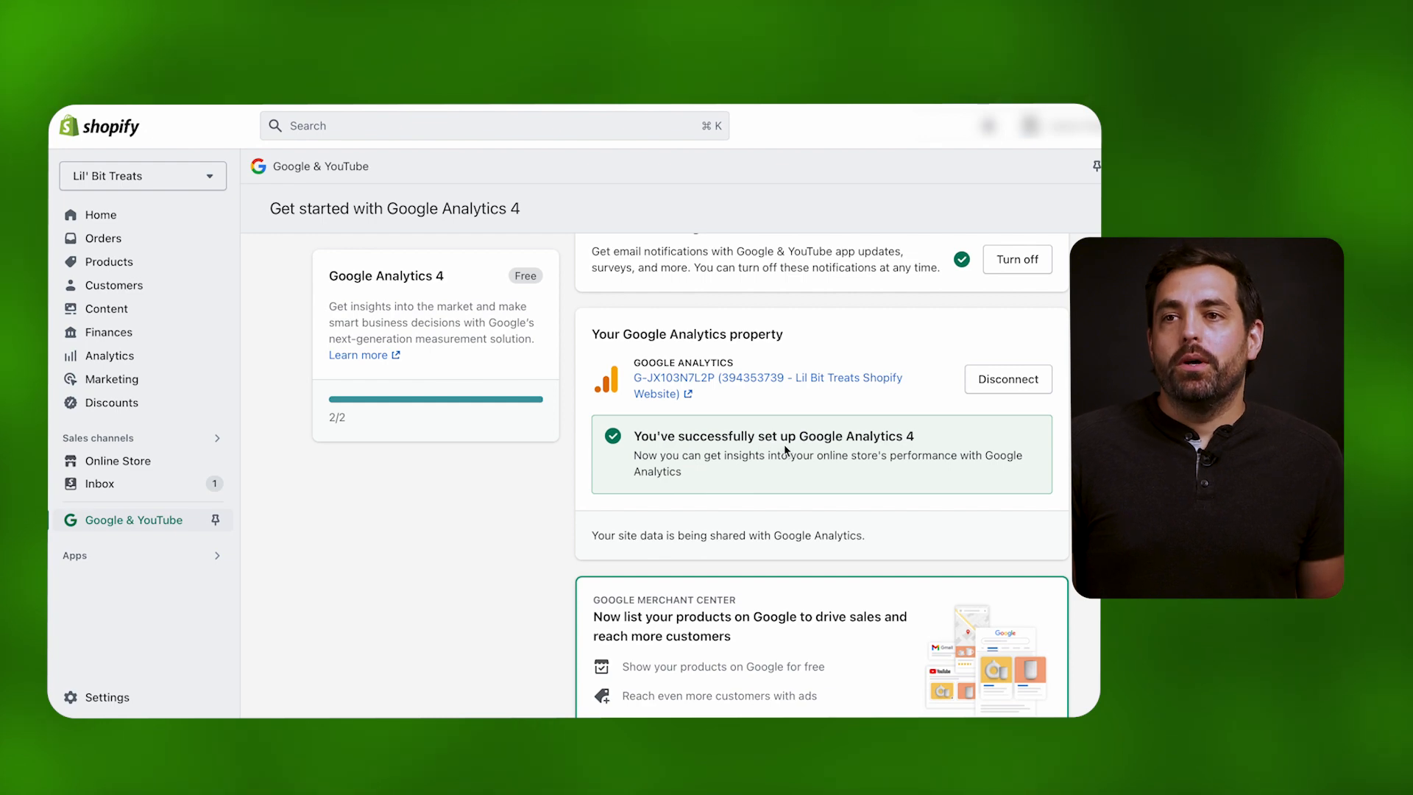
pyautogui.scroll(3)
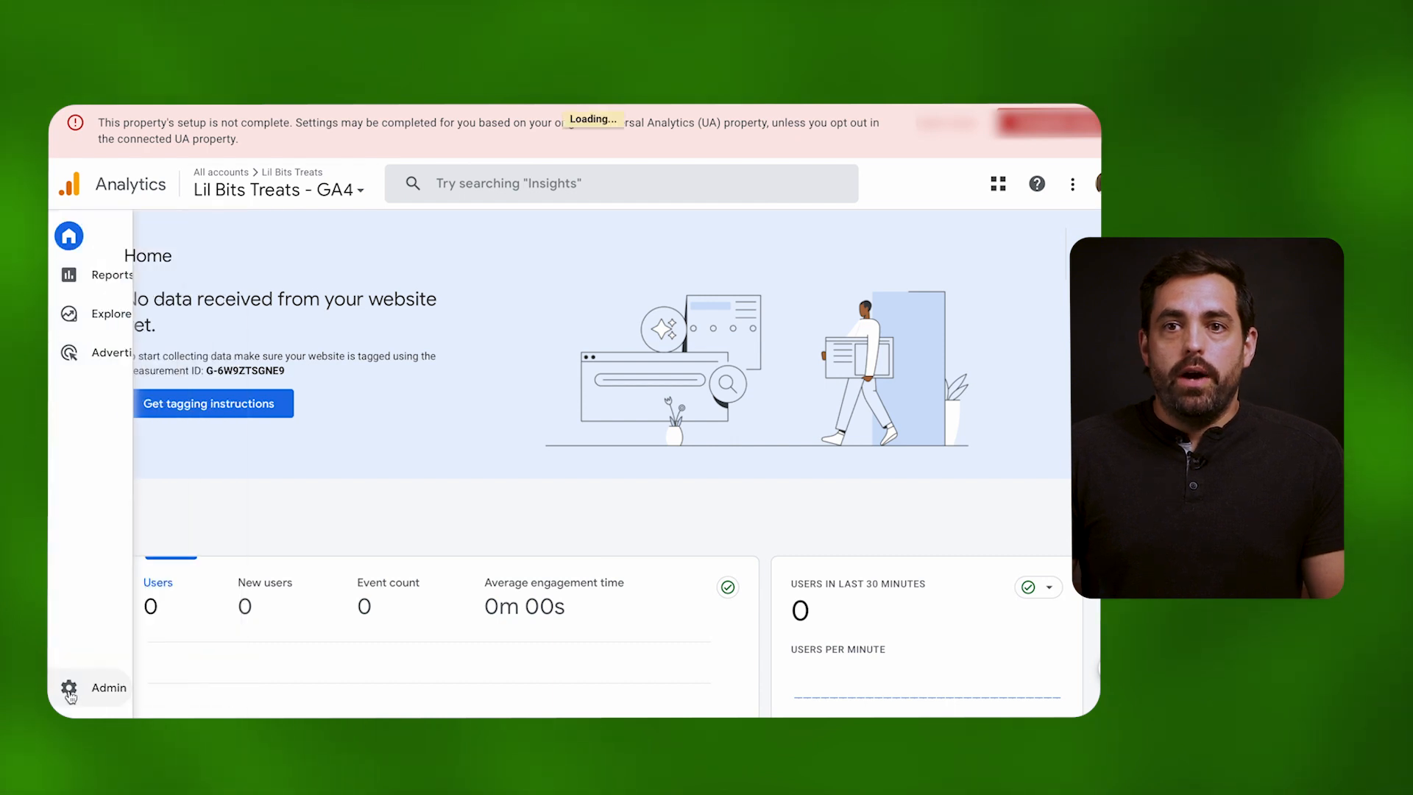
# Go to Admin for Lil Bits Treats and open the account/property switcher listing its UA and GA4 properties
pyautogui.click(108, 687)
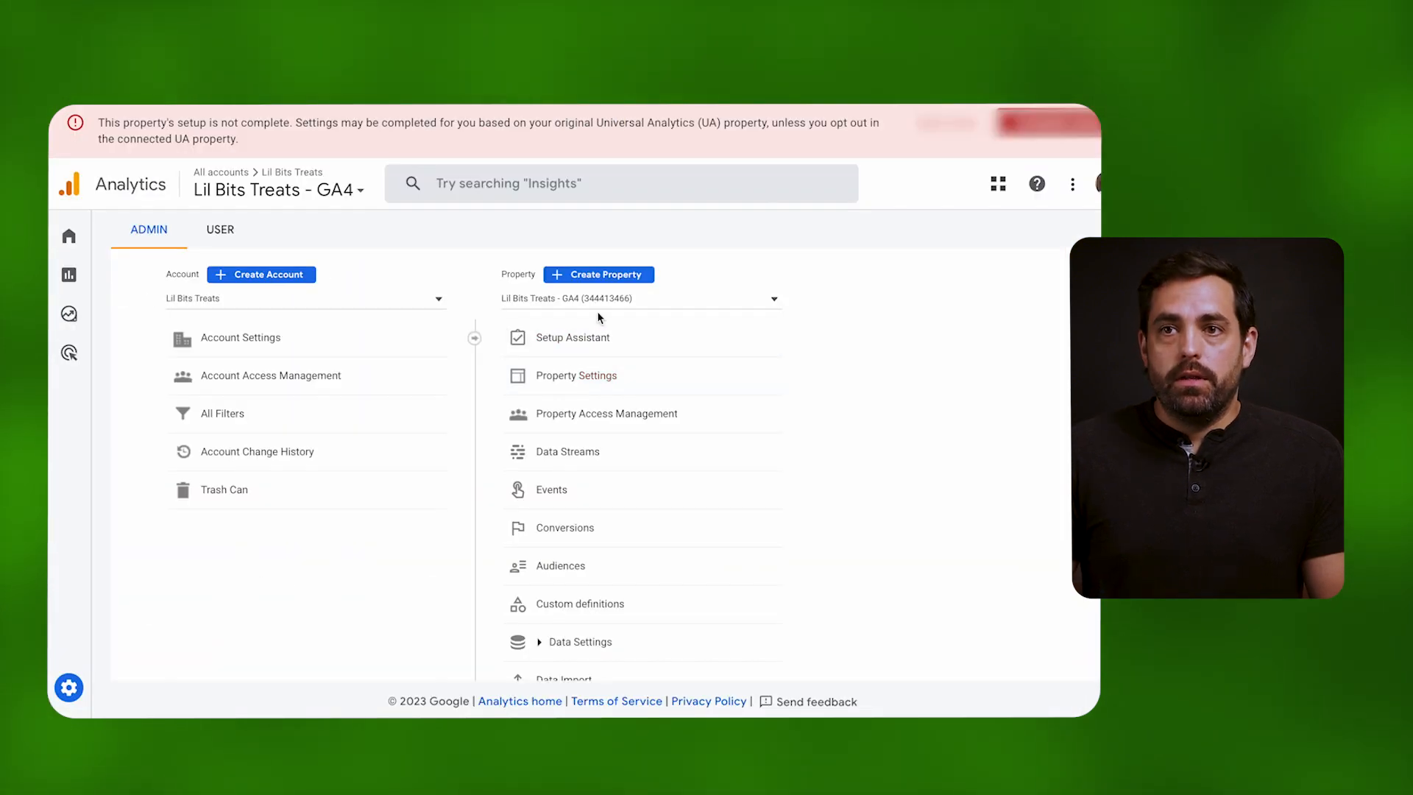
pyautogui.click(598, 274)
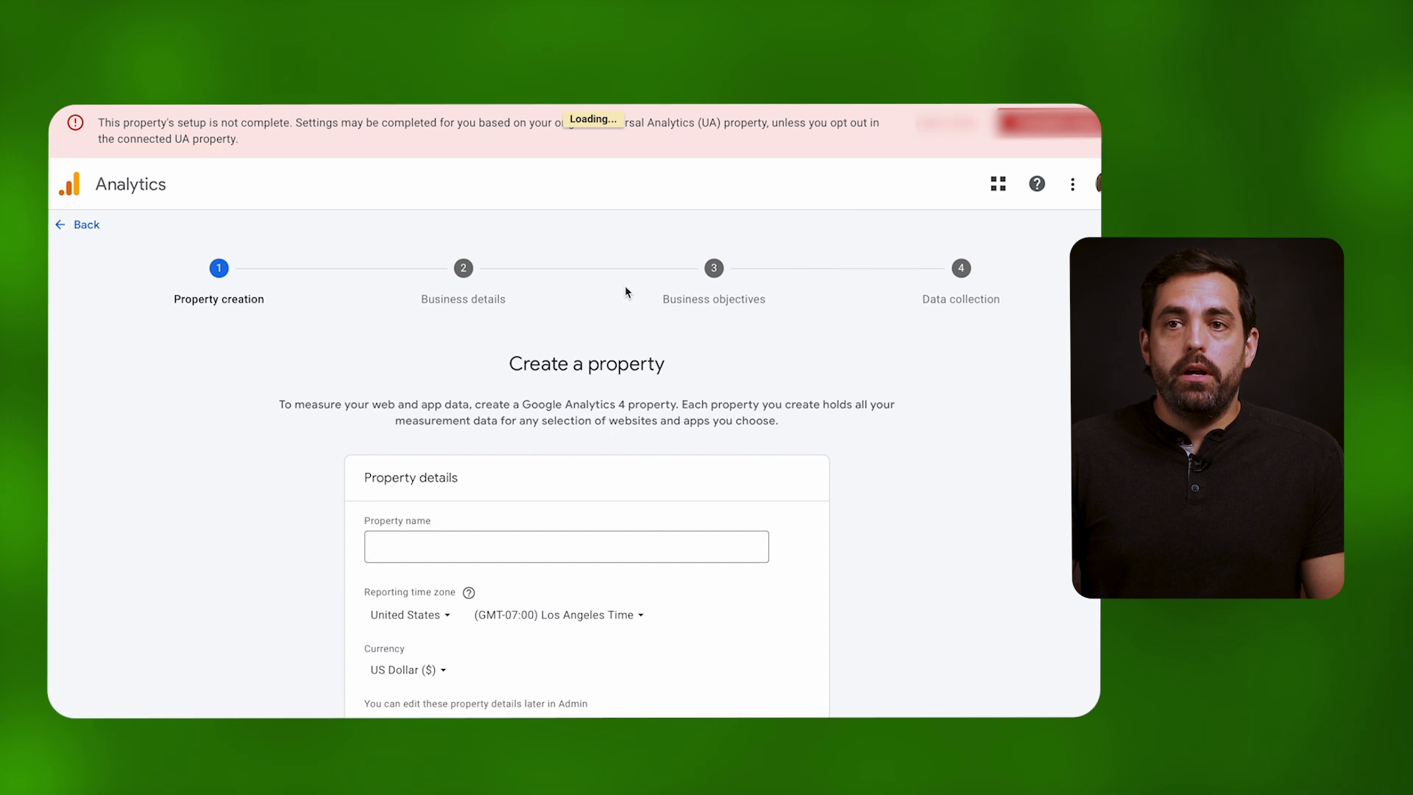
pyautogui.scroll(-3)
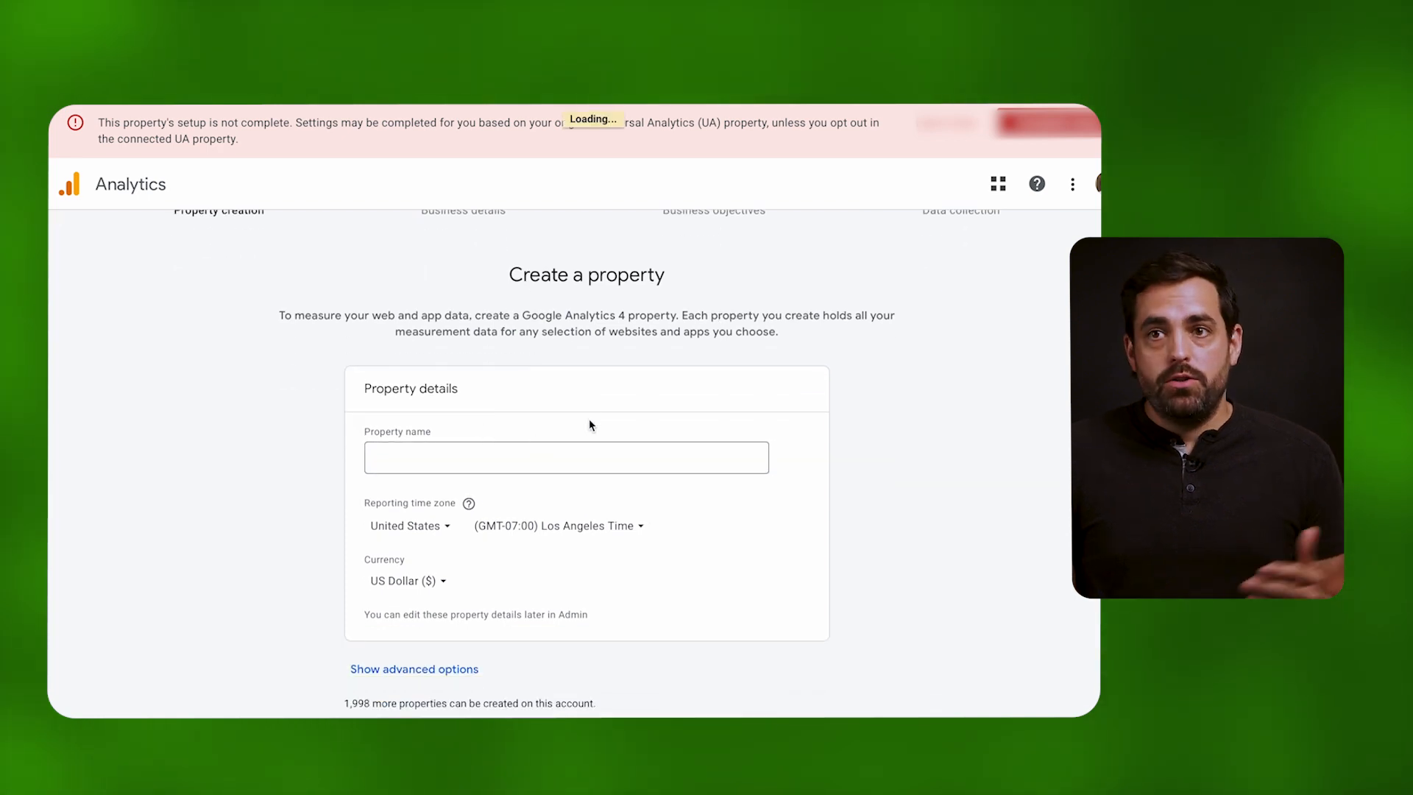
pyautogui.scroll(3)
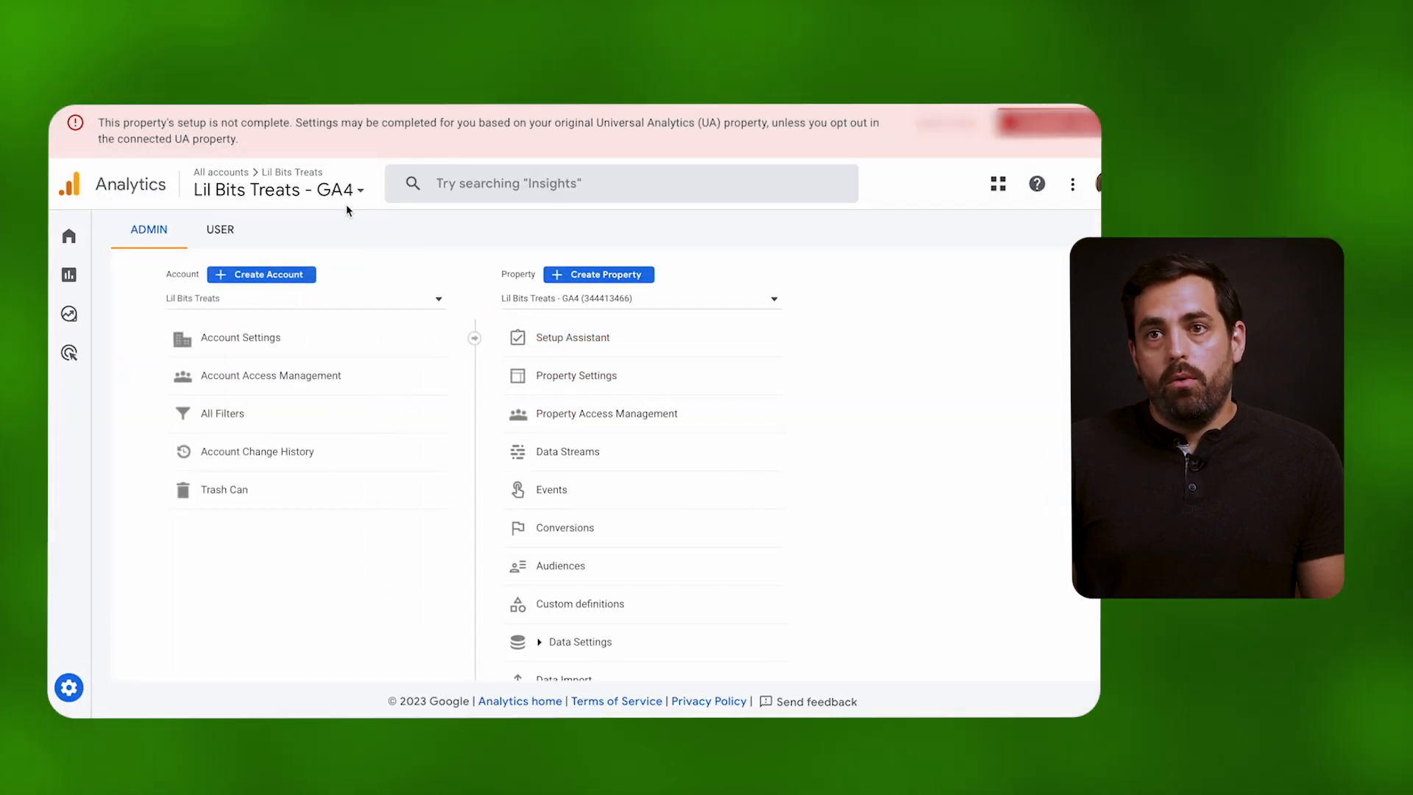
pyautogui.click(275, 190)
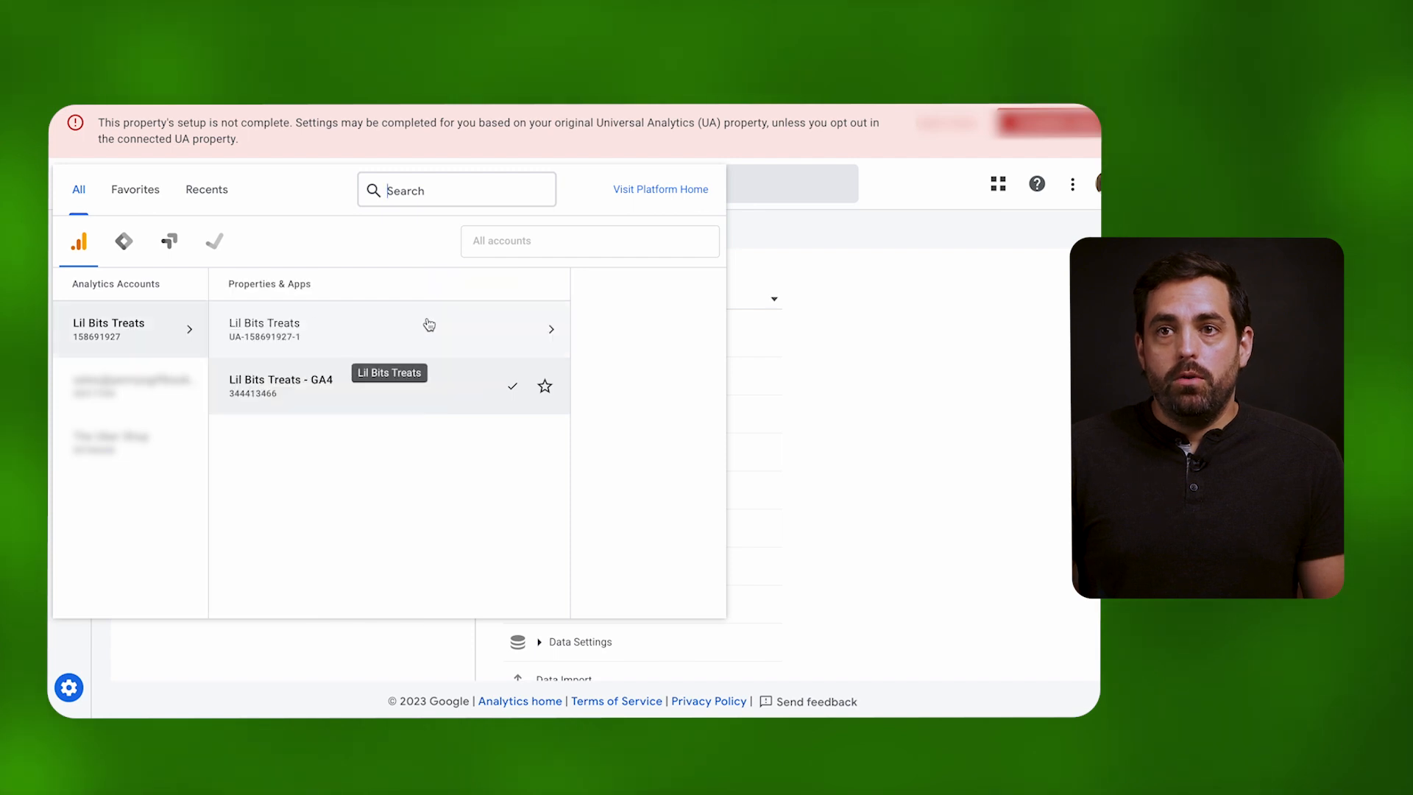
pyautogui.moveTo(272, 339)
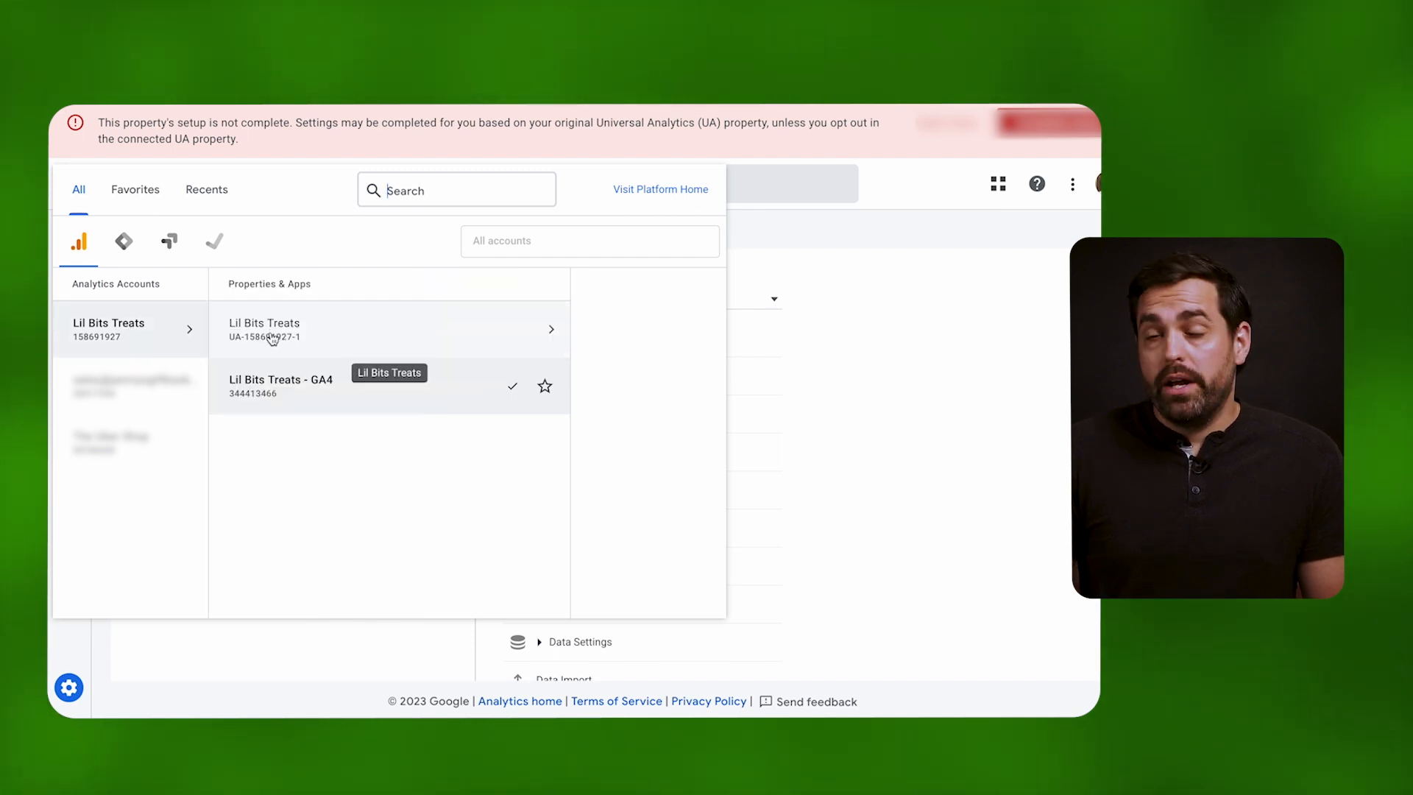
pyautogui.moveTo(268, 396)
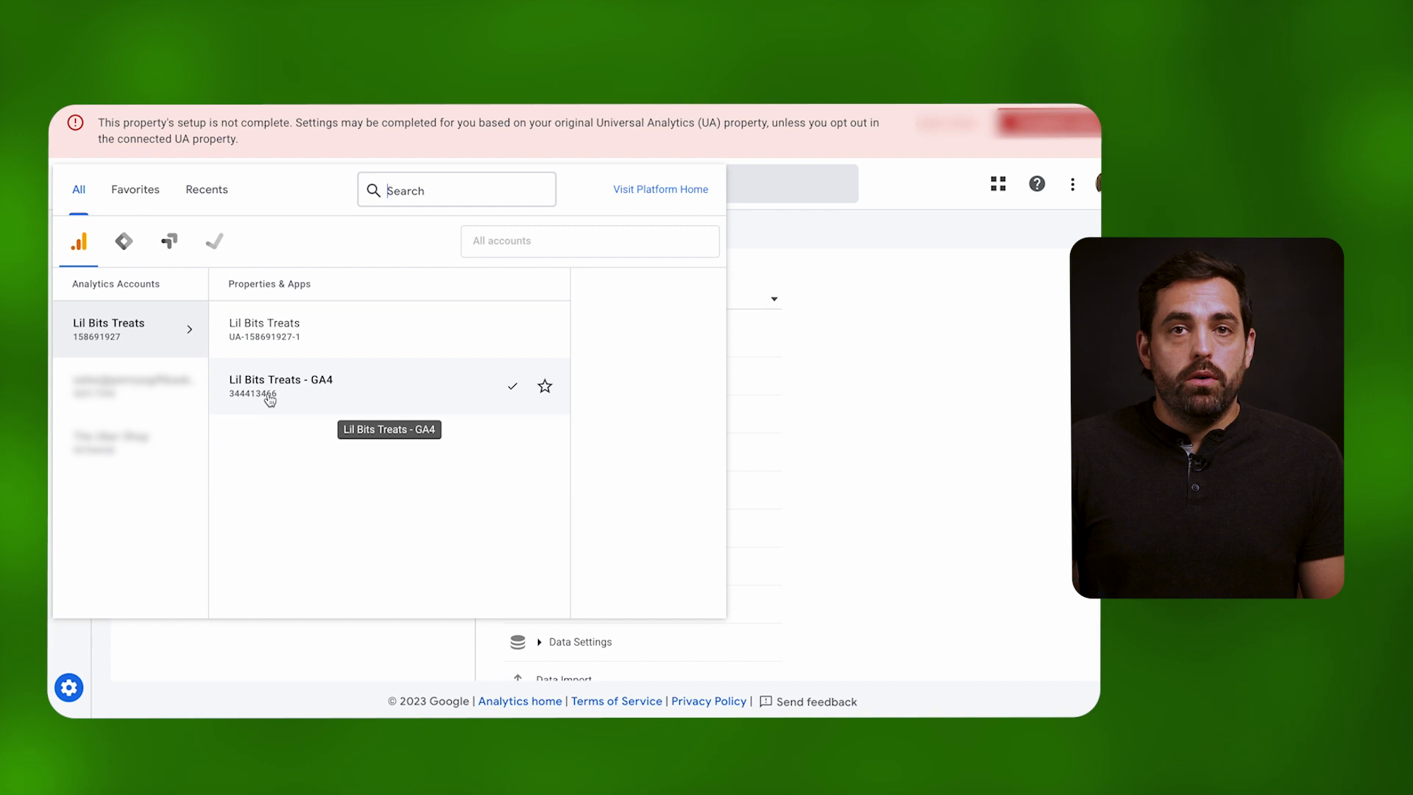
pyautogui.moveTo(320, 389)
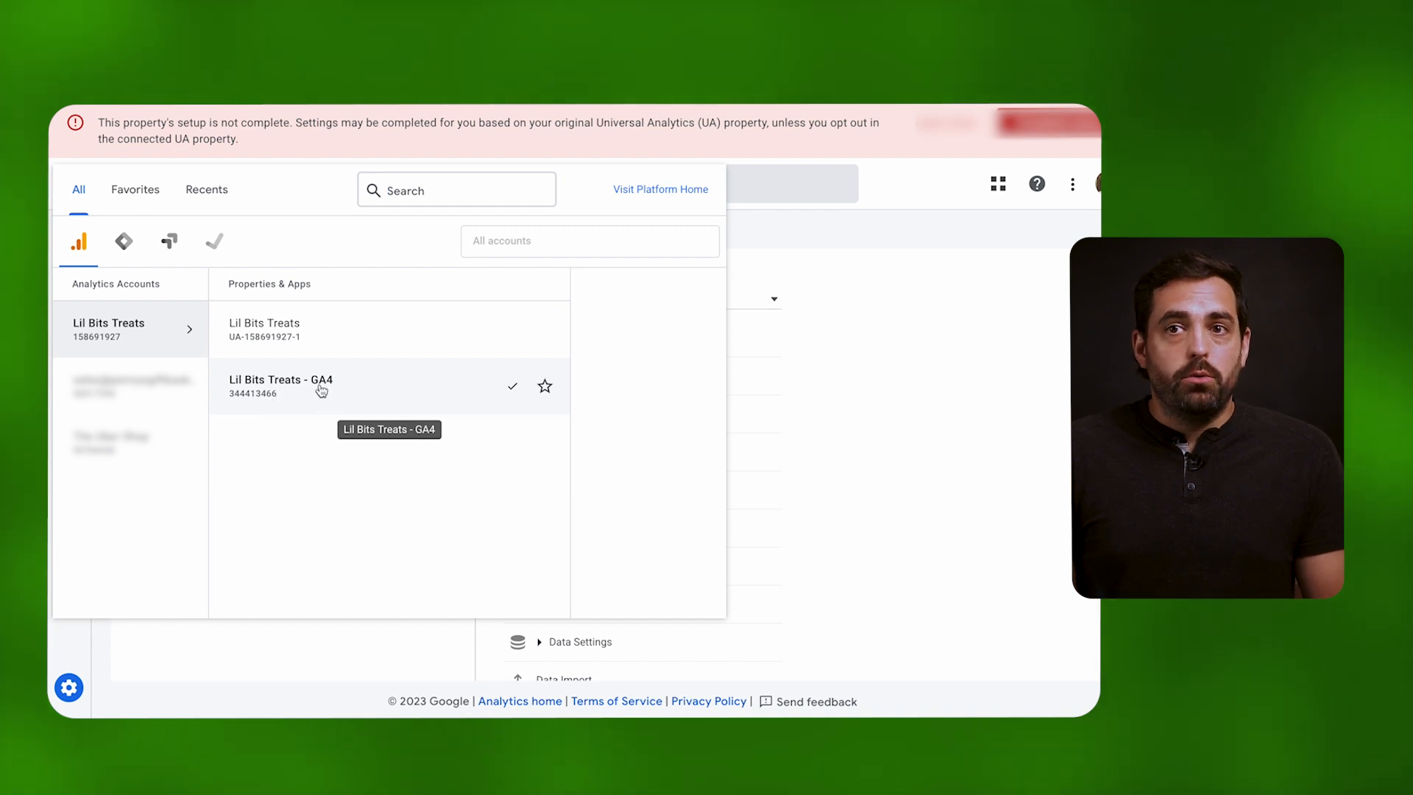
pyautogui.moveTo(315, 427)
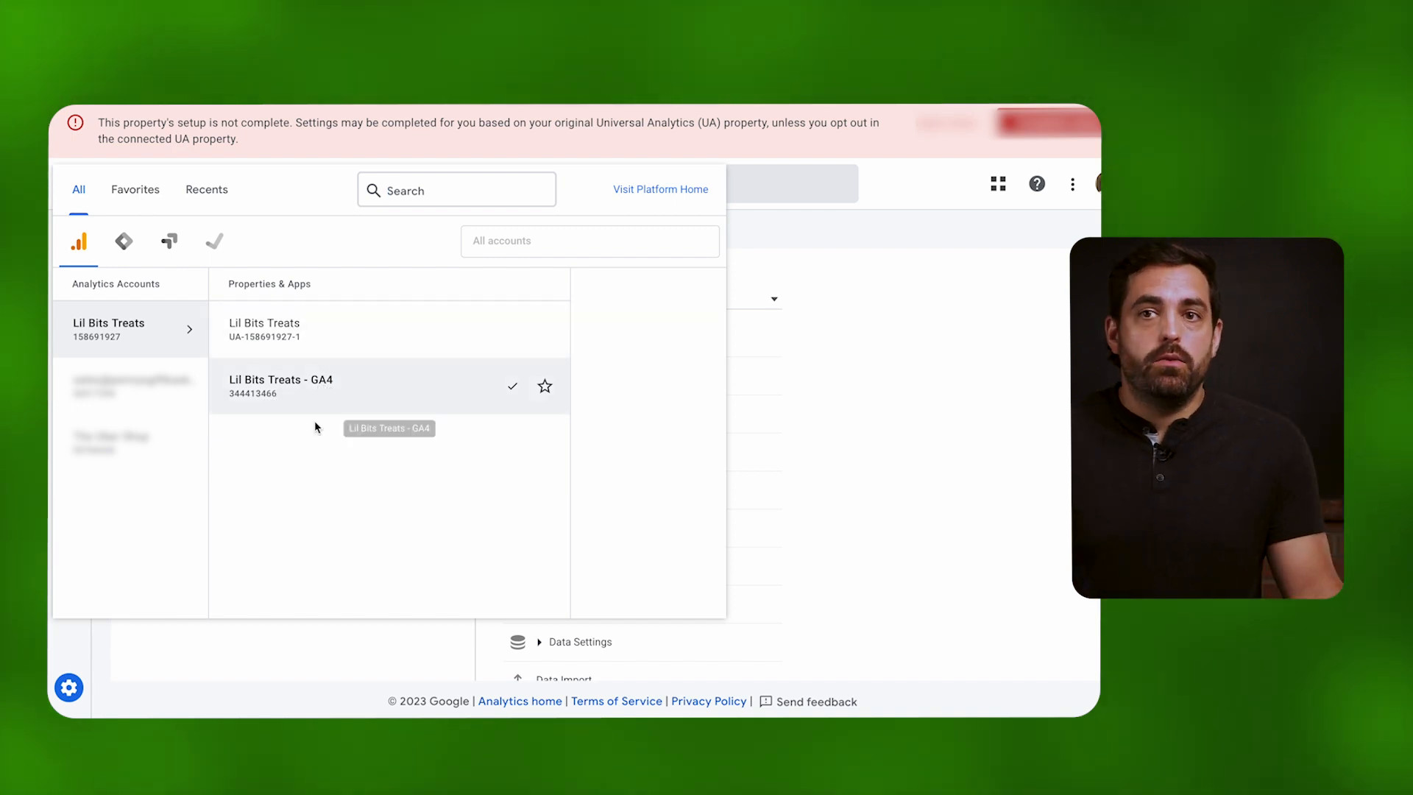
pyautogui.moveTo(309, 347)
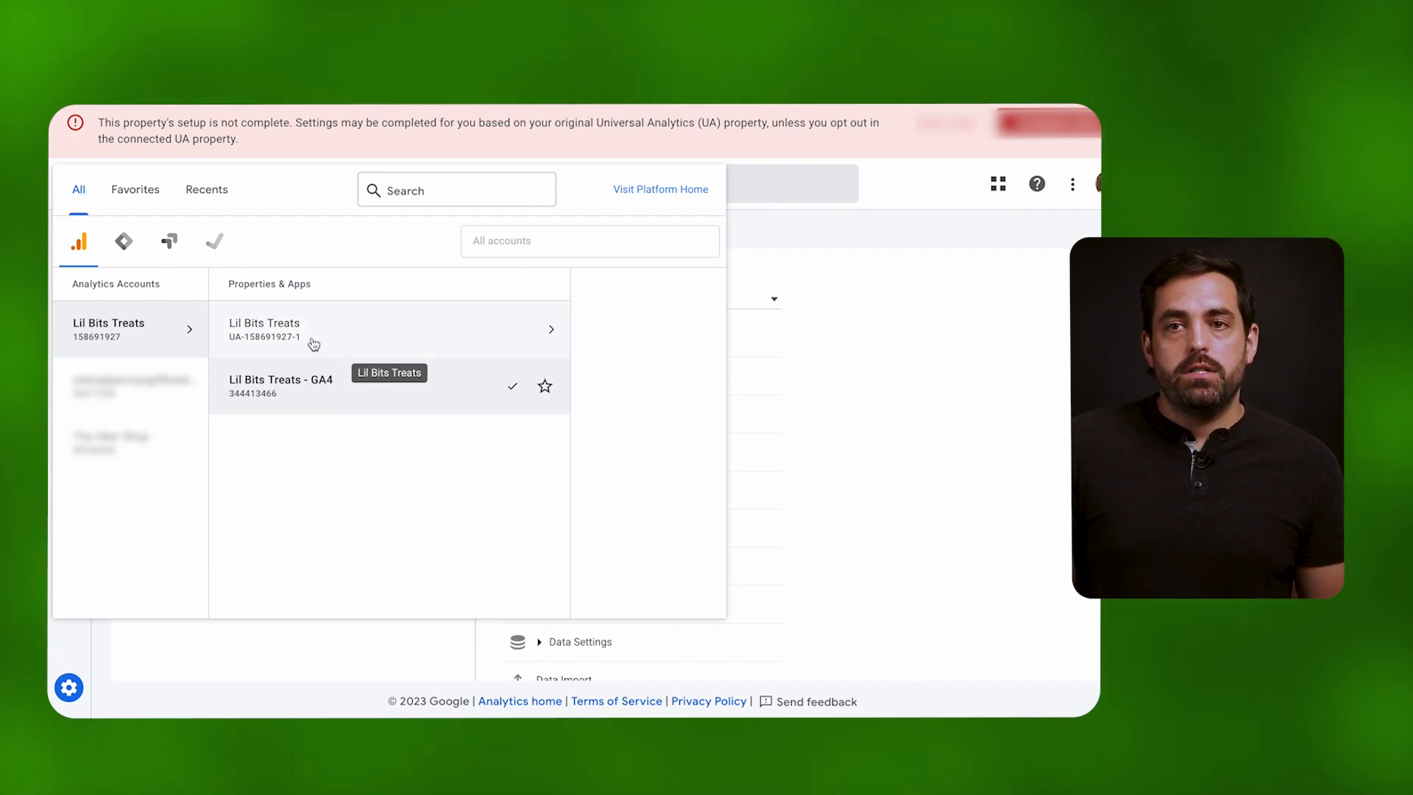
pyautogui.moveTo(263, 391)
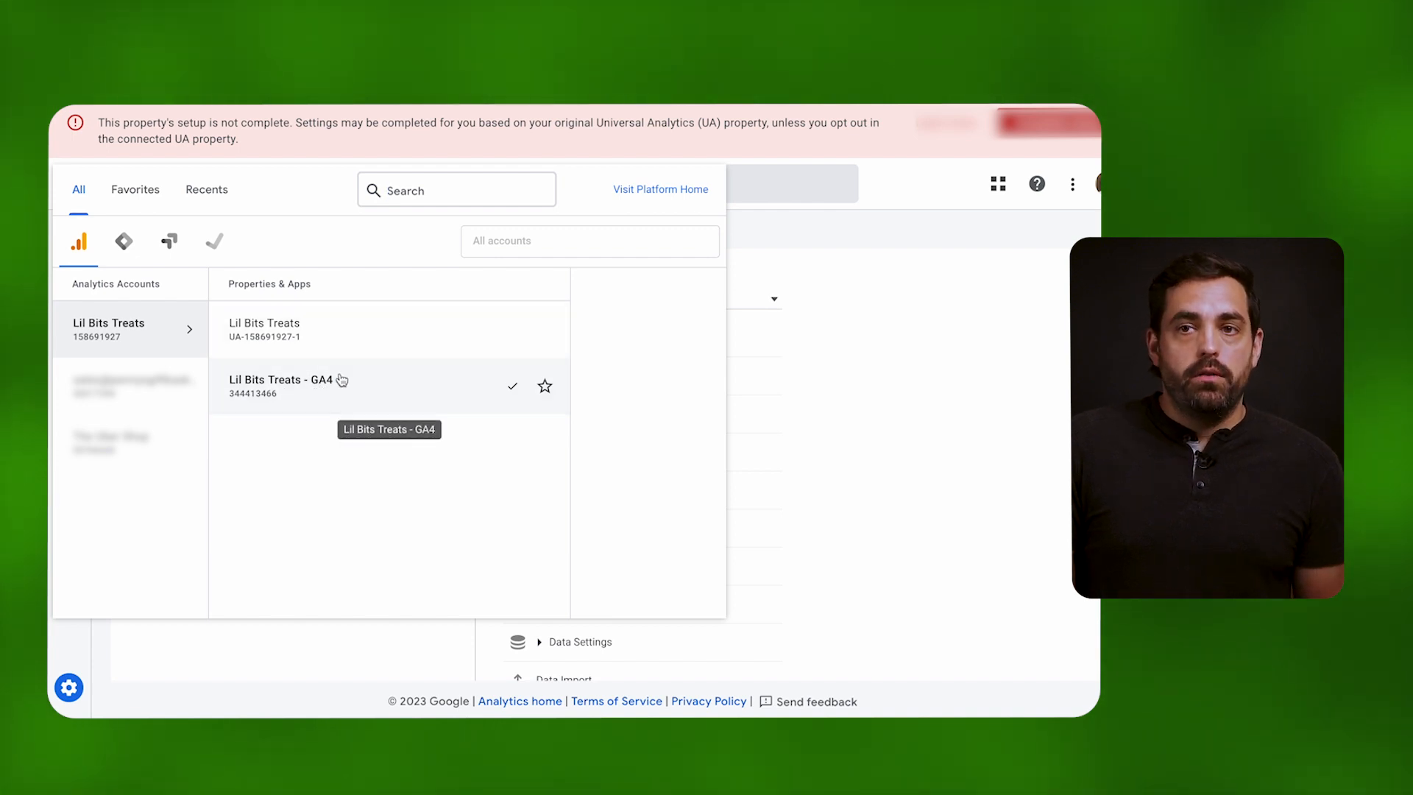
pyautogui.moveTo(366, 357)
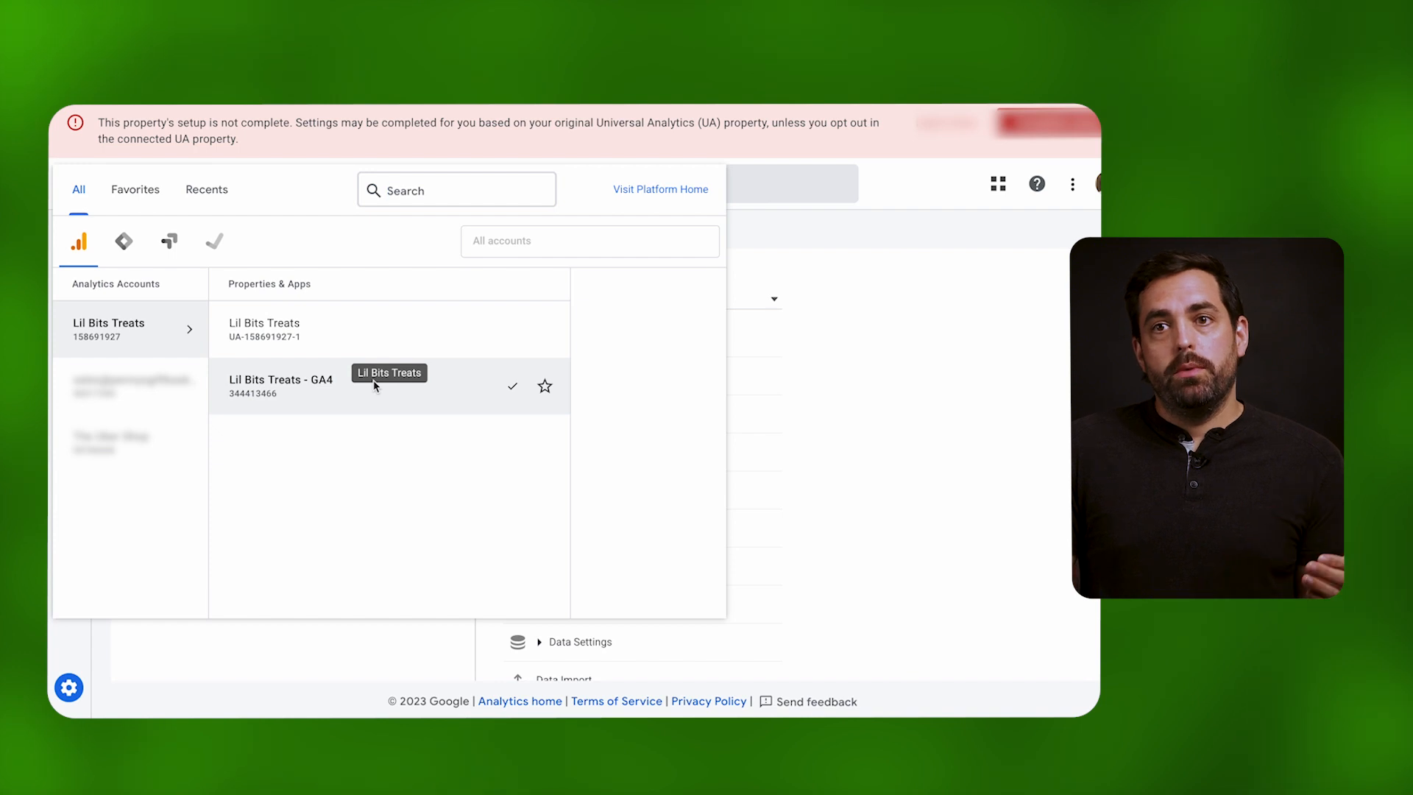
pyautogui.moveTo(327, 392)
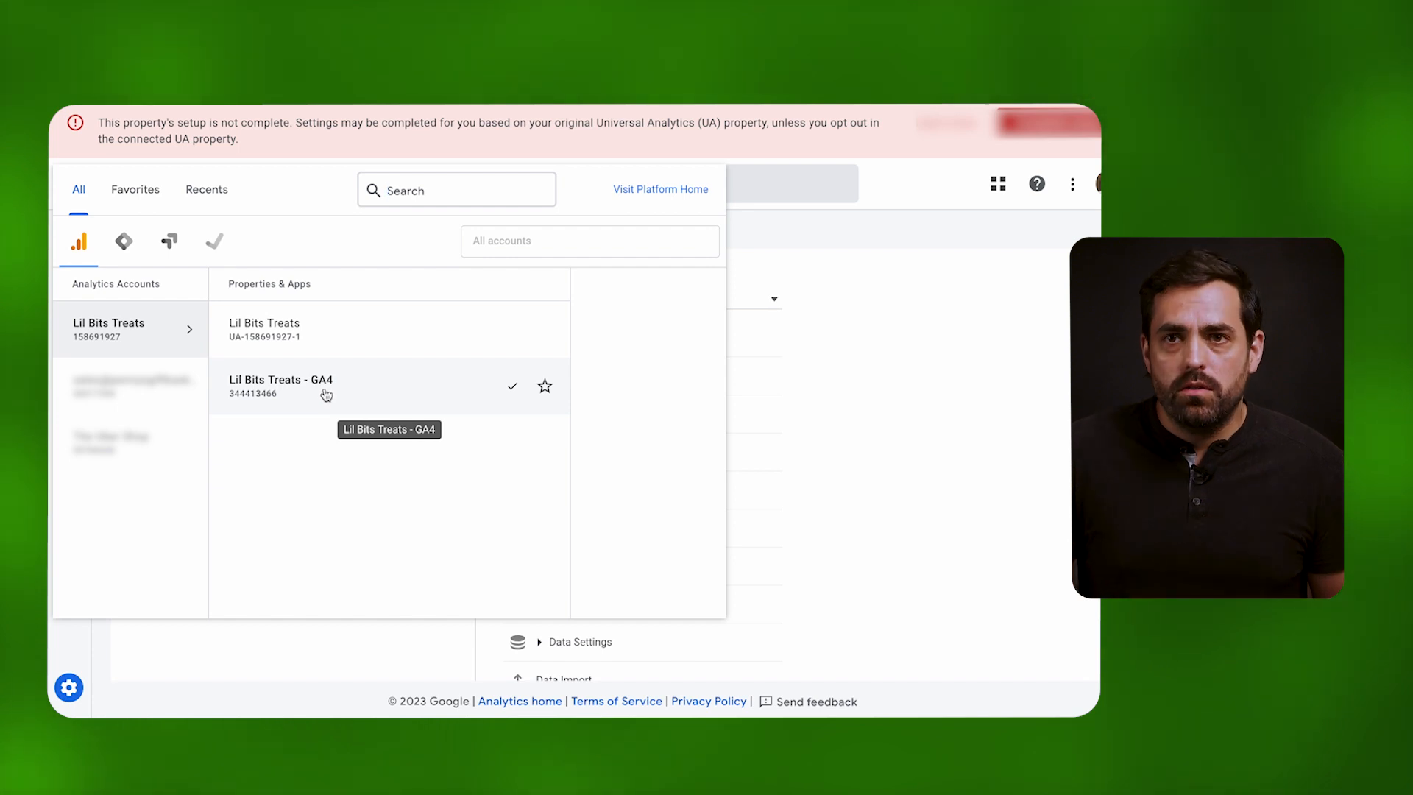
pyautogui.moveTo(263, 328)
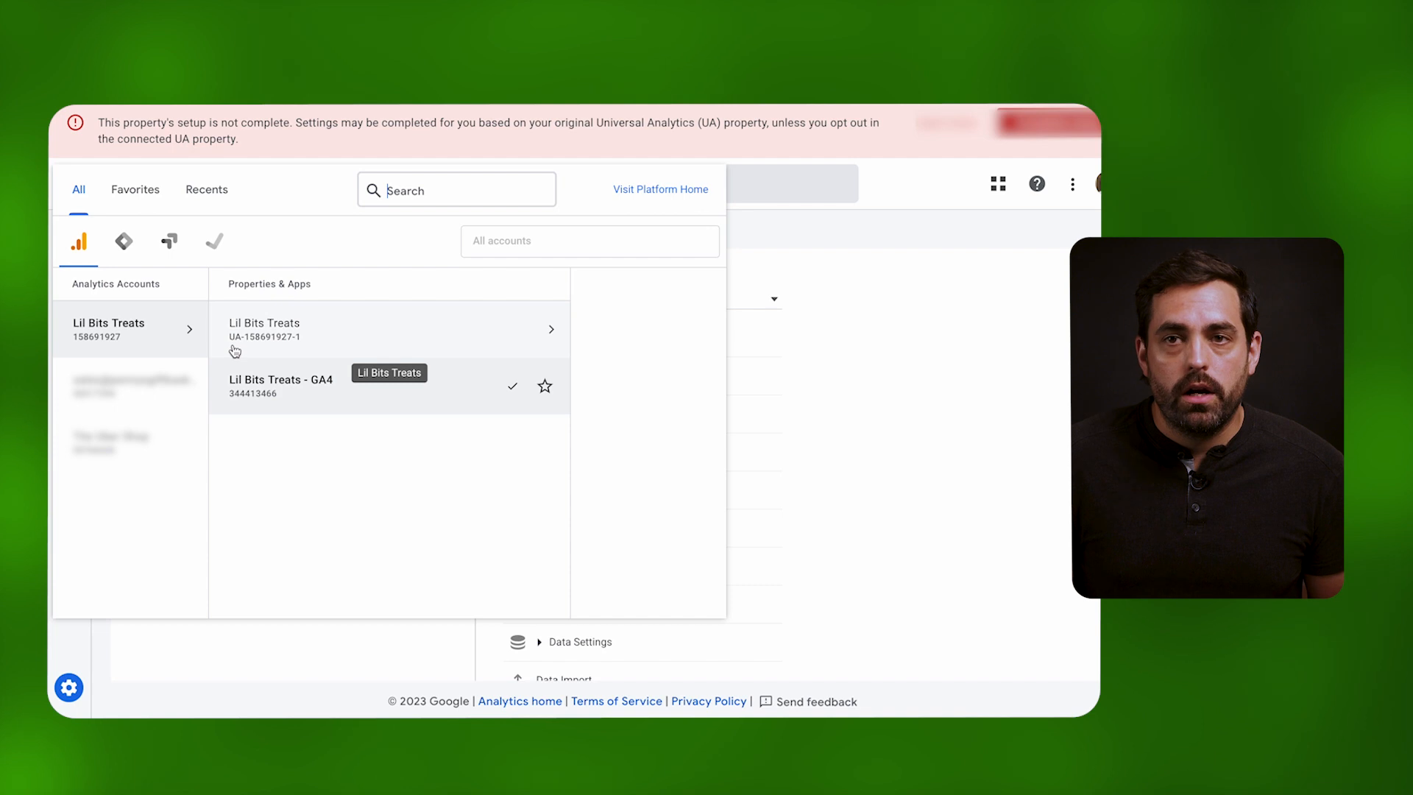
pyautogui.moveTo(256, 346)
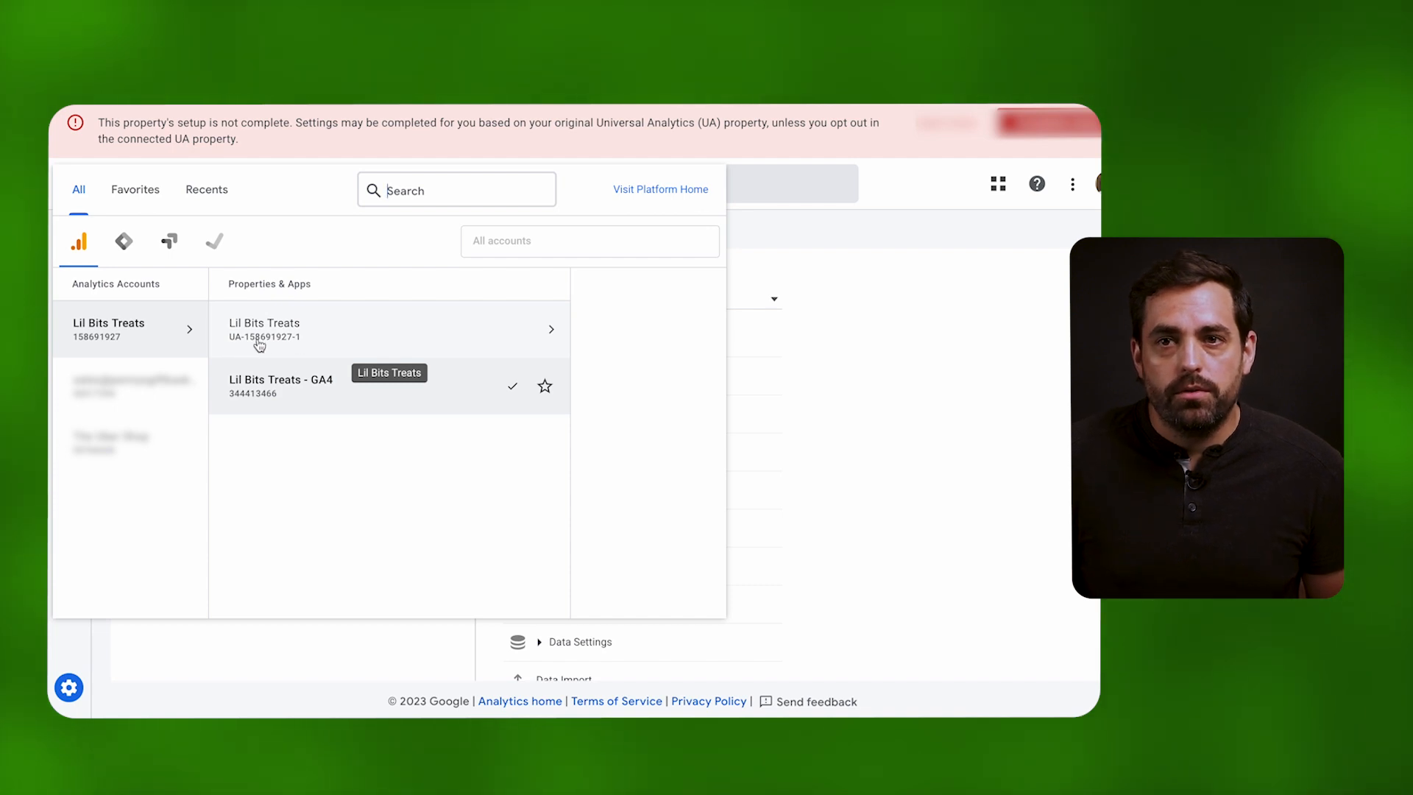
pyautogui.moveTo(259, 401)
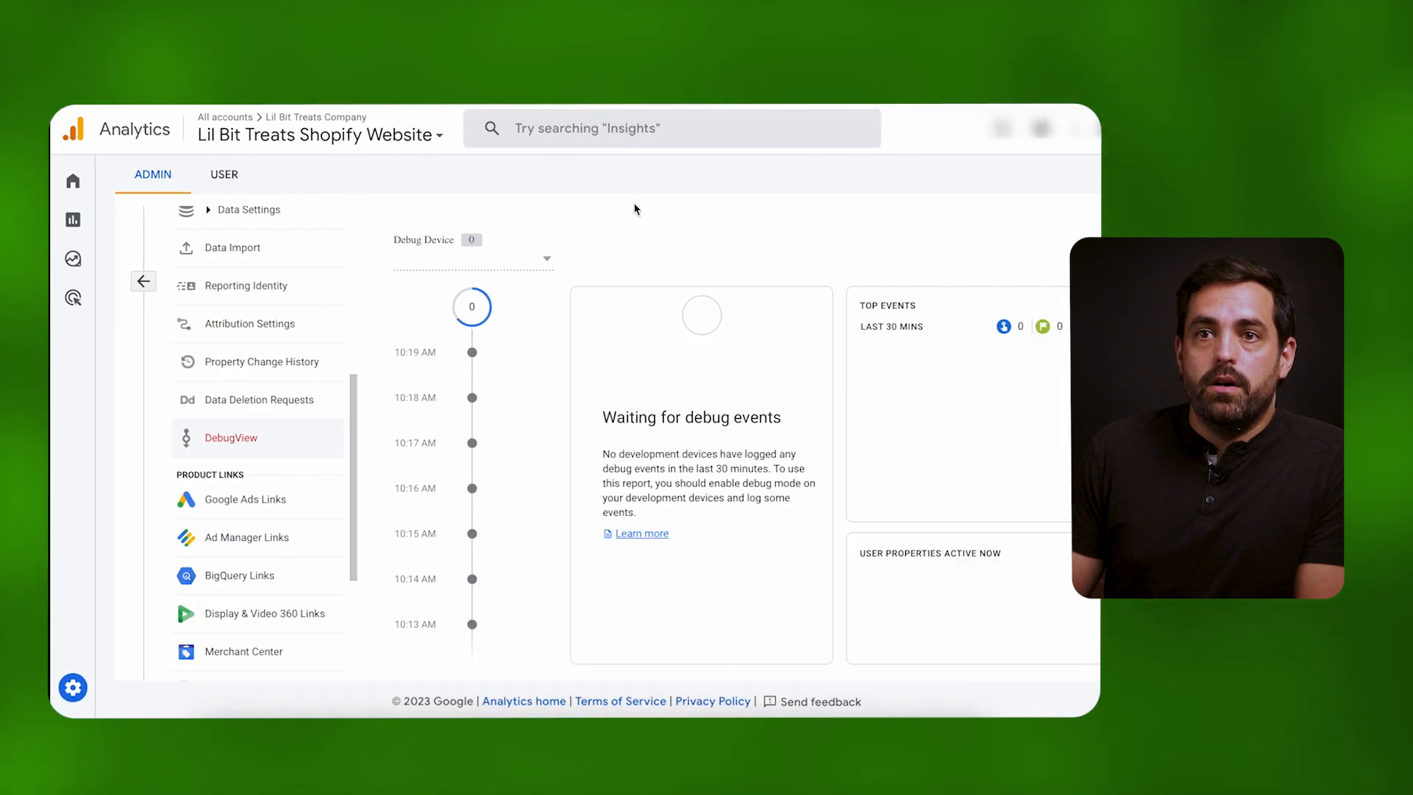
# View the Realtime report confirming one active user in the last 30 minutes and page_view events
pyautogui.click(72, 179)
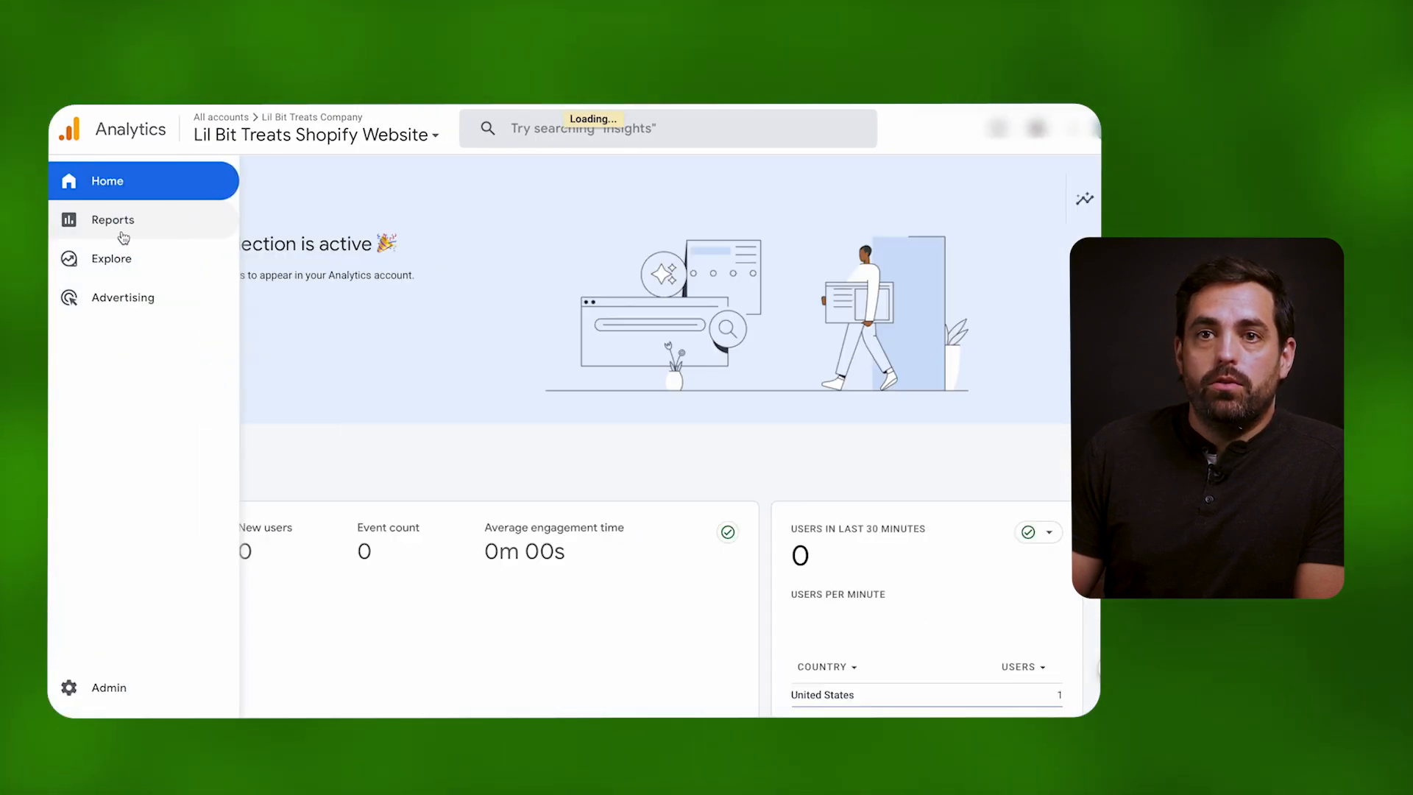
pyautogui.click(114, 220)
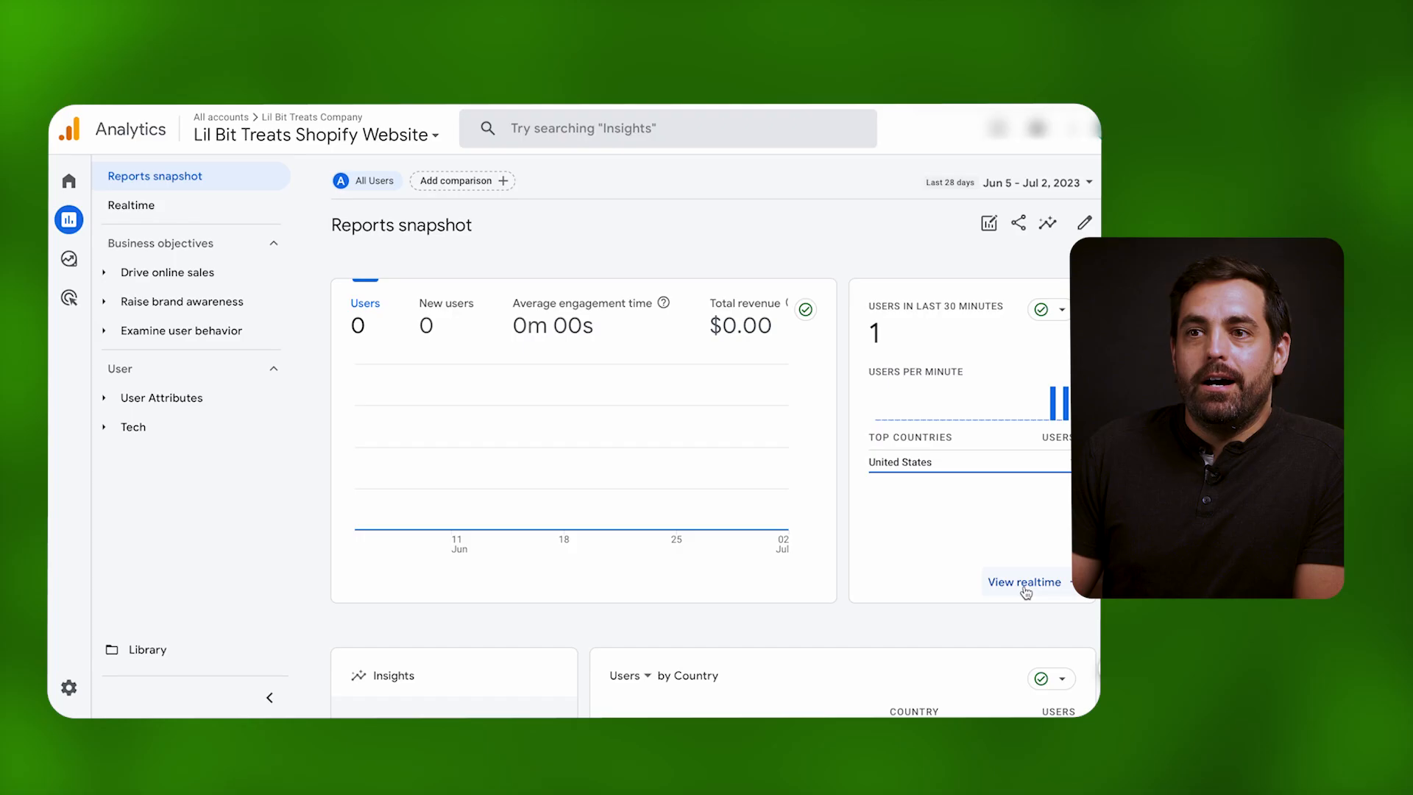
pyautogui.click(1024, 582)
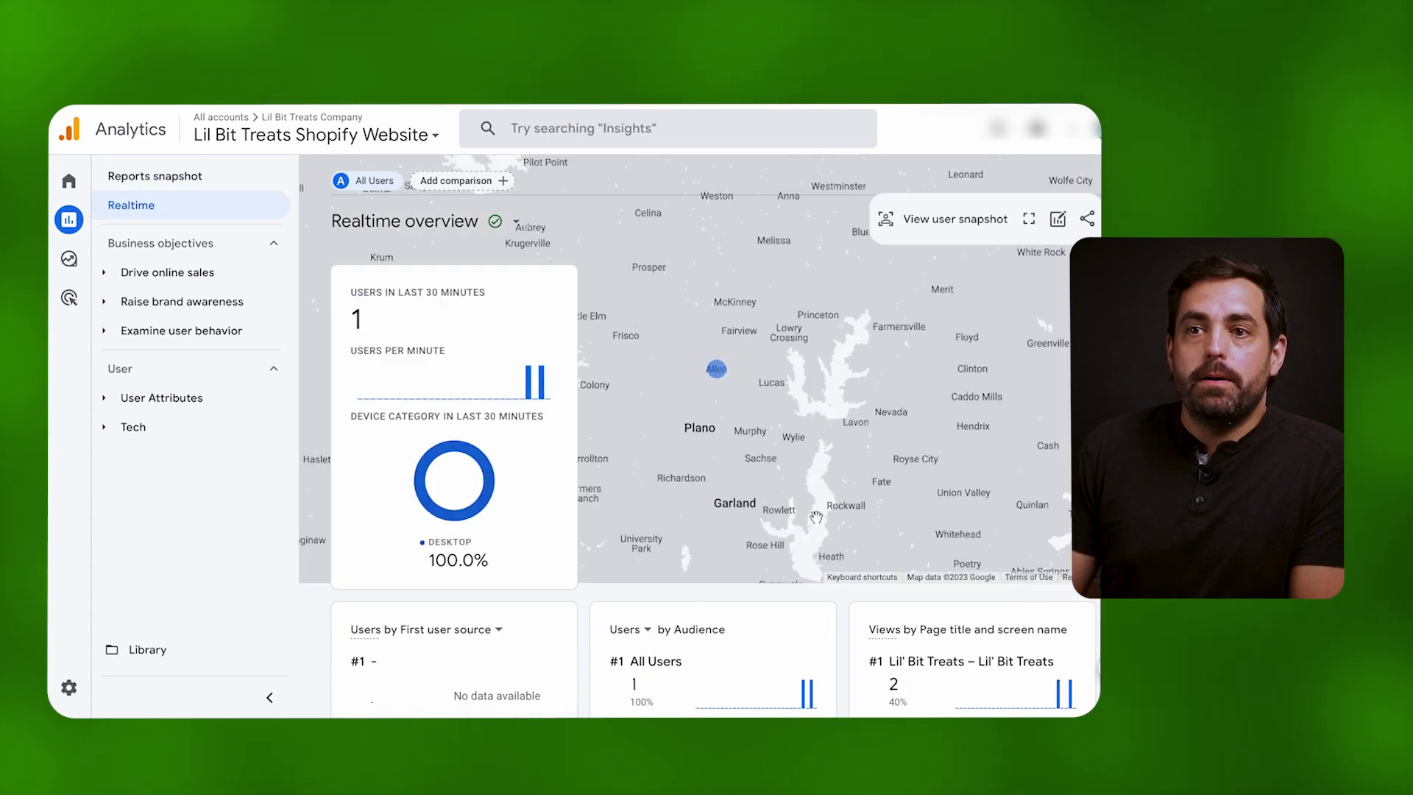
pyautogui.scroll(-3)
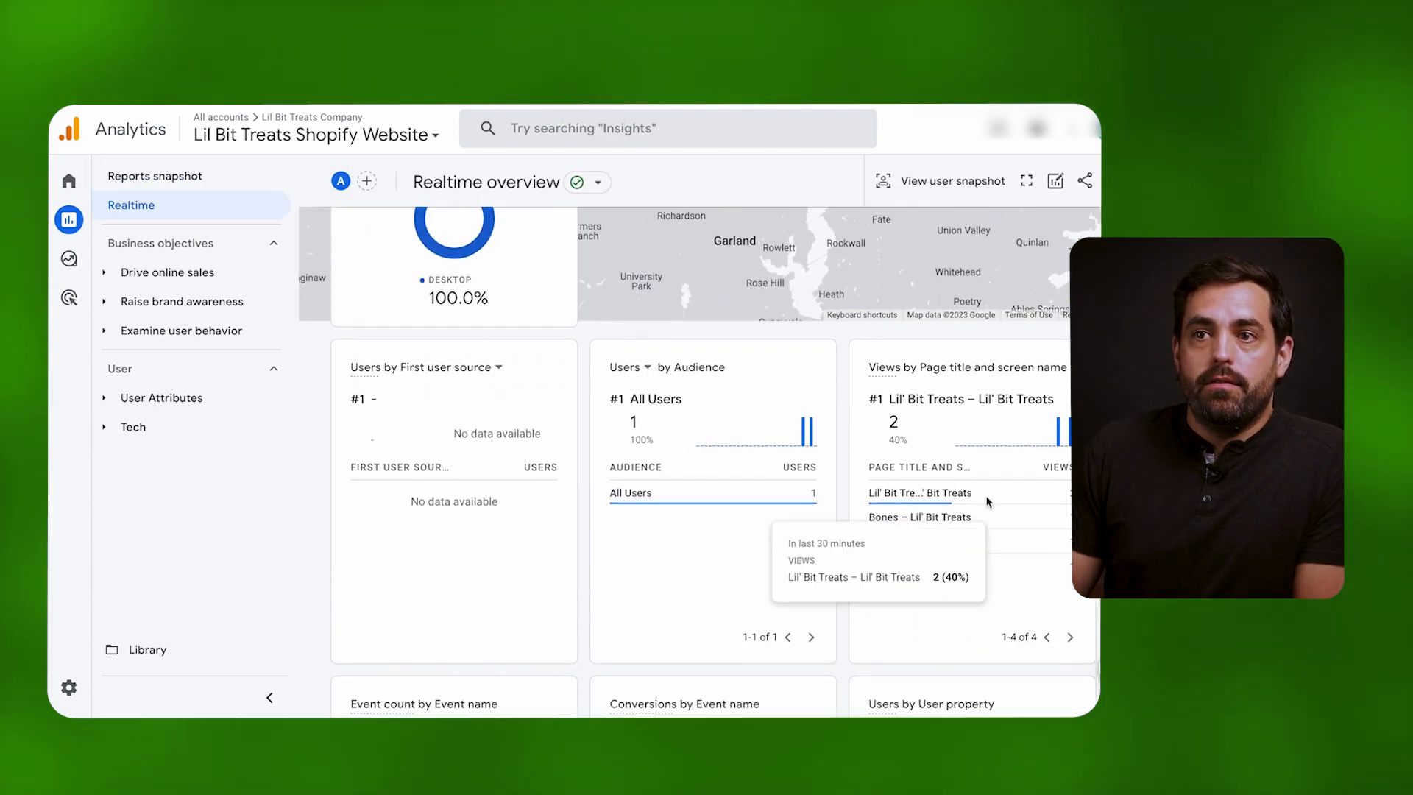
pyautogui.moveTo(920, 582)
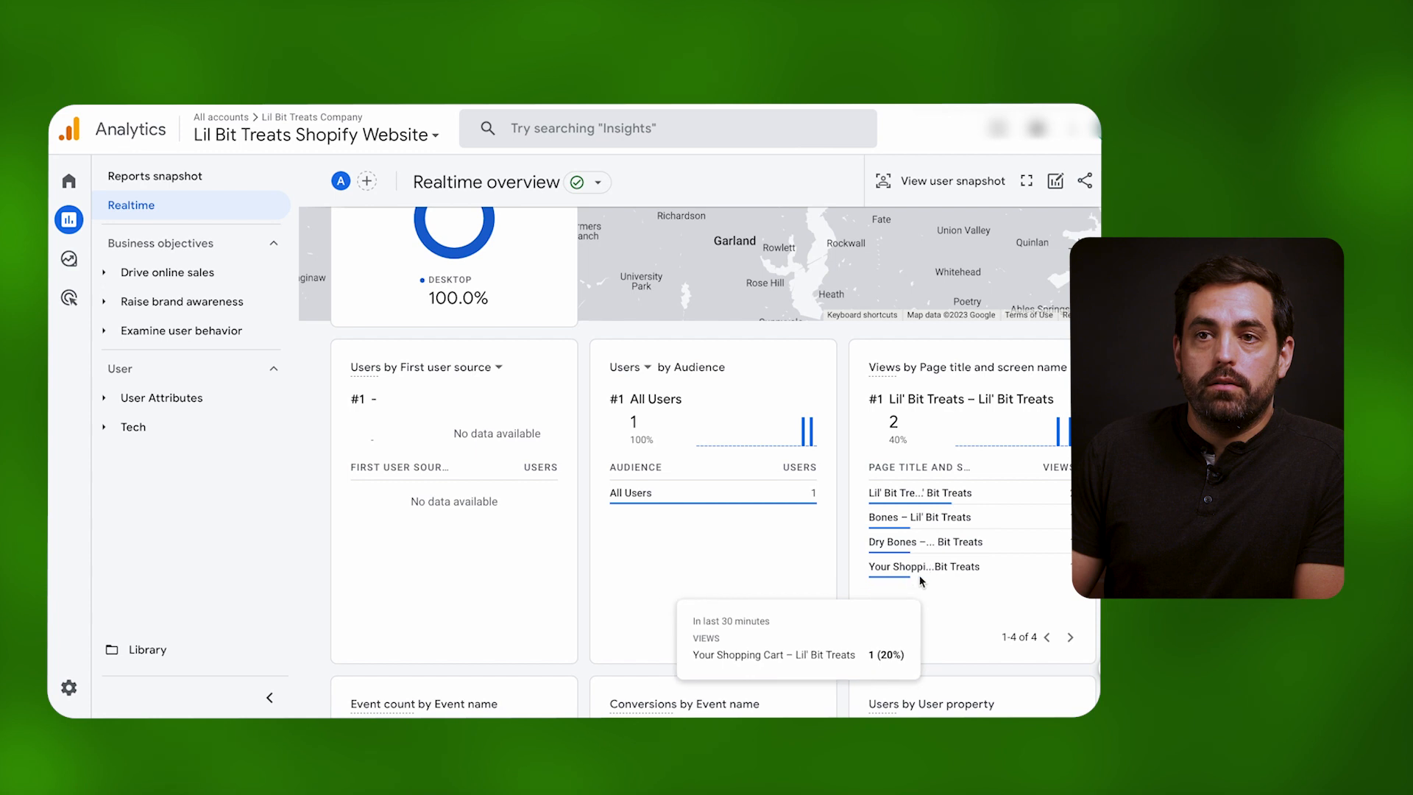
pyautogui.scroll(-3)
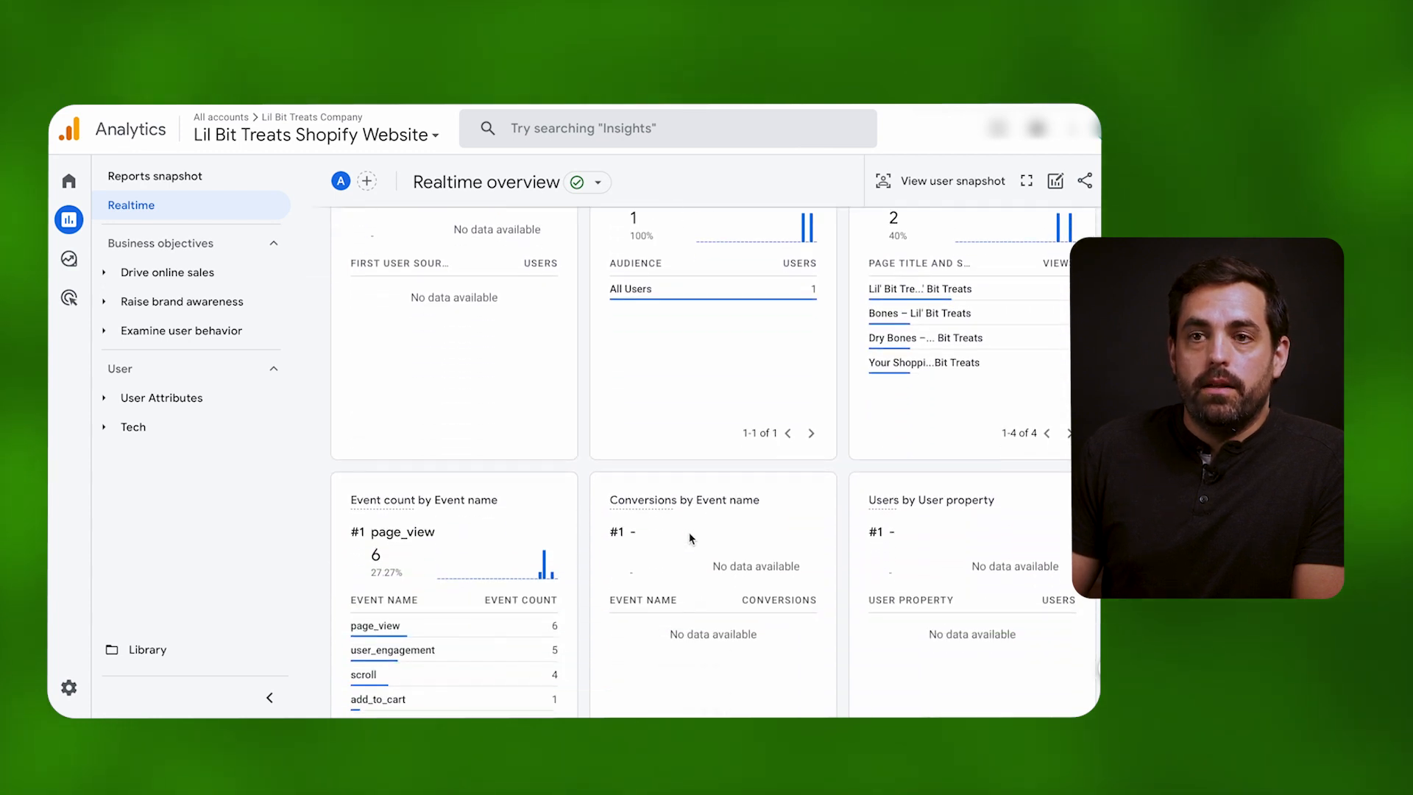
pyautogui.scroll(3)
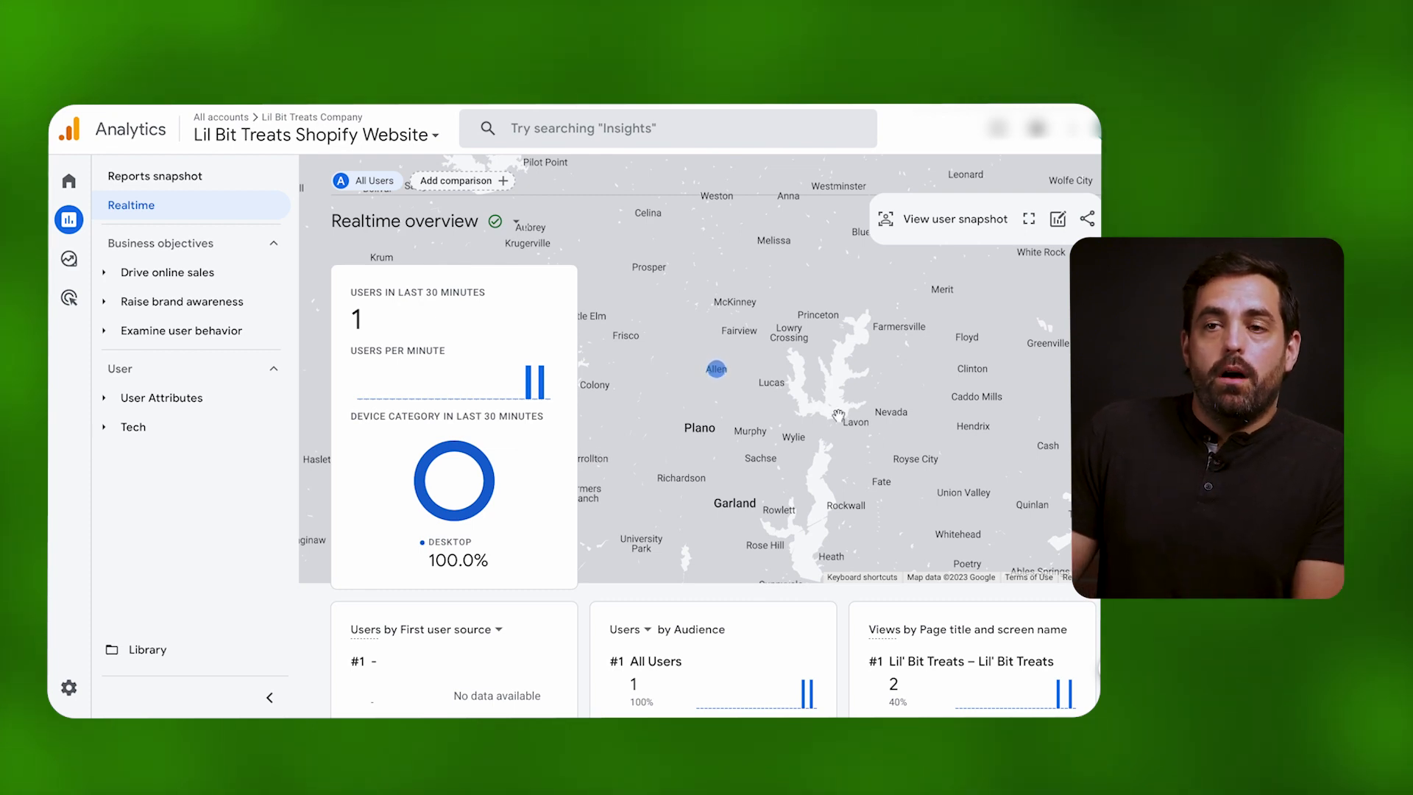
pyautogui.moveTo(671, 424)
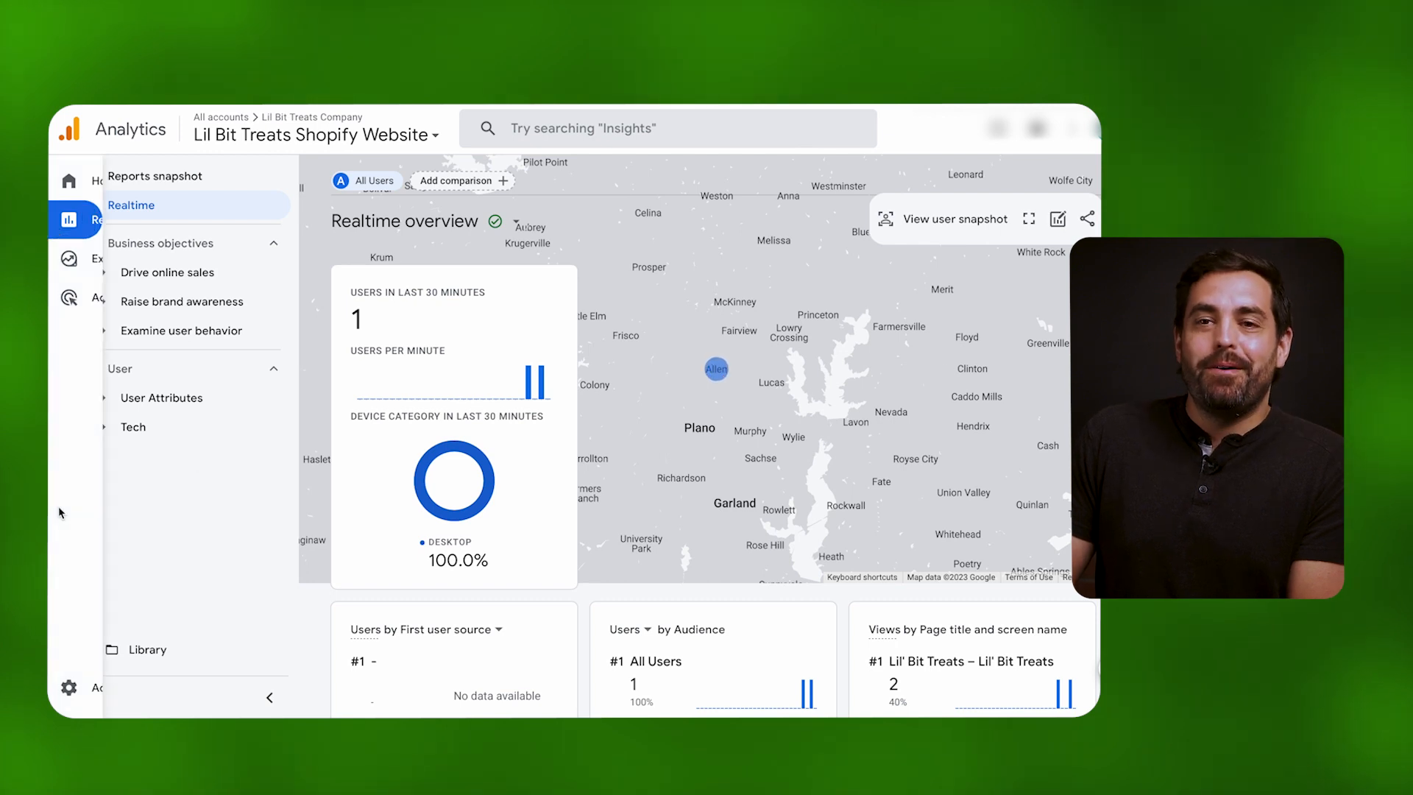
pyautogui.click(69, 687)
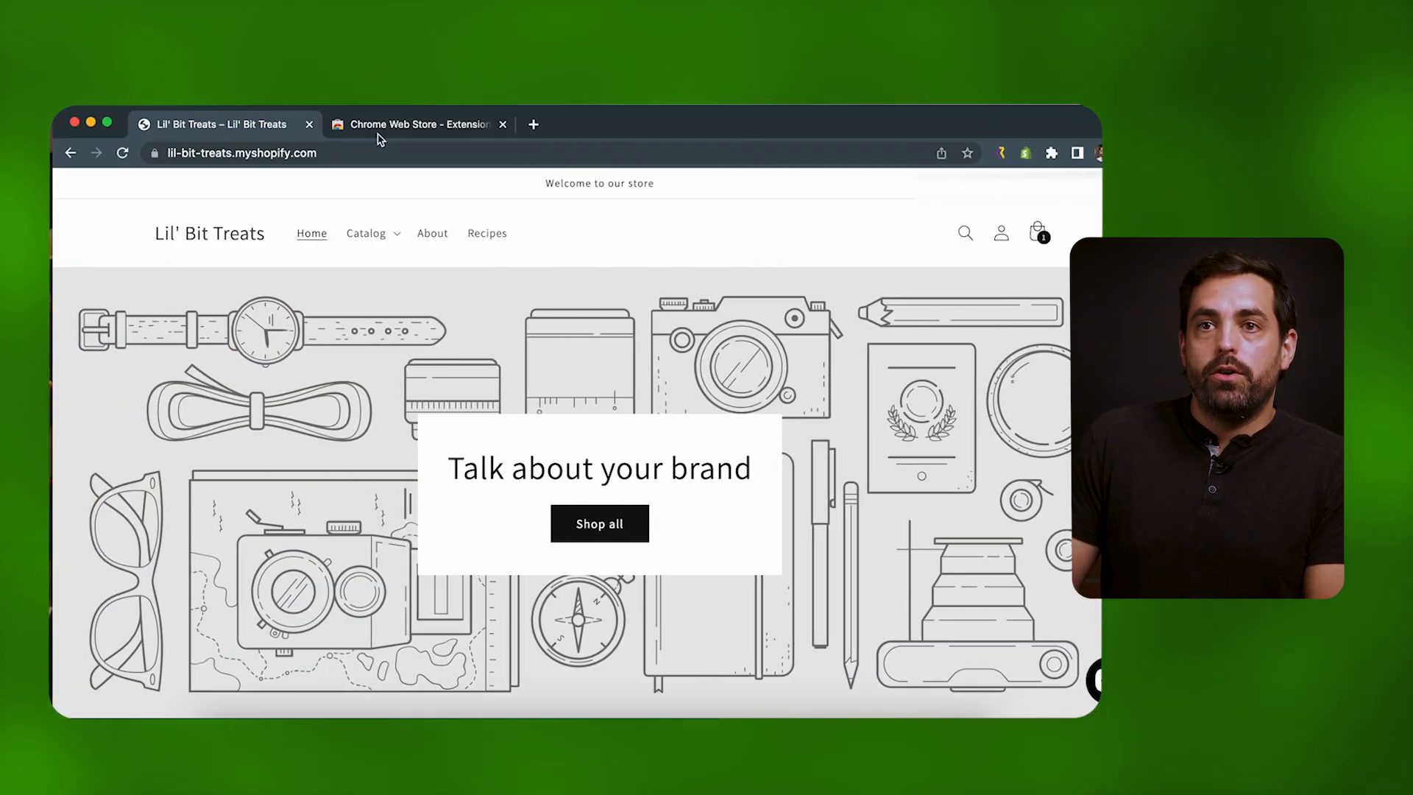
# Find Google Analytics Debugger in the Chrome Web Store, add it to Chrome, and return to the storefront
pyautogui.click(417, 124)
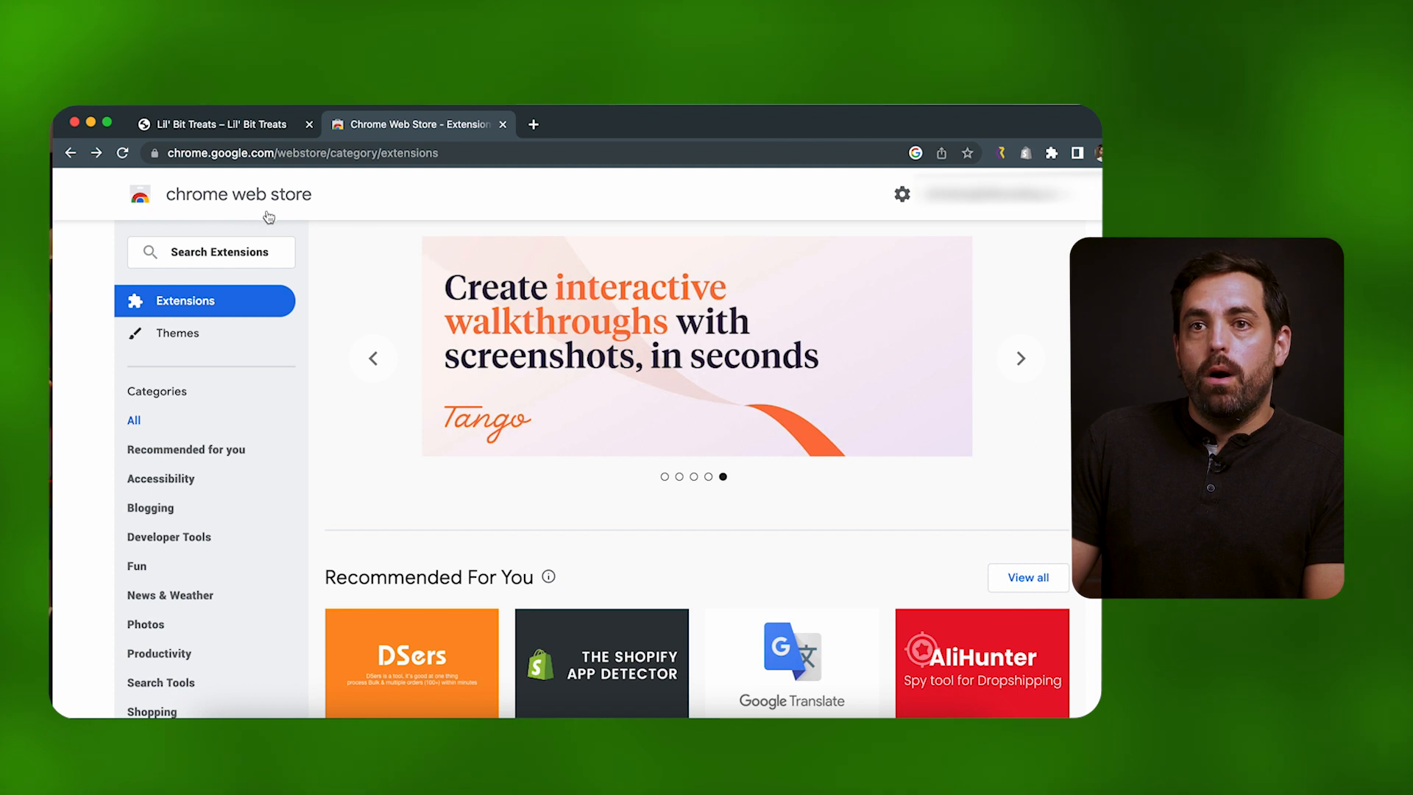
pyautogui.click(210, 252)
pyautogui.write('google analytics')
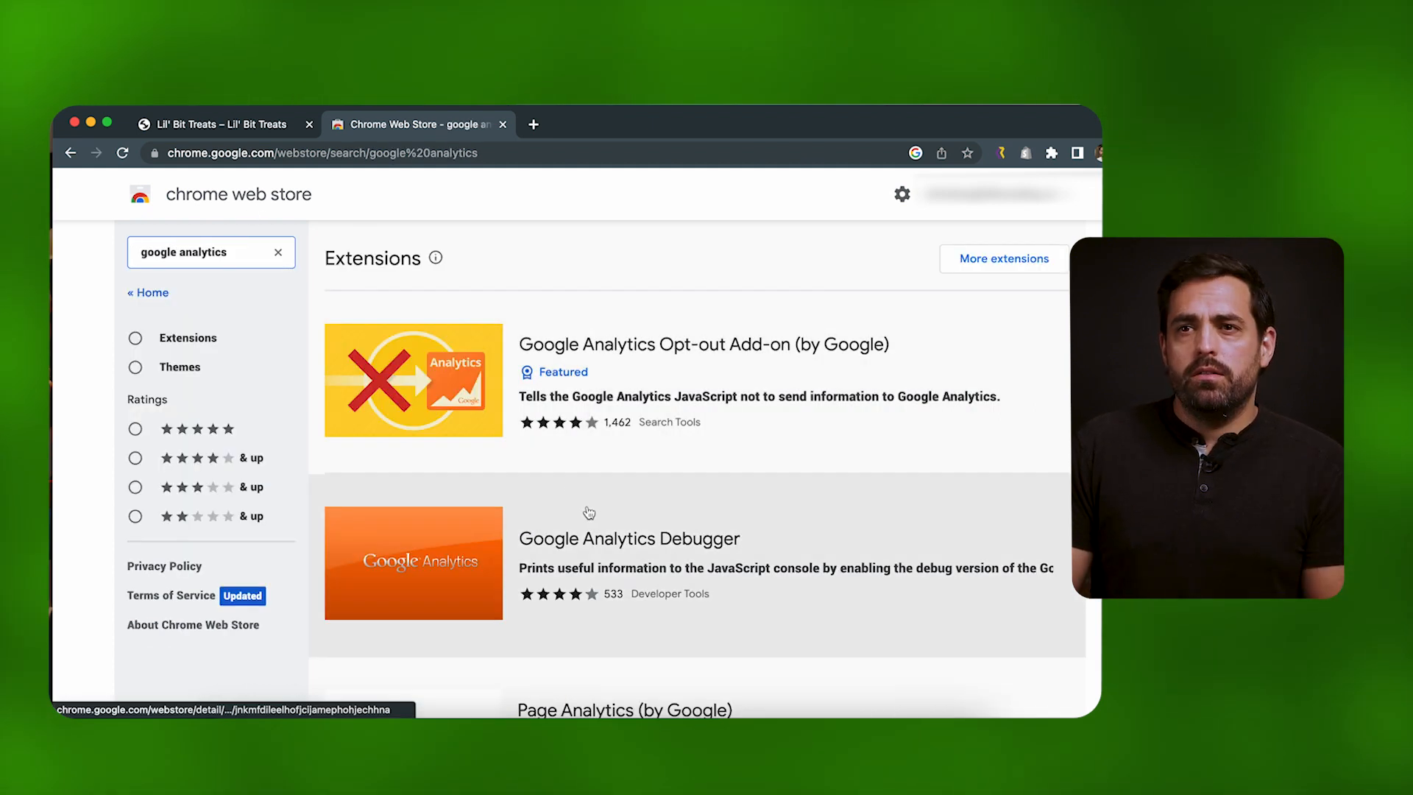
pyautogui.click(629, 538)
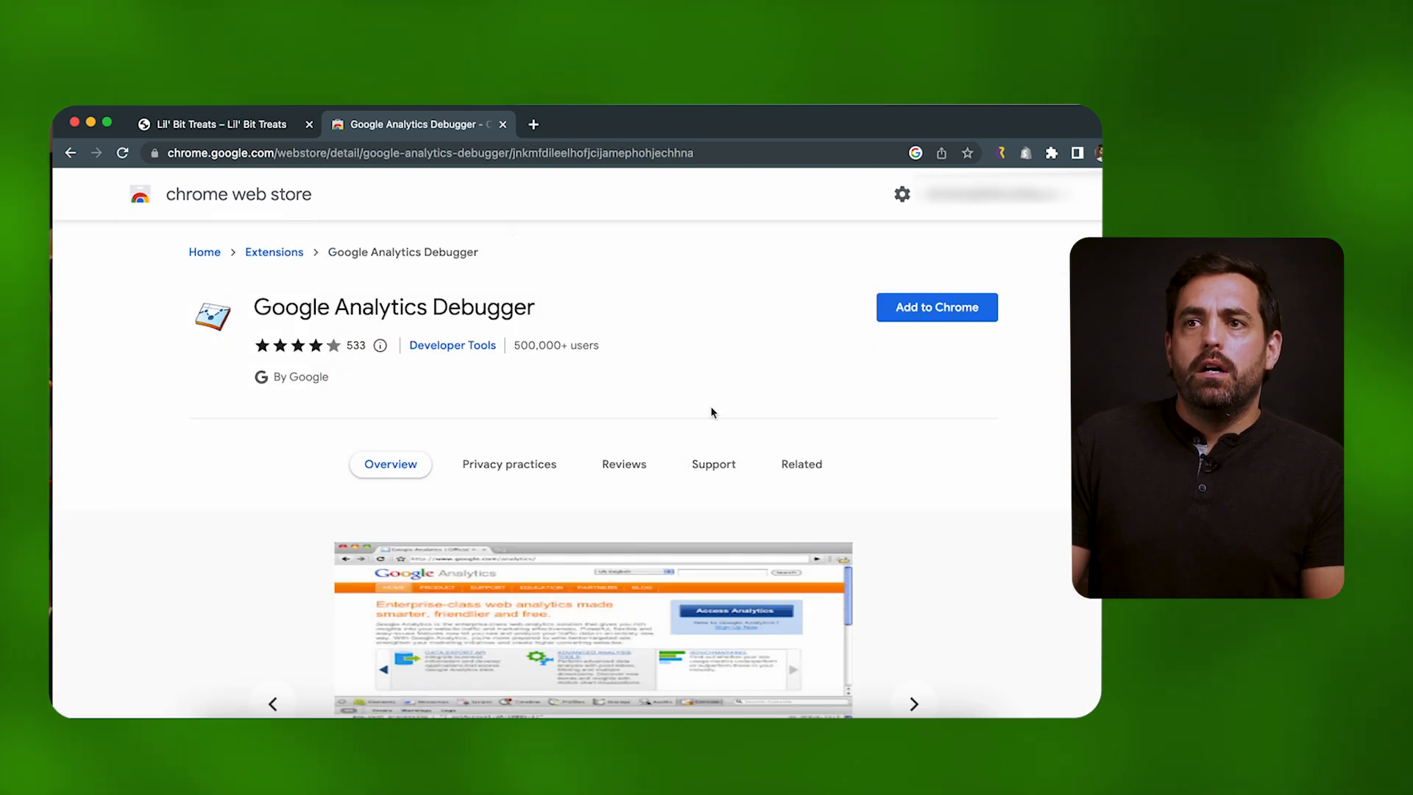
pyautogui.click(936, 307)
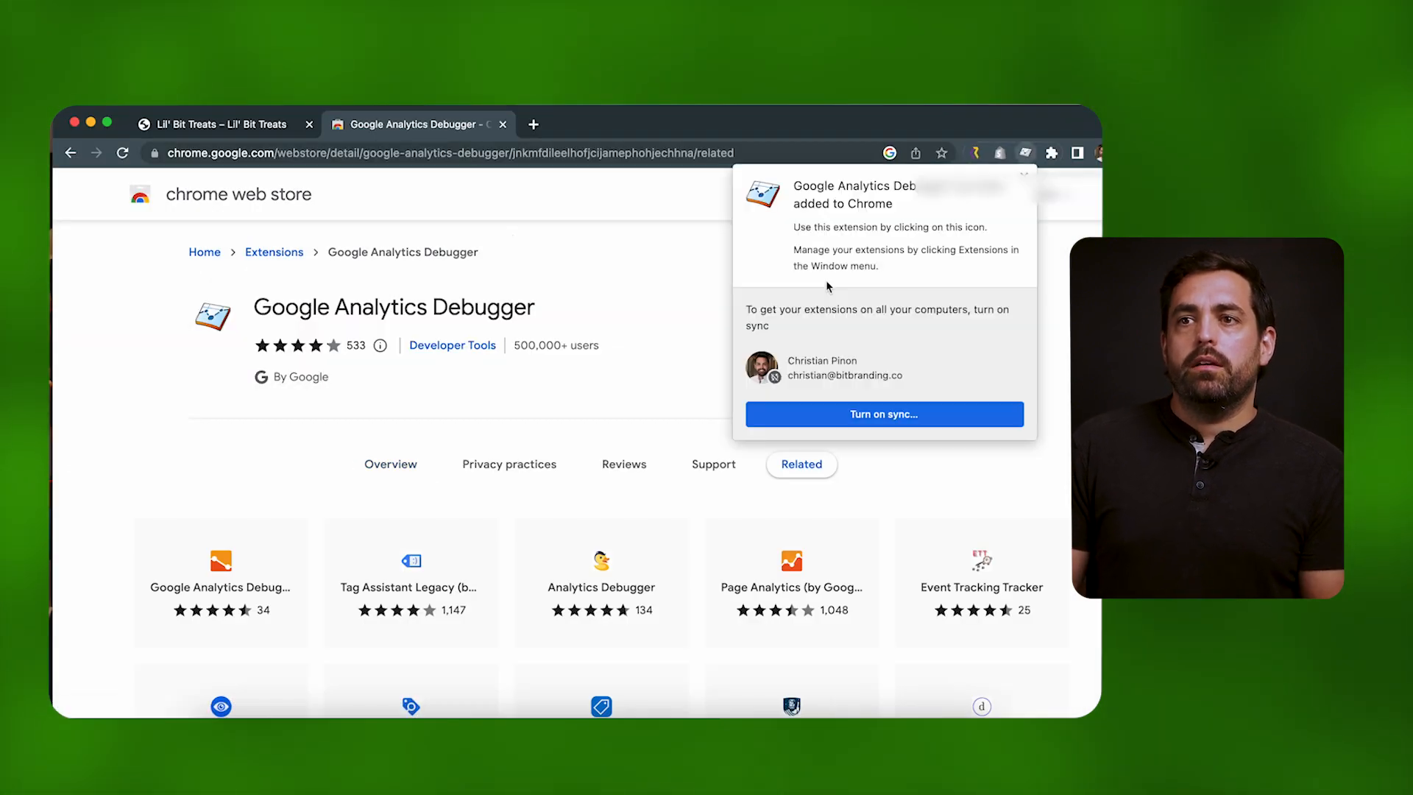
pyautogui.click(221, 124)
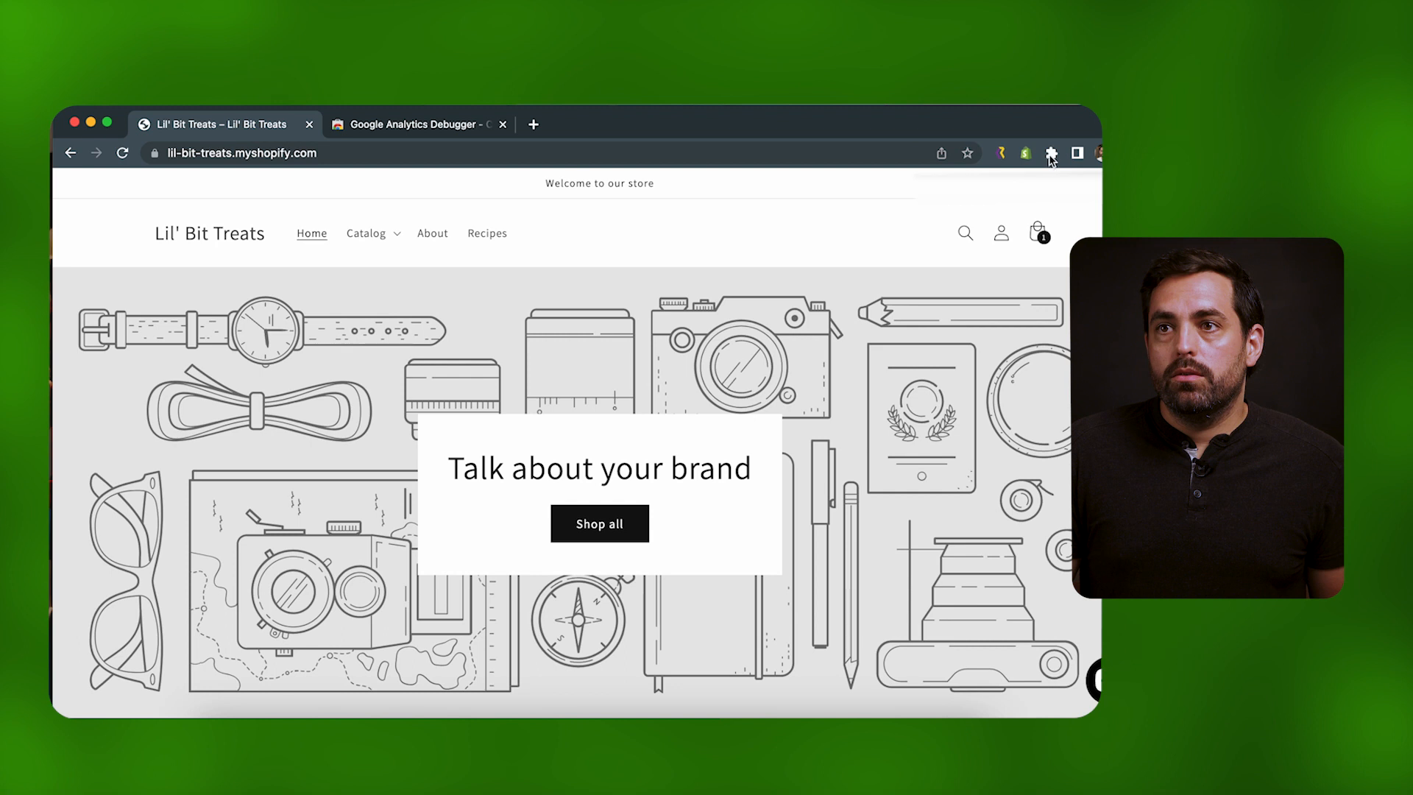
# Enable the GA Debugger, browse Catalog > All and add Dry Bones to the cart
pyautogui.click(1051, 153)
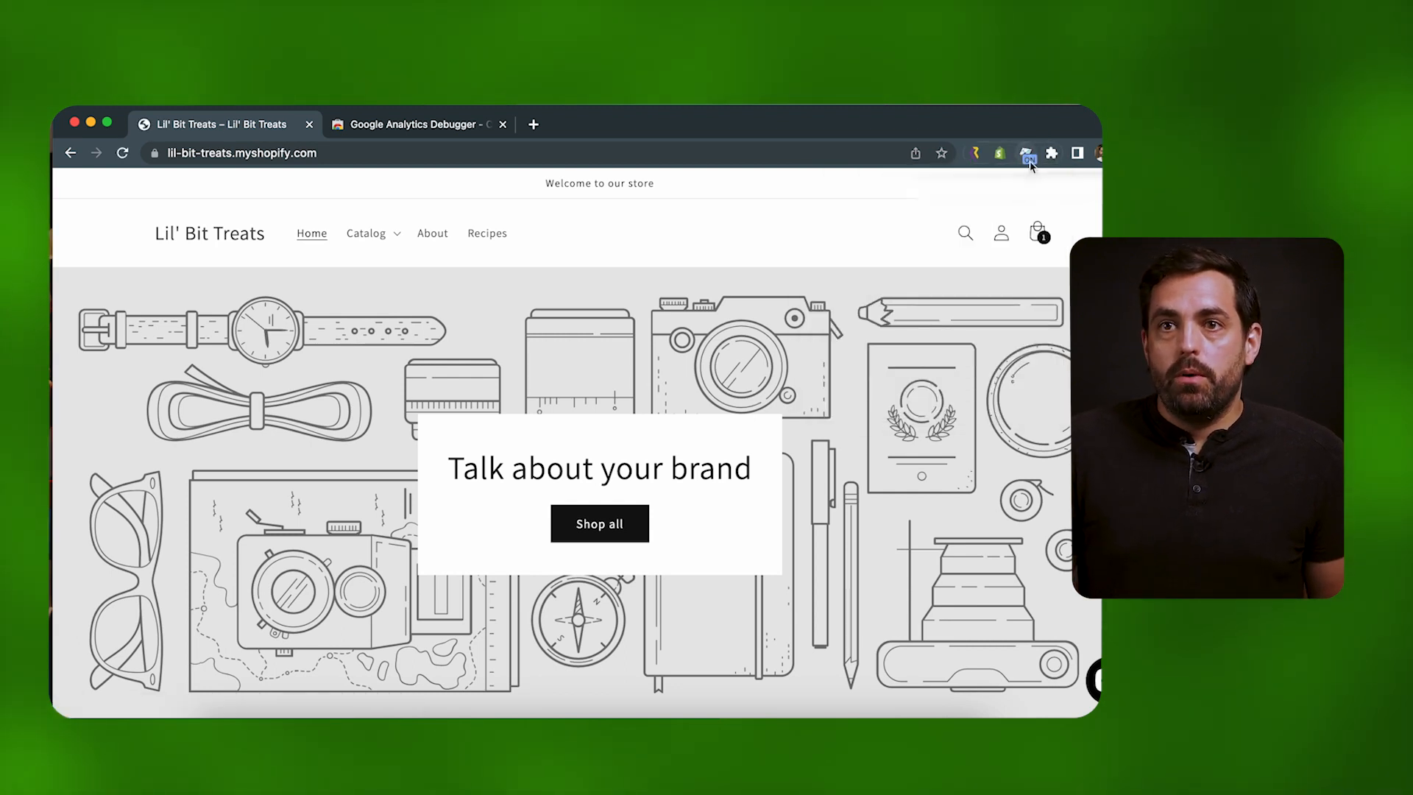
pyautogui.click(599, 524)
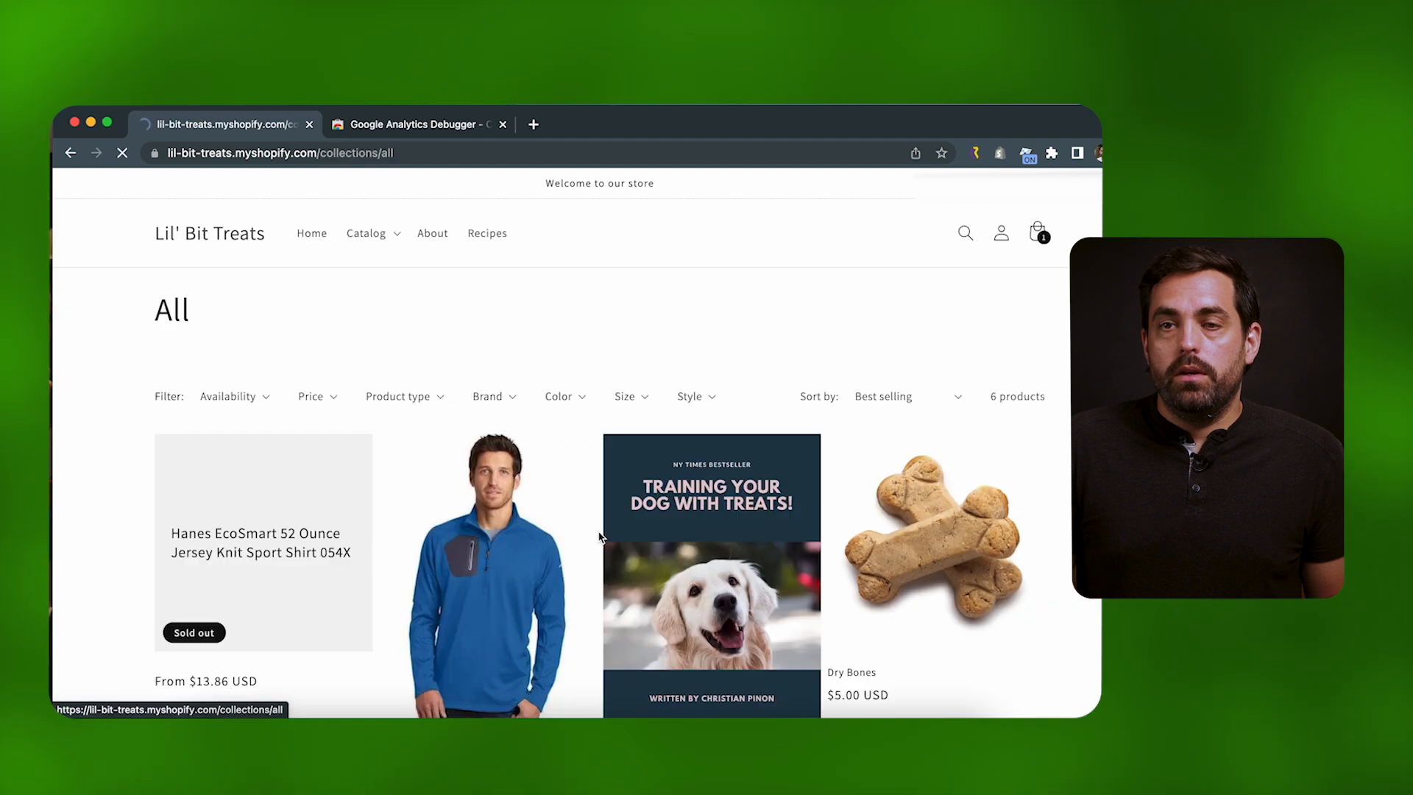
pyautogui.click(933, 540)
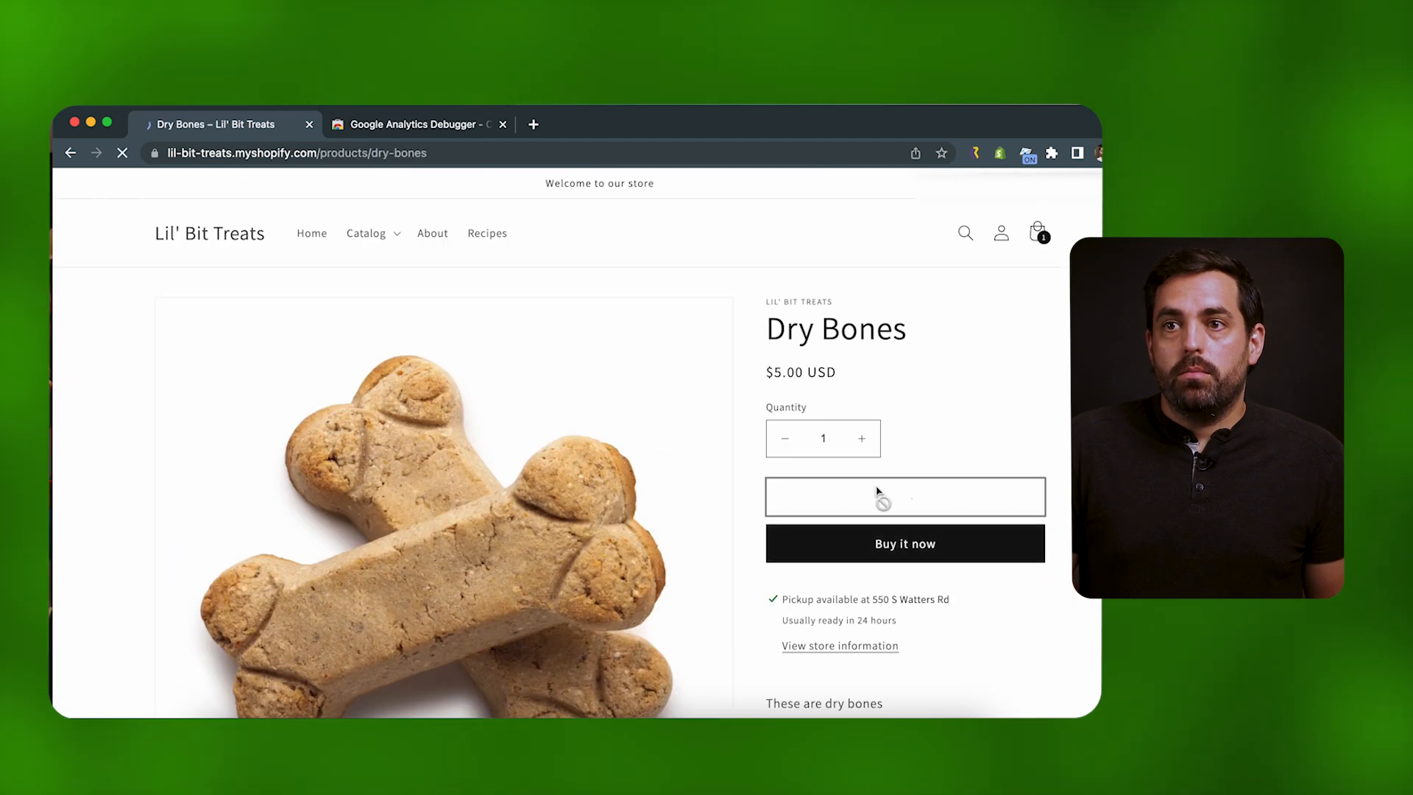
pyautogui.click(904, 496)
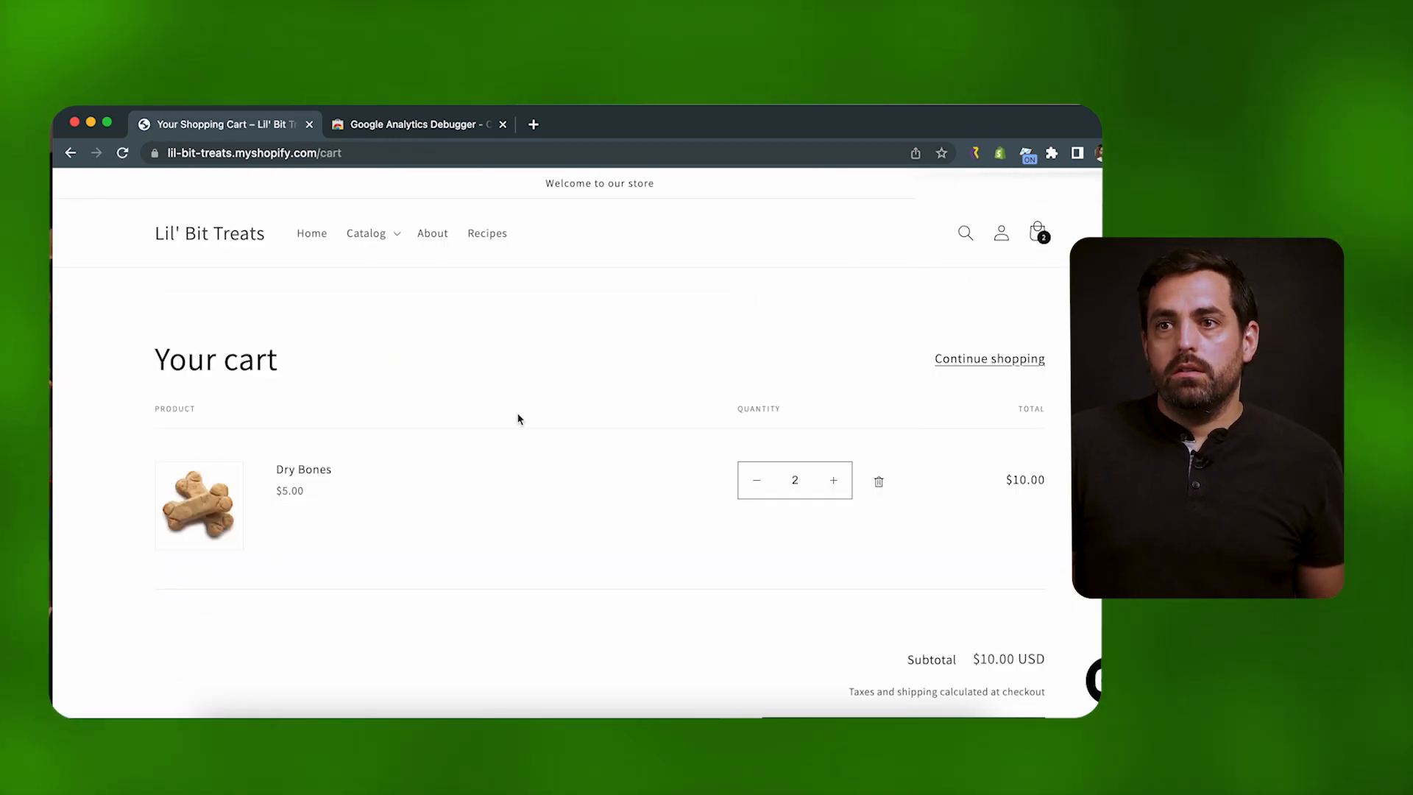
# Check out with two Dry Bones totalling $10.83 and start the contact details
pyautogui.scroll(-3)
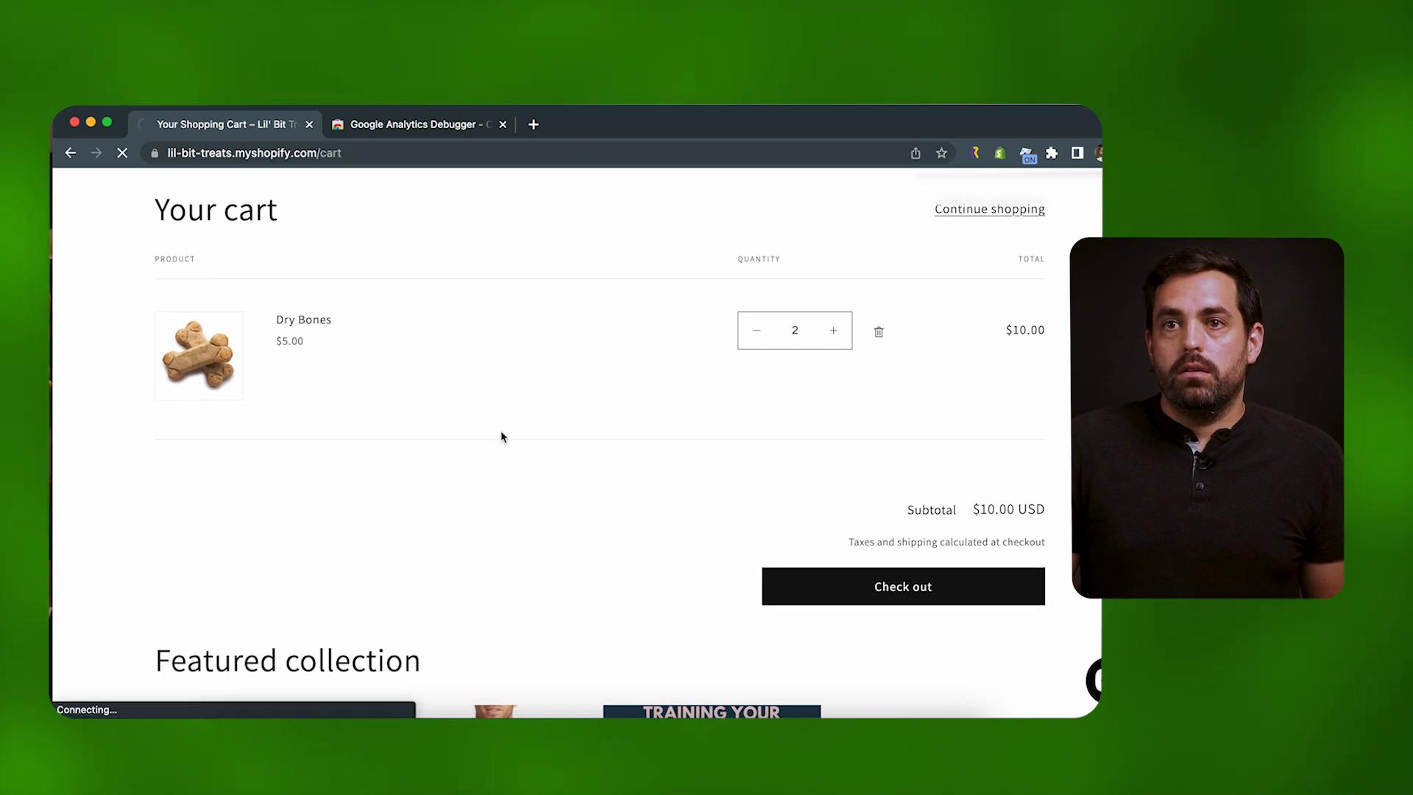
pyautogui.click(902, 586)
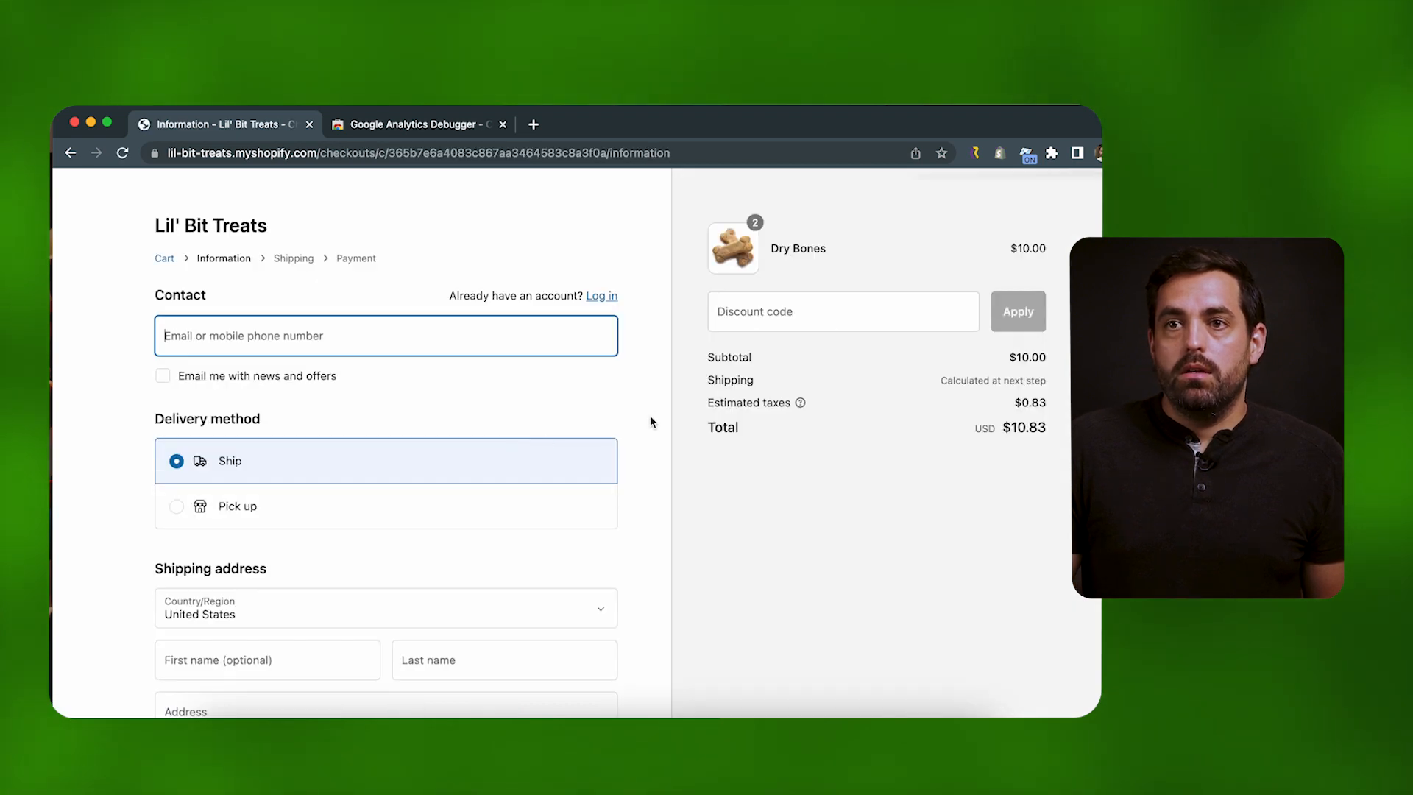
pyautogui.click(666, 158)
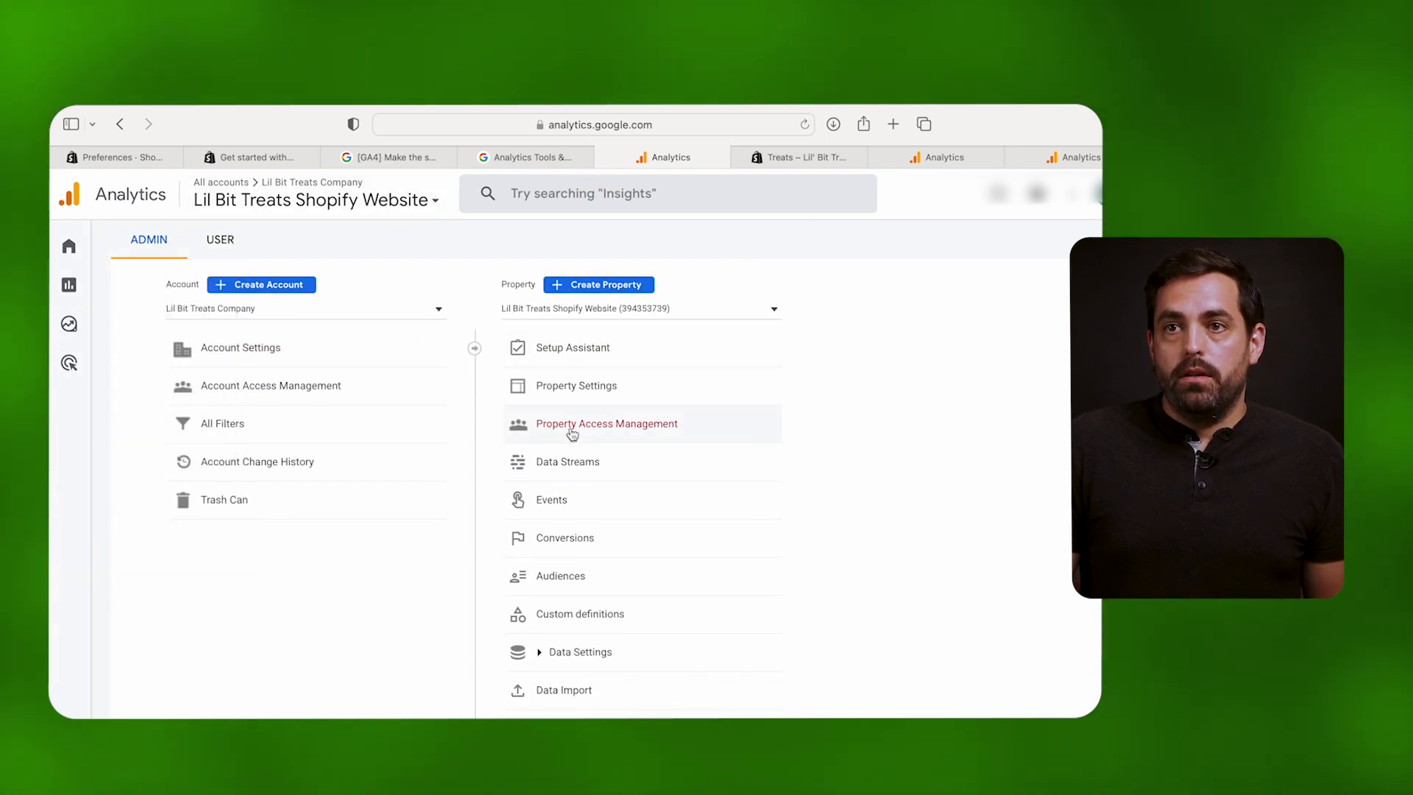
# Show DebugView logging page_view, add_to_cart, view_item and form_submit events from the storefront
pyautogui.scroll(-3)
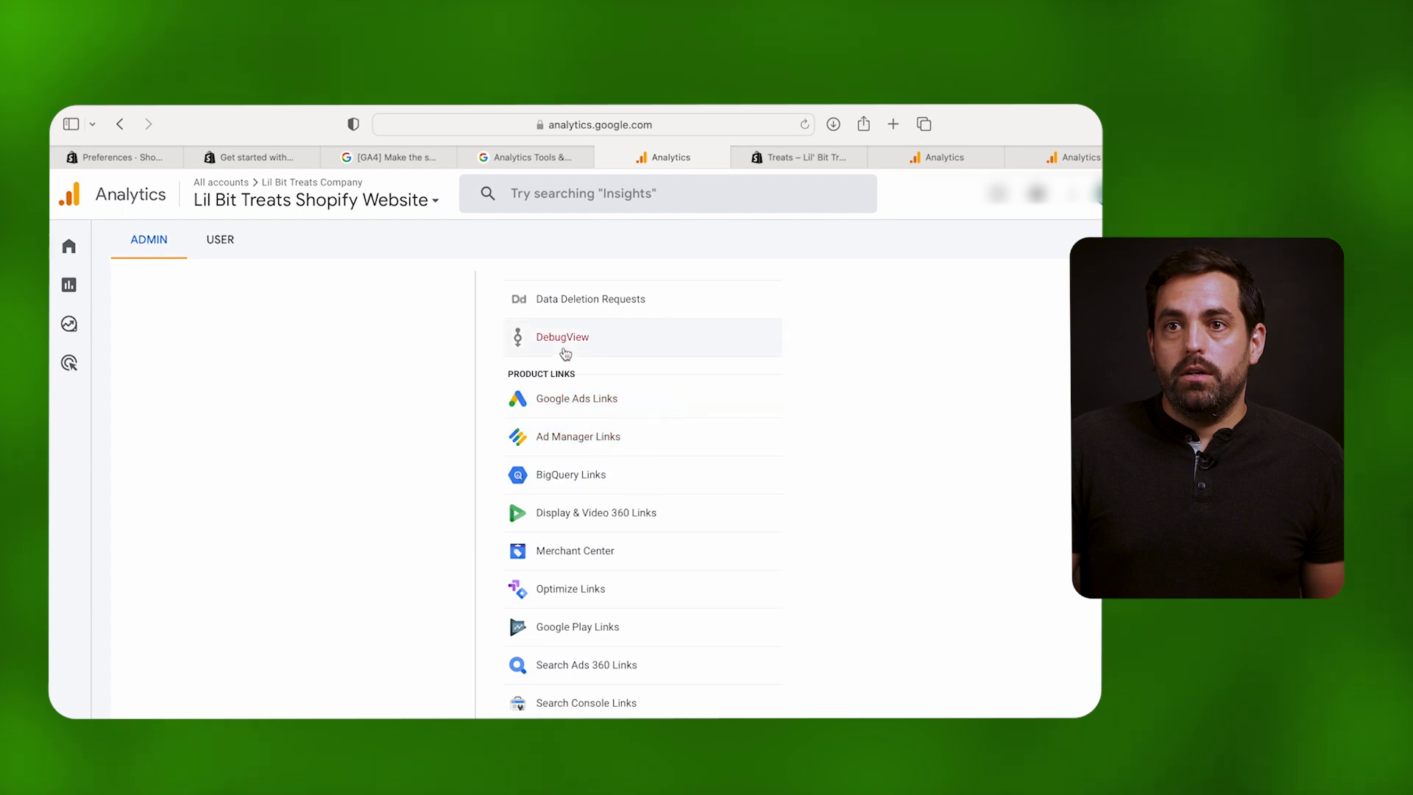
pyautogui.click(563, 337)
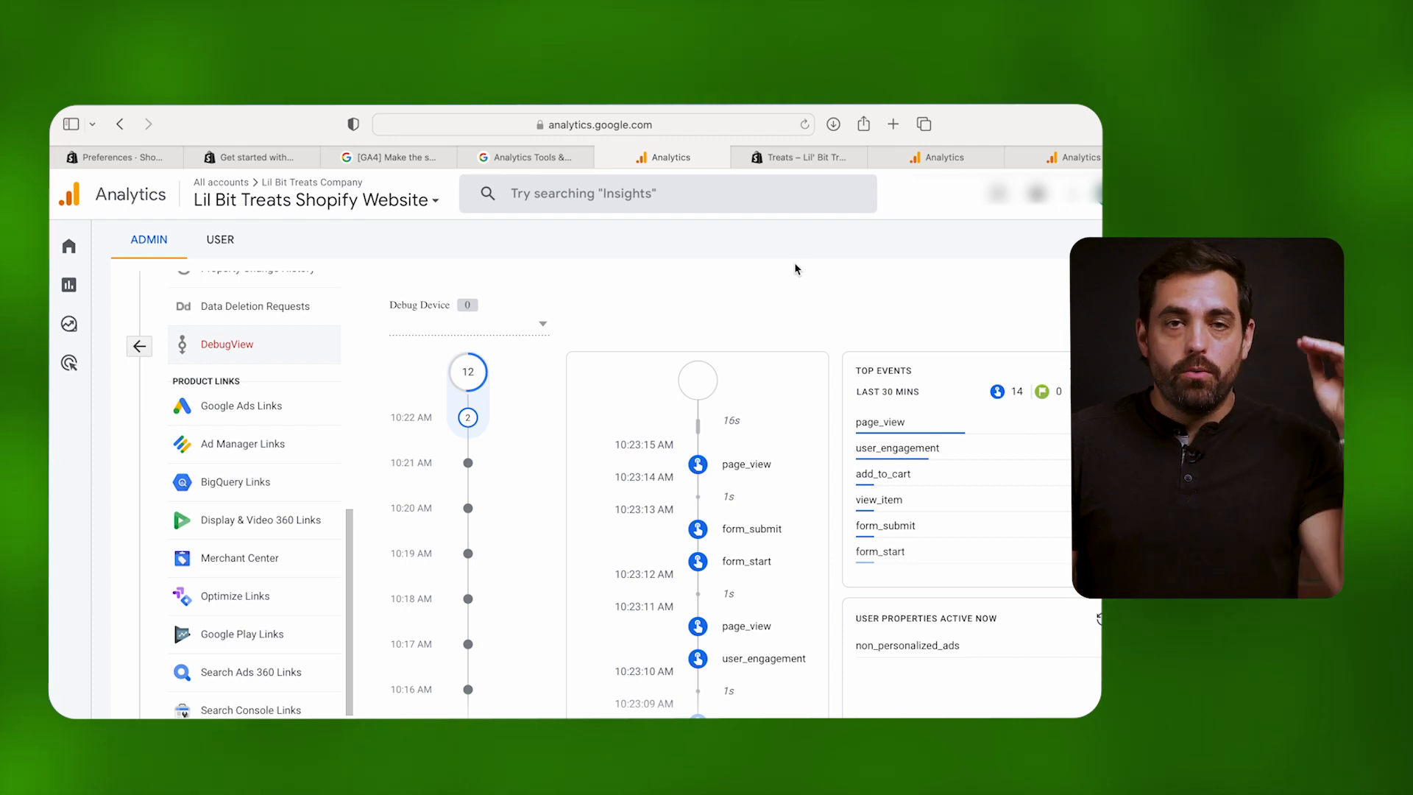
pyautogui.moveTo(802, 348)
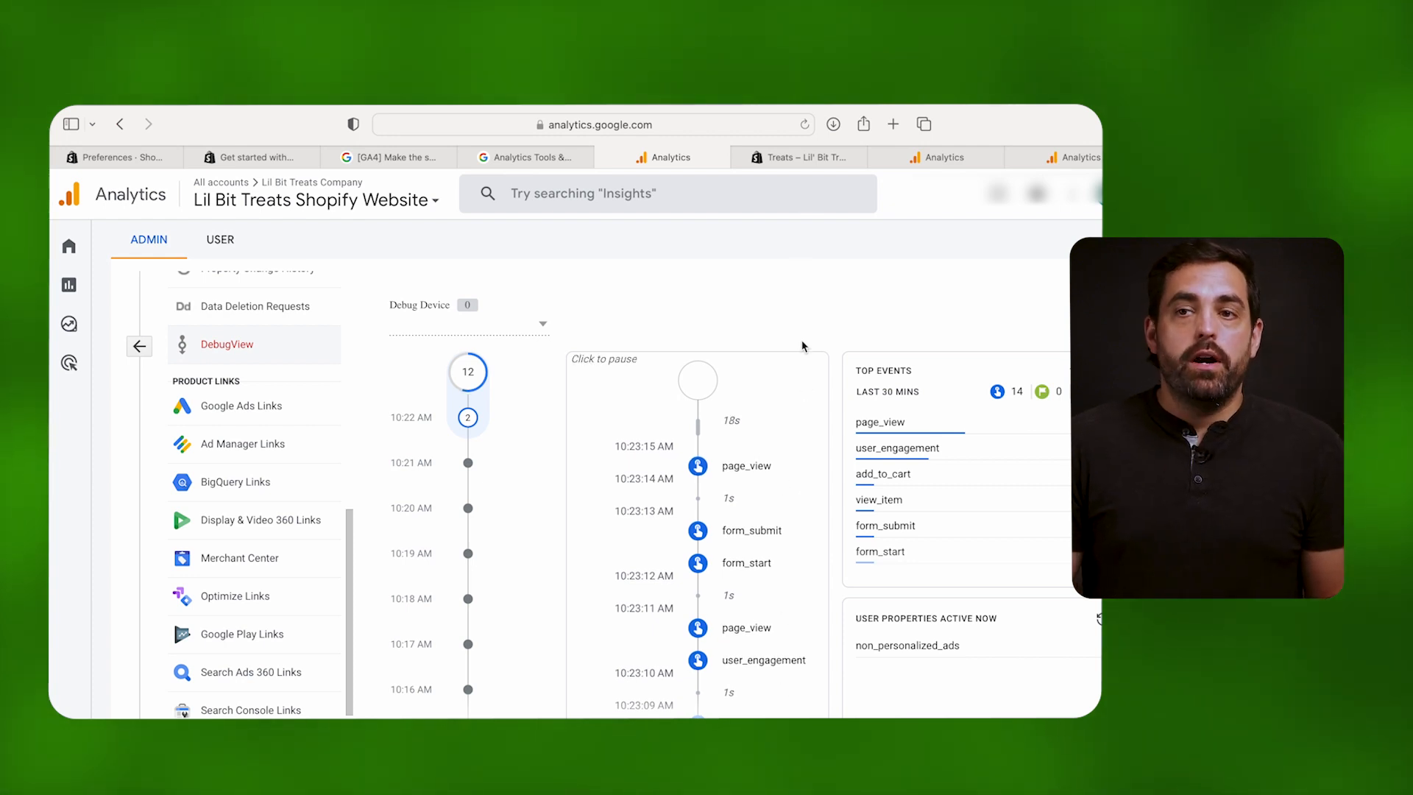